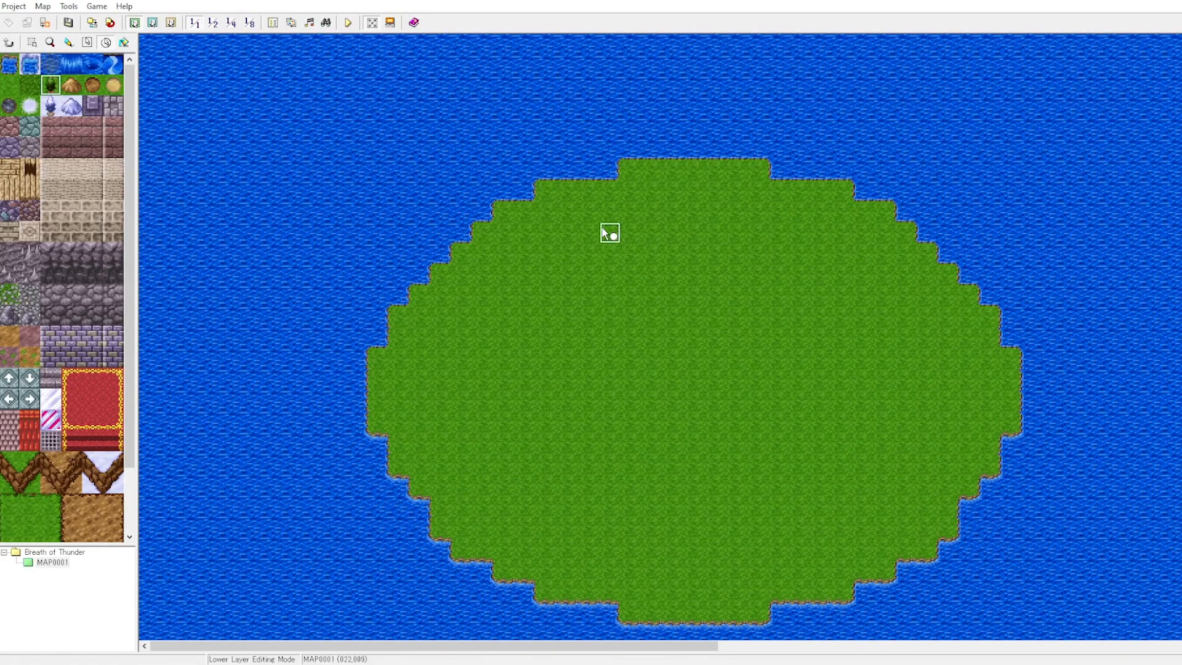
Paint a forest patch in the north and another terrain tile area on the island's south
drag(610, 233, 820, 298)
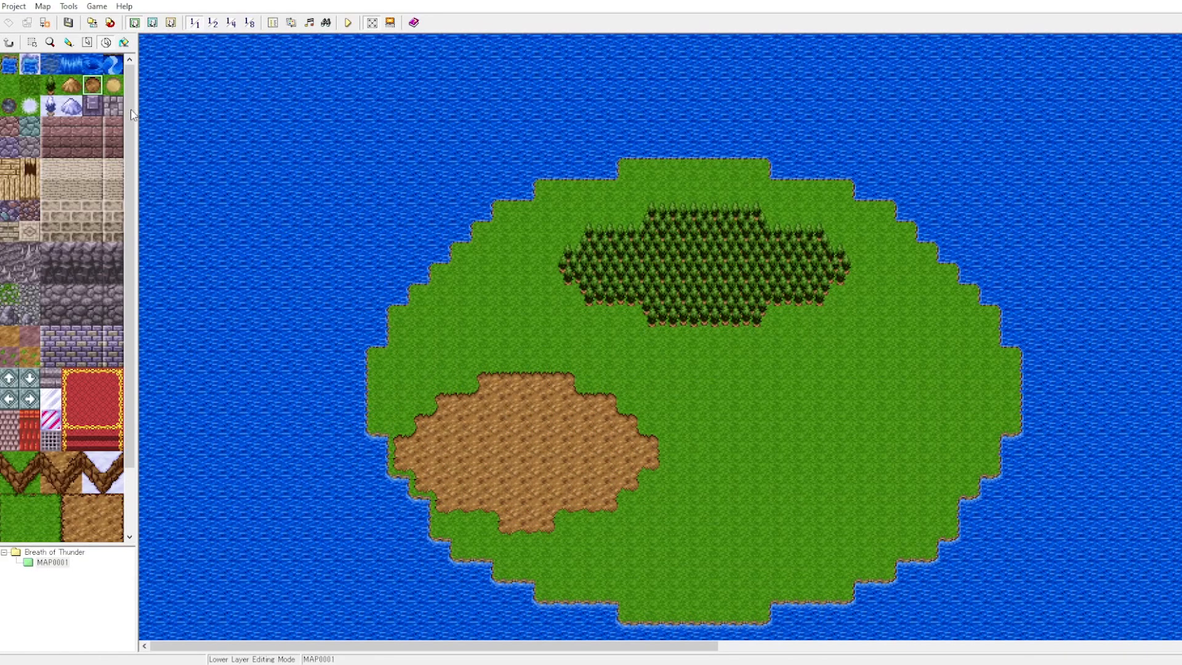
click(69, 41)
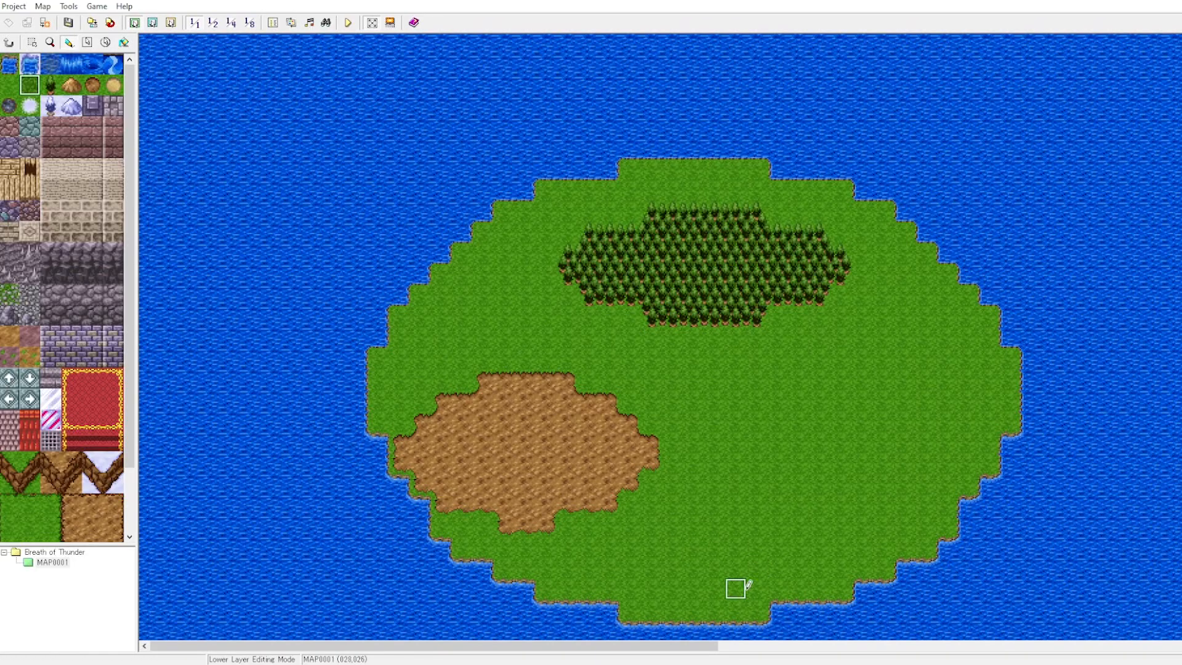
drag(735, 588, 671, 503)
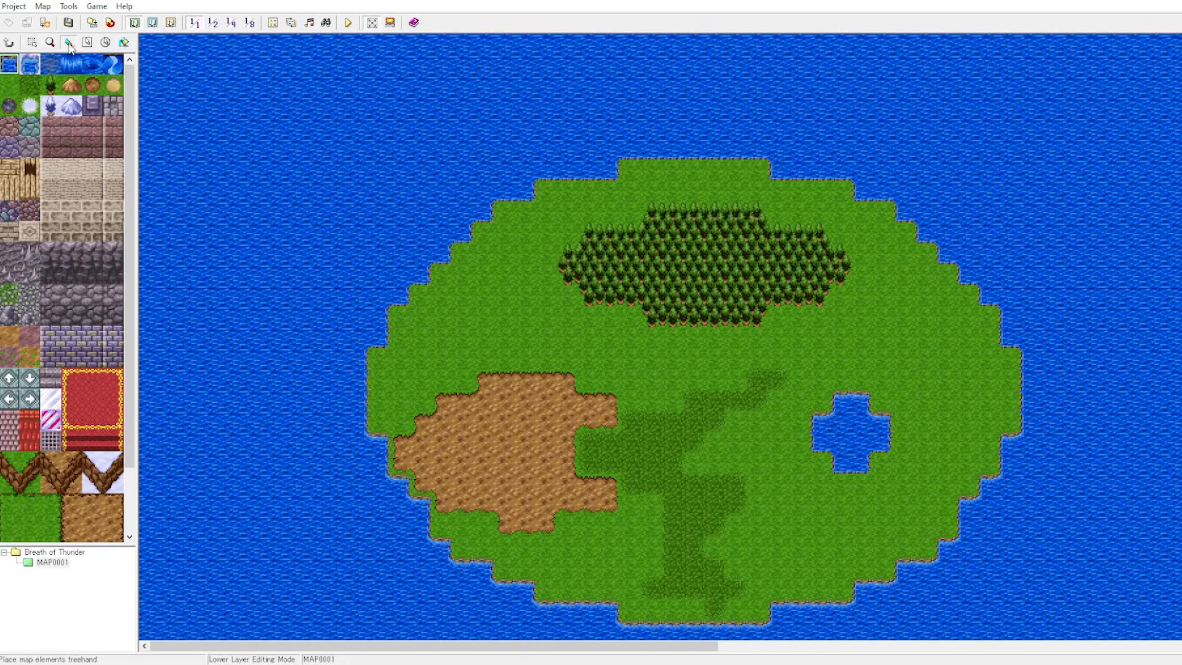
mouse_move(68, 42)
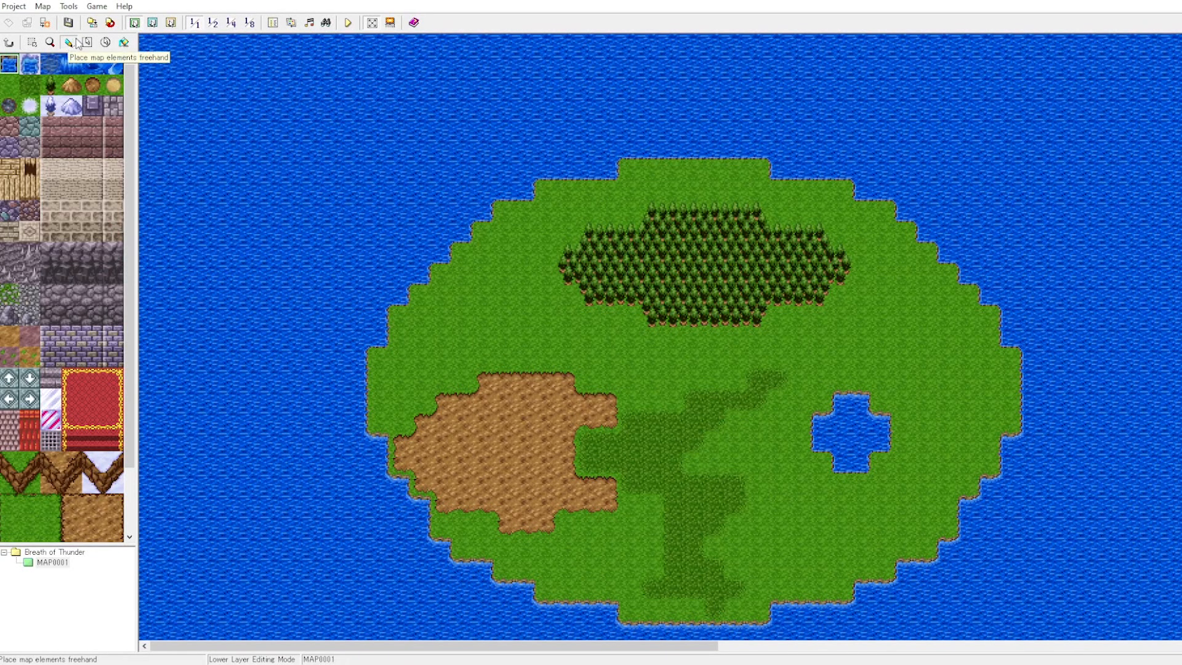
Switch between the lower and upper tile layers to place bushes on the grass
click(170, 22)
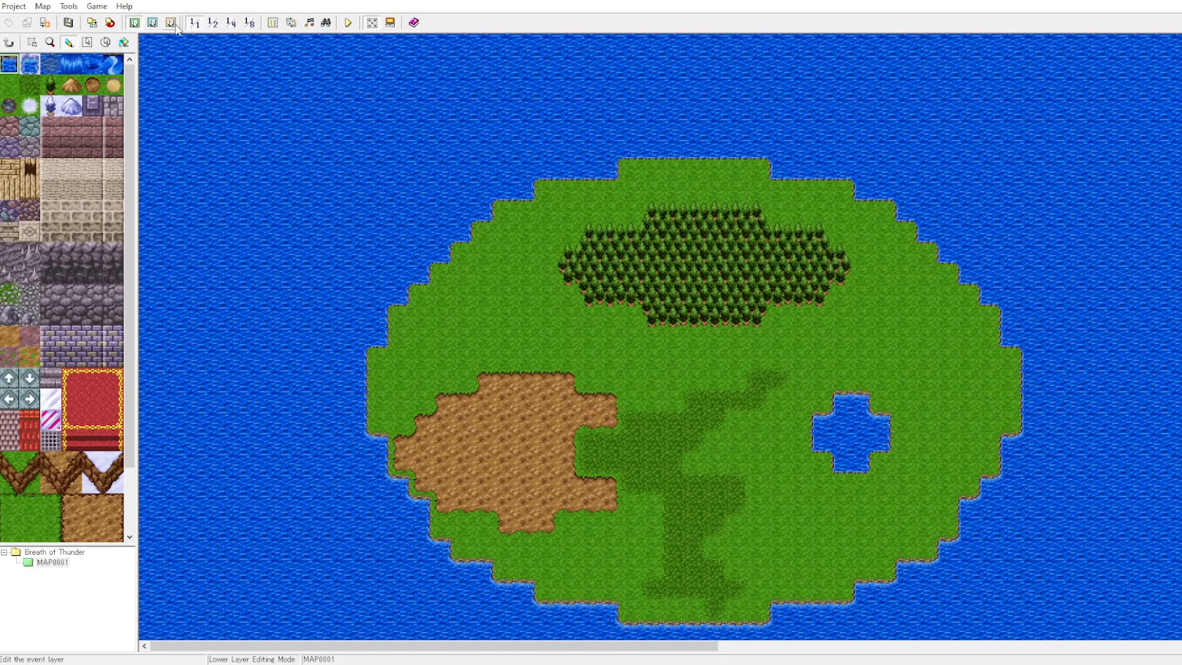
click(136, 22)
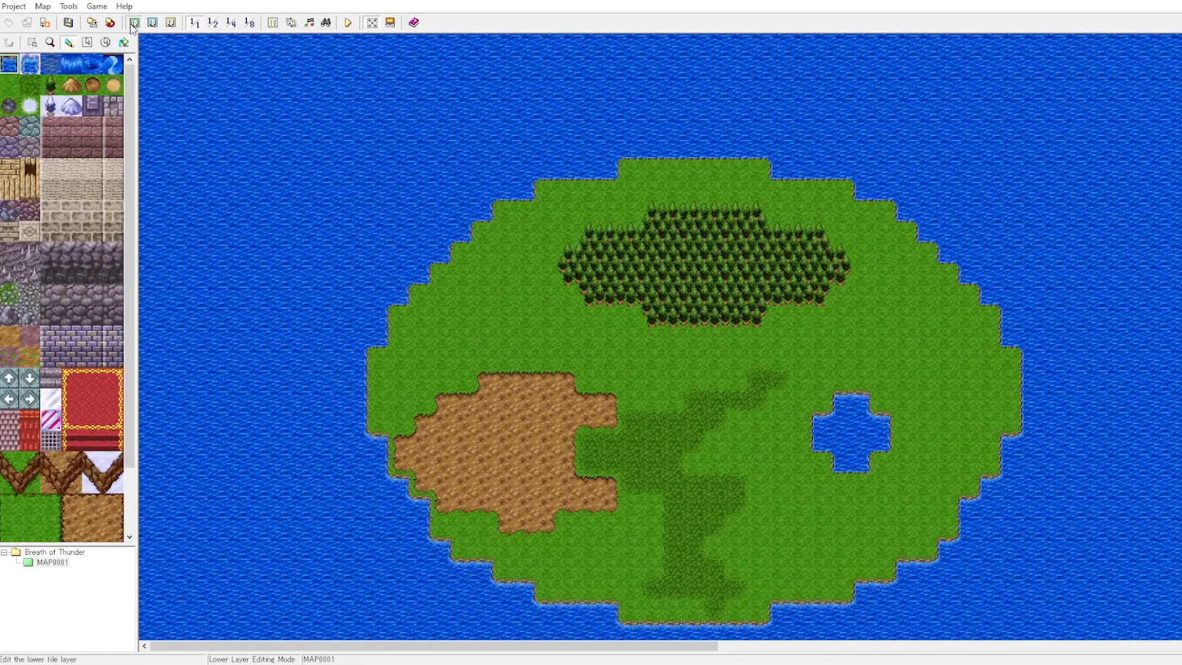
click(151, 23)
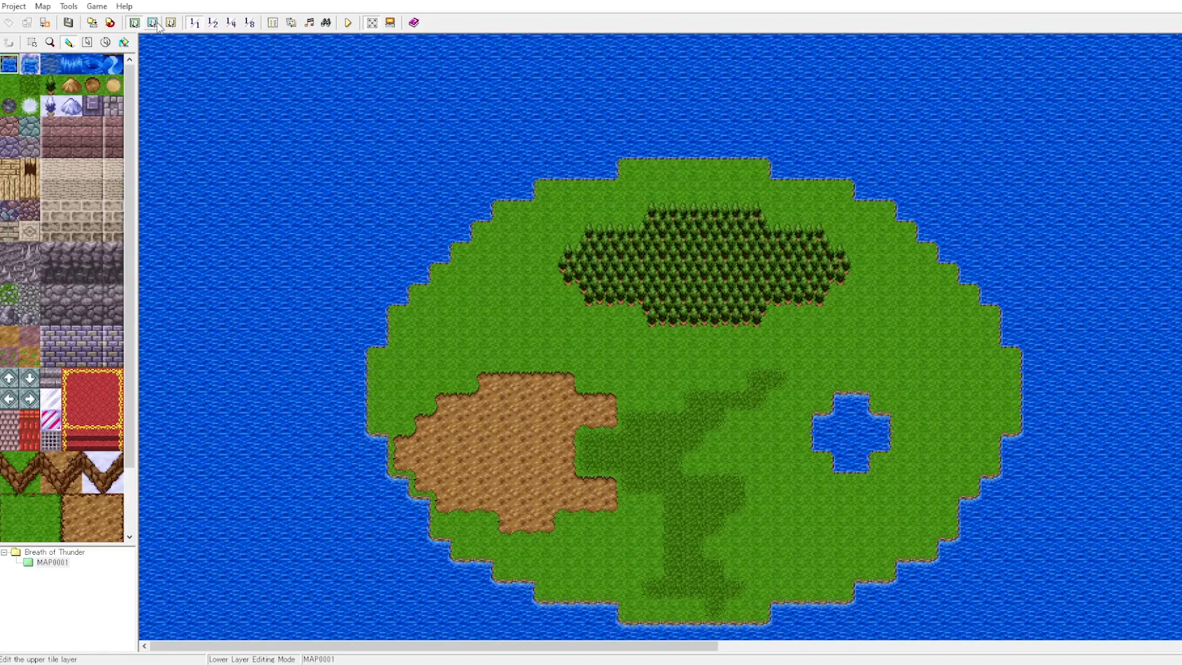
click(151, 23)
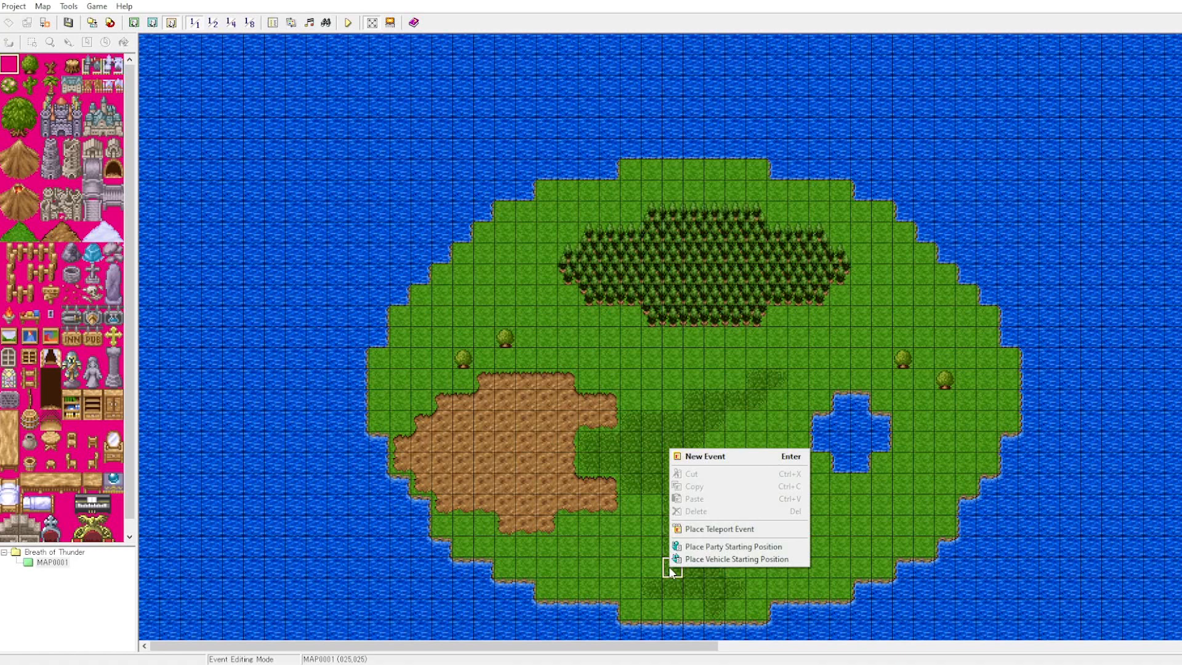
Set the party's starting position on a southern grass tile
right_click(713, 592)
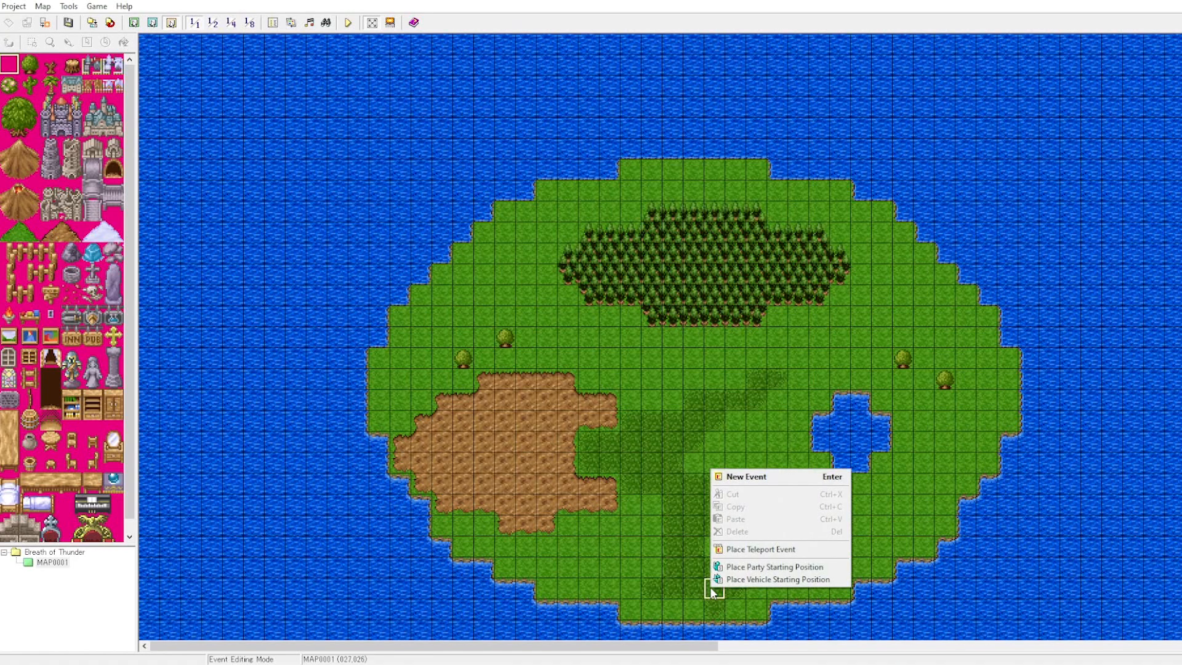
mouse_move(775, 567)
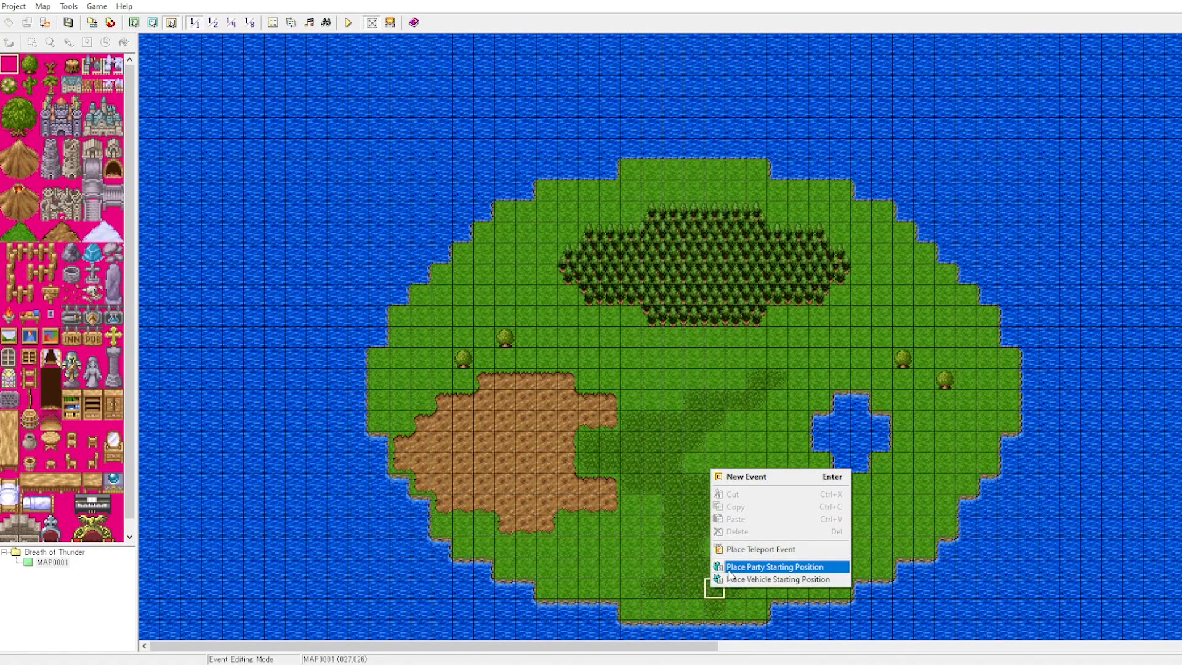
click(771, 566)
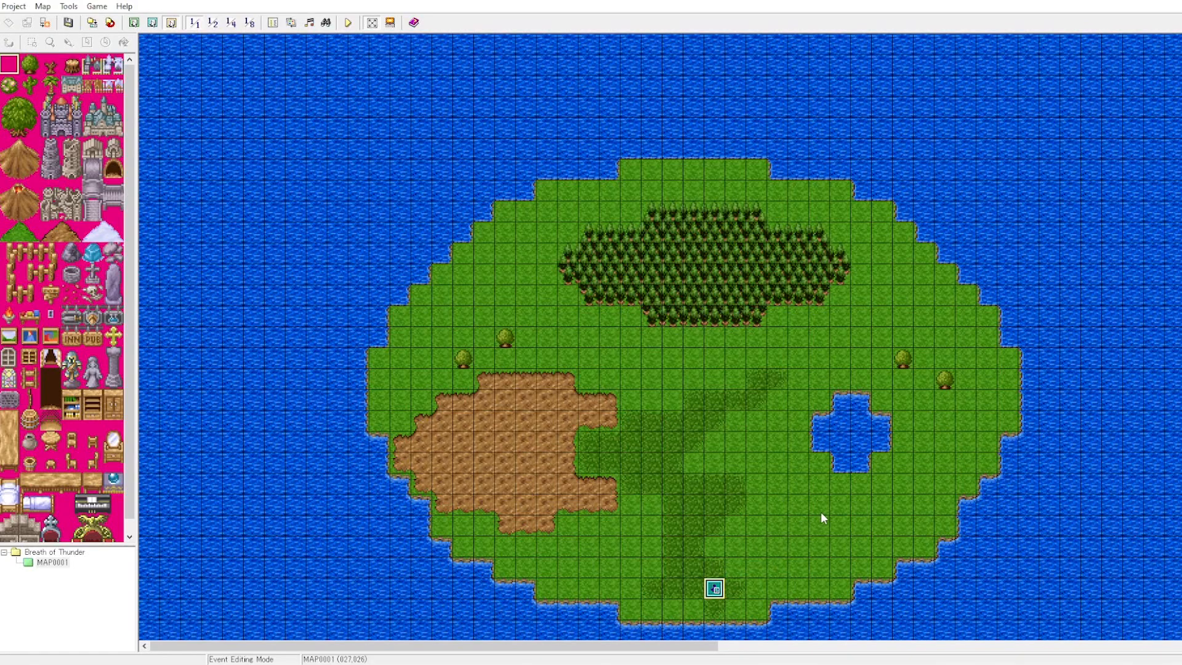
Place the skiff's starting position on a south-eastern tile
right_click(820, 503)
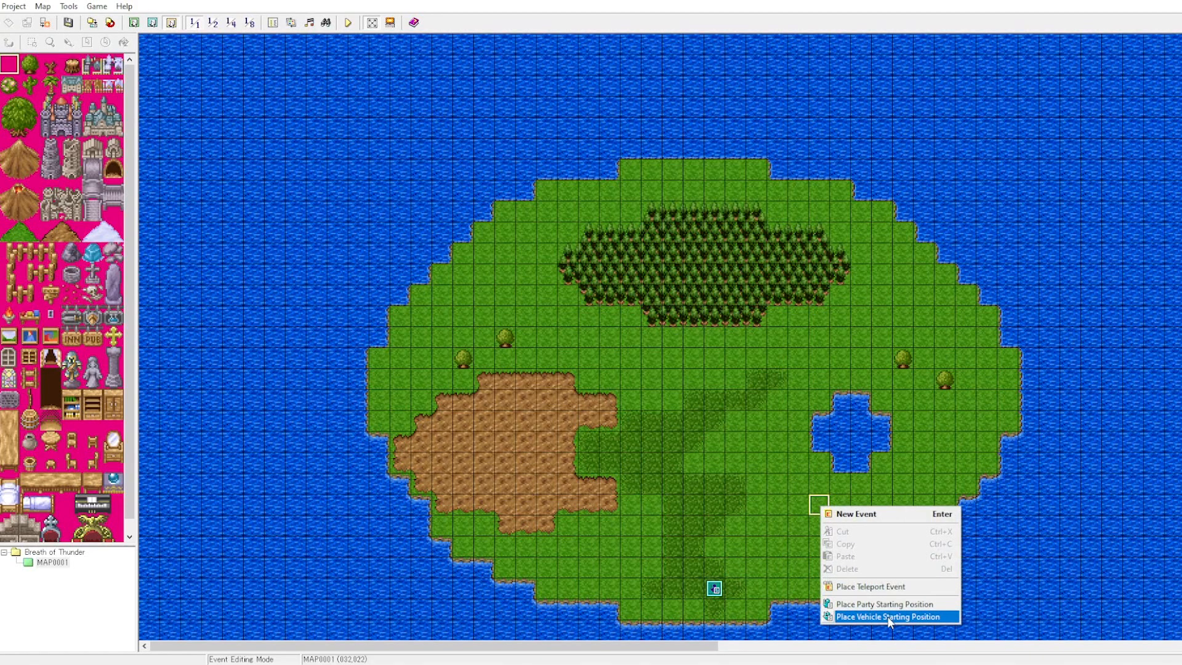
click(892, 617)
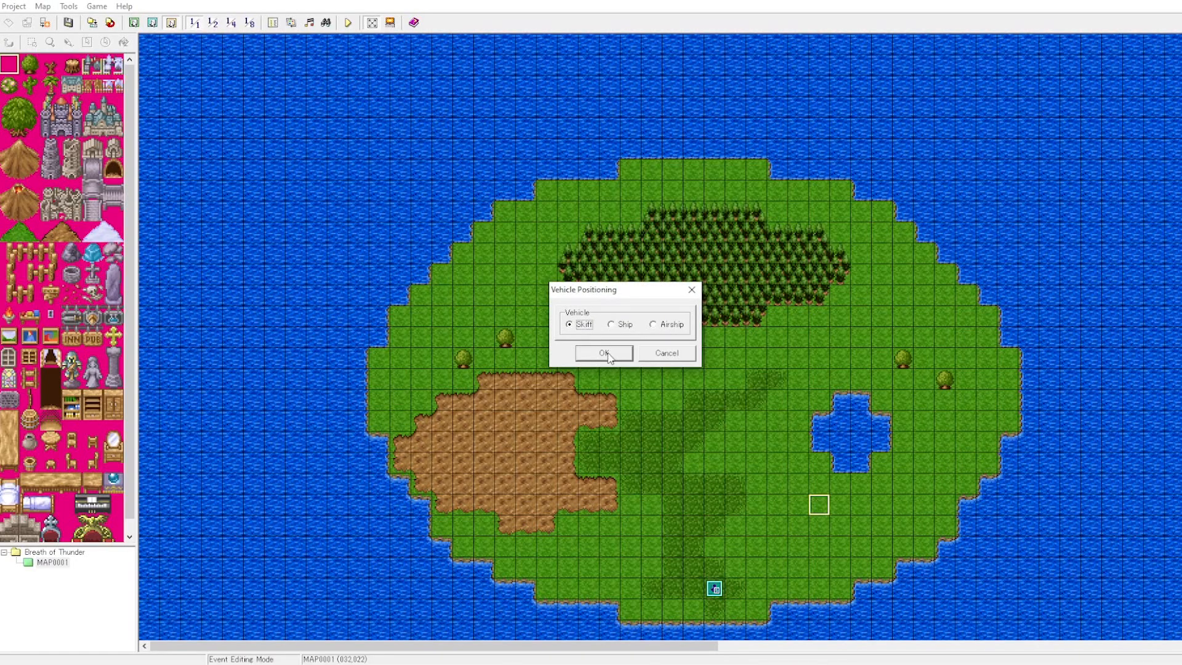
click(602, 354)
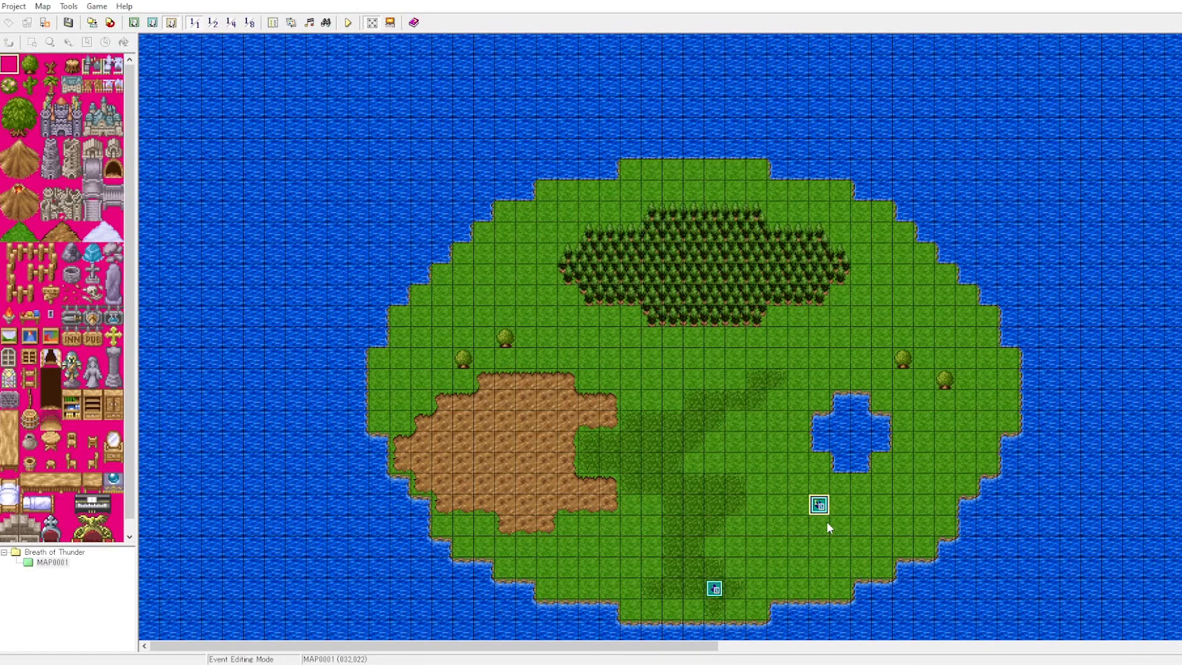
mouse_move(675, 288)
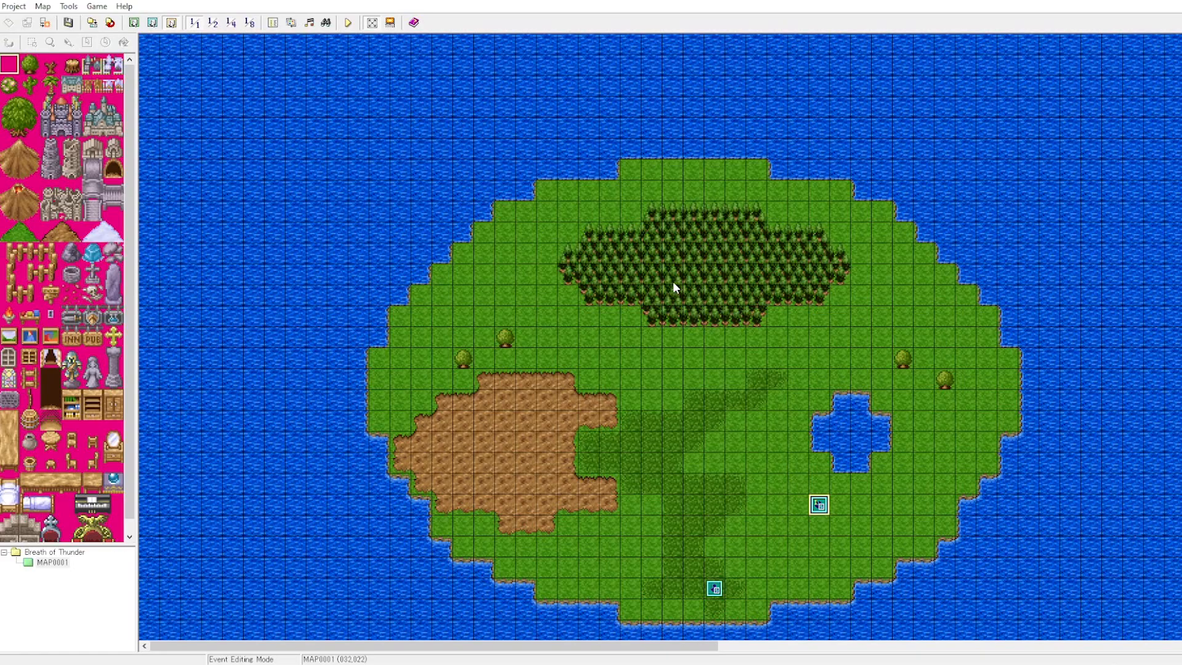
scroll(down, 3)
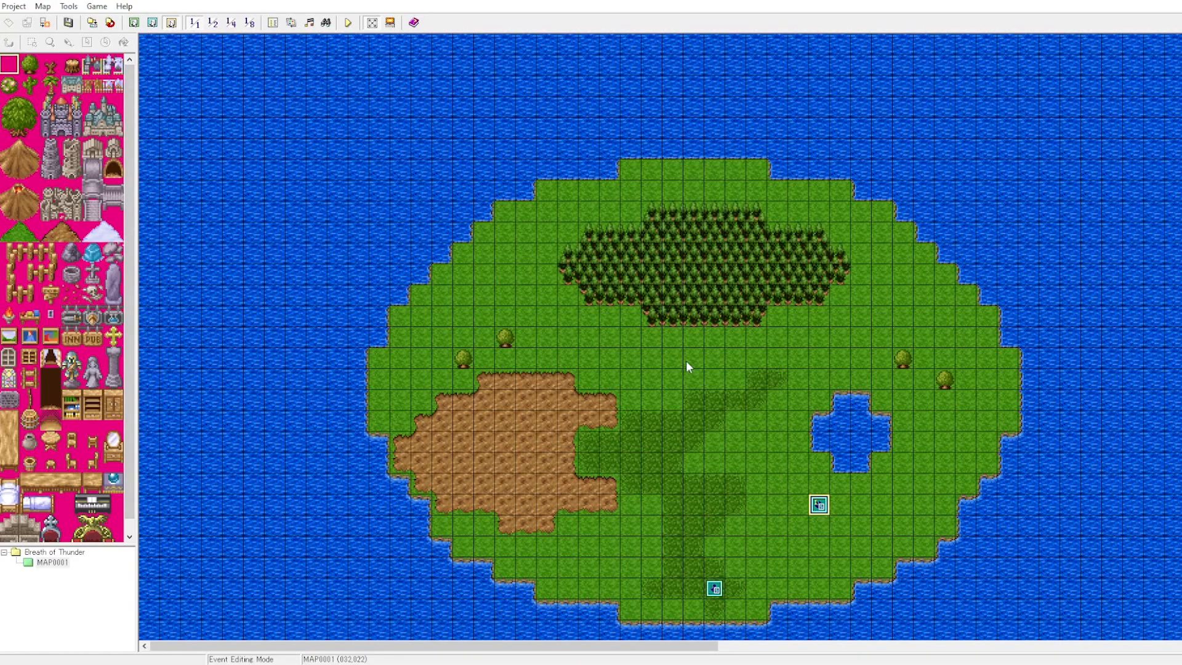
Create a new event on a southern grass tile and start choosing its graphic
right_click(693, 357)
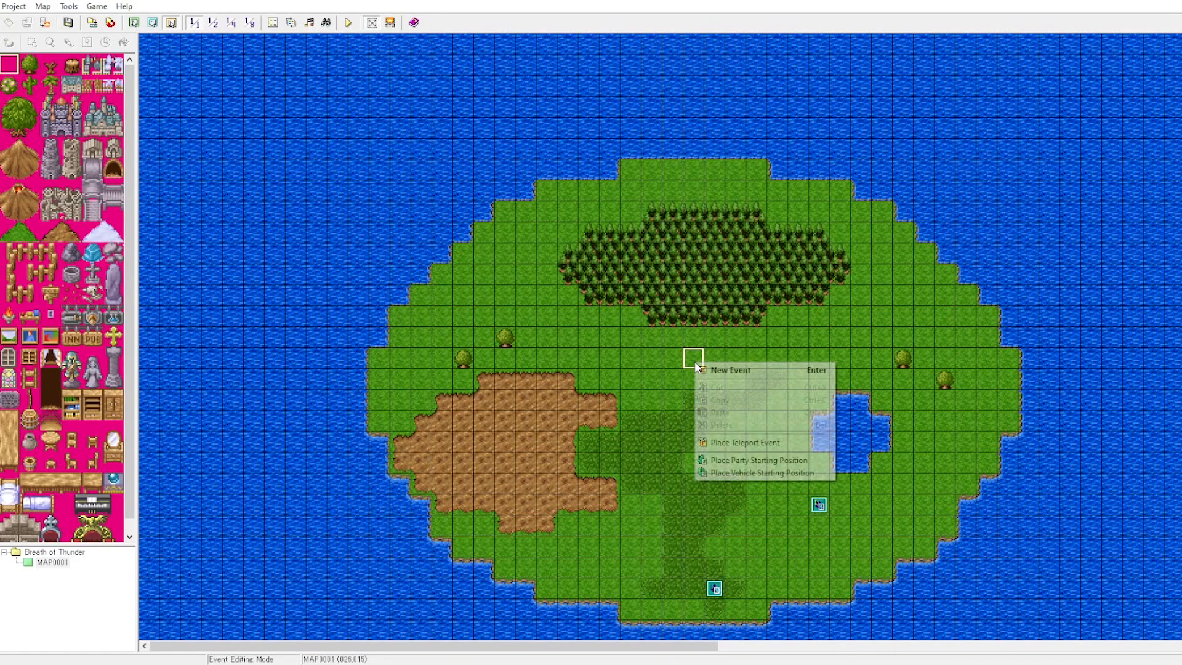
click(728, 369)
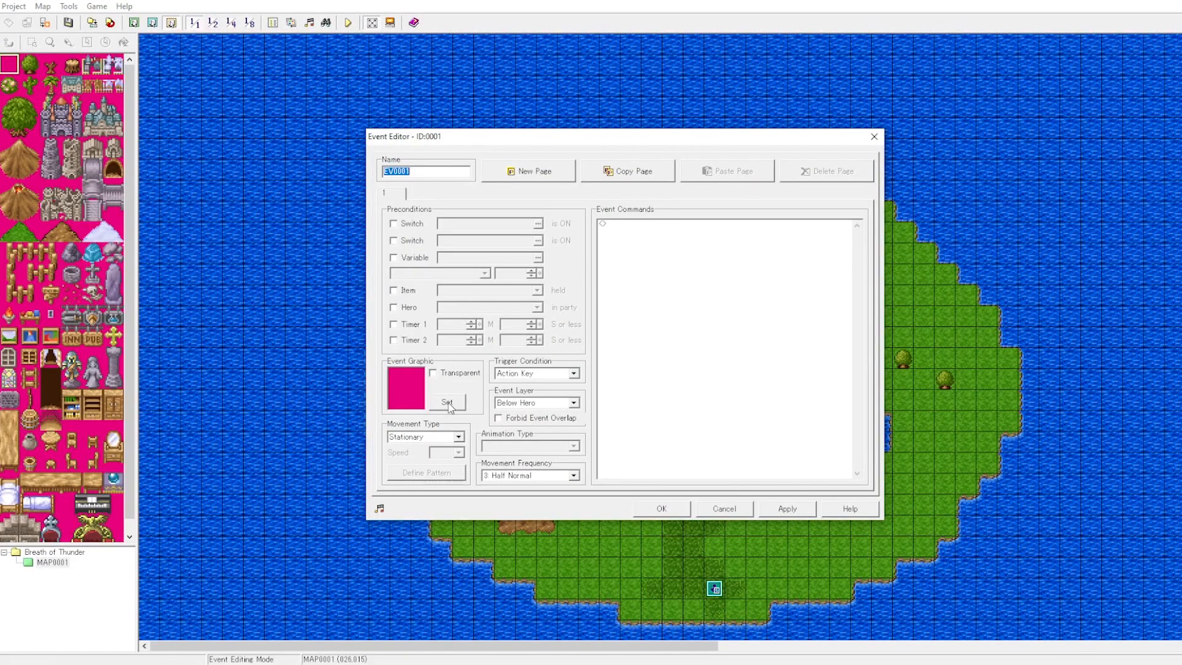
click(448, 402)
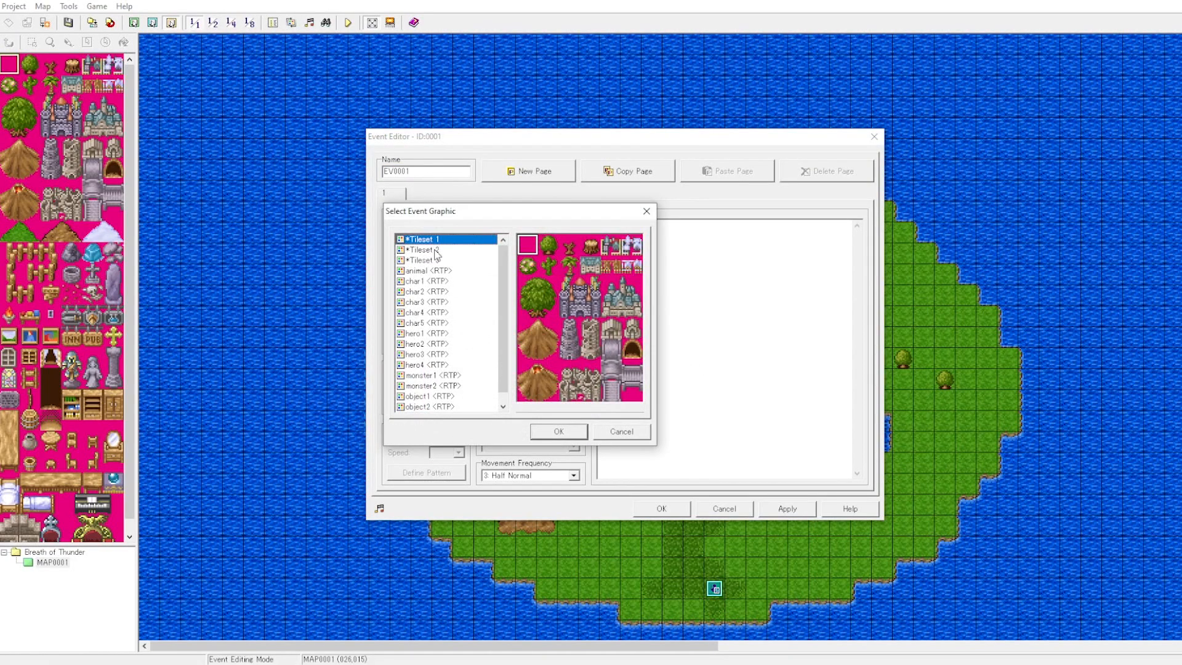
Browse char1, hero1, object1 and object2 sets, then assign the red treasure chest from object1
click(425, 281)
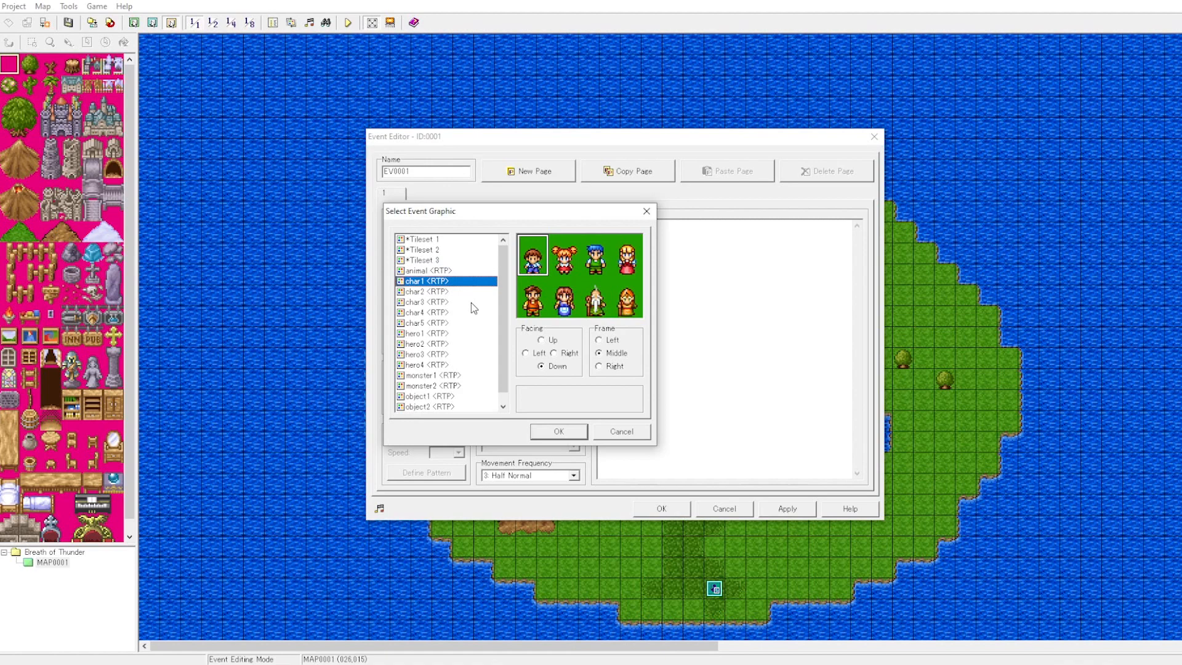
click(424, 333)
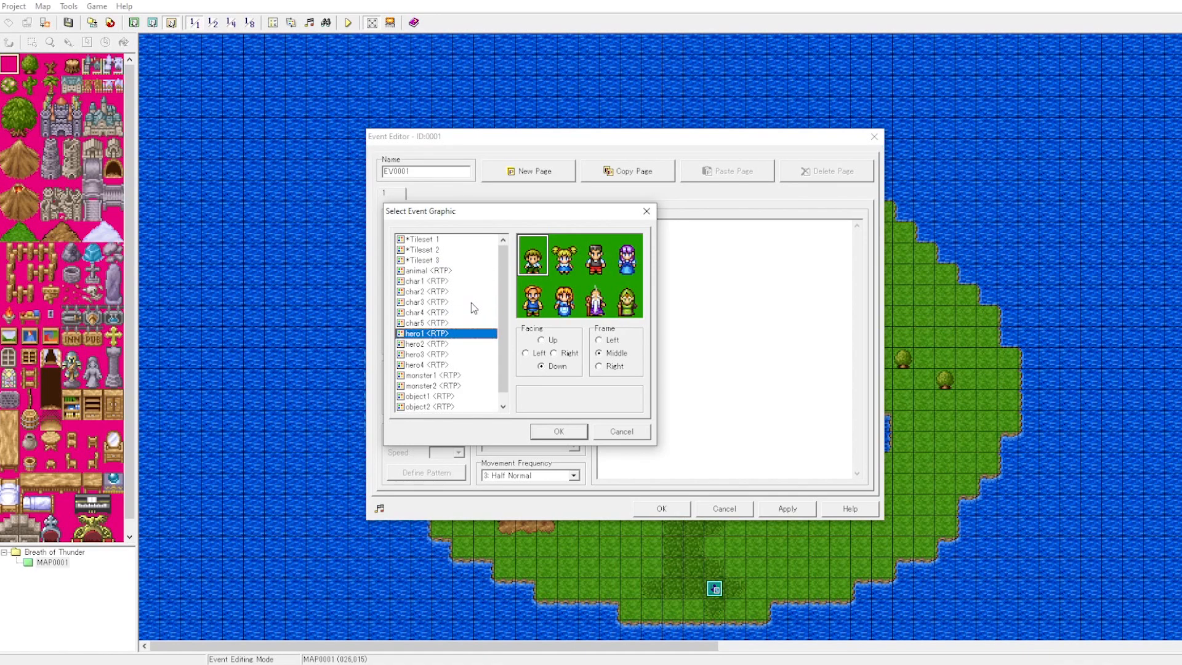
click(428, 376)
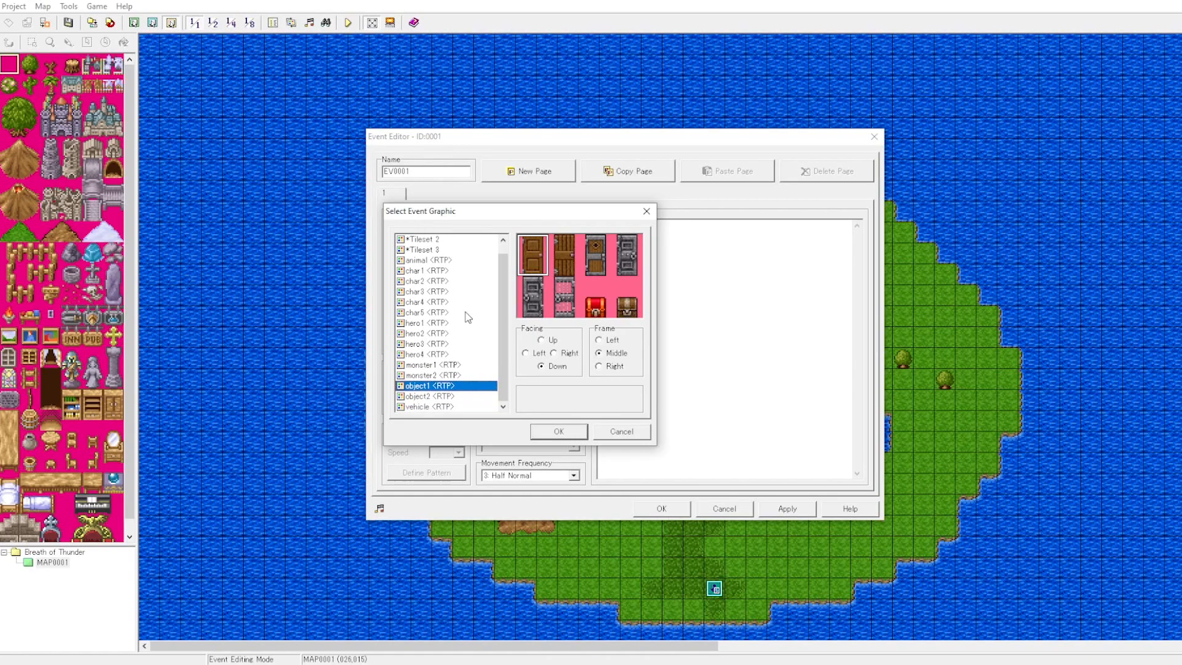
click(426, 396)
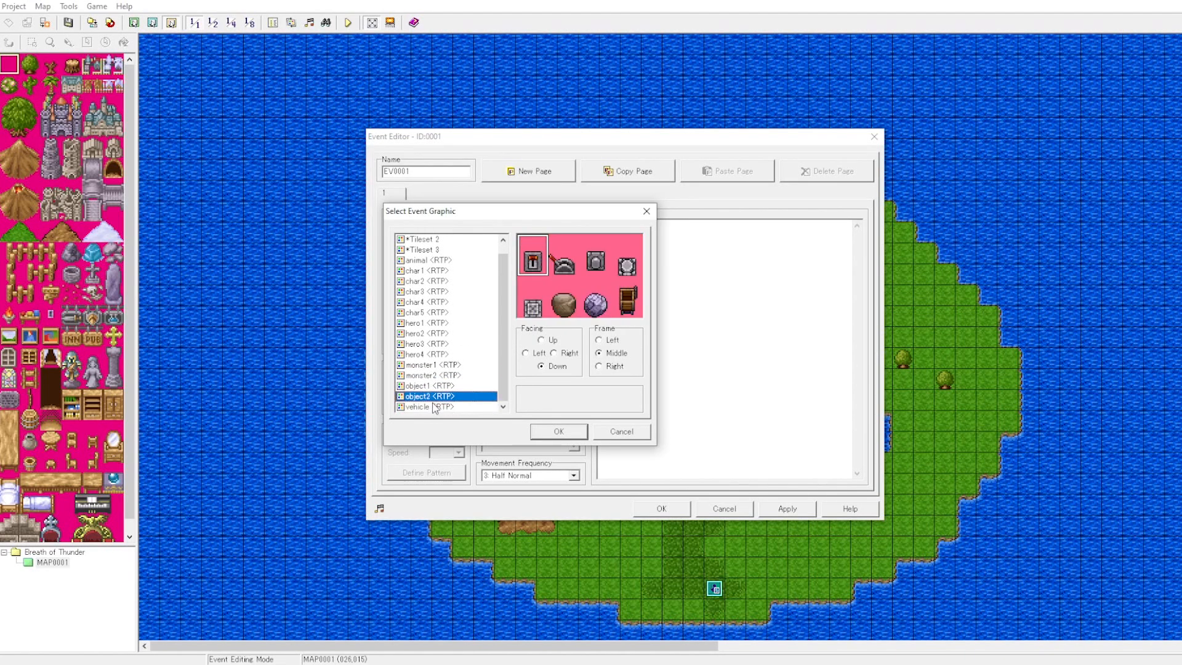
click(423, 385)
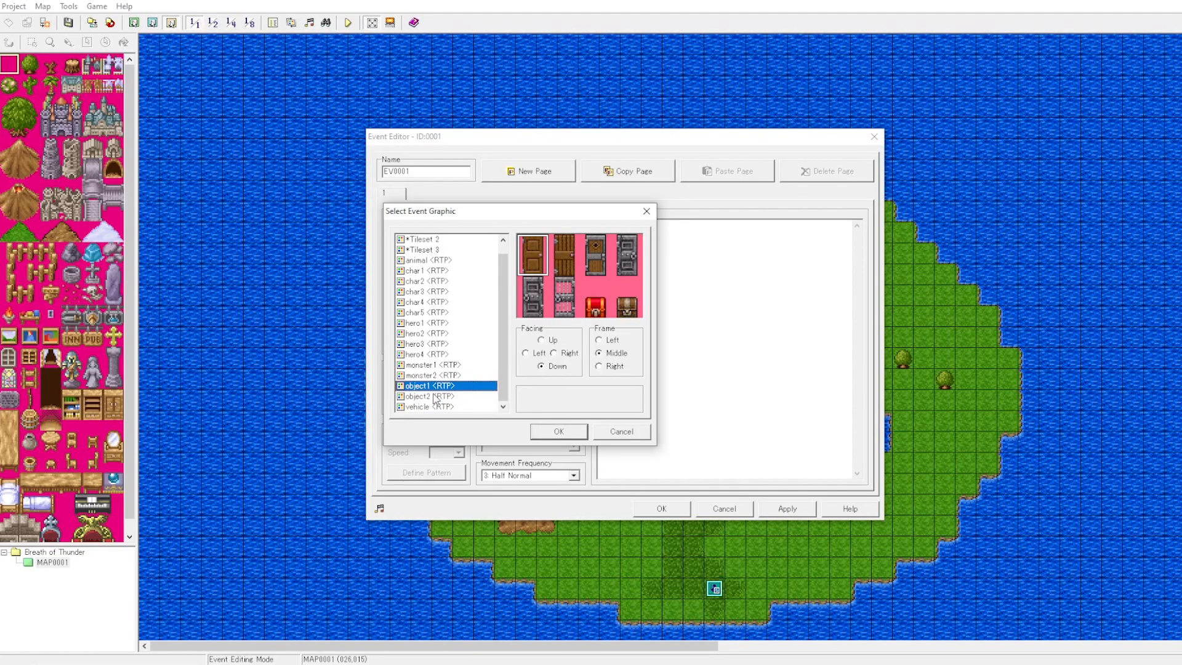
click(542, 340)
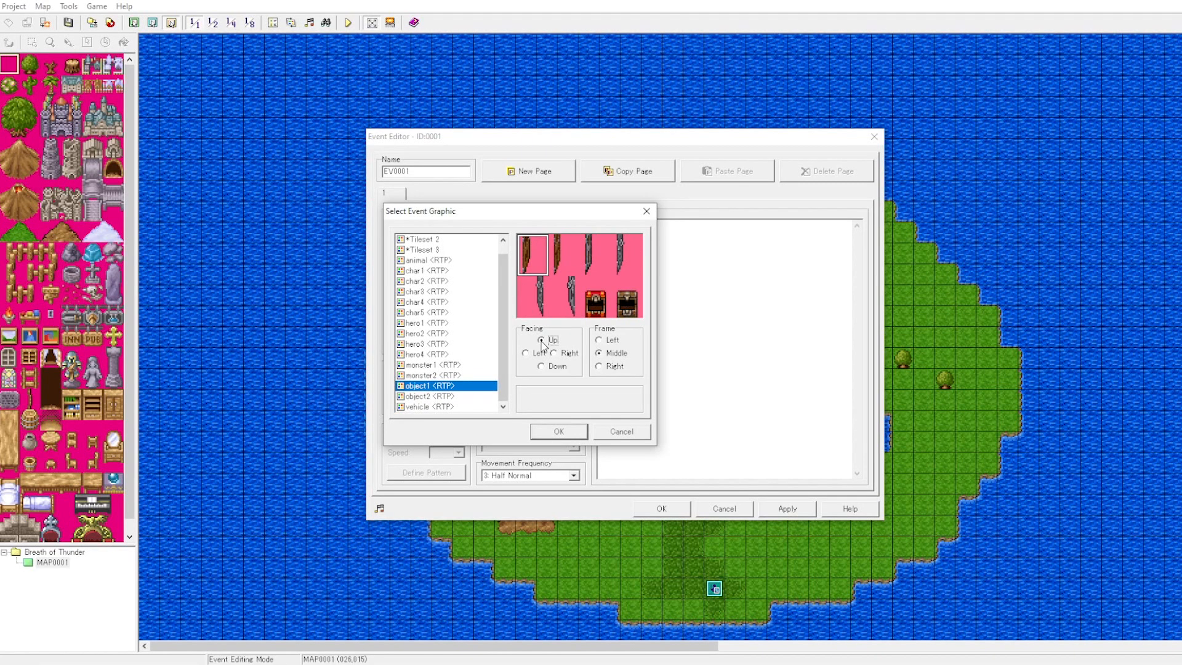
click(526, 354)
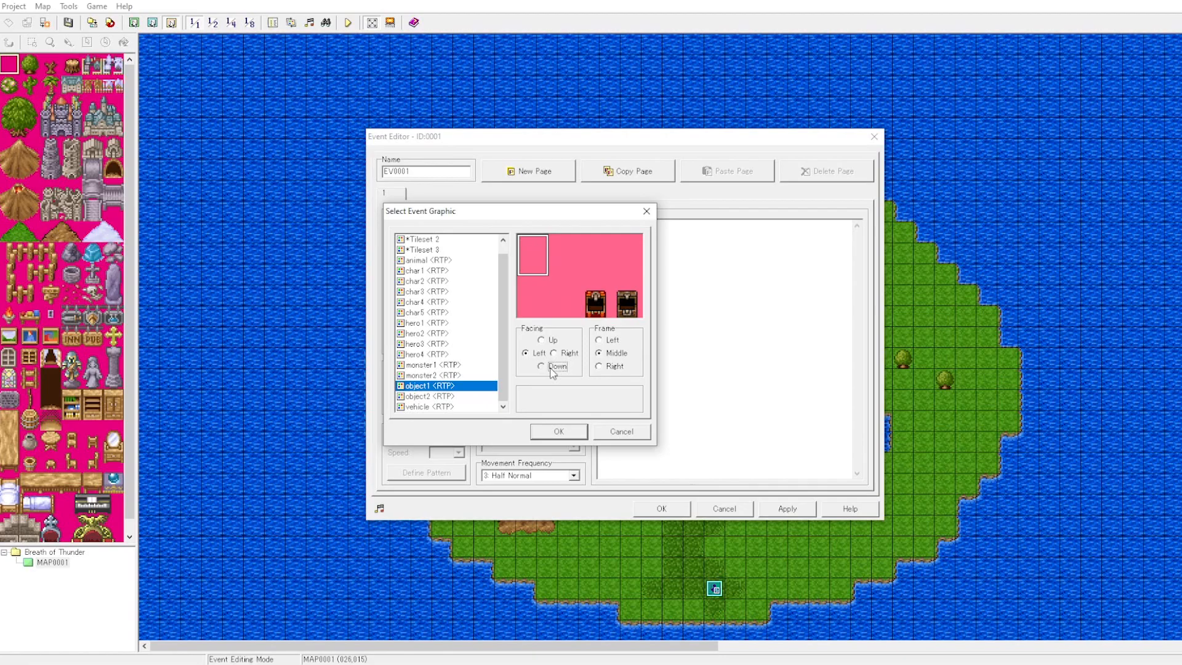
click(555, 353)
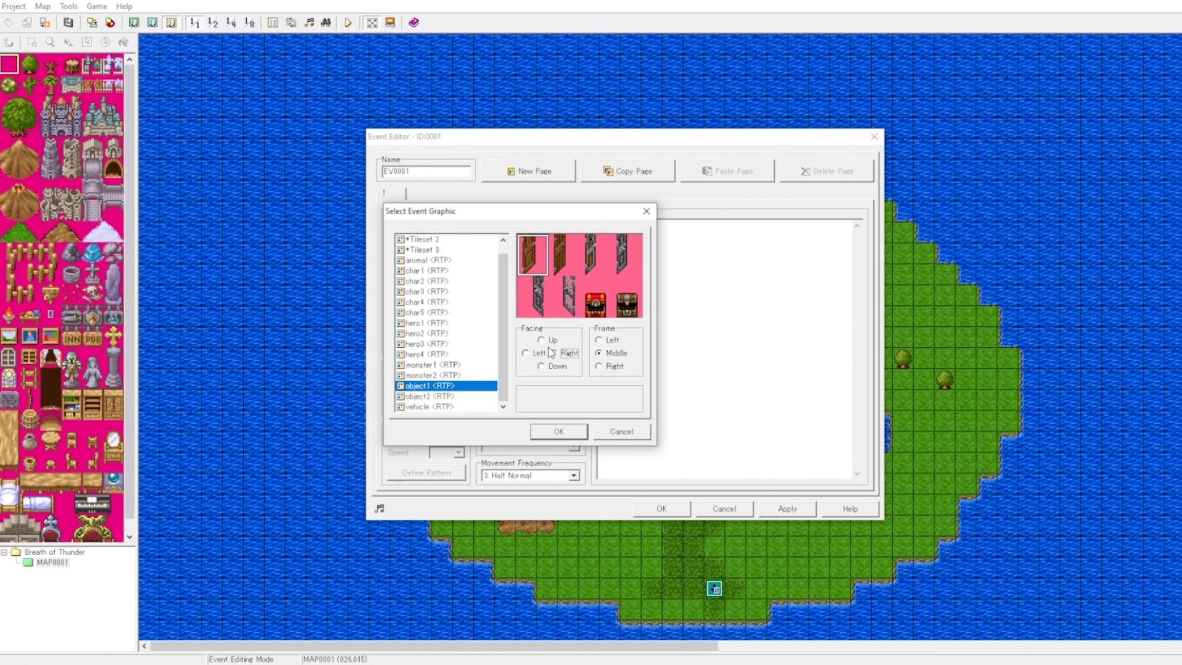
click(525, 353)
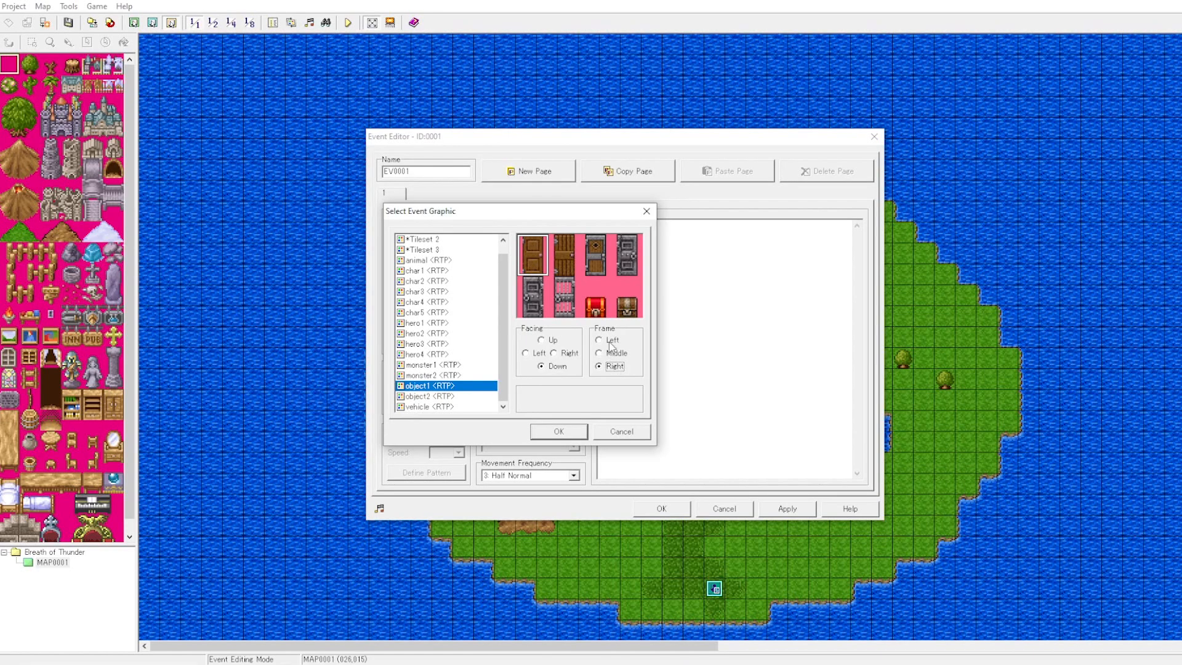
click(599, 353)
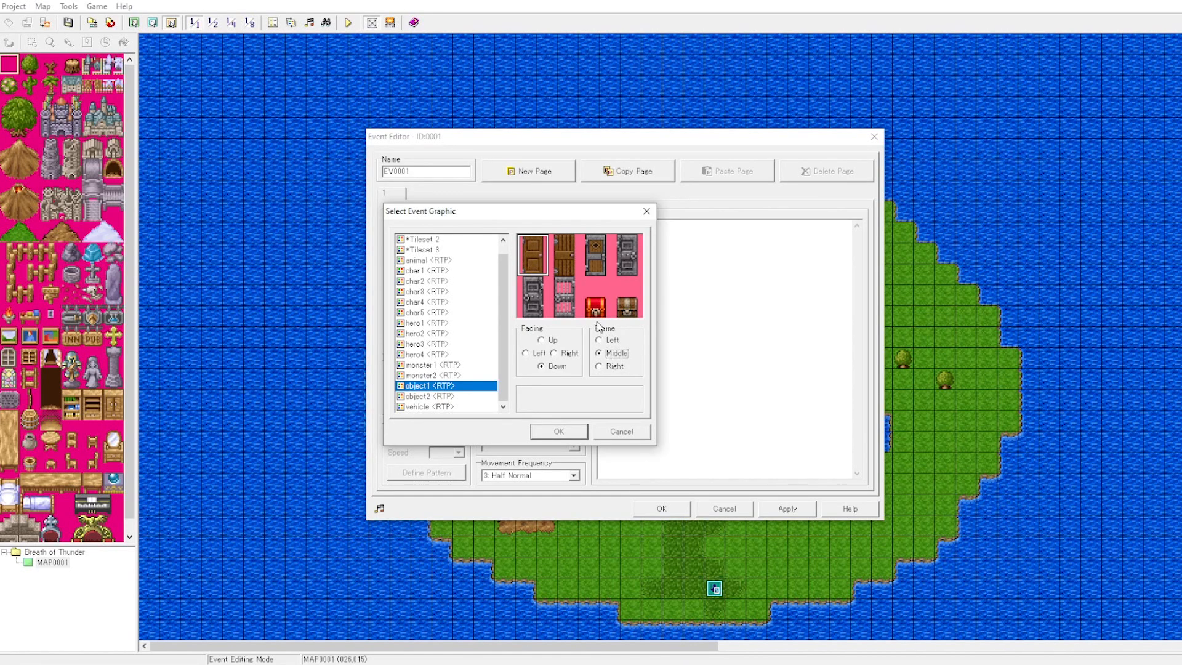
click(558, 431)
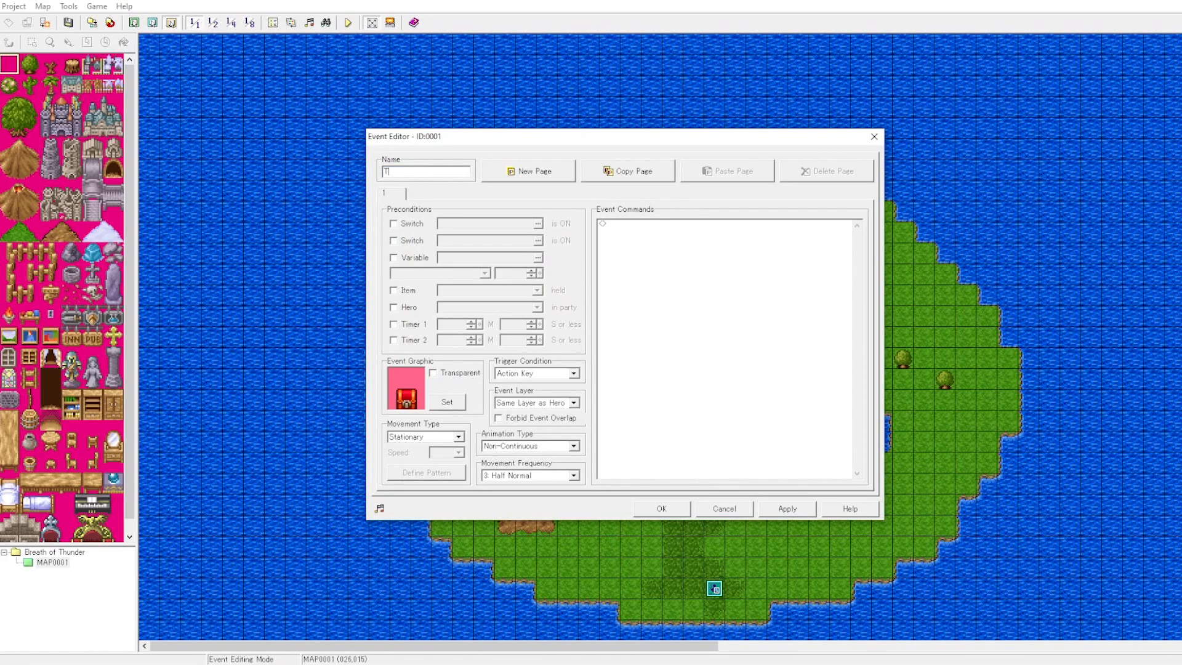
Name the event Treasure and add an Item Management command giving one Potion
text(Treasure)
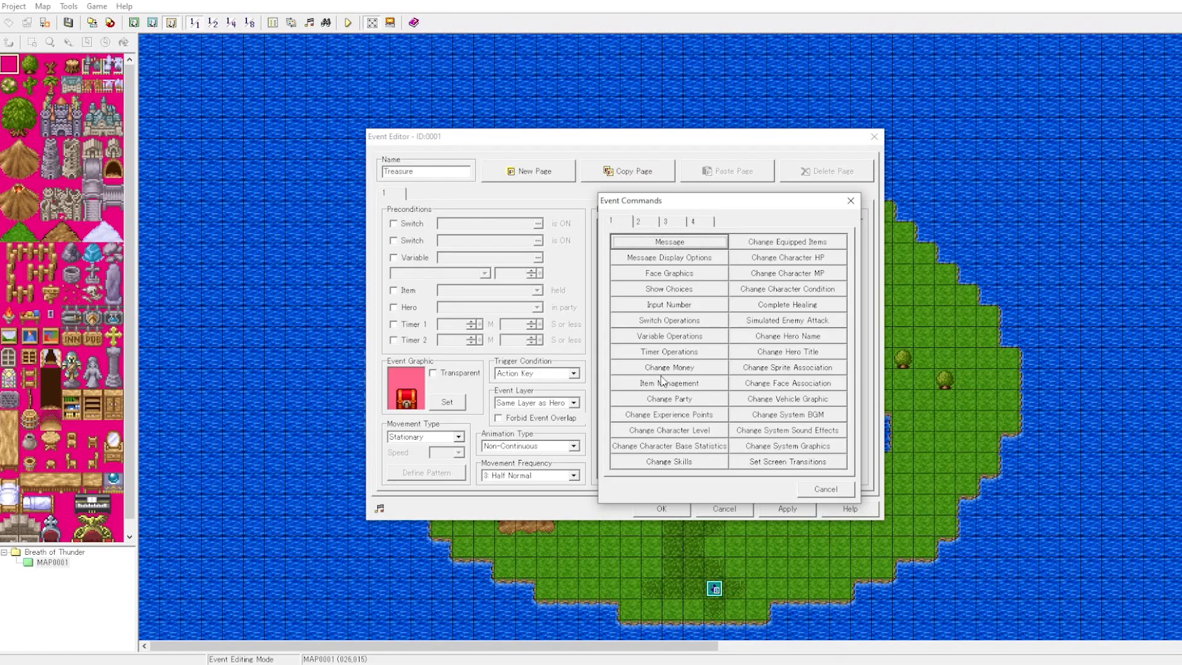
mouse_move(703, 390)
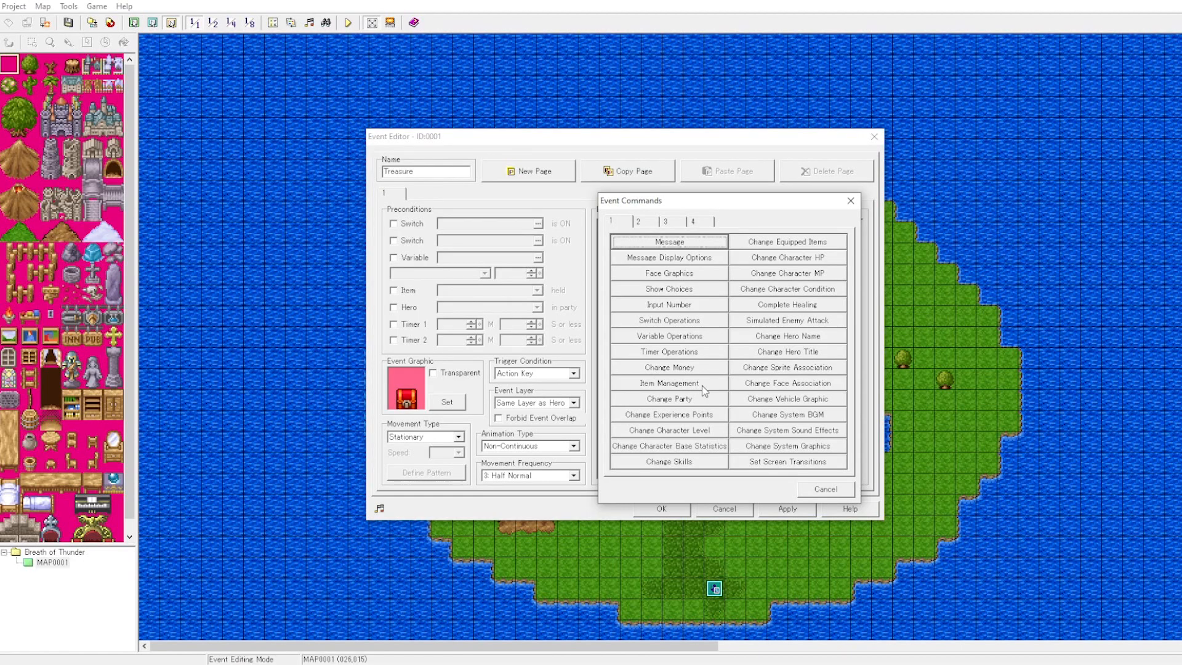
click(668, 383)
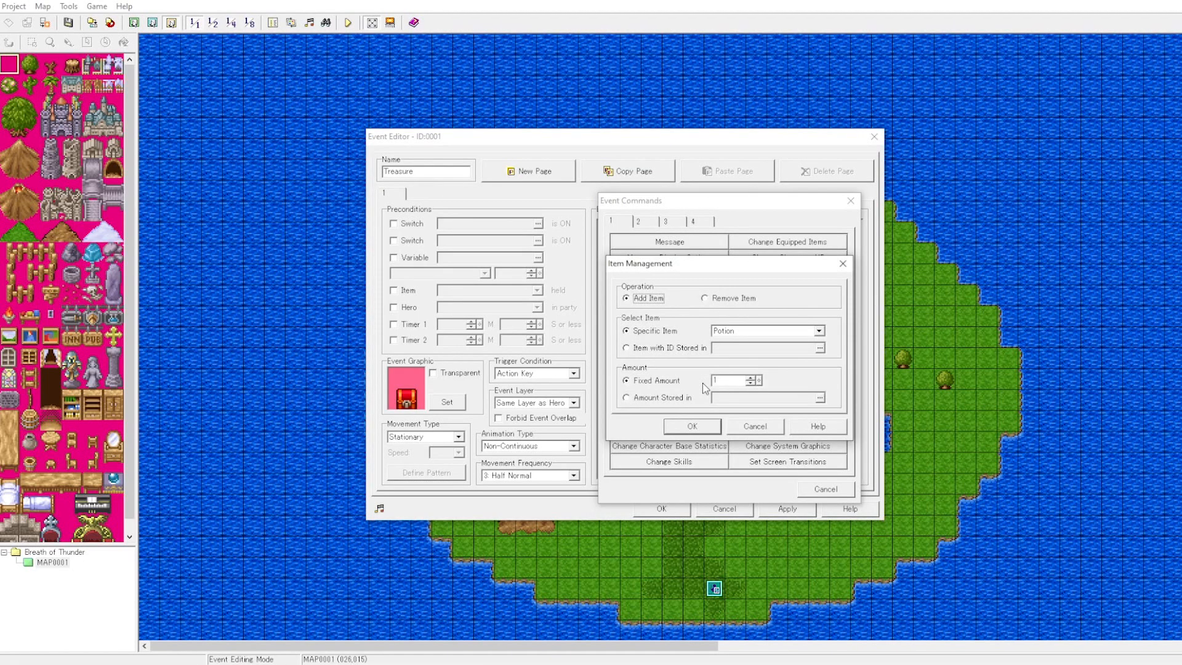
click(817, 330)
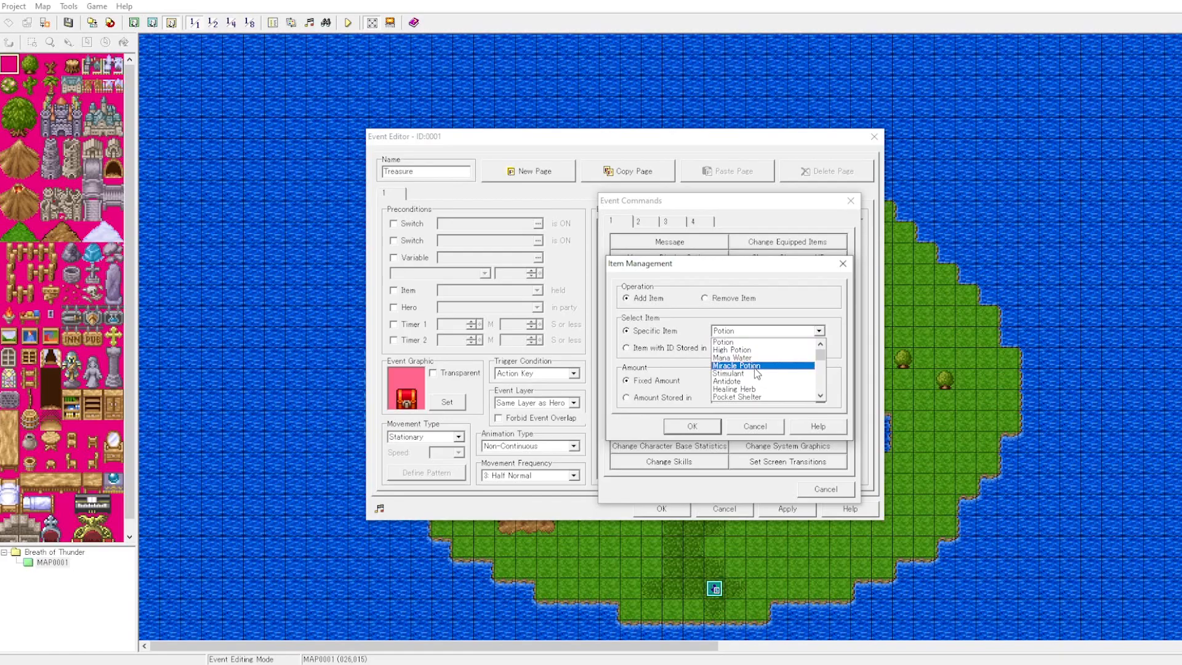
click(747, 341)
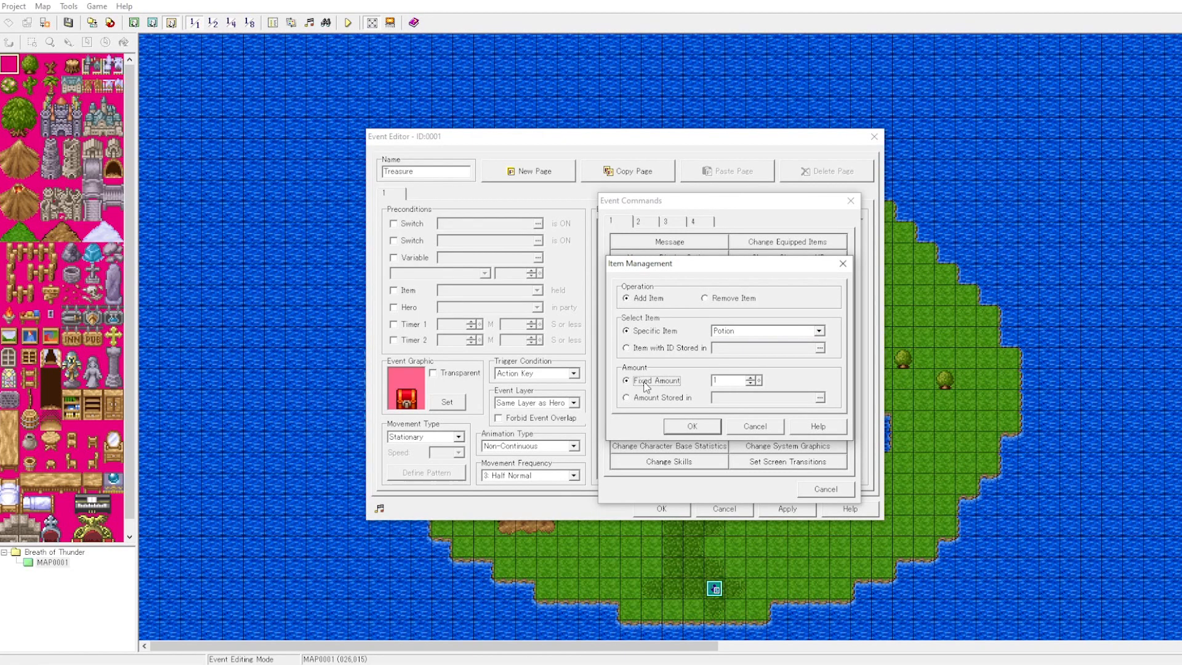
mouse_move(683, 438)
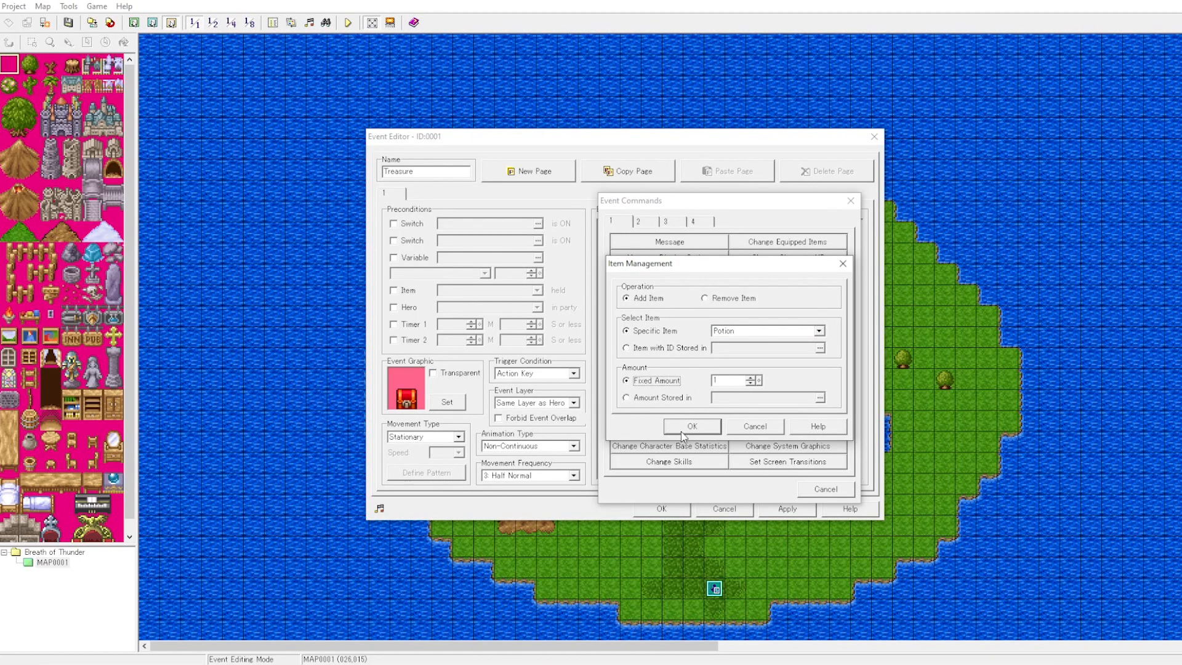
click(691, 426)
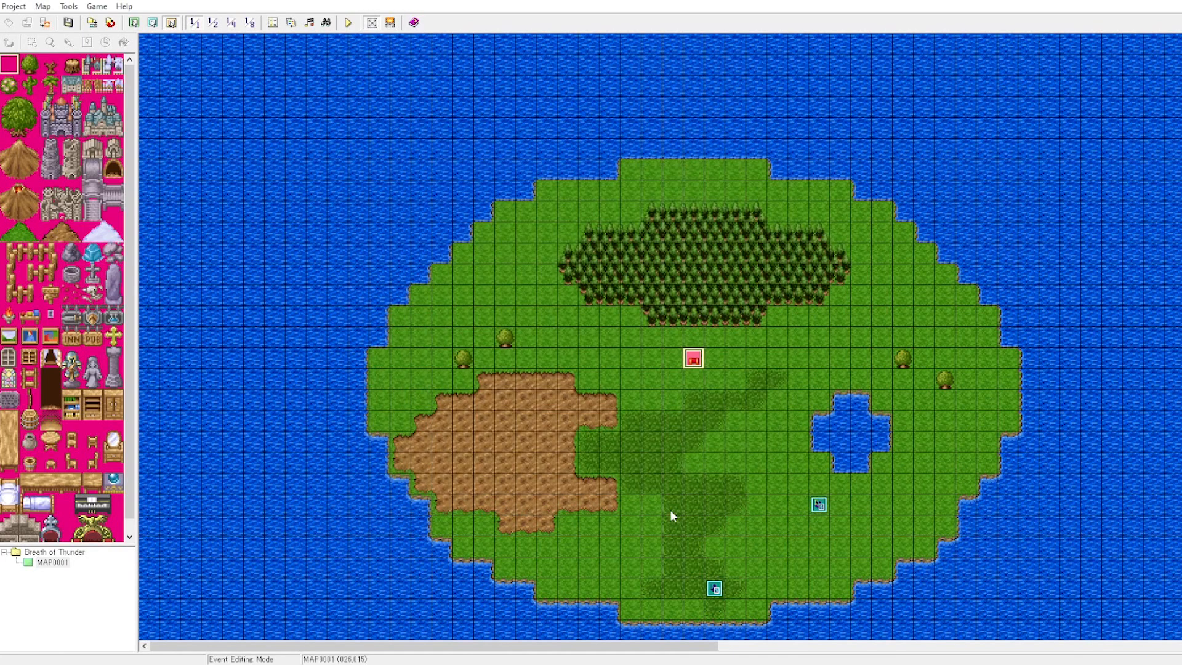
mouse_move(517, 210)
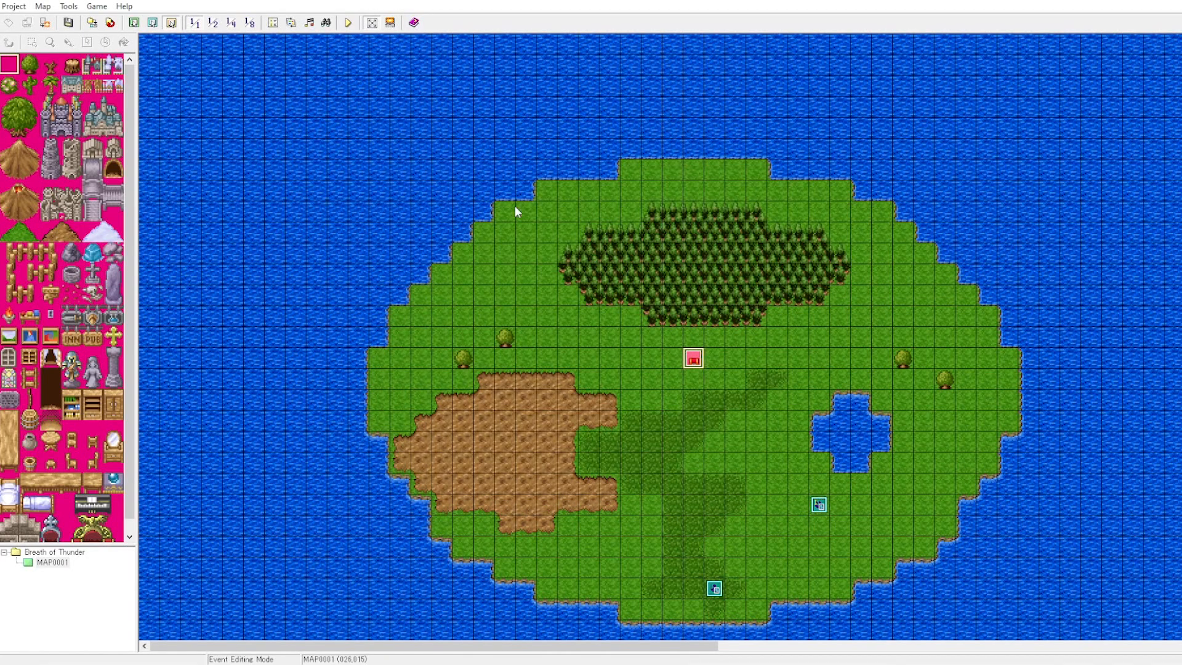
mouse_move(273, 22)
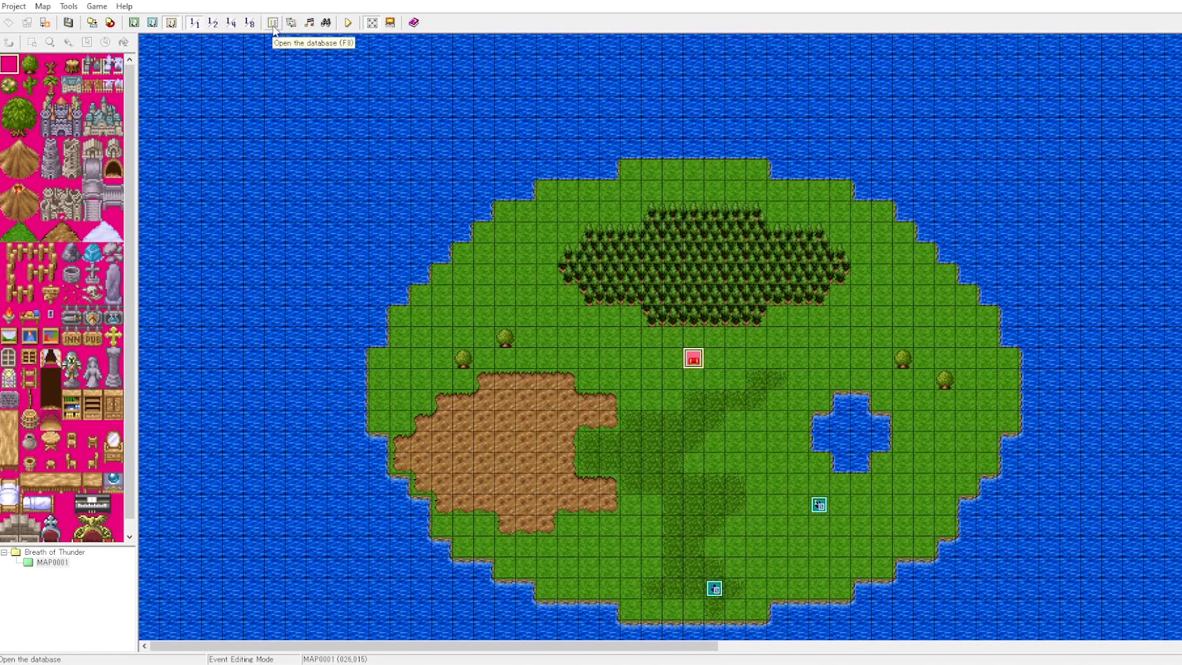
In the database Item tab, rename item 0001 from Potion to Soda Pop and apply
click(274, 22)
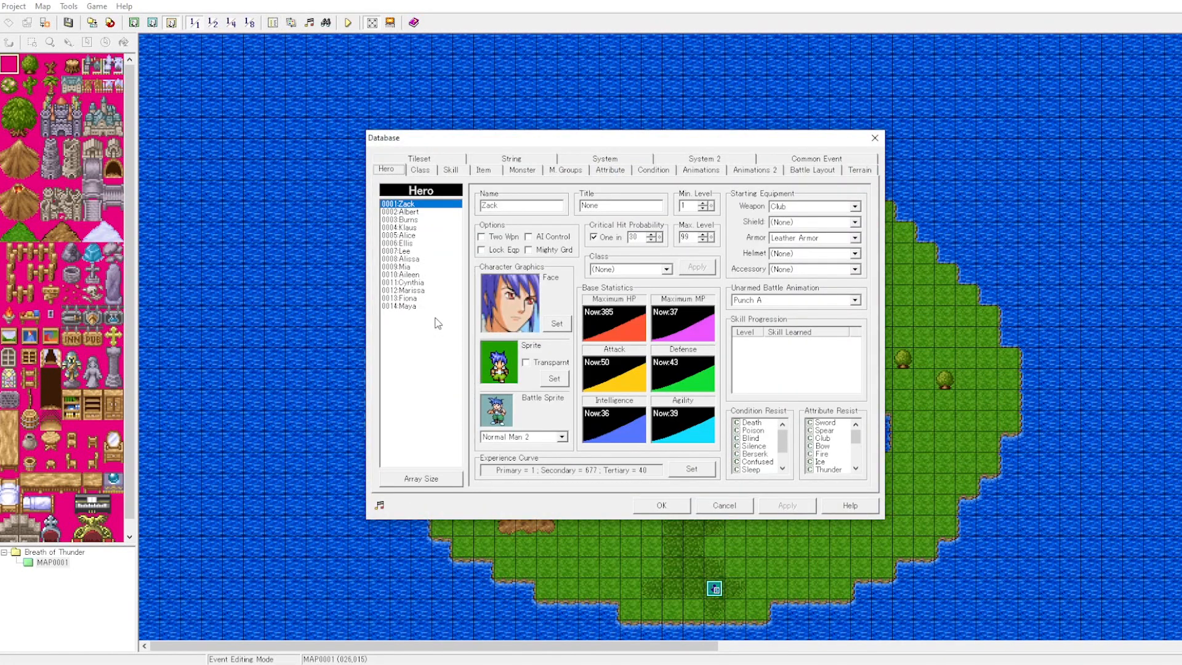
click(484, 170)
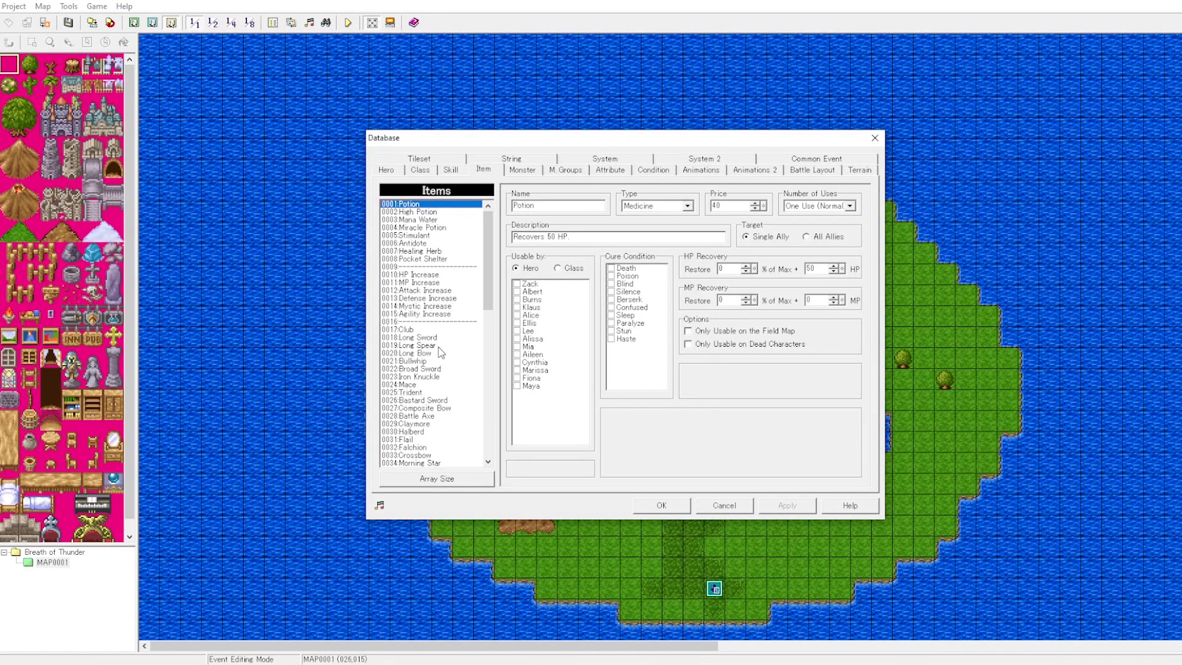
scroll(down, 3)
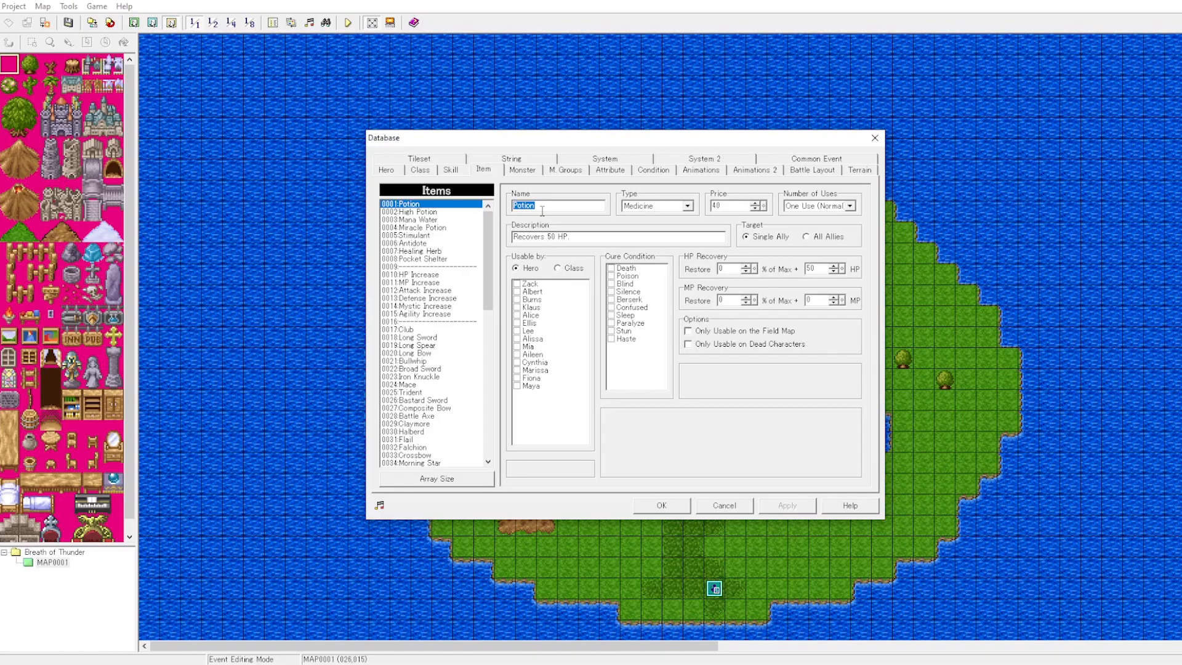
text(Soda Pop)
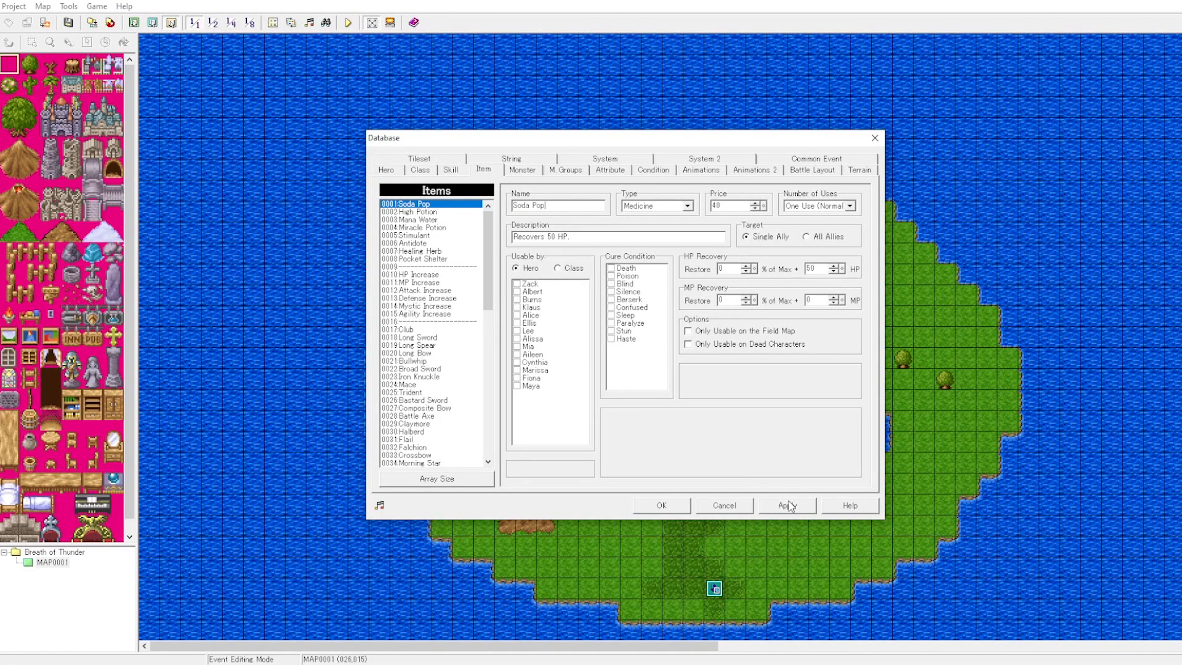
click(723, 505)
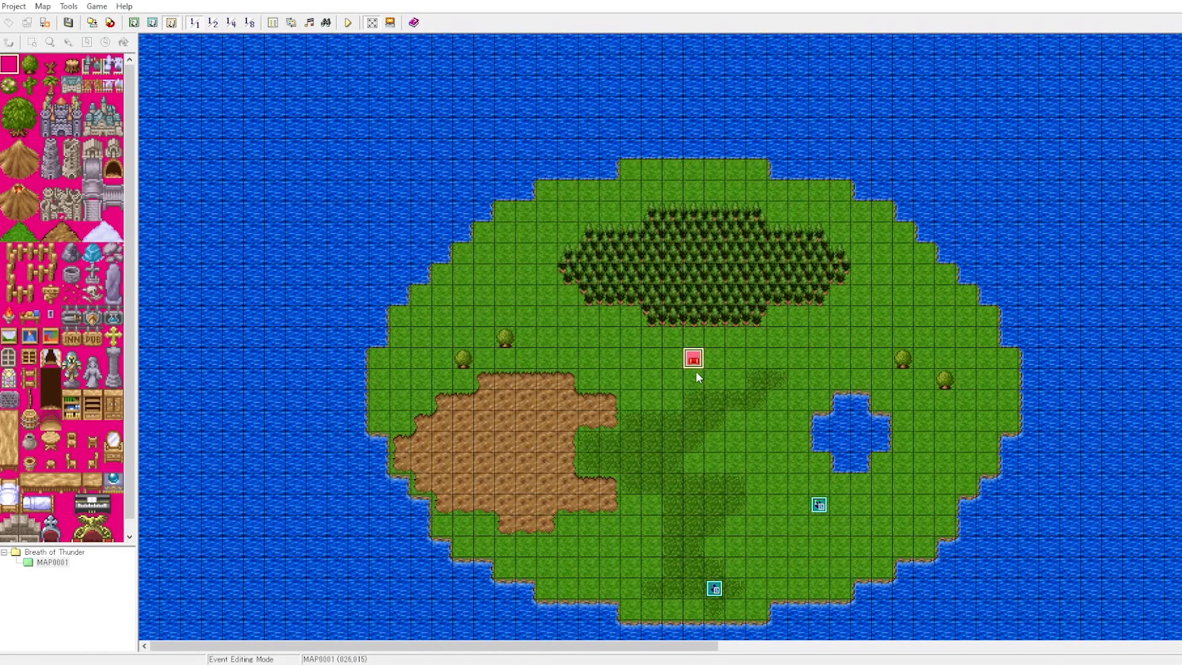
double_click(693, 358)
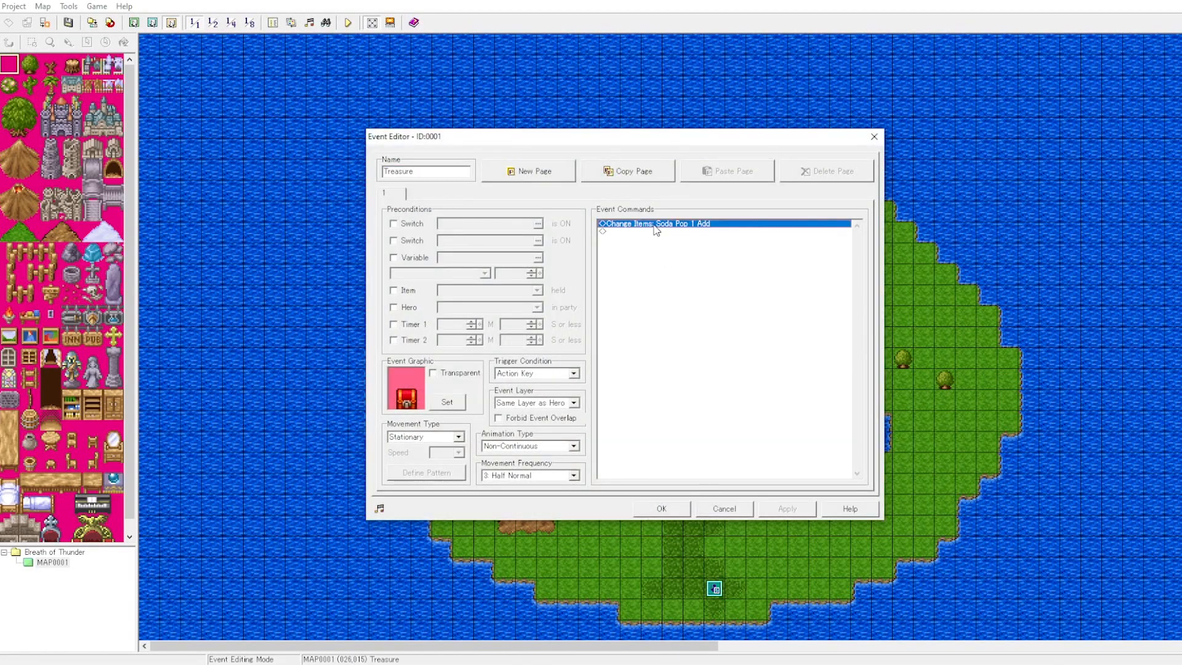
double_click(656, 222)
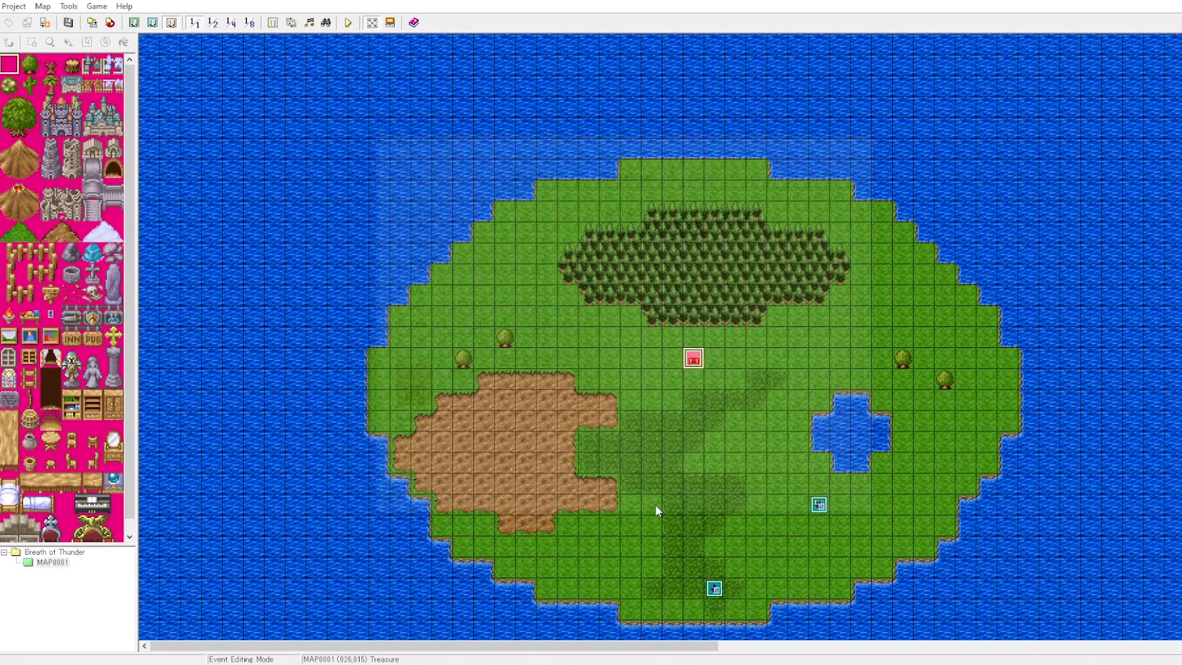
click(348, 22)
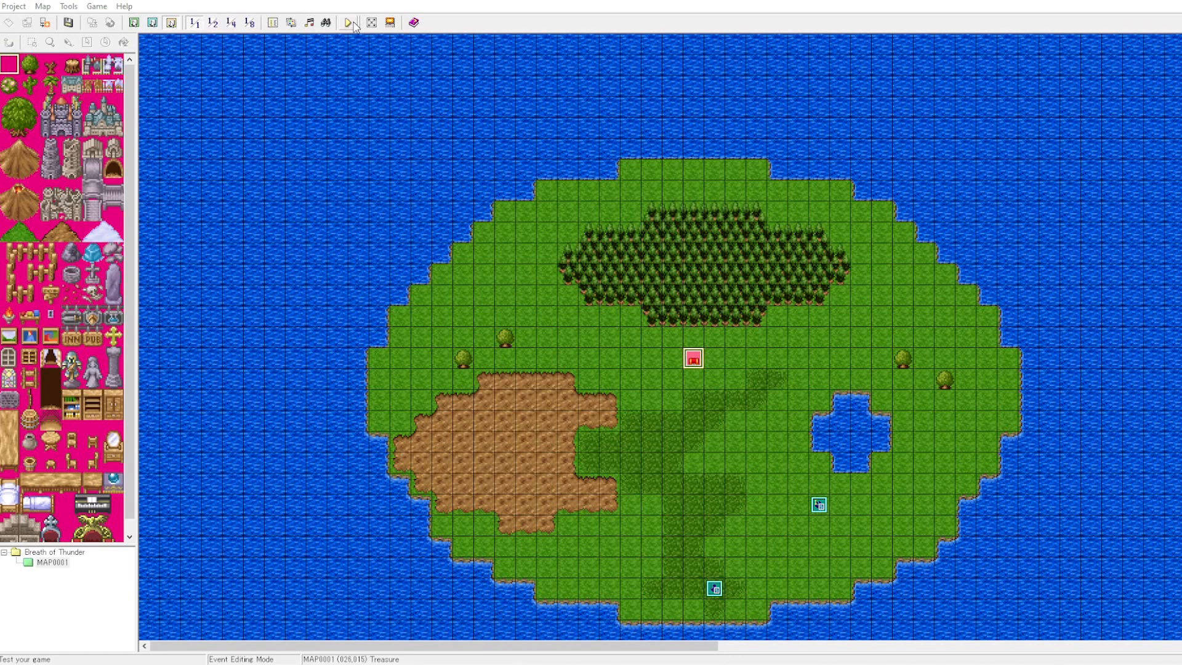
Run a test play of the game, then quit it from the in-game menu
click(347, 22)
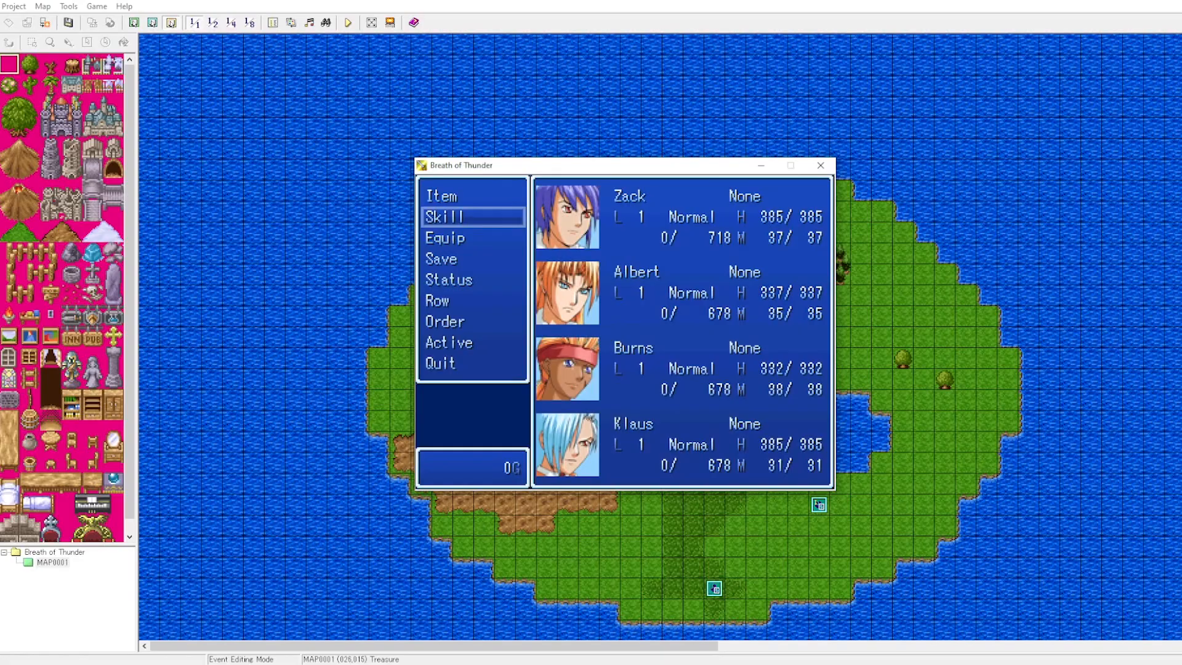
click(442, 196)
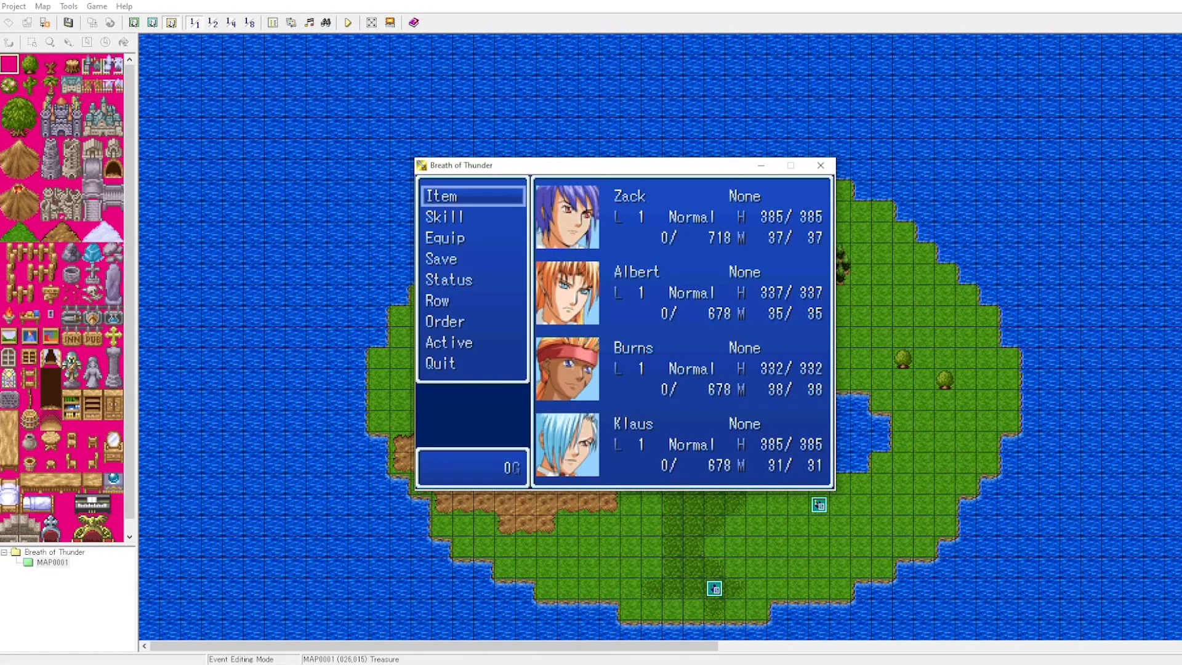
click(441, 362)
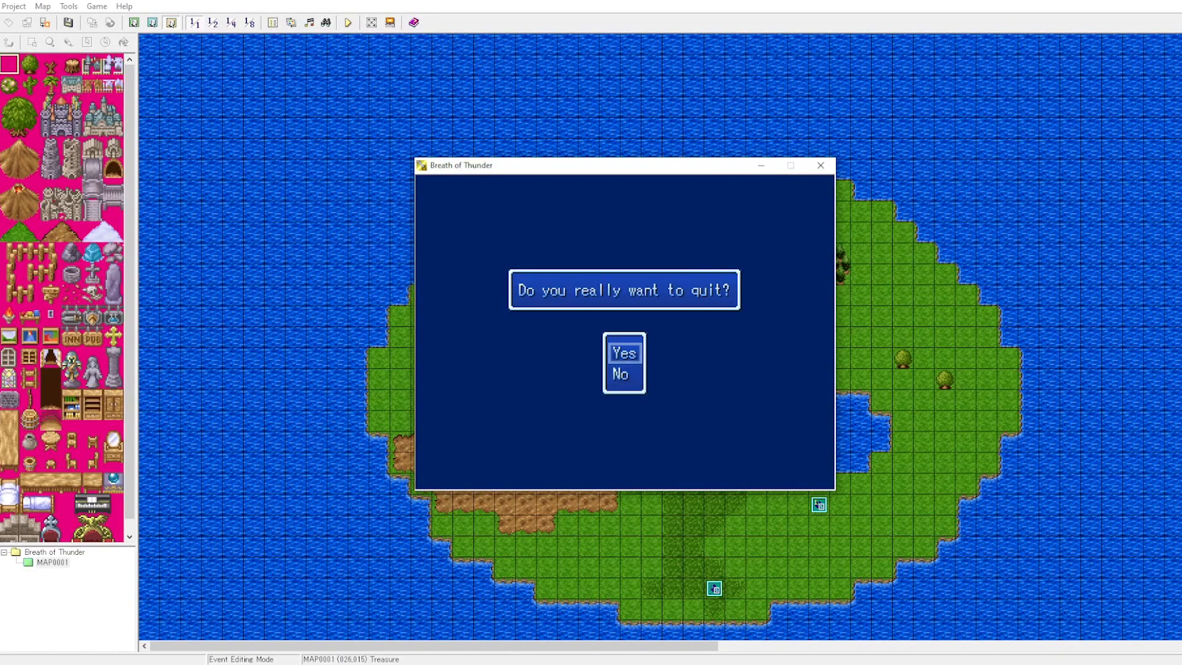
click(623, 352)
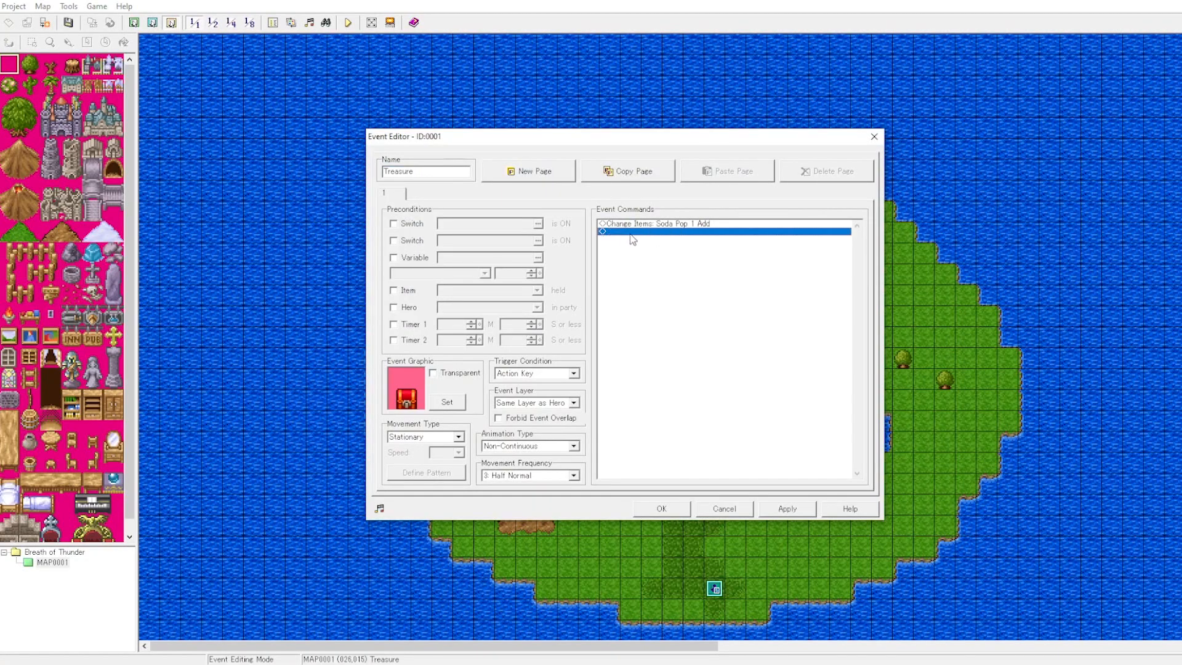
Insert a new command line, browse all four command pages and choose Conditional Branch
double_click(728, 232)
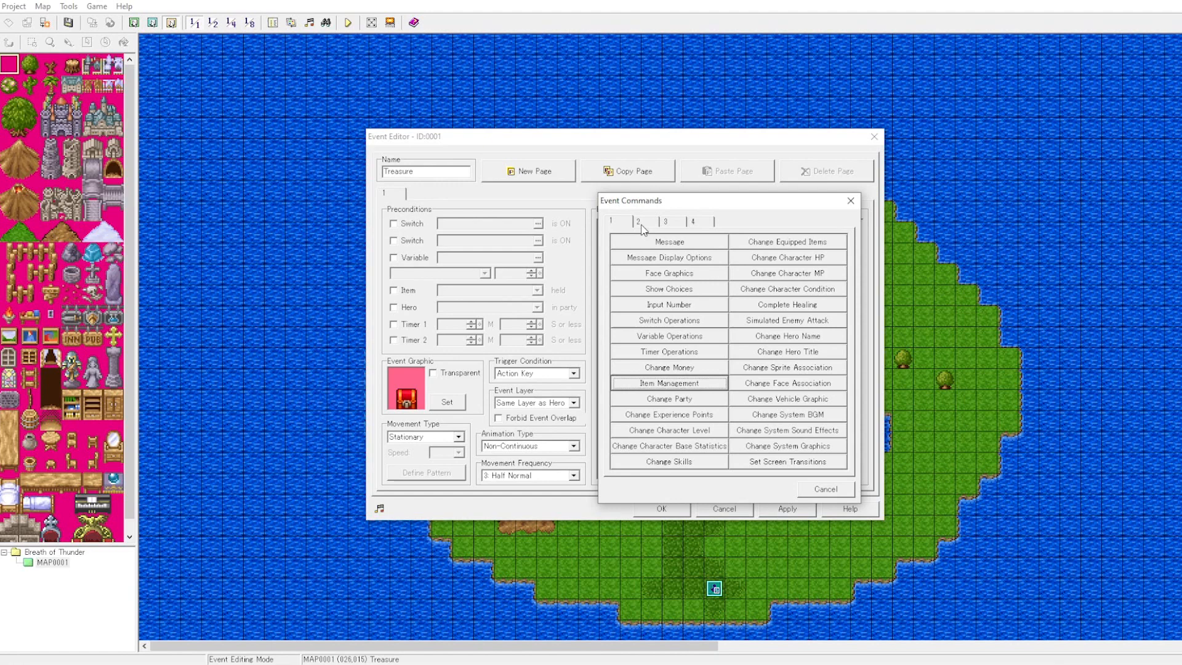
click(639, 221)
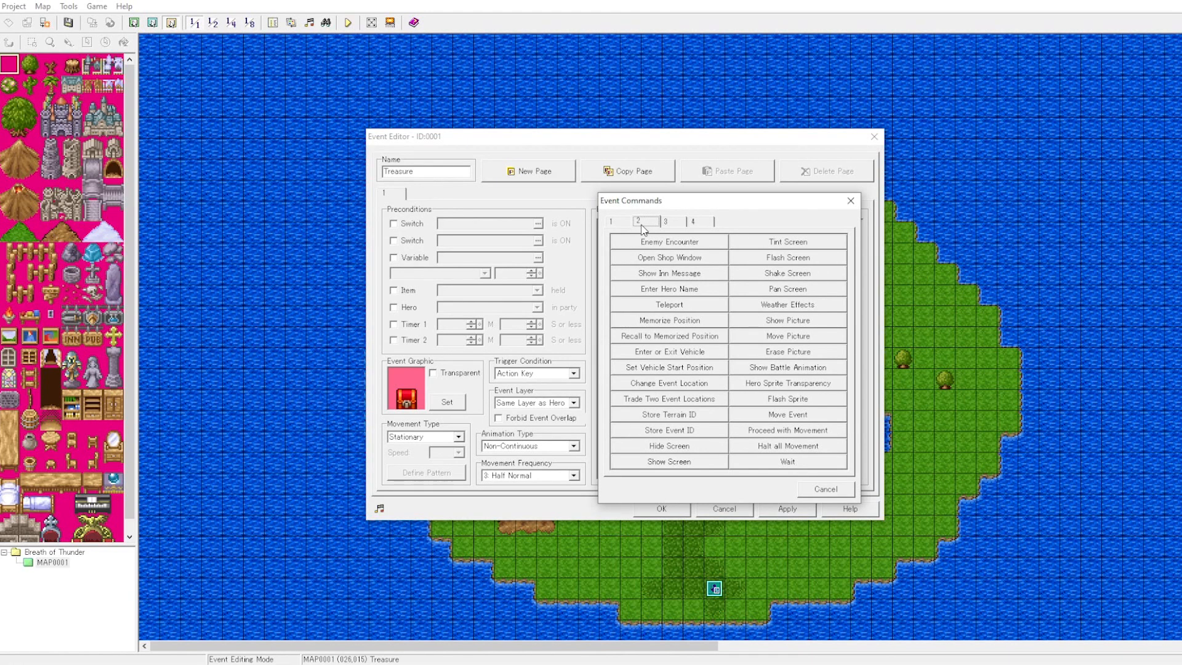
mouse_move(731, 240)
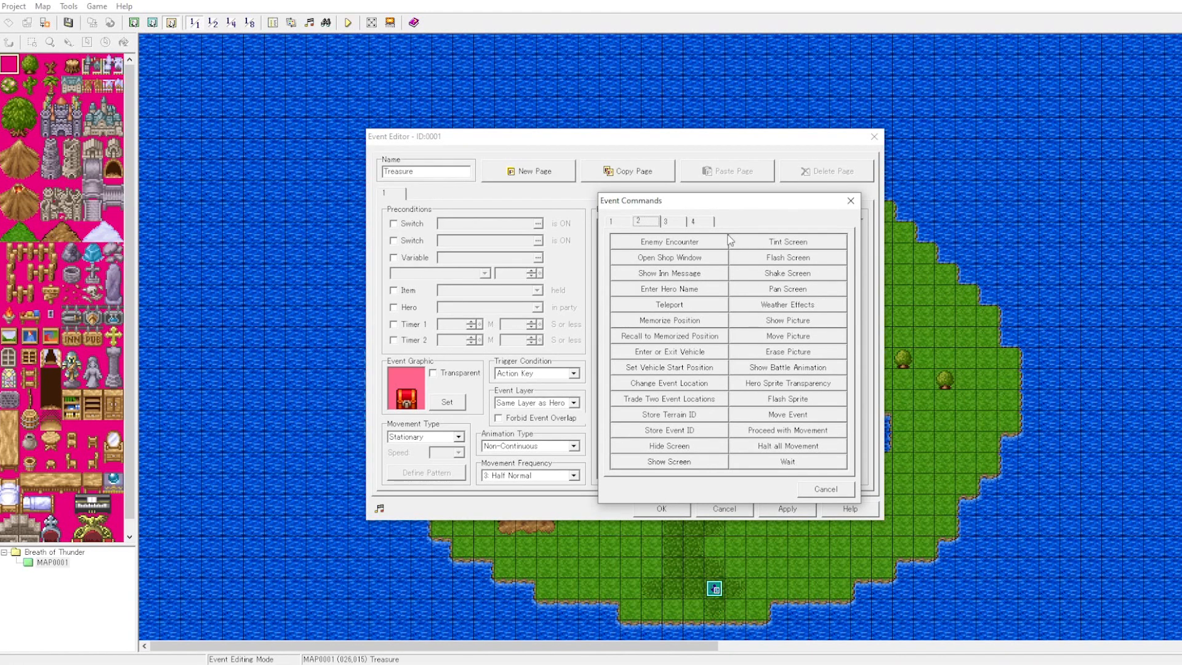
click(667, 220)
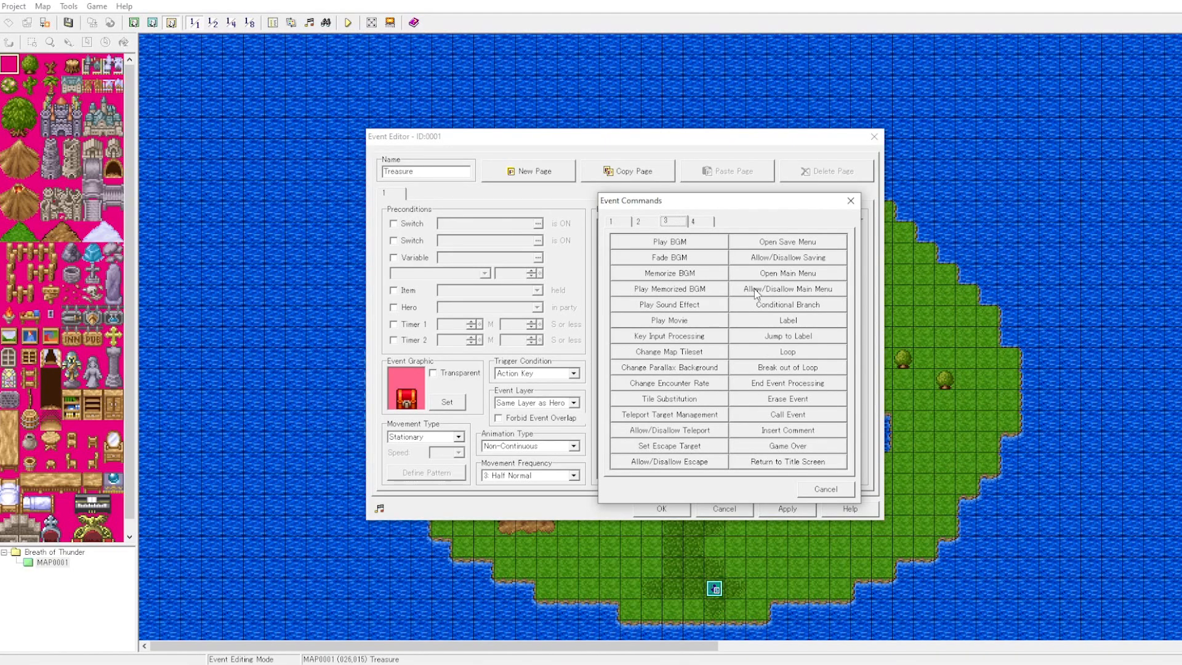
click(691, 220)
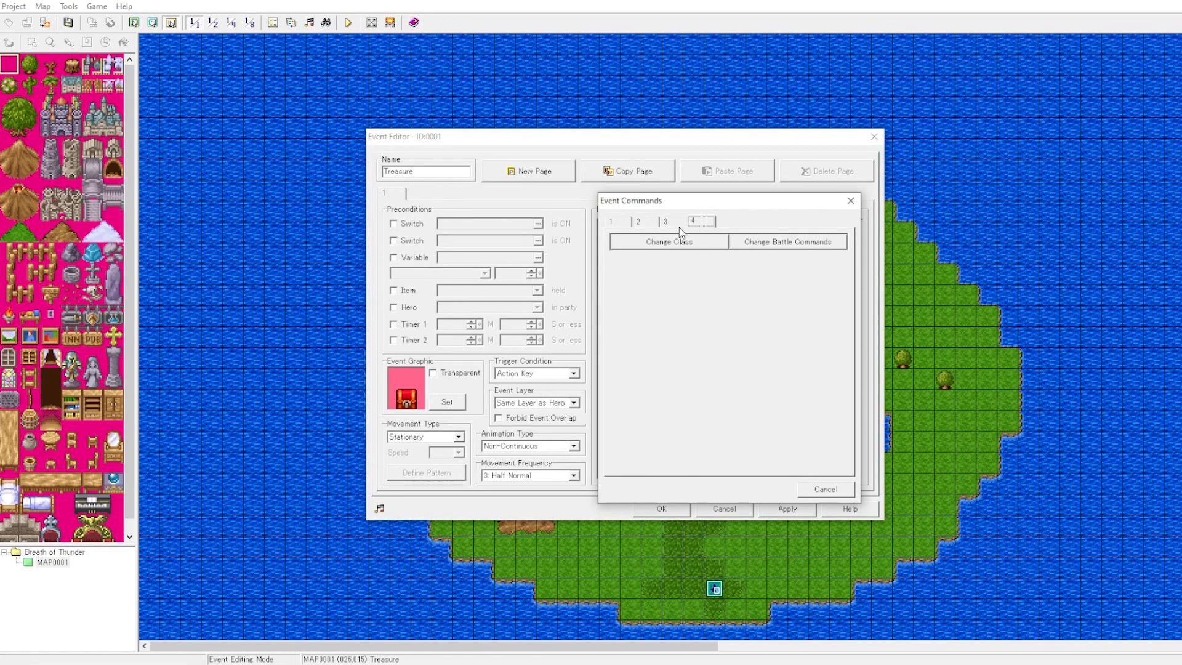
click(666, 221)
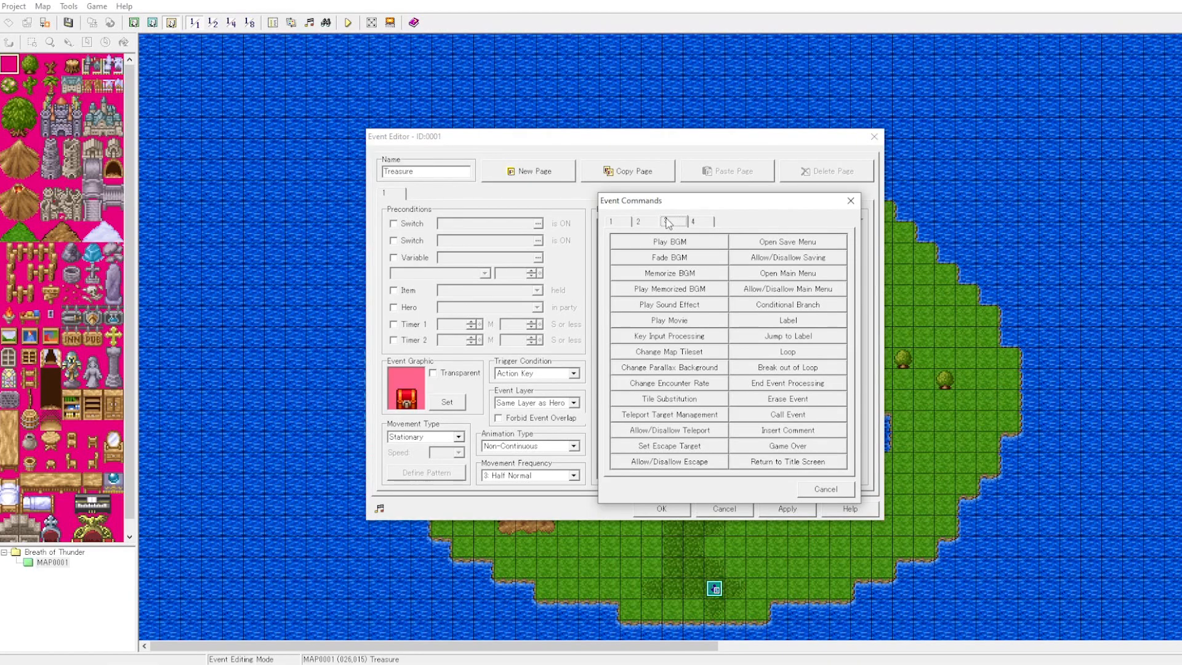
click(617, 222)
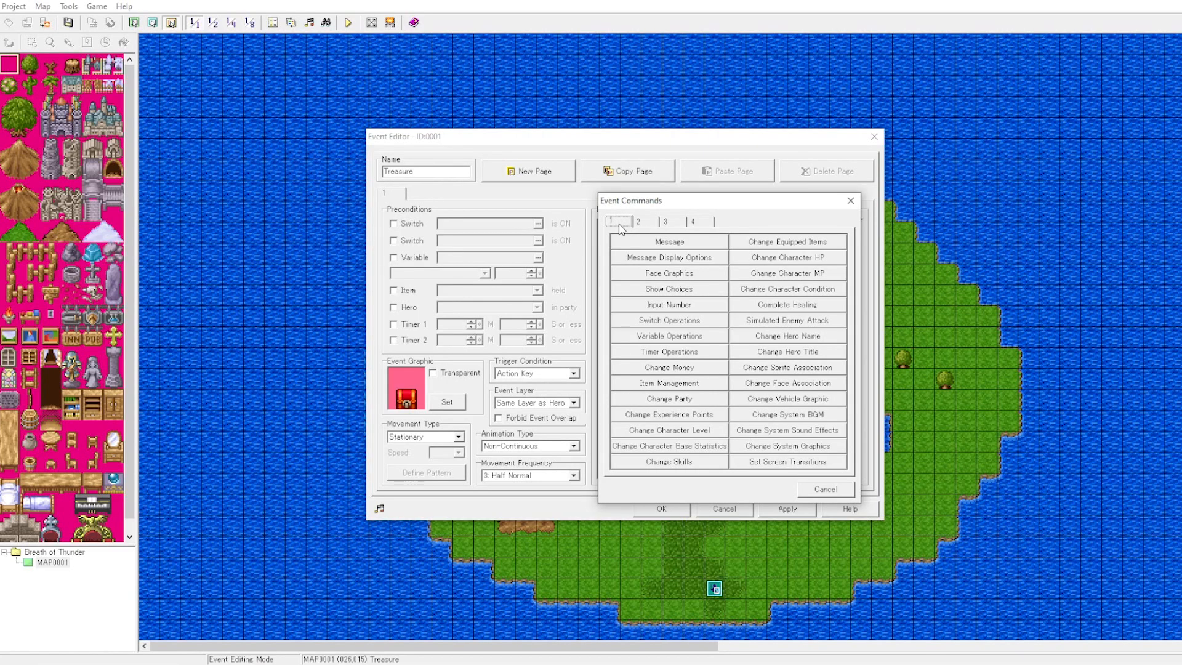
mouse_move(647, 223)
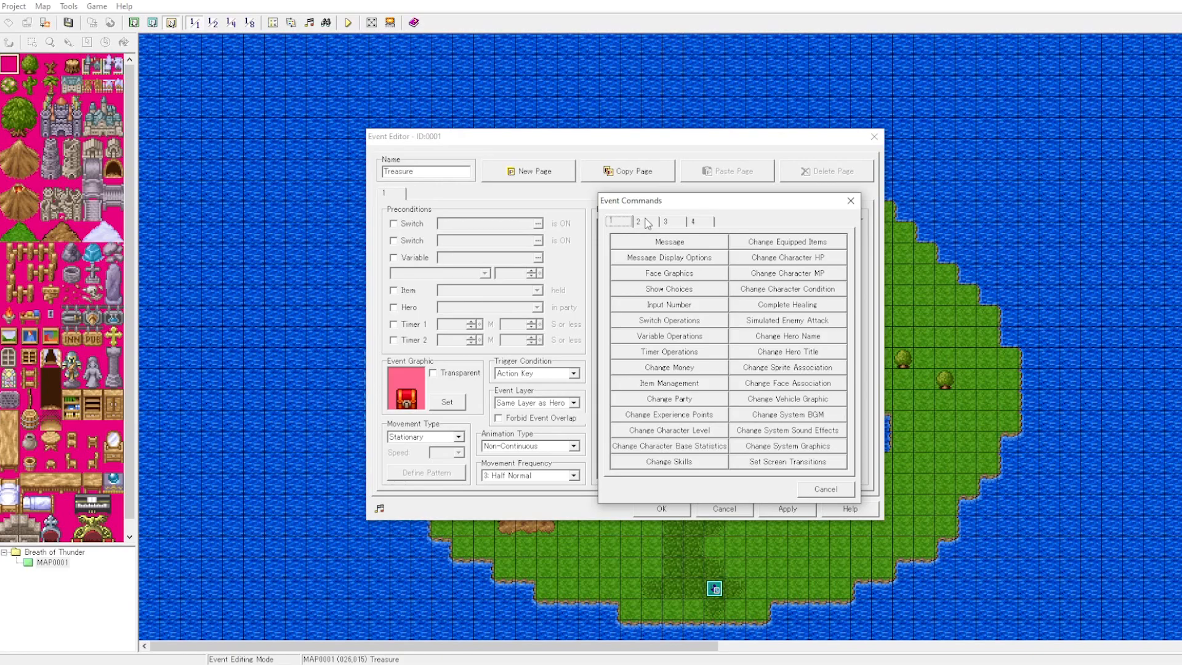
click(639, 221)
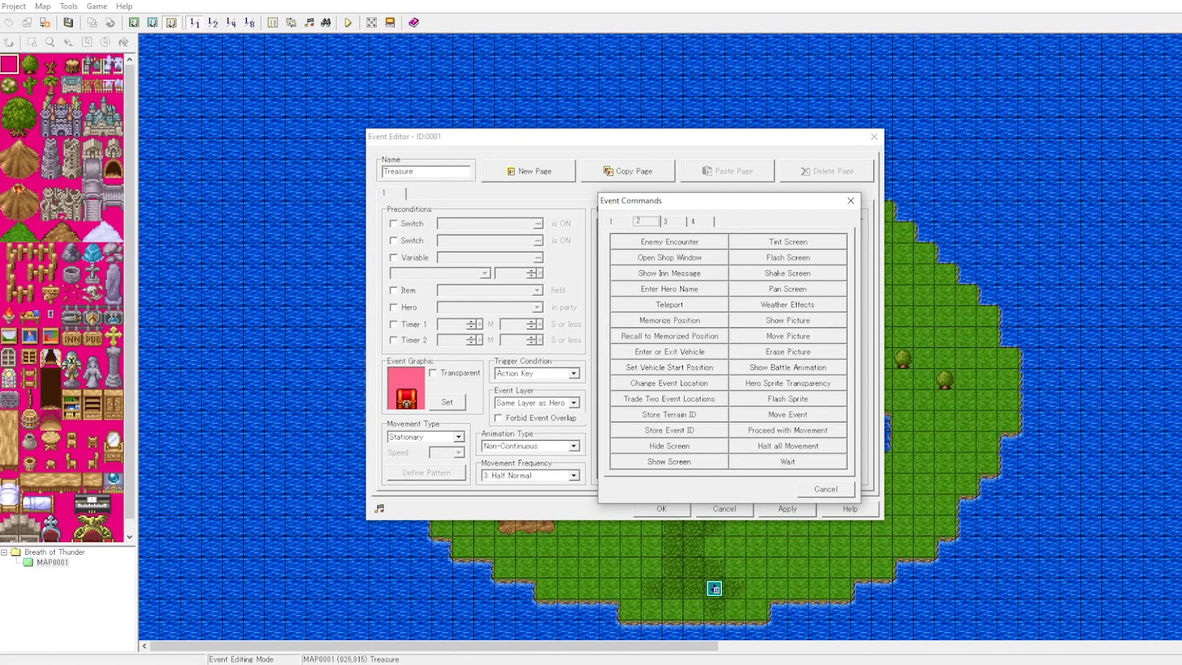
click(612, 221)
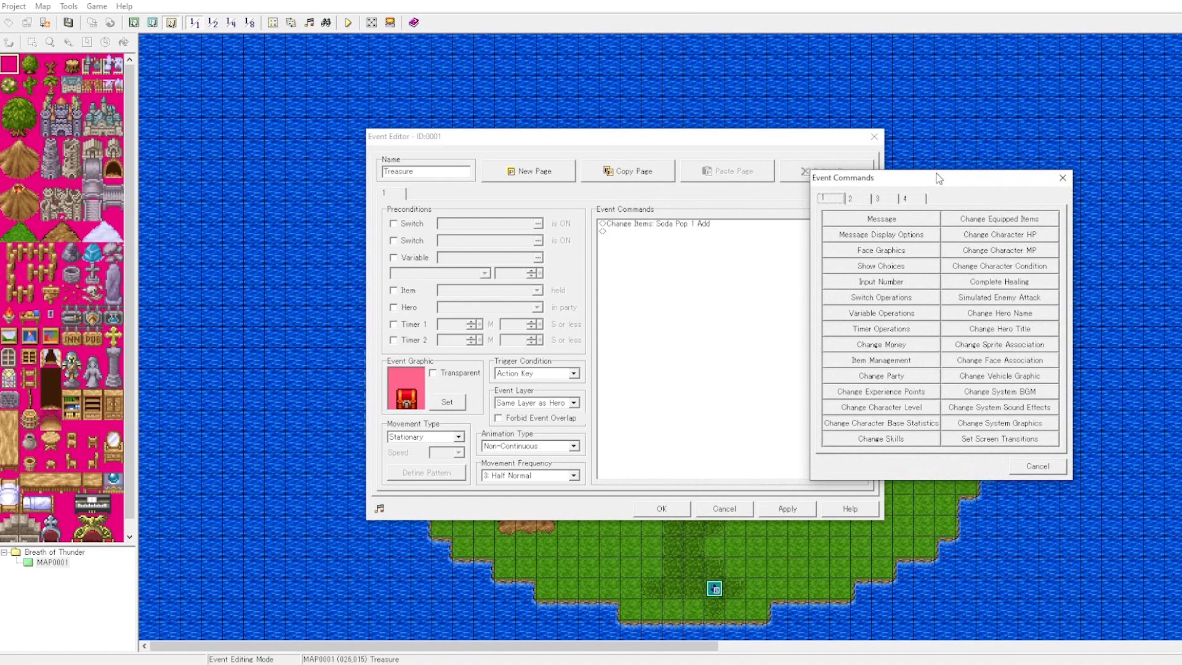
Discard an empty Message, add Message Display Options with Normal window at Bottom, and select the next line
click(911, 223)
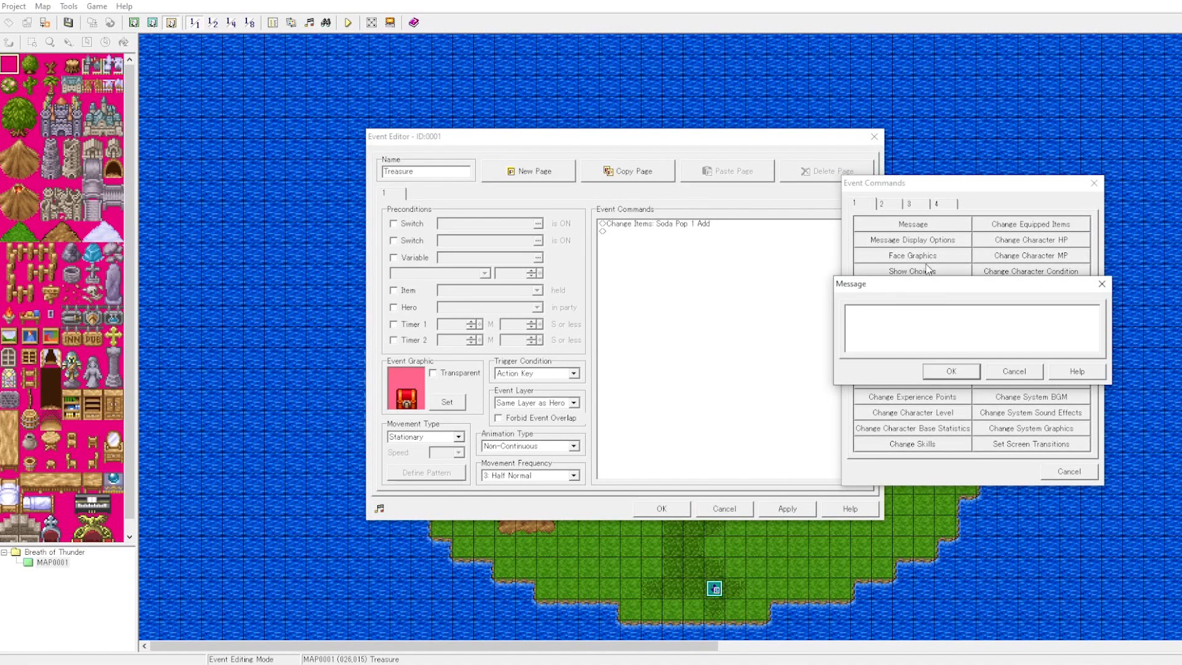
click(1014, 371)
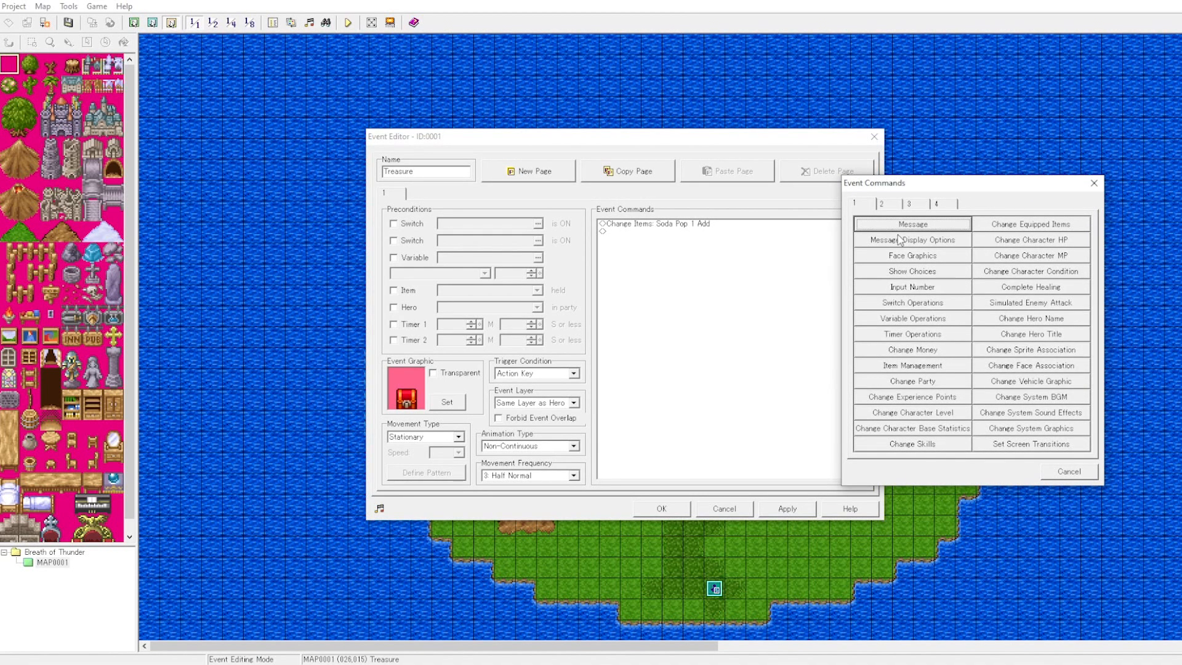
click(913, 240)
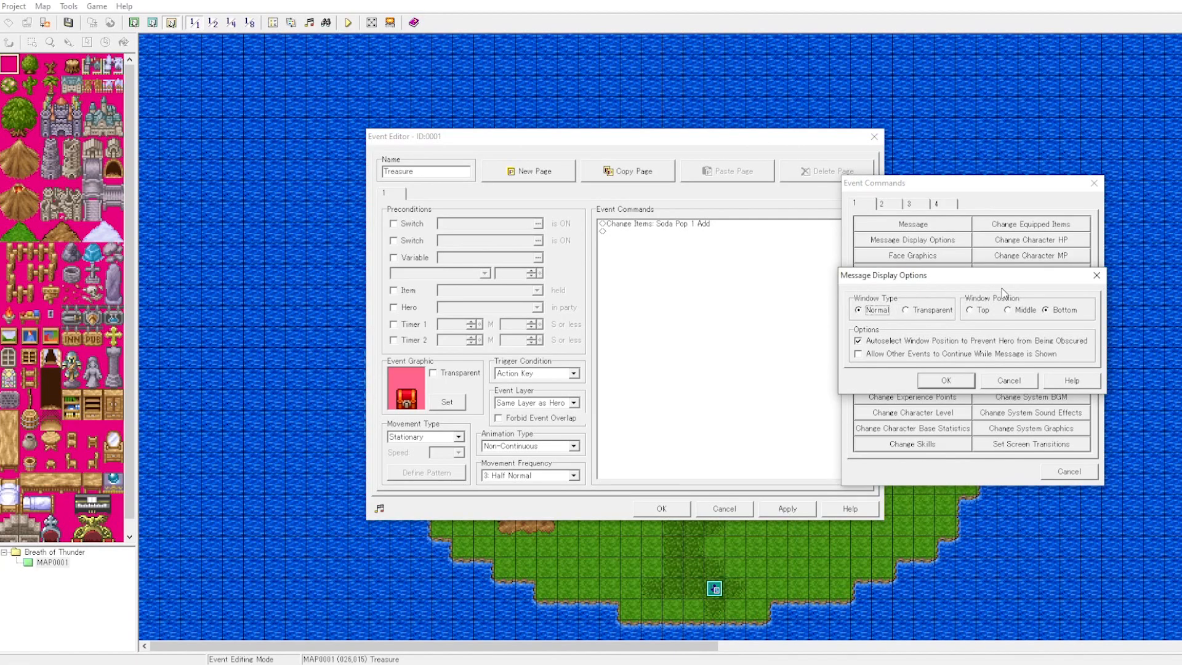
mouse_move(959, 378)
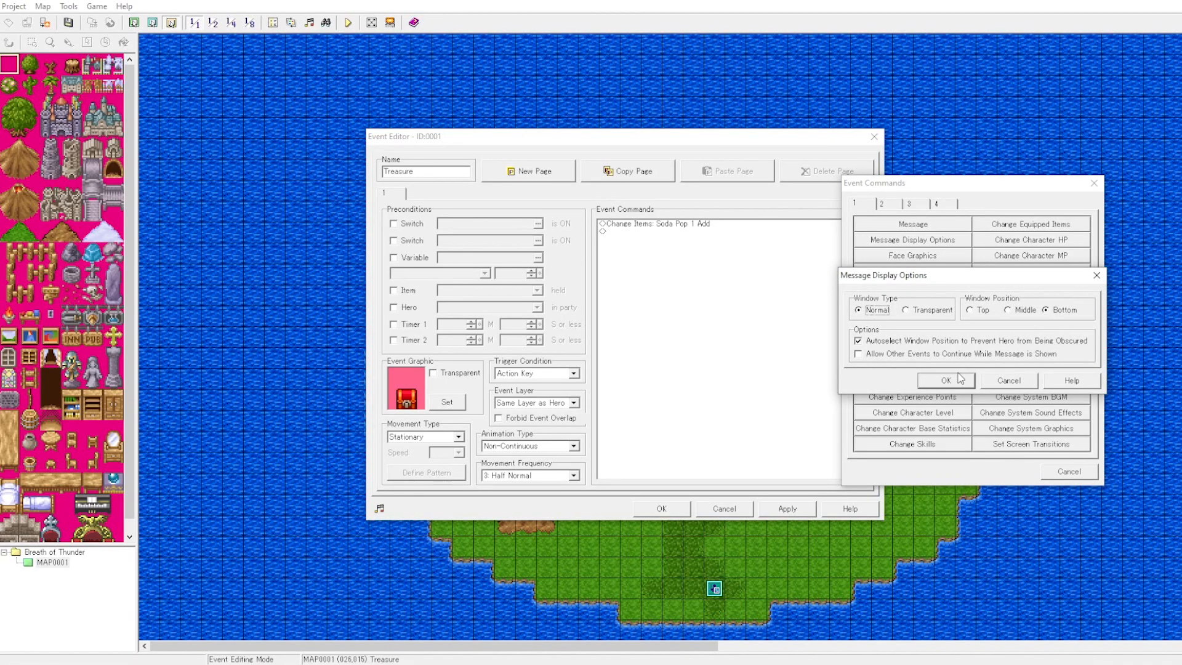
click(946, 381)
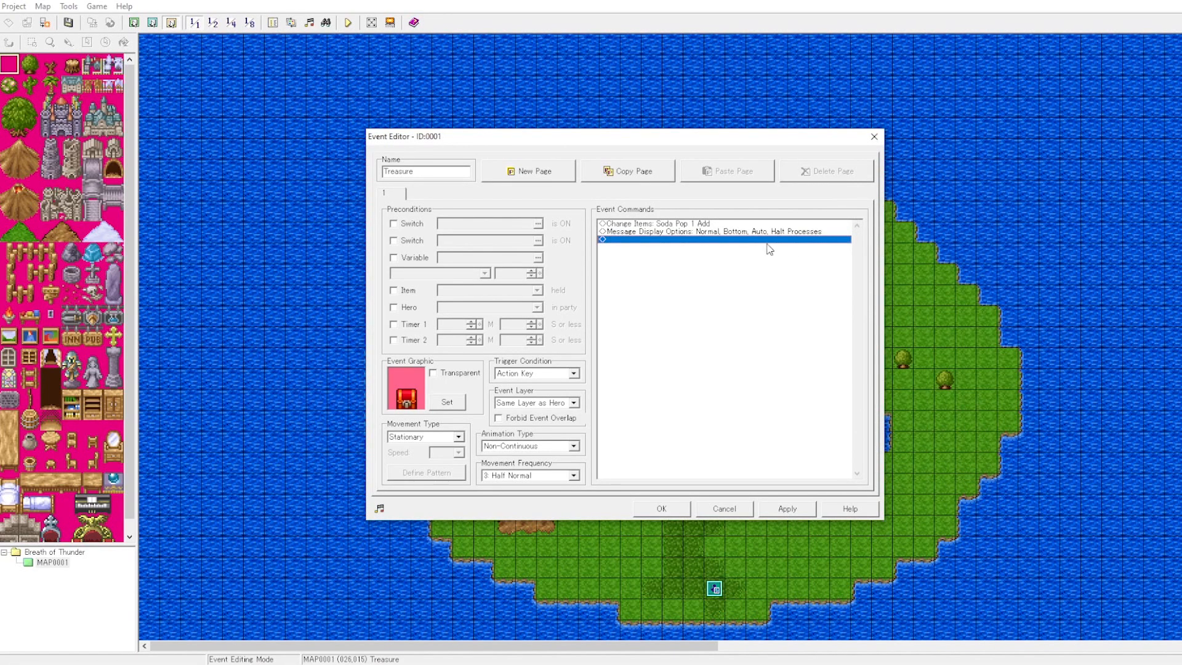
click(724, 232)
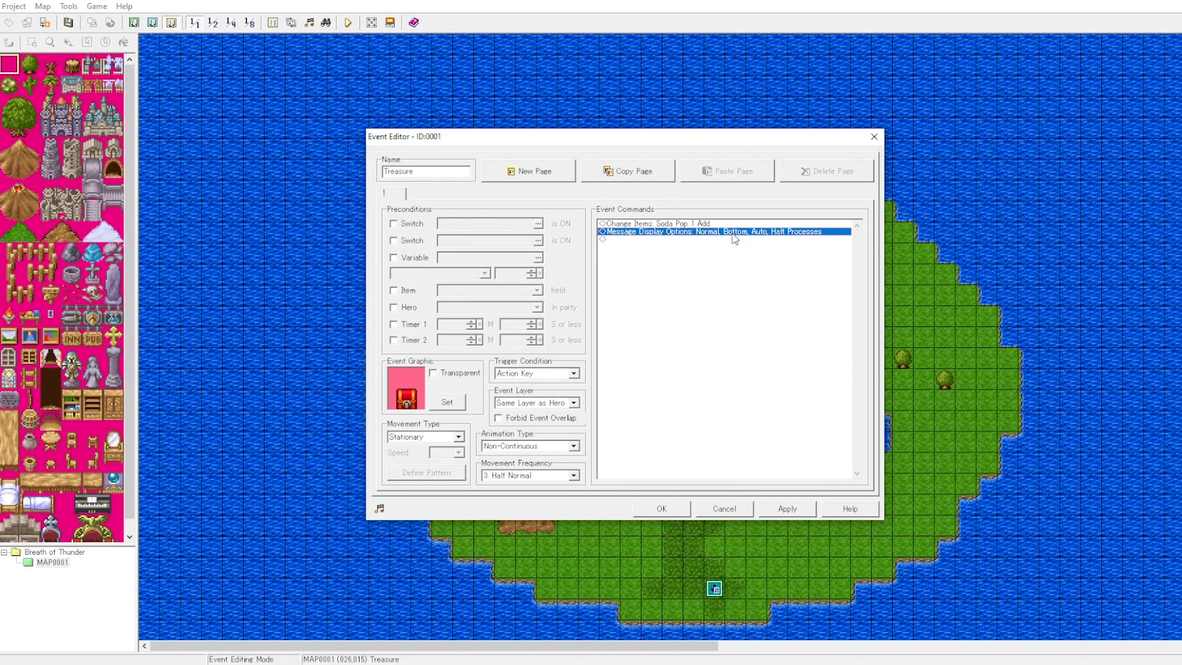
click(727, 240)
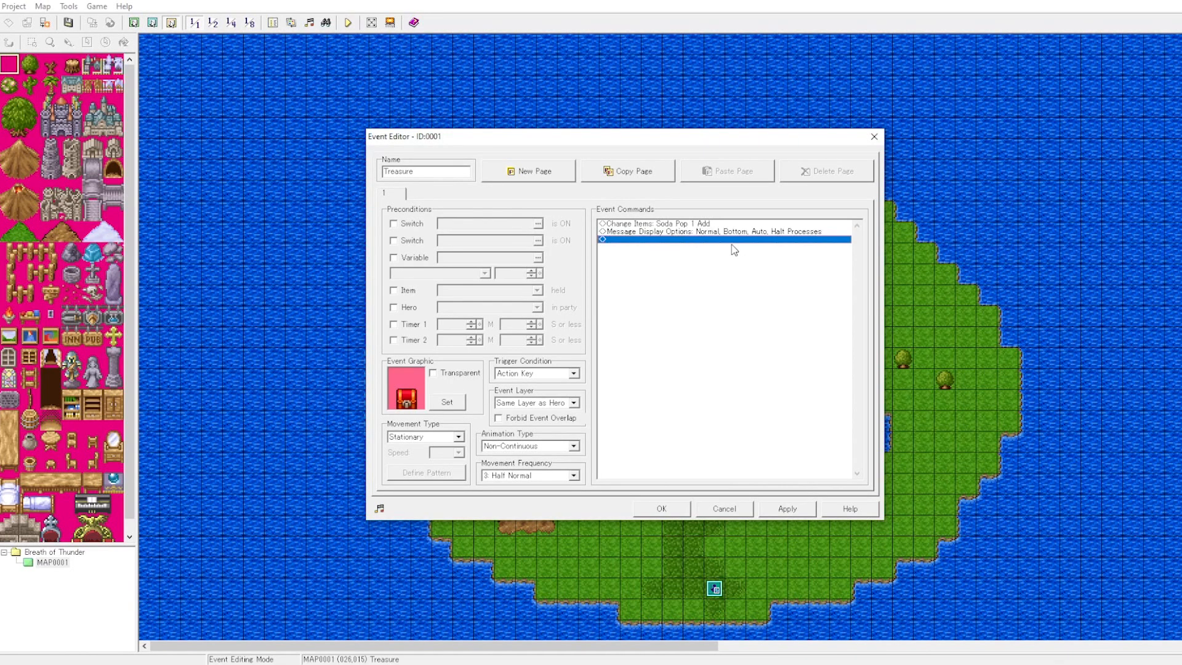
mouse_move(615, 246)
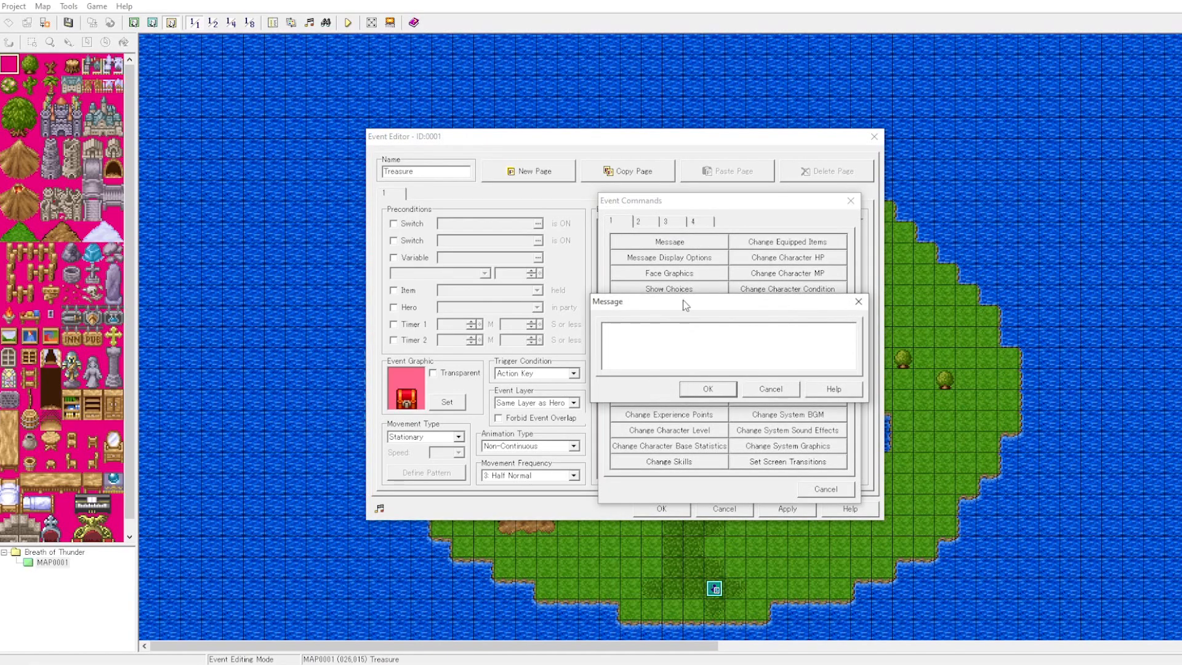
Add the message 'You got Soda Pop x1' and launch a playtest
text(You got Soda Pop x1.)
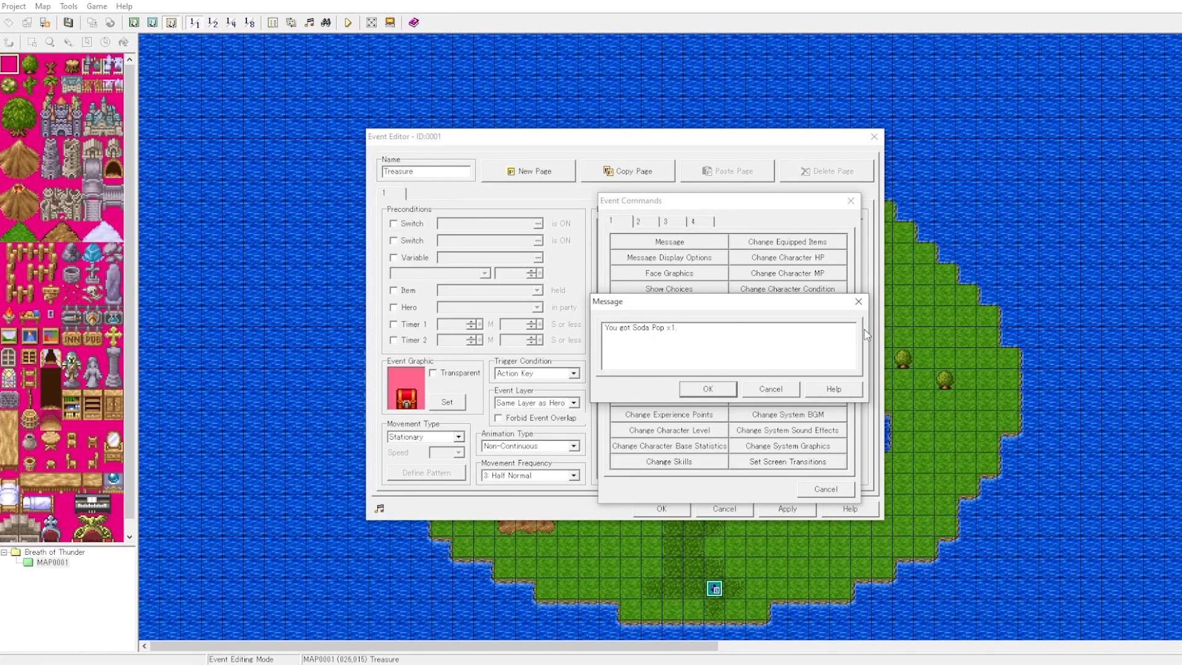
click(707, 389)
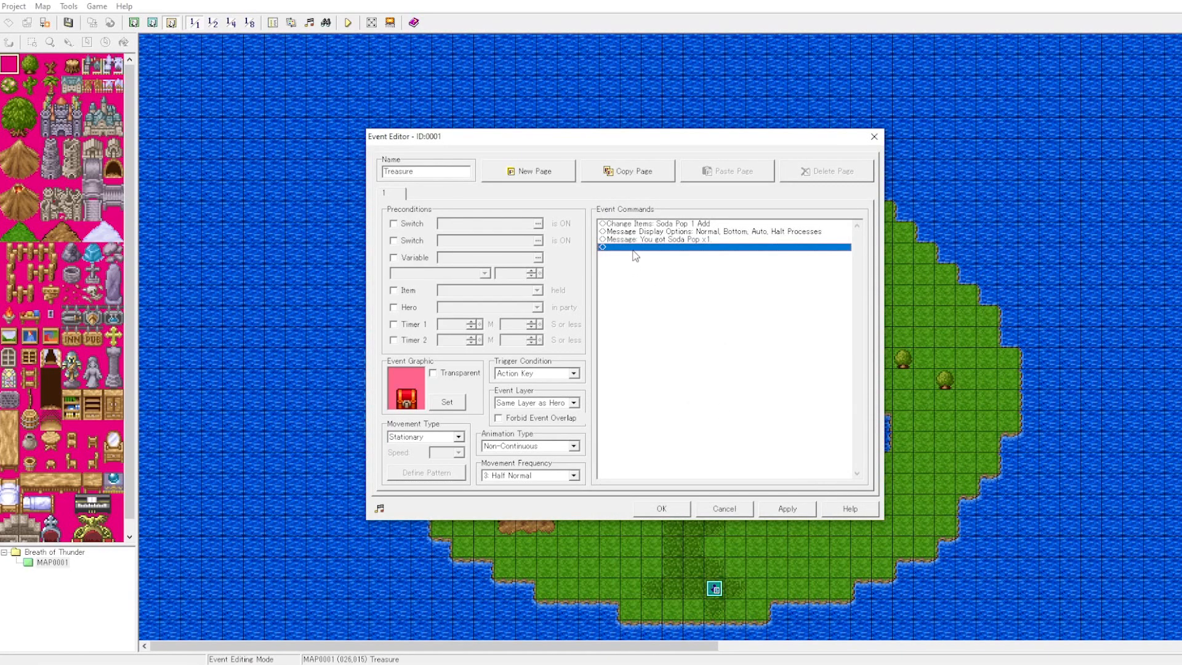
mouse_move(782, 519)
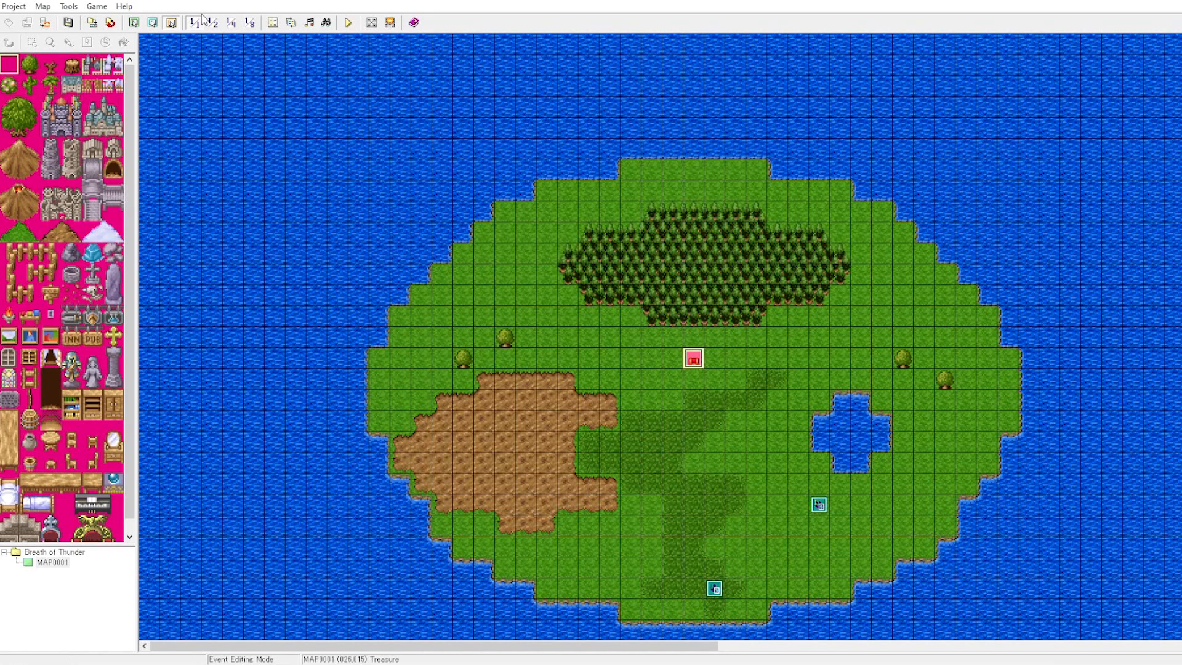
click(347, 22)
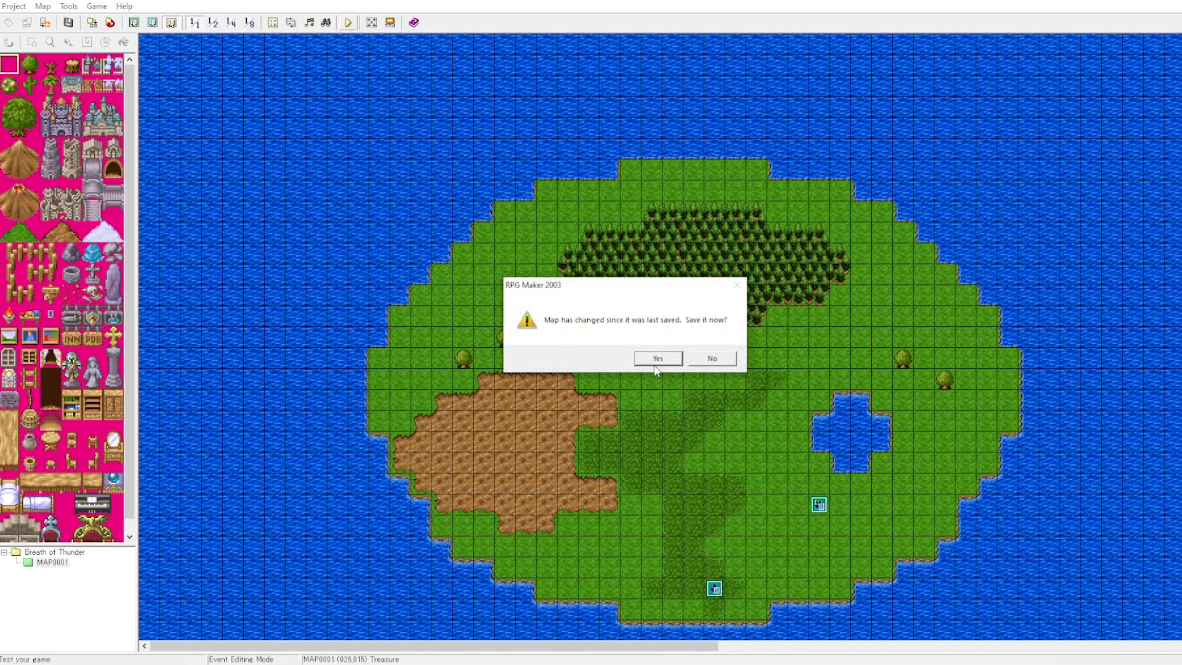
Save the changed map, run a playtest to the Breath of Thunder title screen, then close it
click(656, 357)
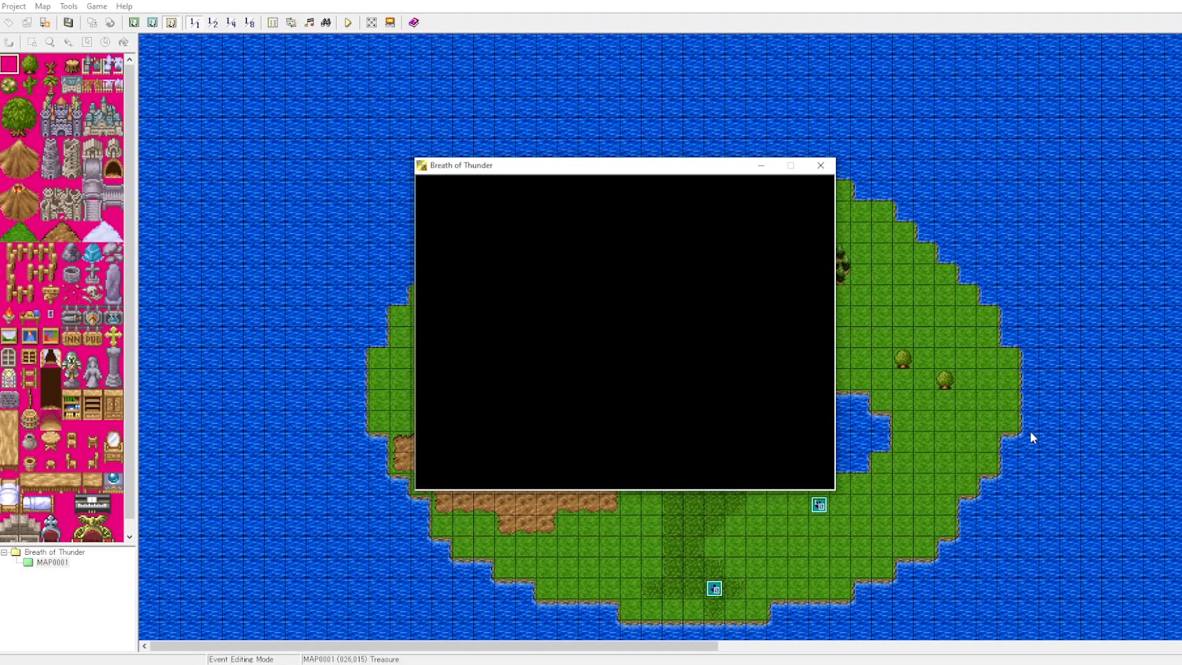
click(348, 22)
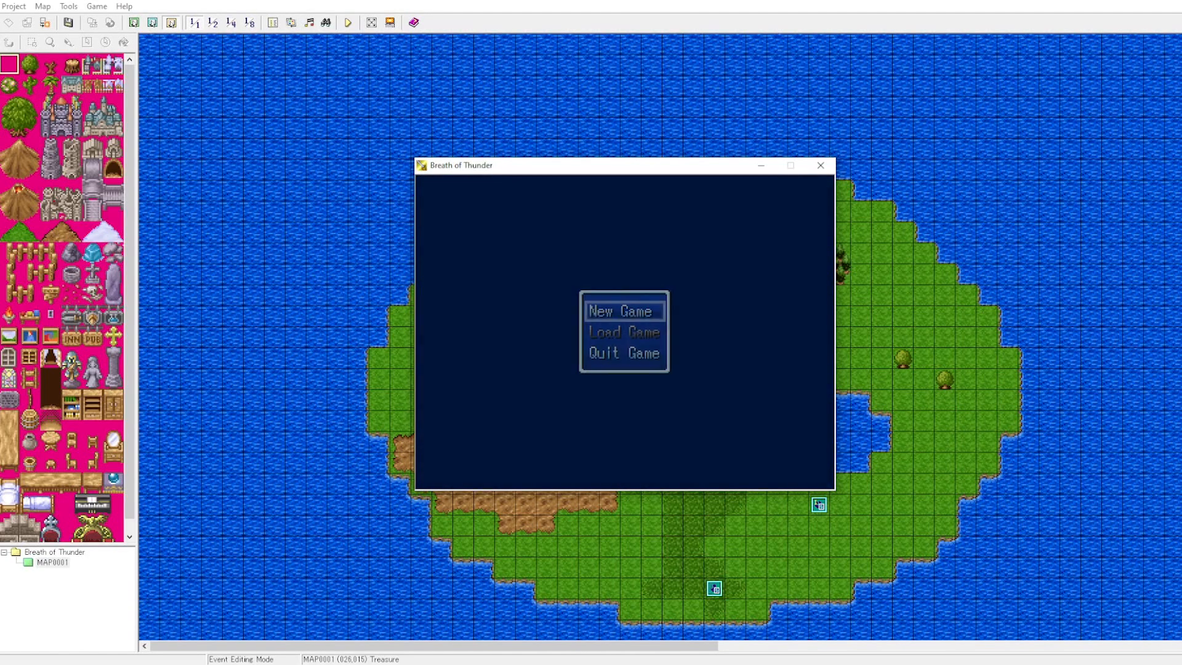
click(820, 165)
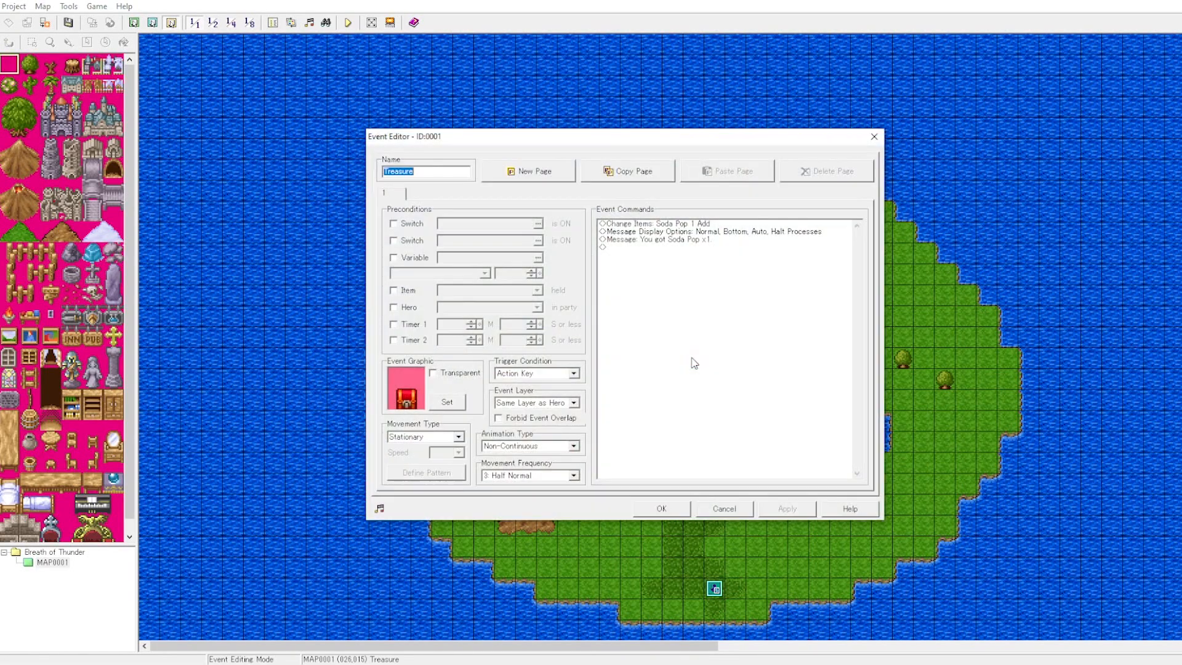
Add a conditional branch checking that switch treasure1 is OFF, with an else handler
double_click(693, 246)
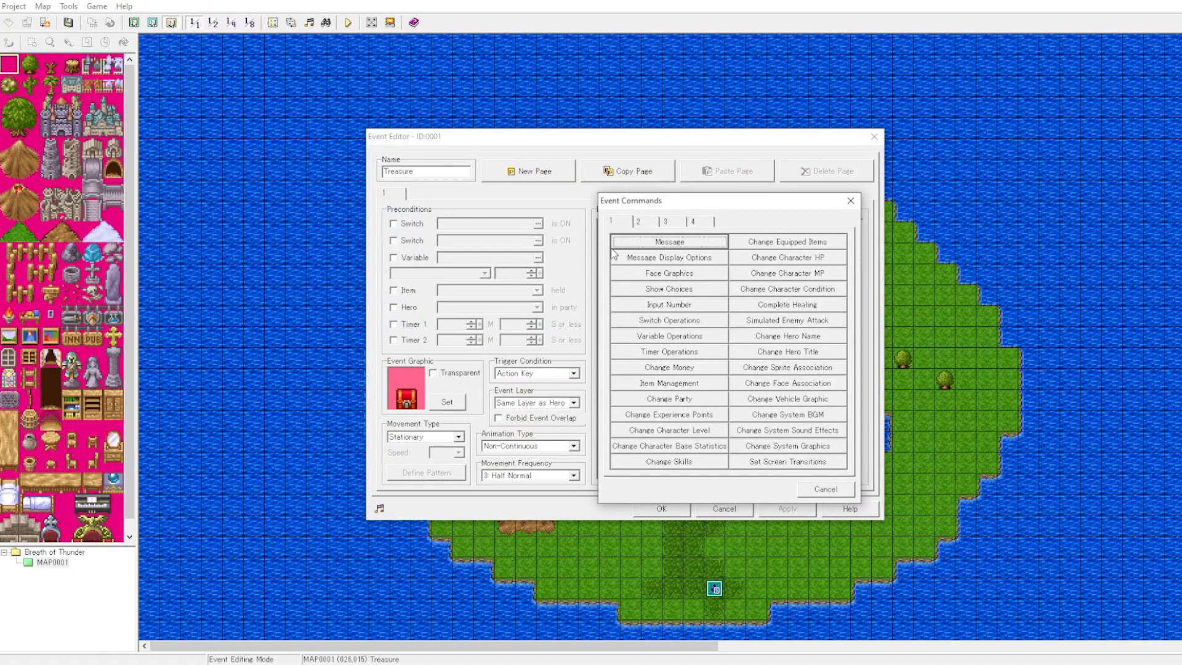
click(645, 220)
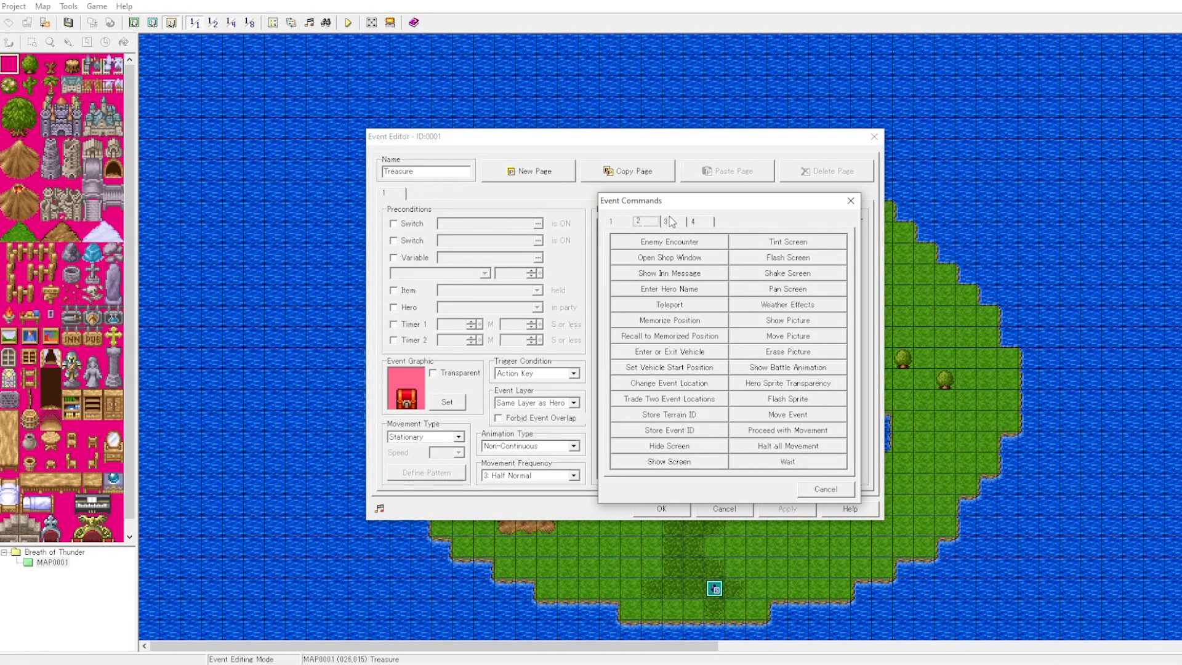
click(670, 220)
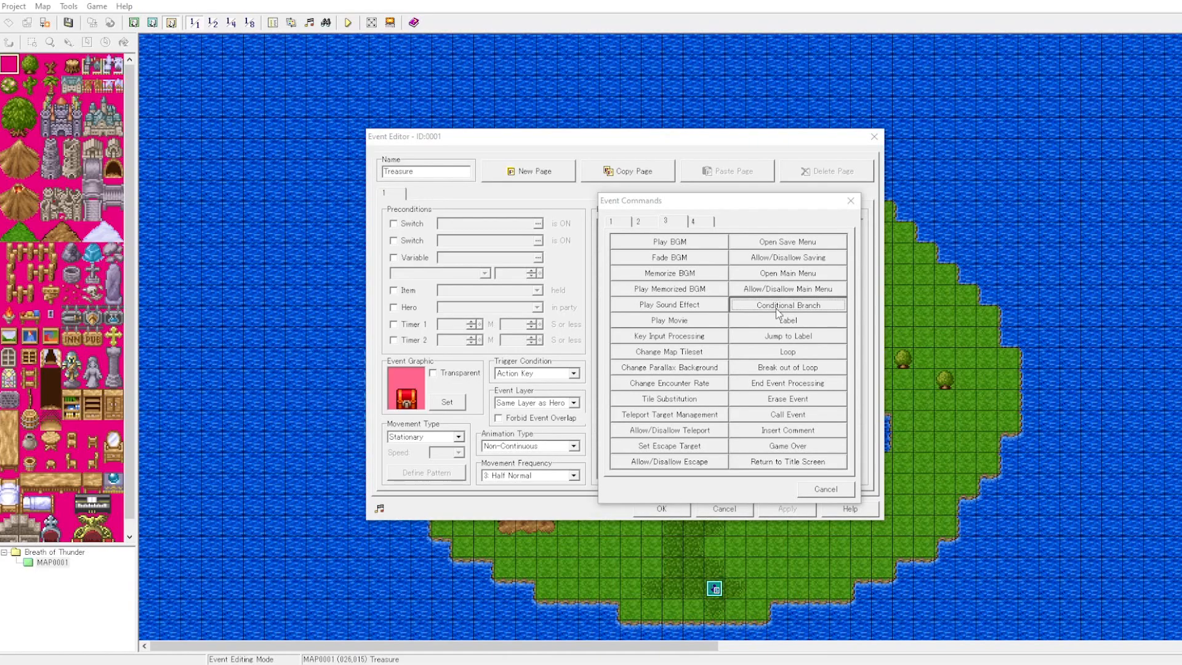
click(787, 305)
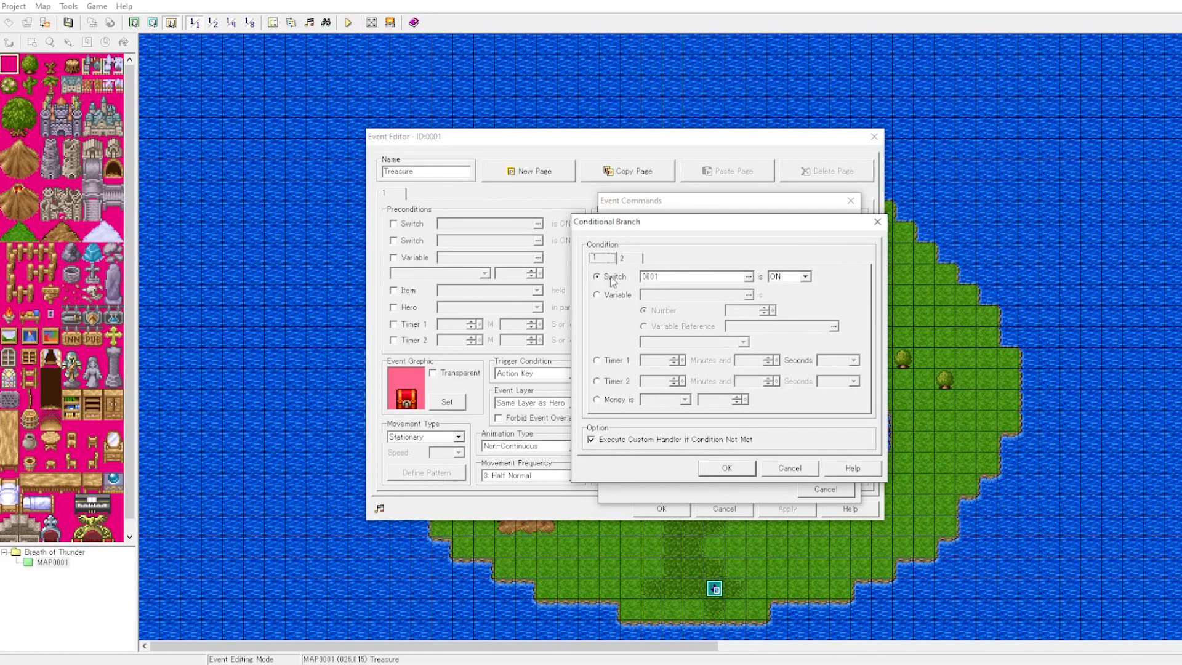
click(747, 276)
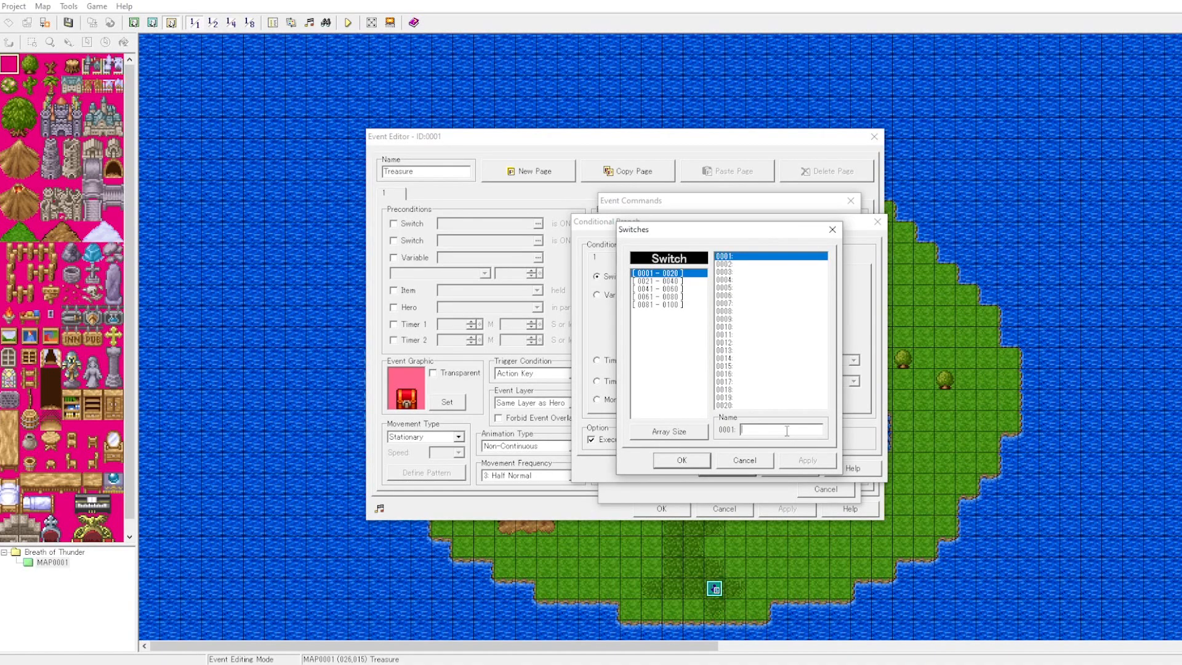
text(treasure1)
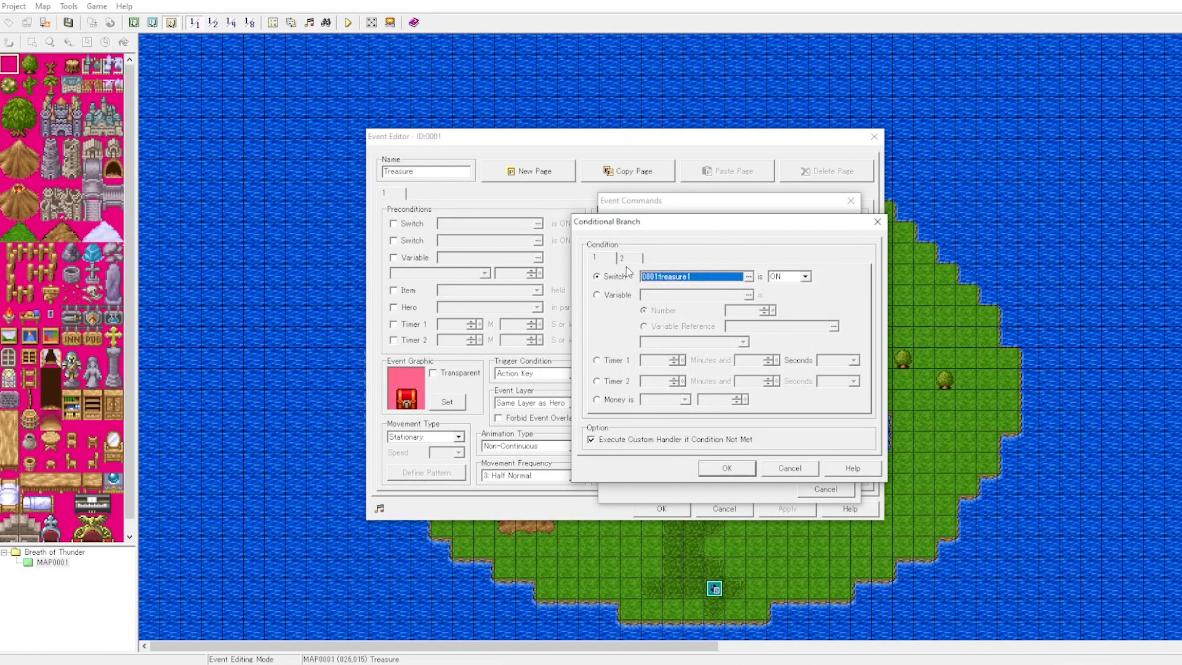
click(803, 276)
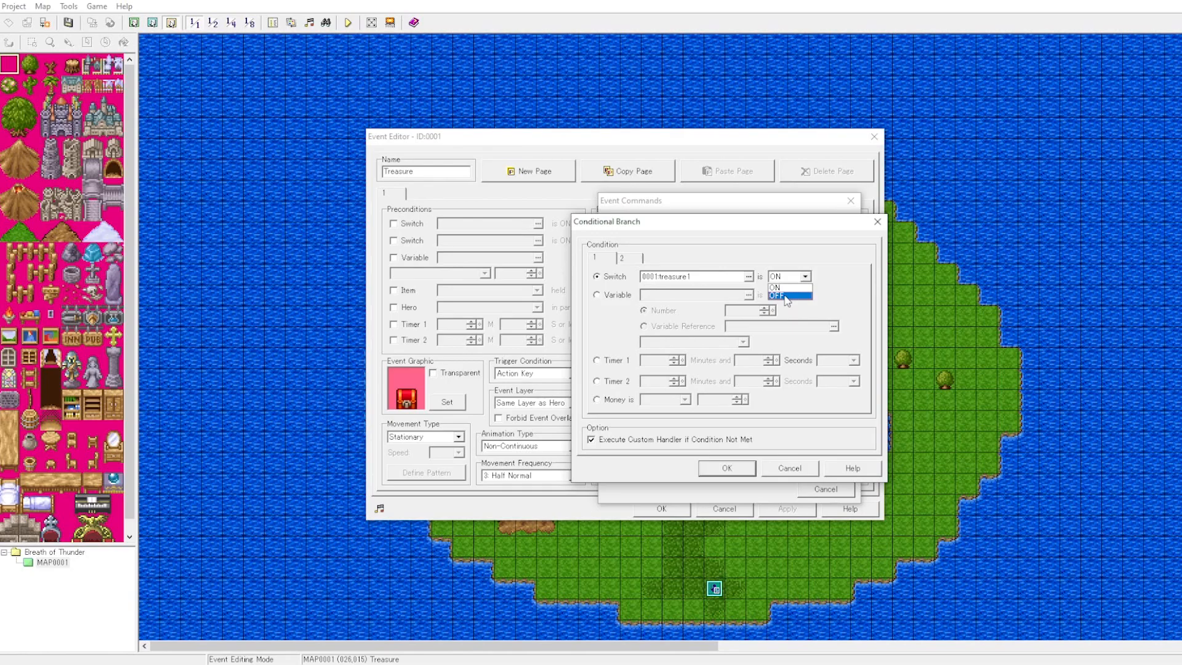
click(782, 296)
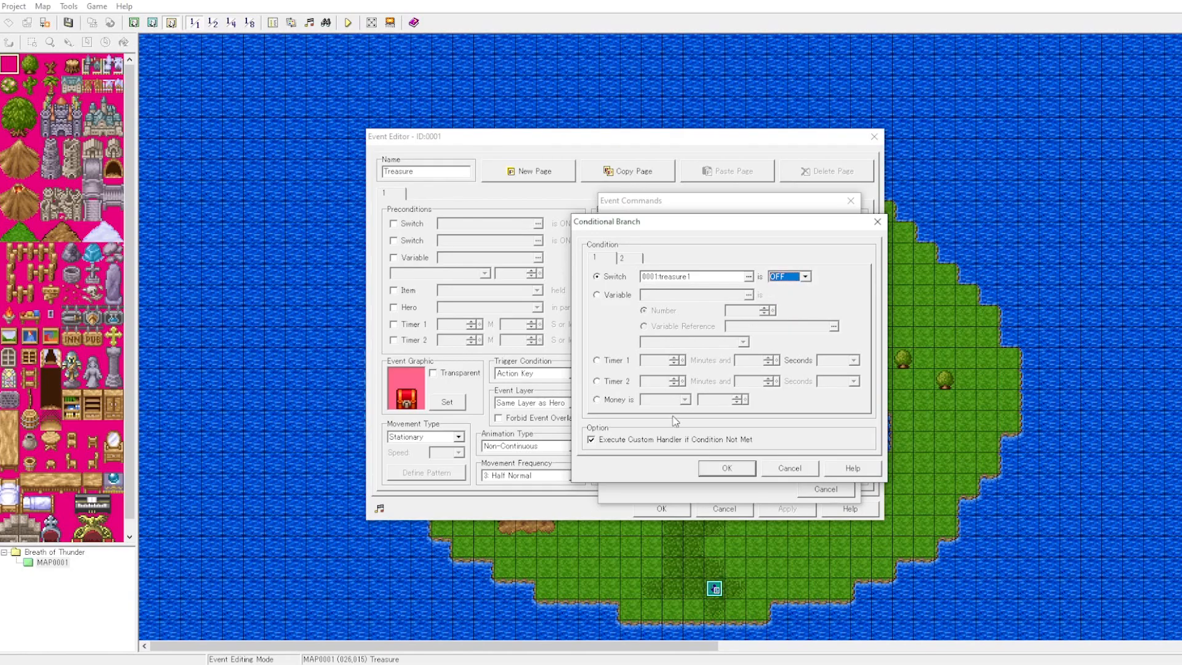
mouse_move(635, 448)
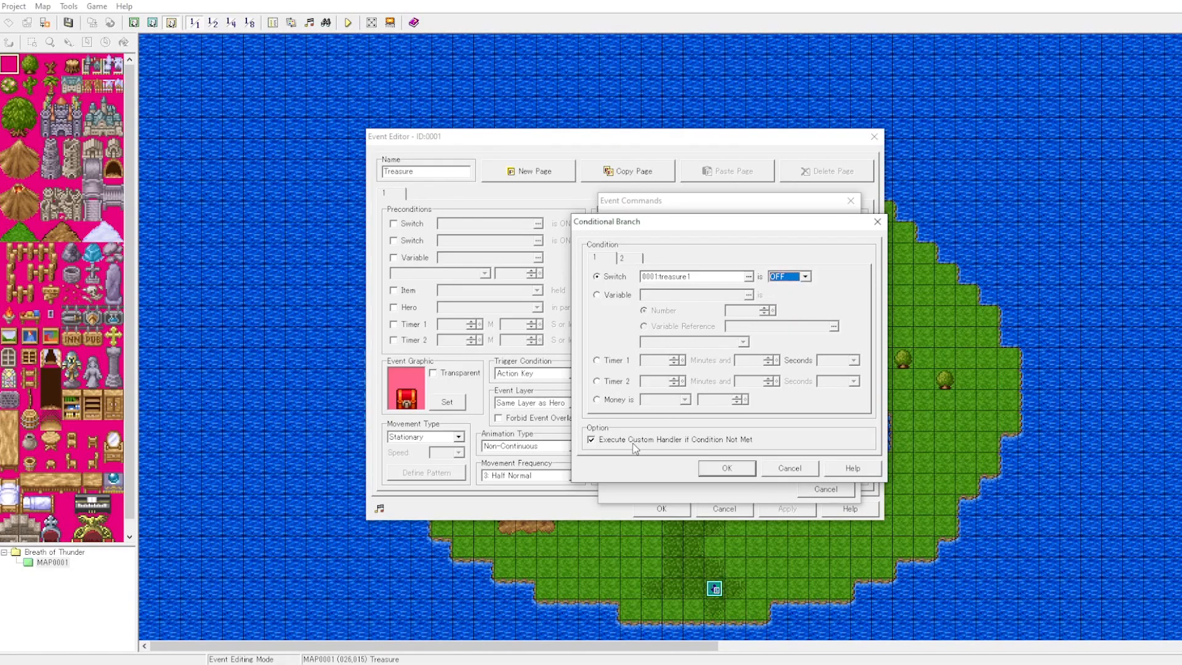
click(725, 467)
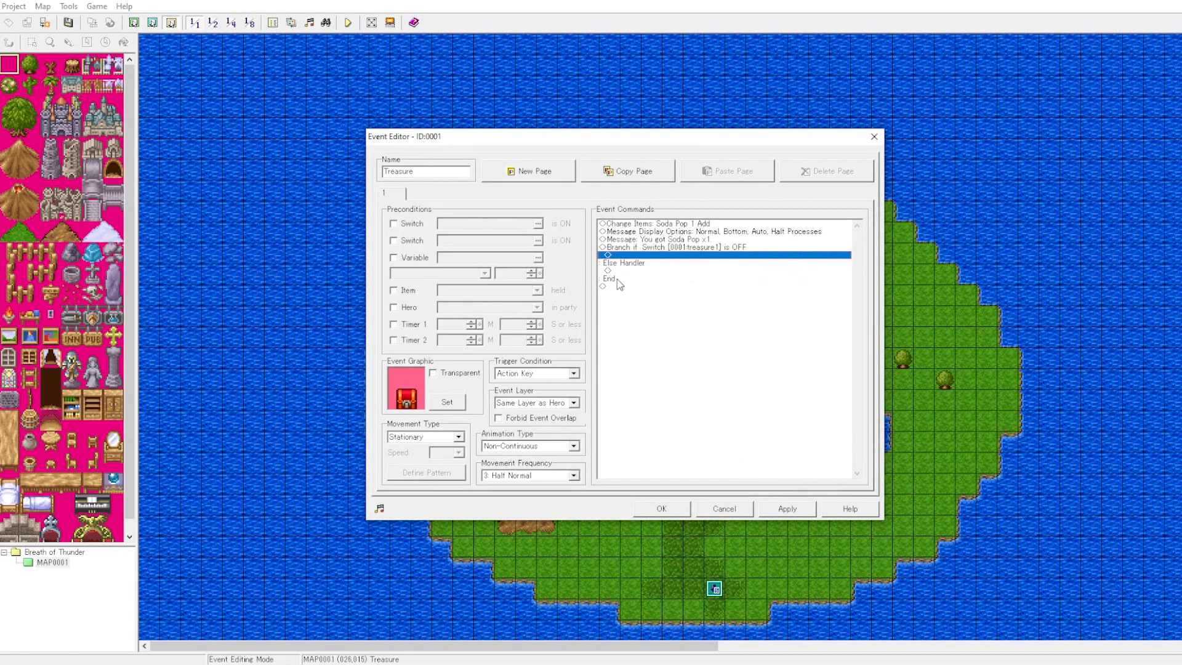
Cut the Soda Pop Change Items and two Message commands and paste them inside the branch
click(671, 239)
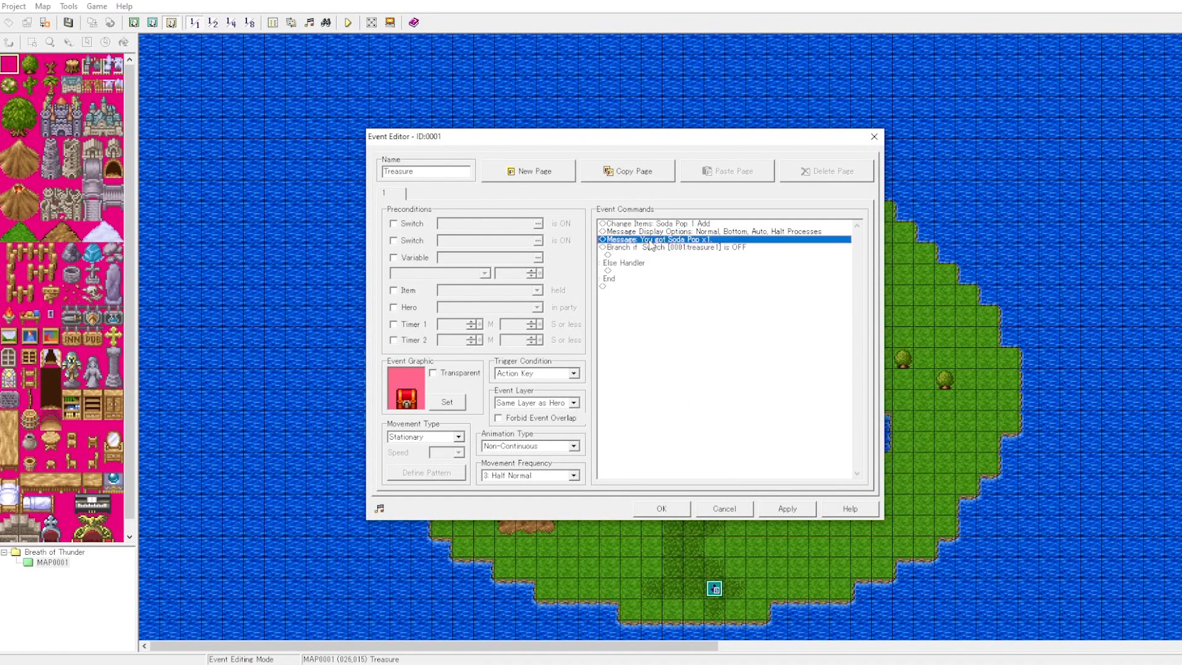
right_click(650, 233)
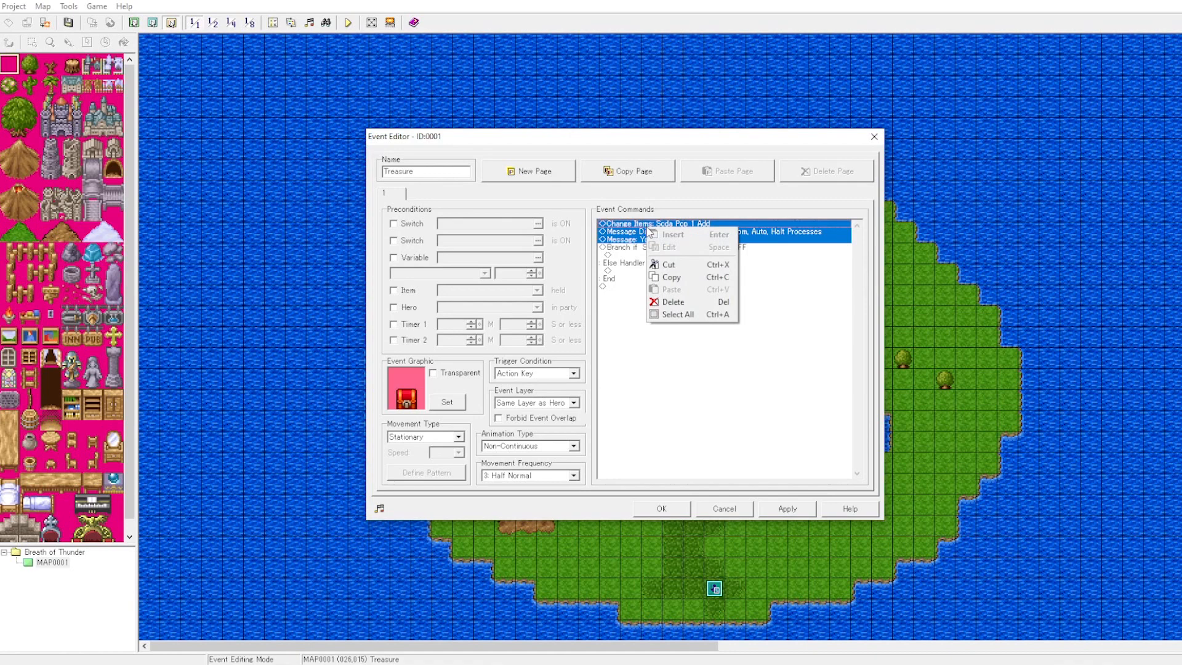
click(673, 301)
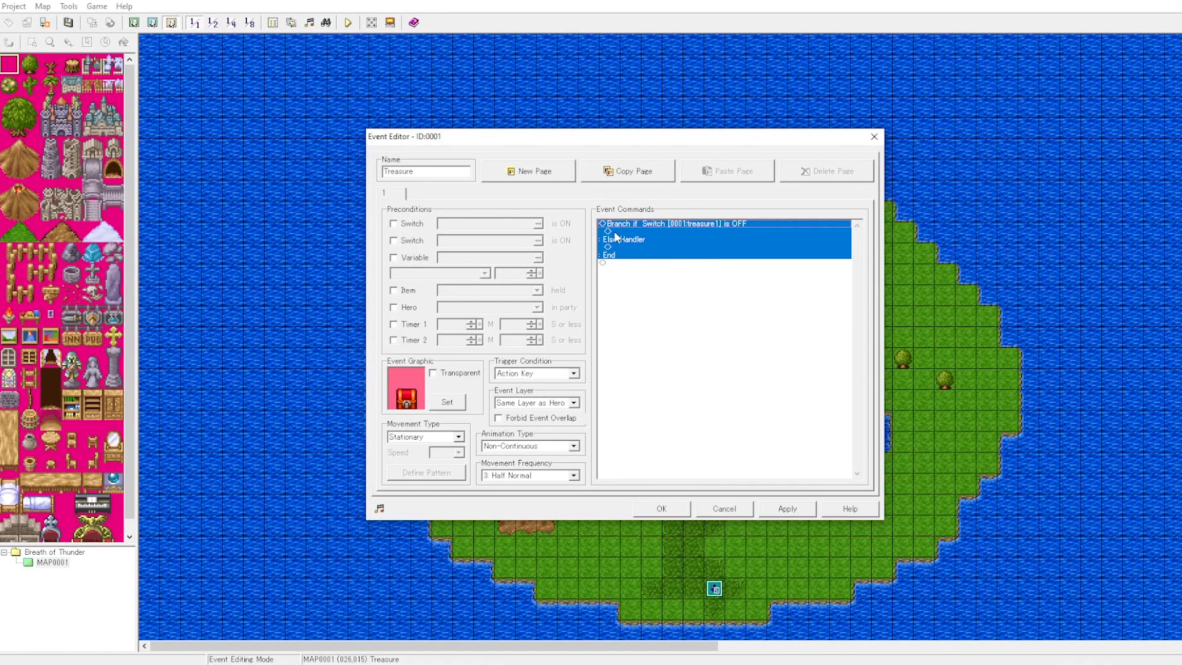
right_click(613, 255)
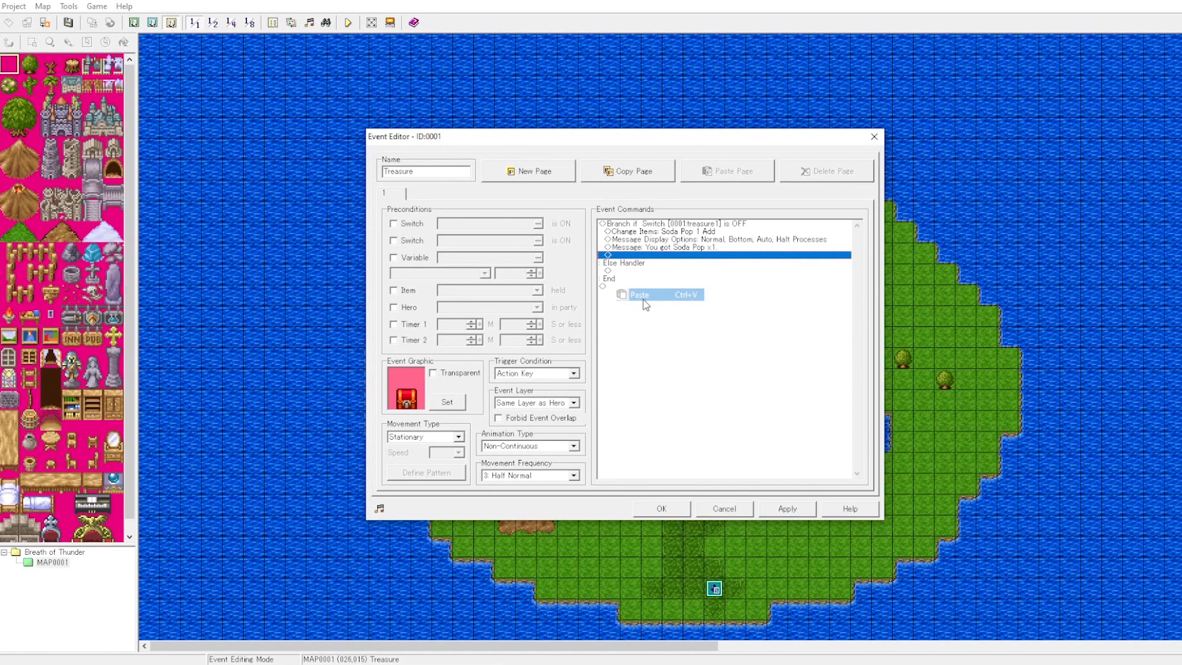
click(693, 239)
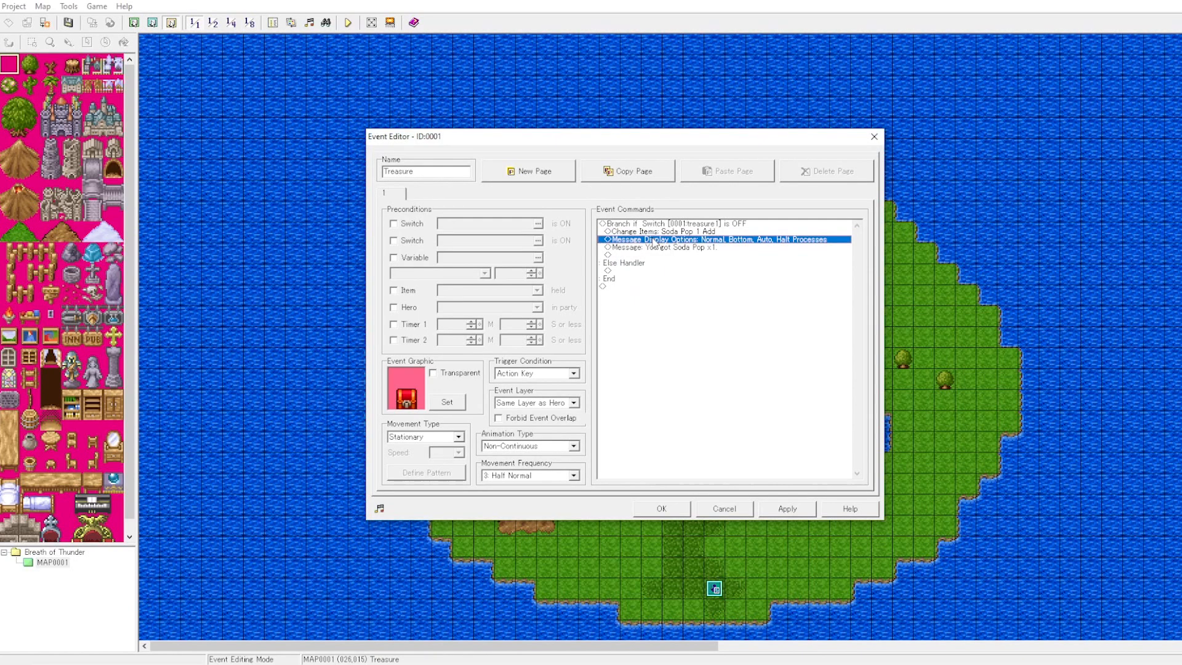
click(670, 248)
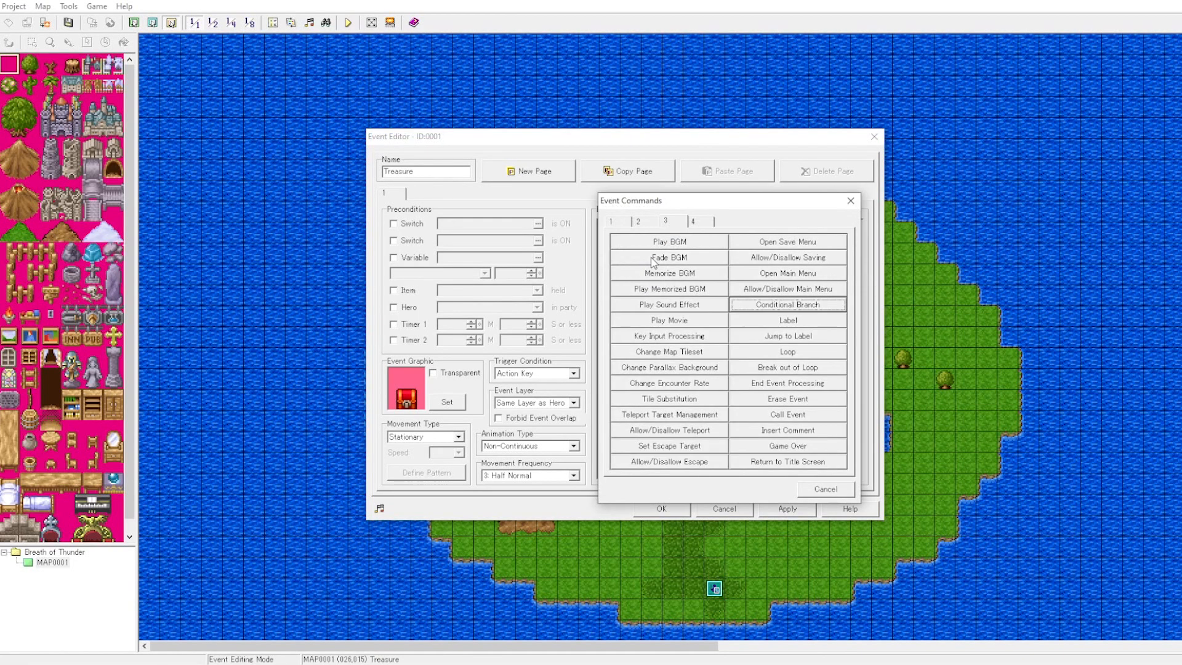
Add a Switch Operations command turning treasure1 ON after the Soda Pop message
click(612, 221)
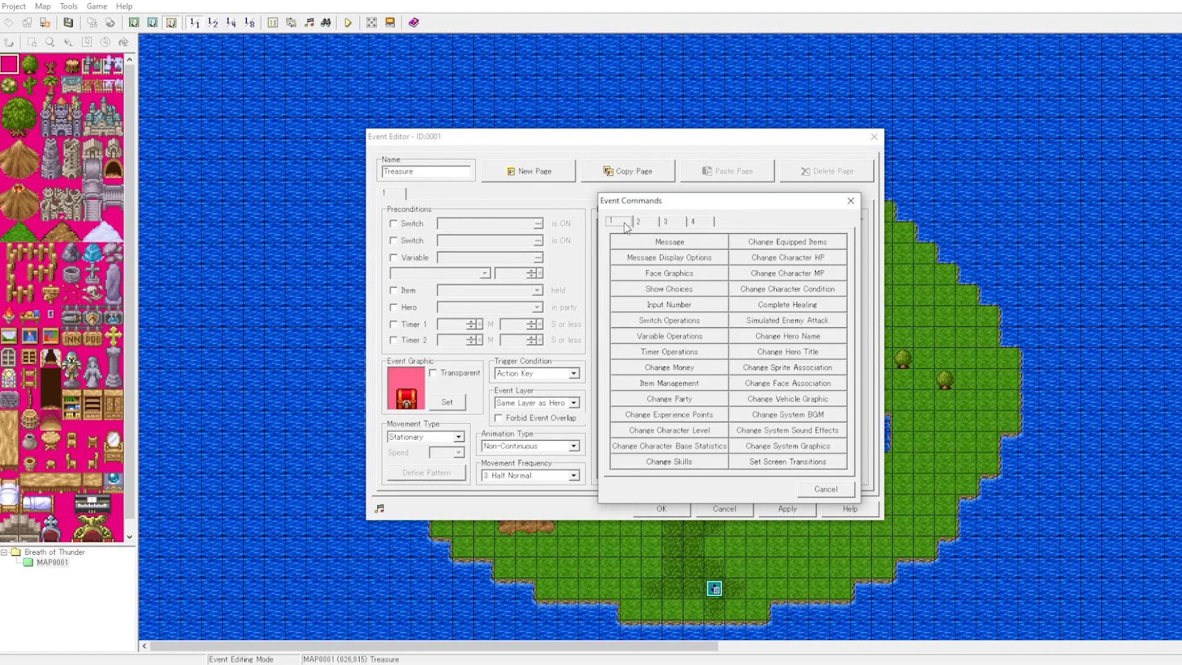
mouse_move(652, 225)
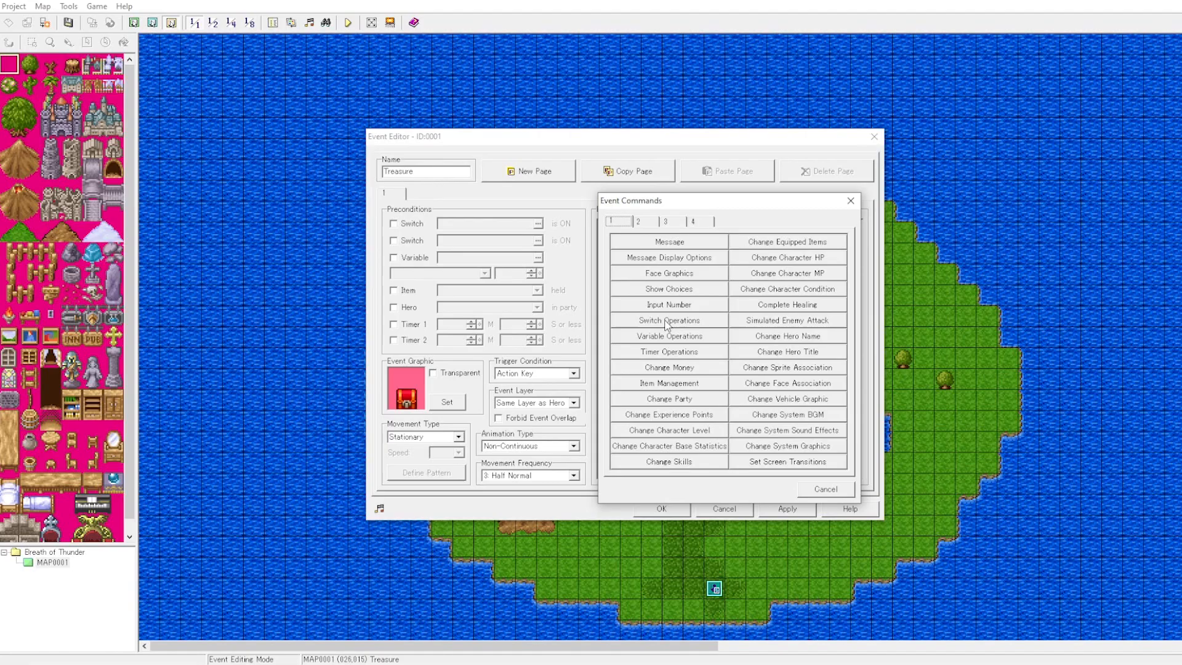
click(666, 320)
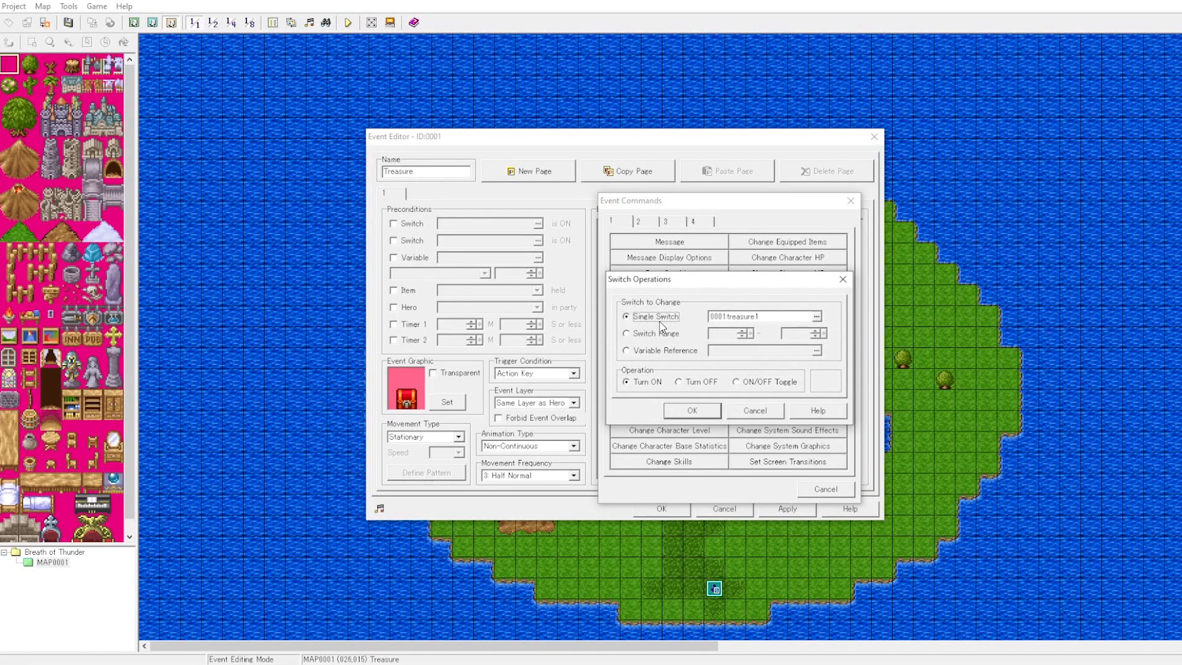
mouse_move(674, 367)
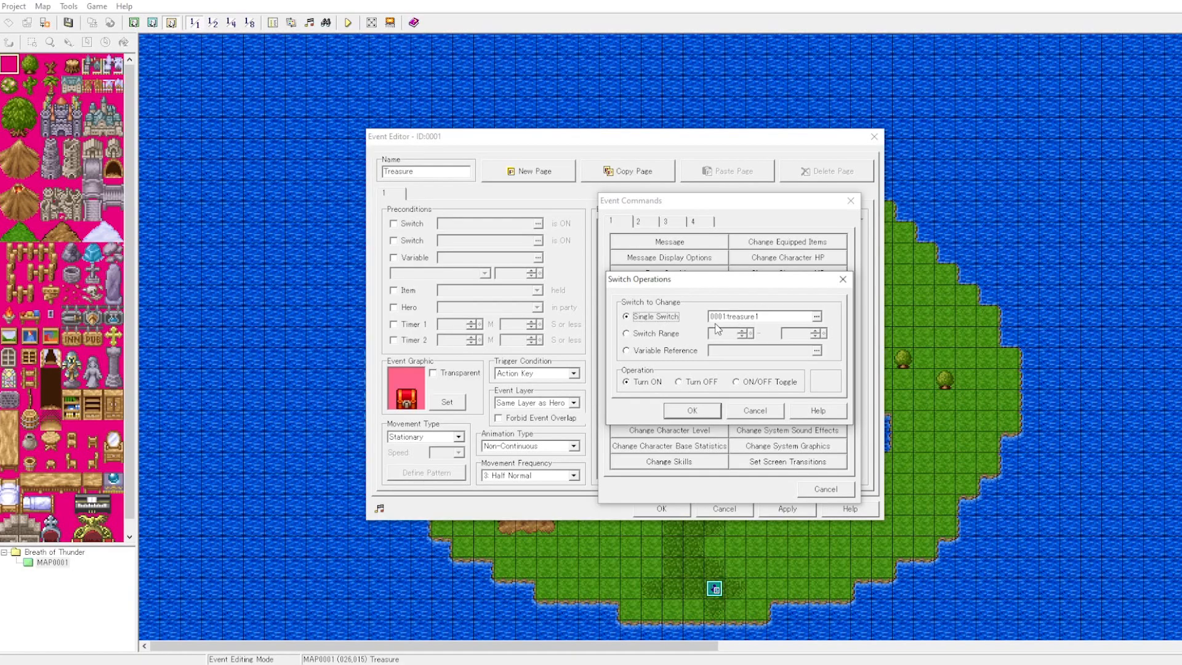
mouse_move(647, 379)
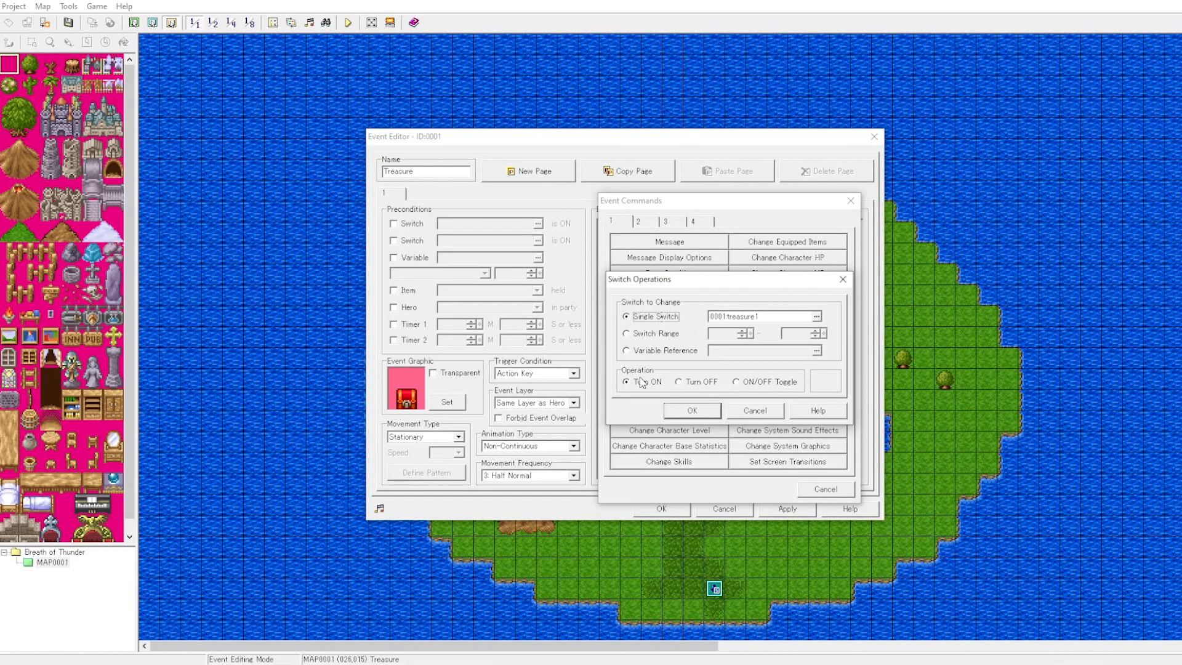
click(691, 410)
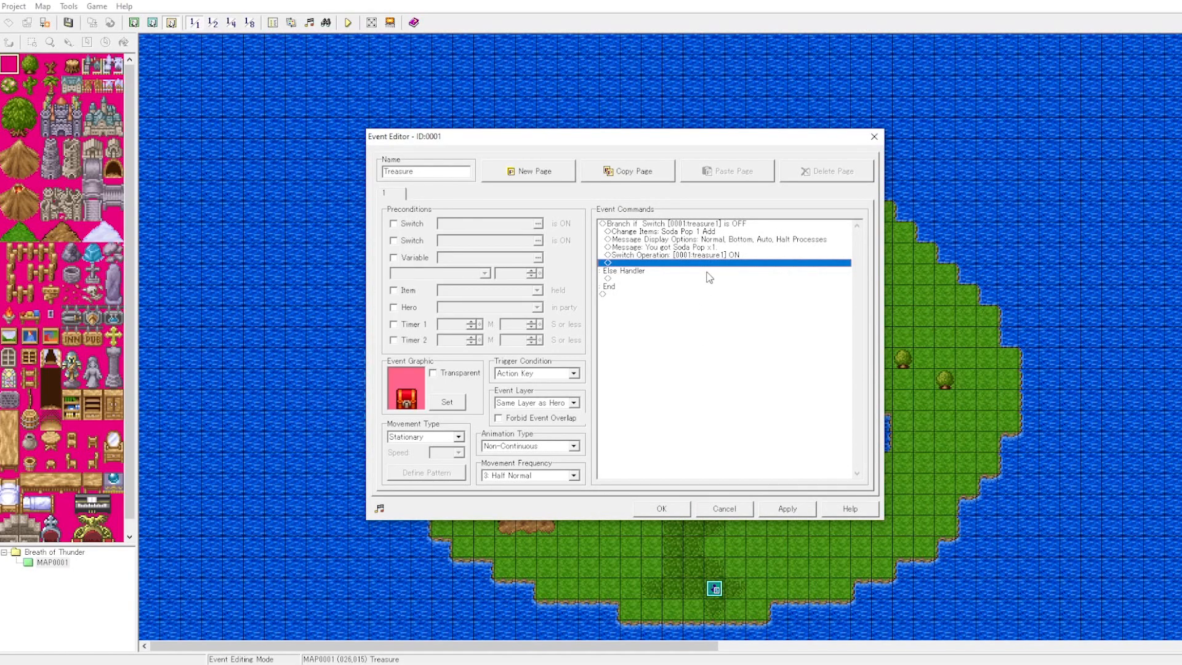
Add an else-part message reading 'The treasure box is empty.'
click(671, 255)
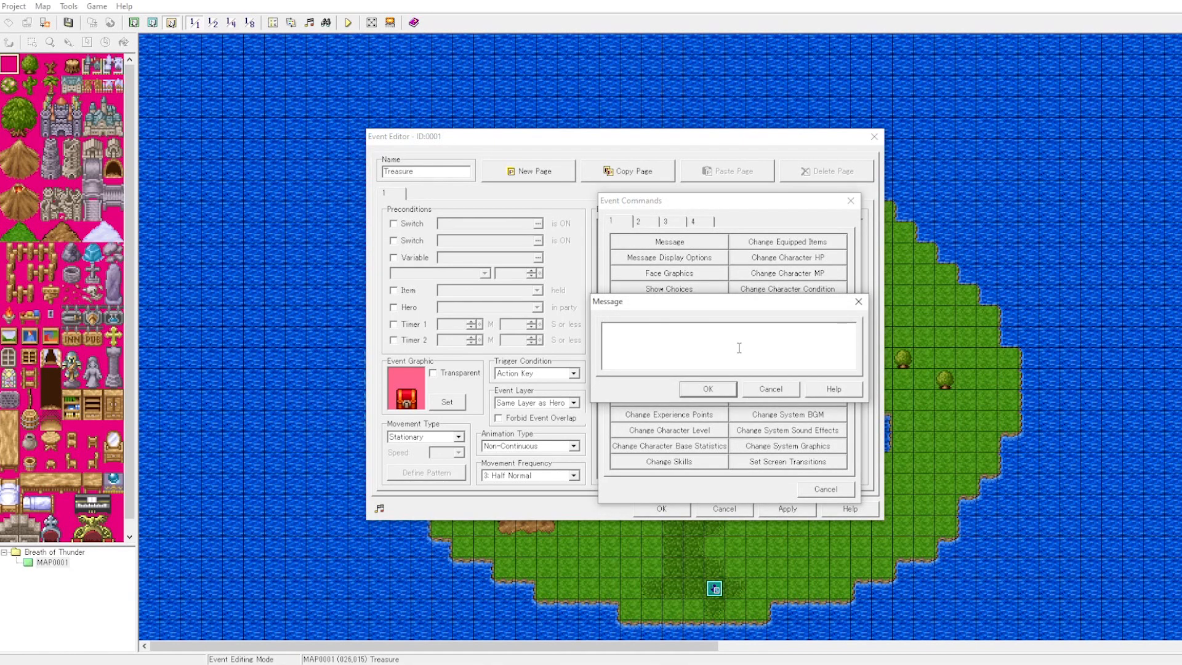
text(The treau)
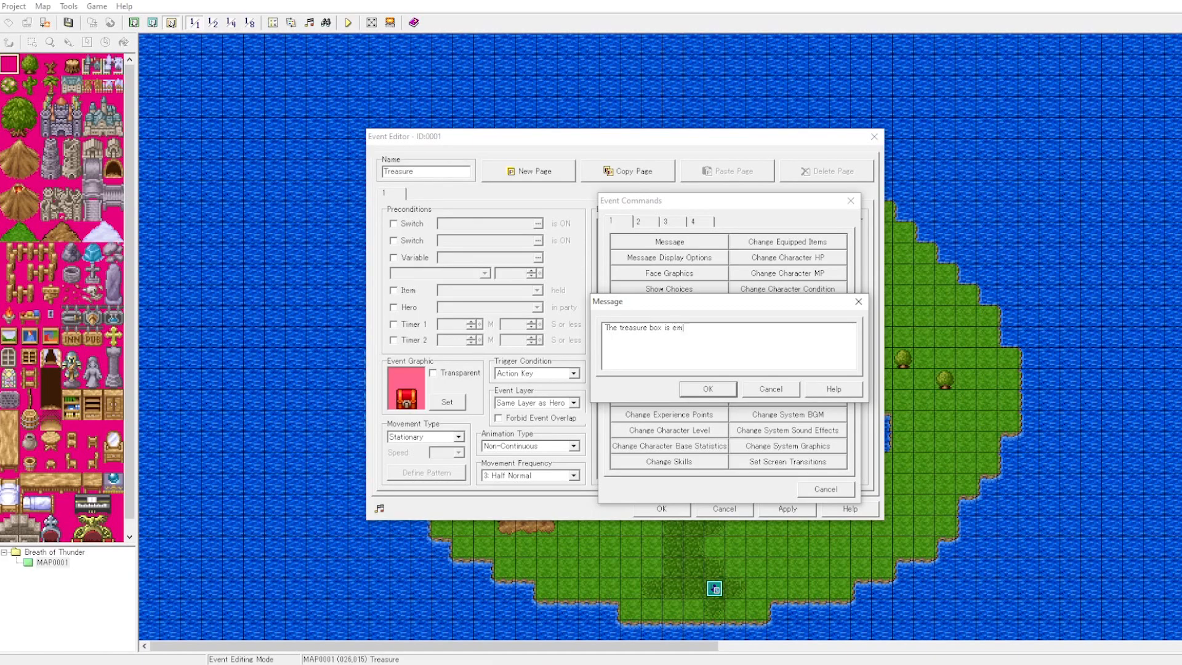
text(pty.)
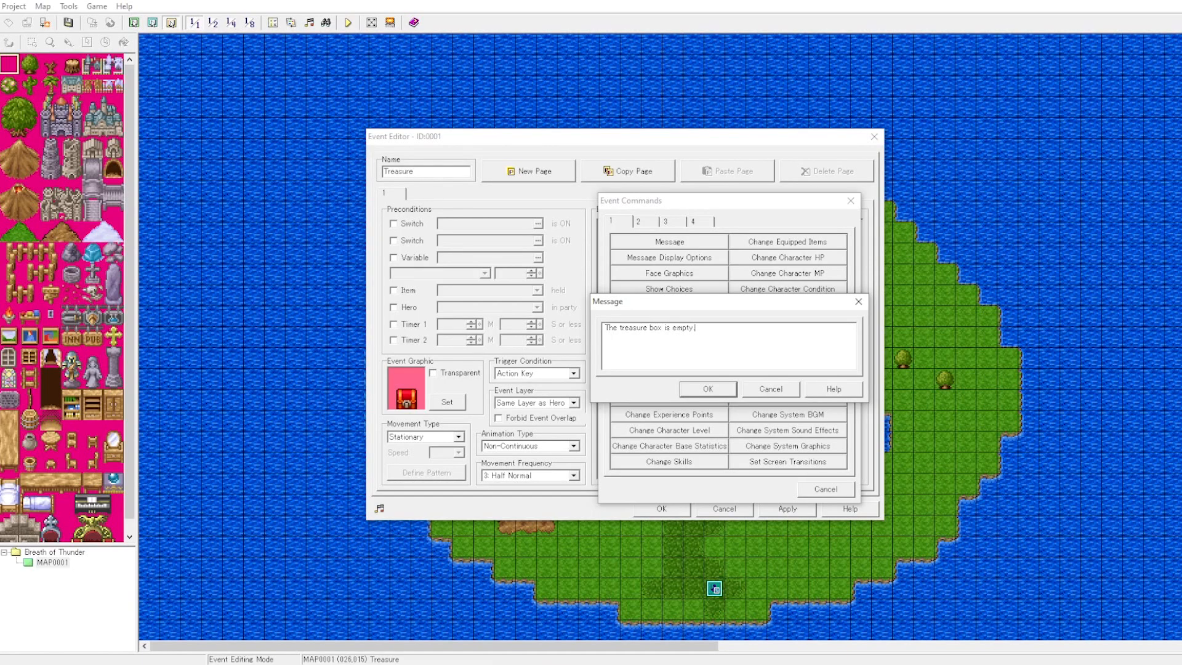
click(706, 389)
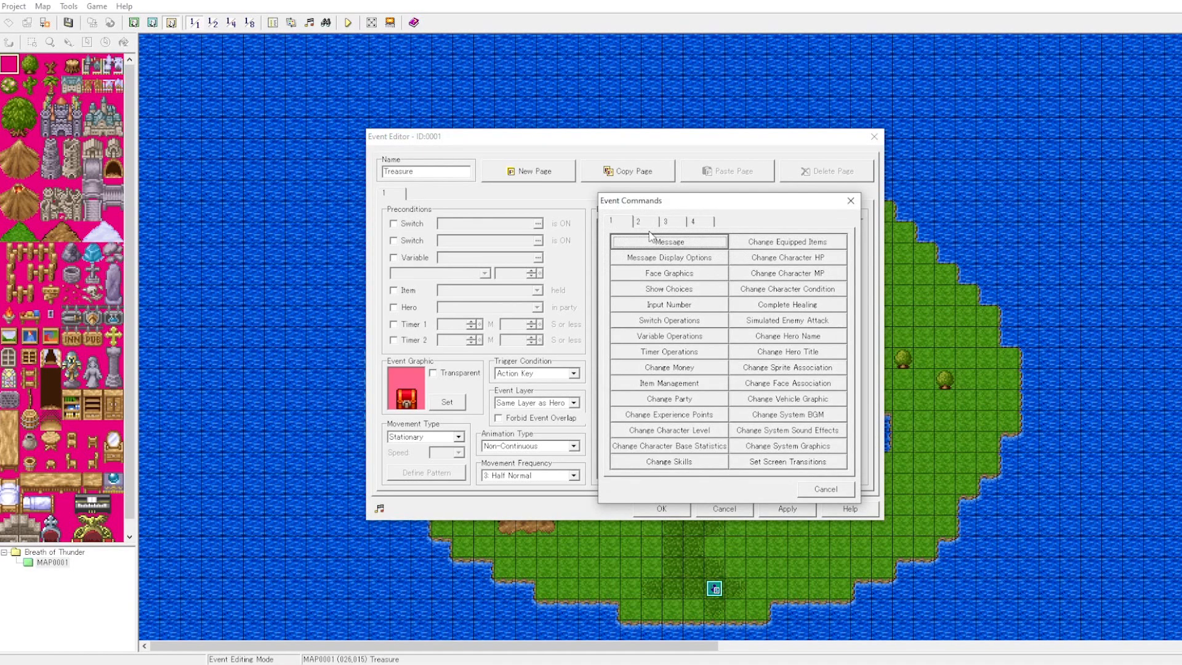
Add a Move Event command making This Event face up at the top of the branch
click(639, 220)
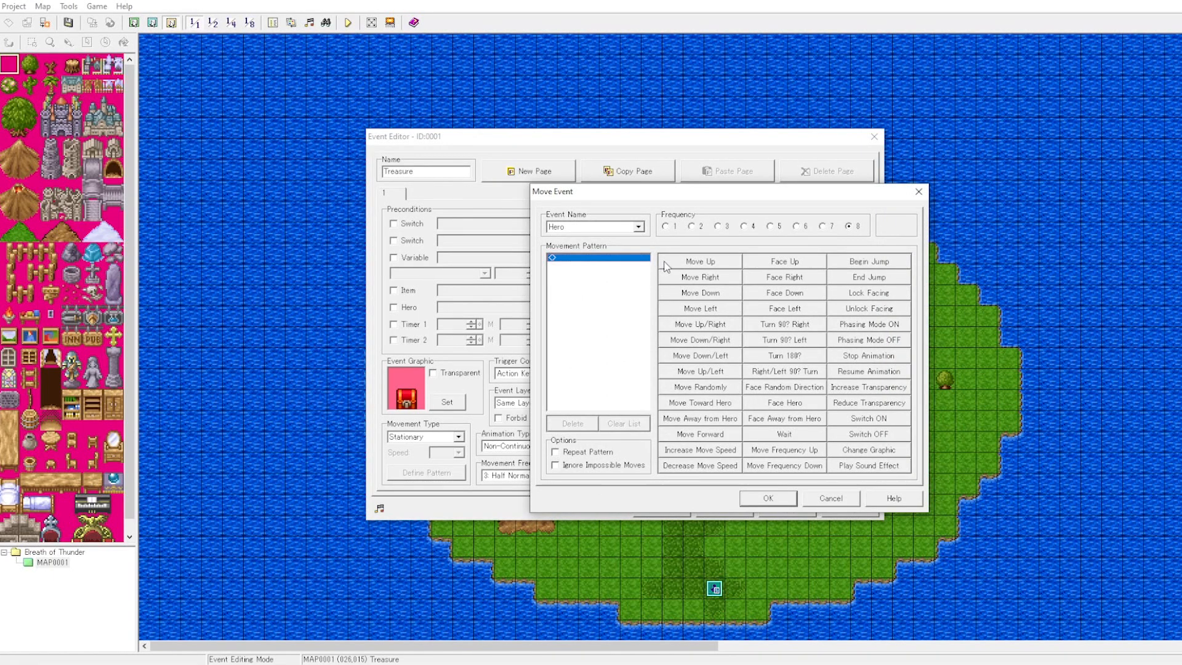
click(640, 227)
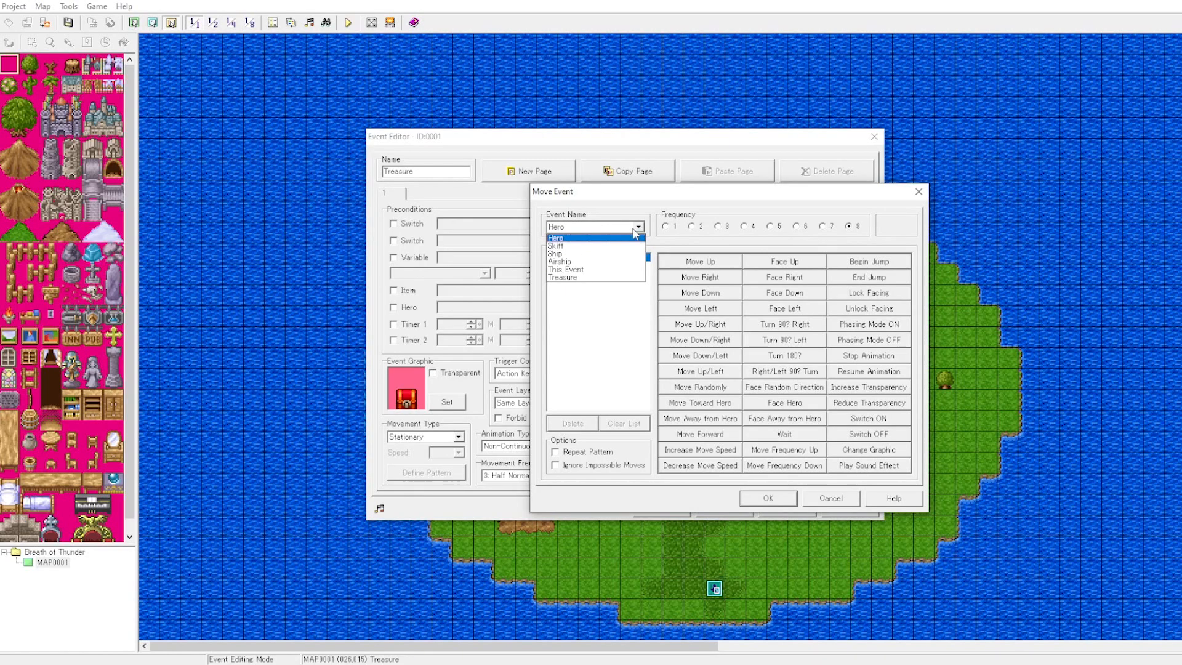
click(565, 269)
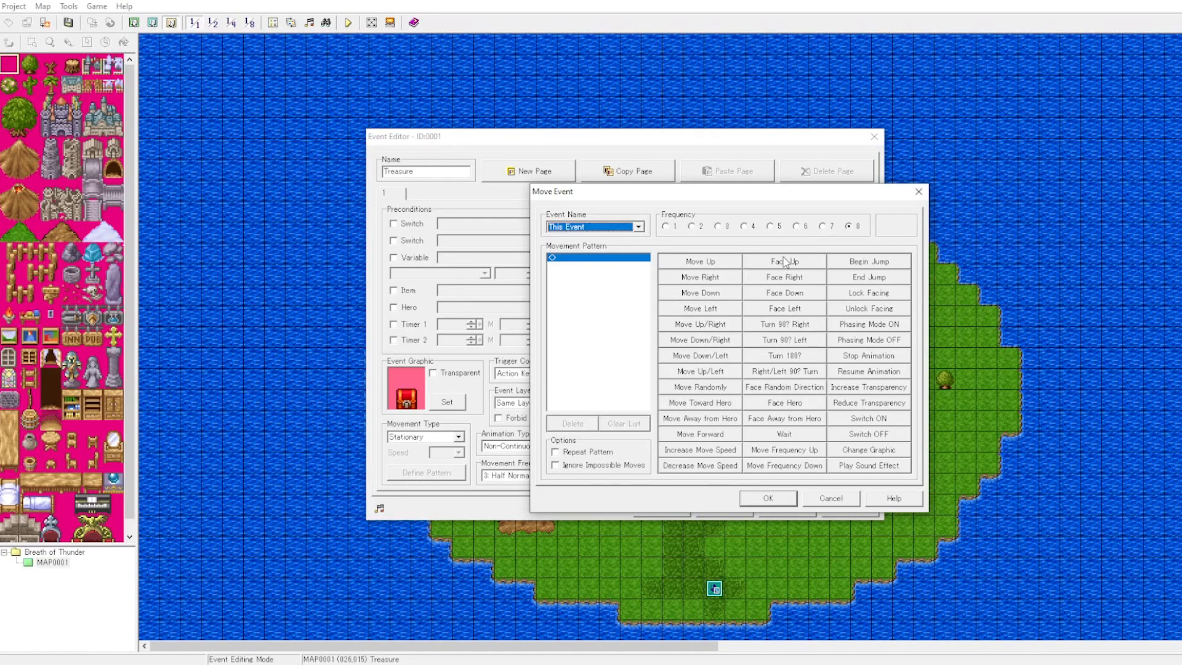
click(783, 261)
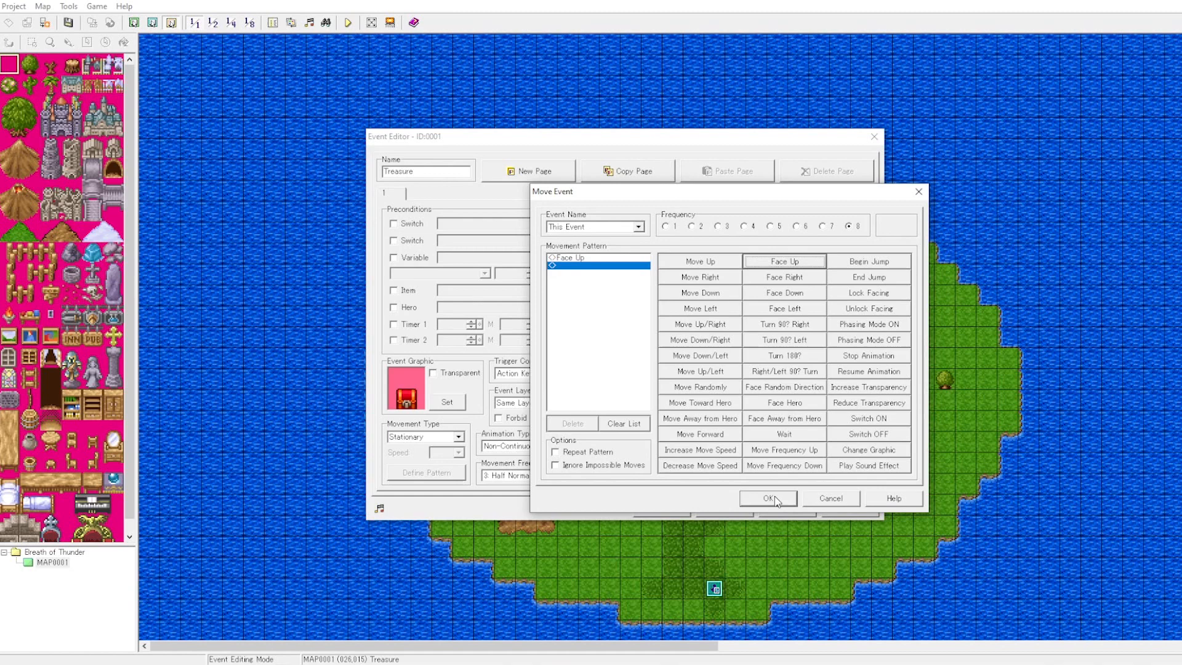
click(767, 498)
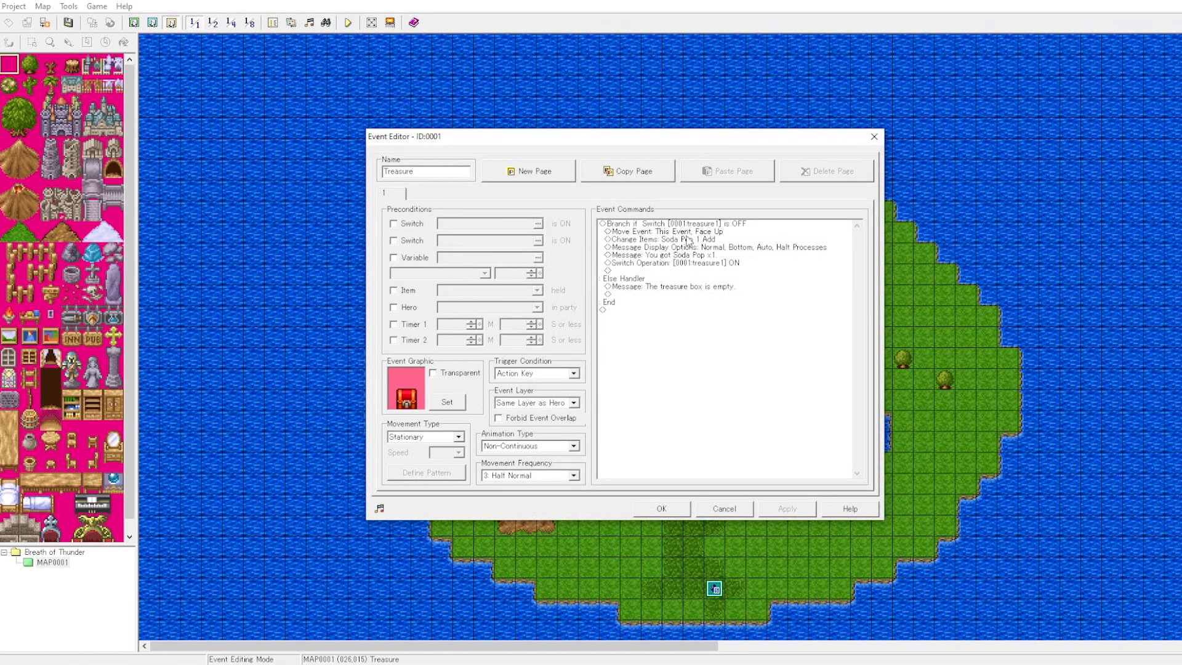
Add the same face-up move in the else handler and save the Treasure event with OK
click(679, 230)
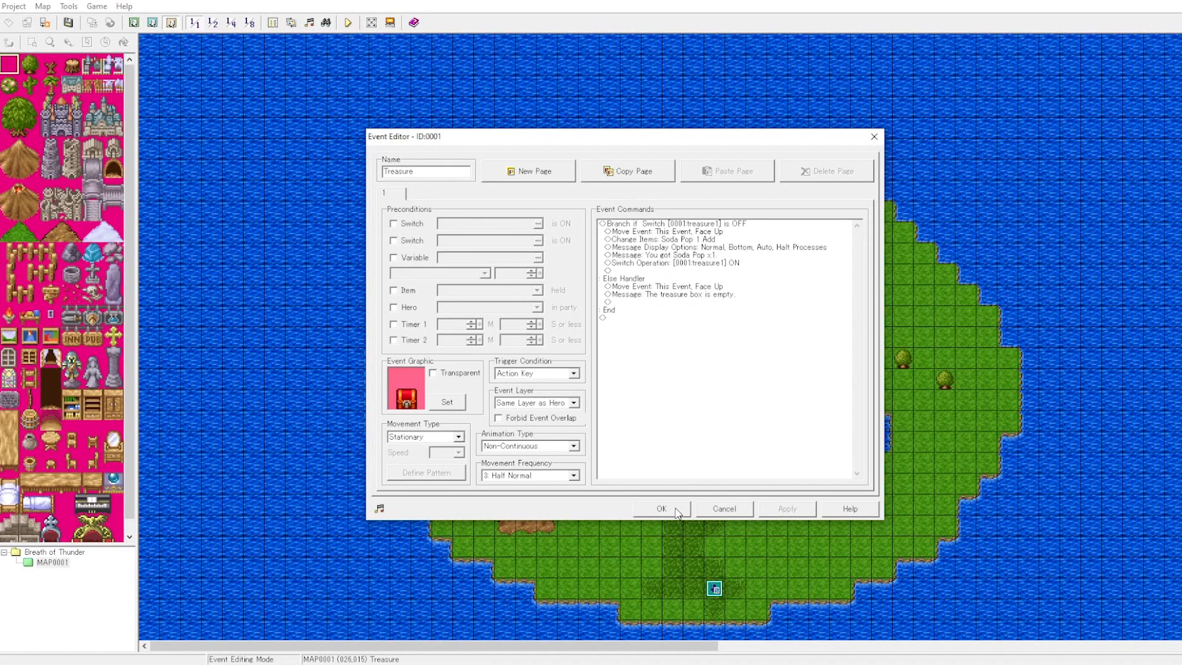
click(662, 509)
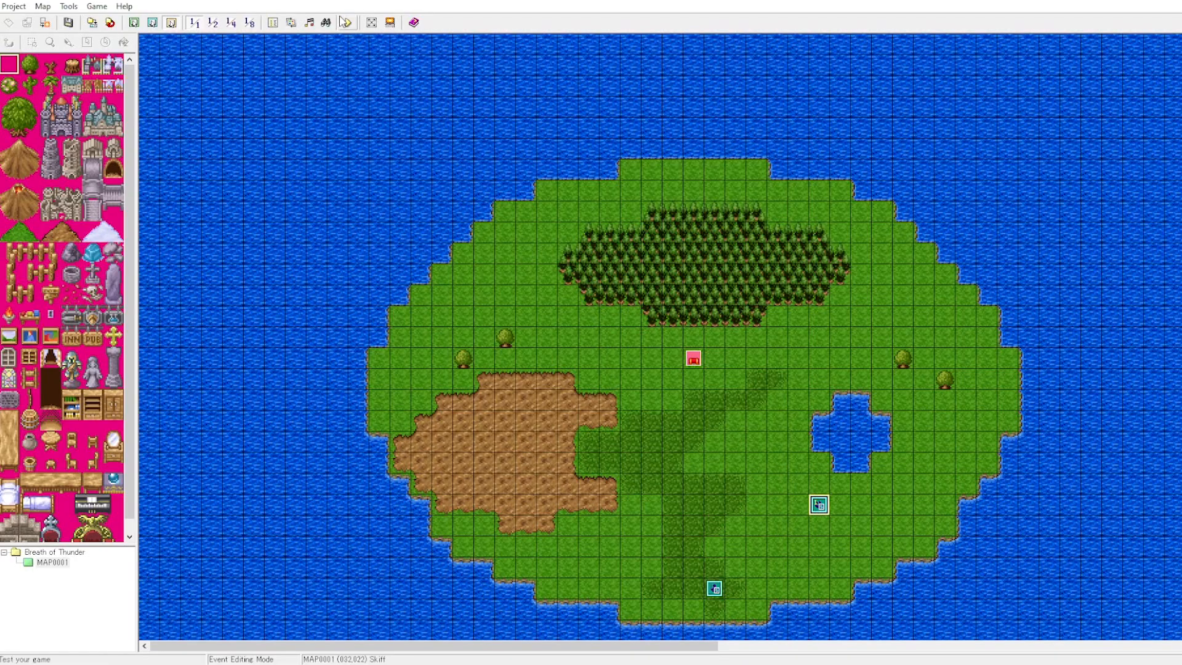
click(346, 23)
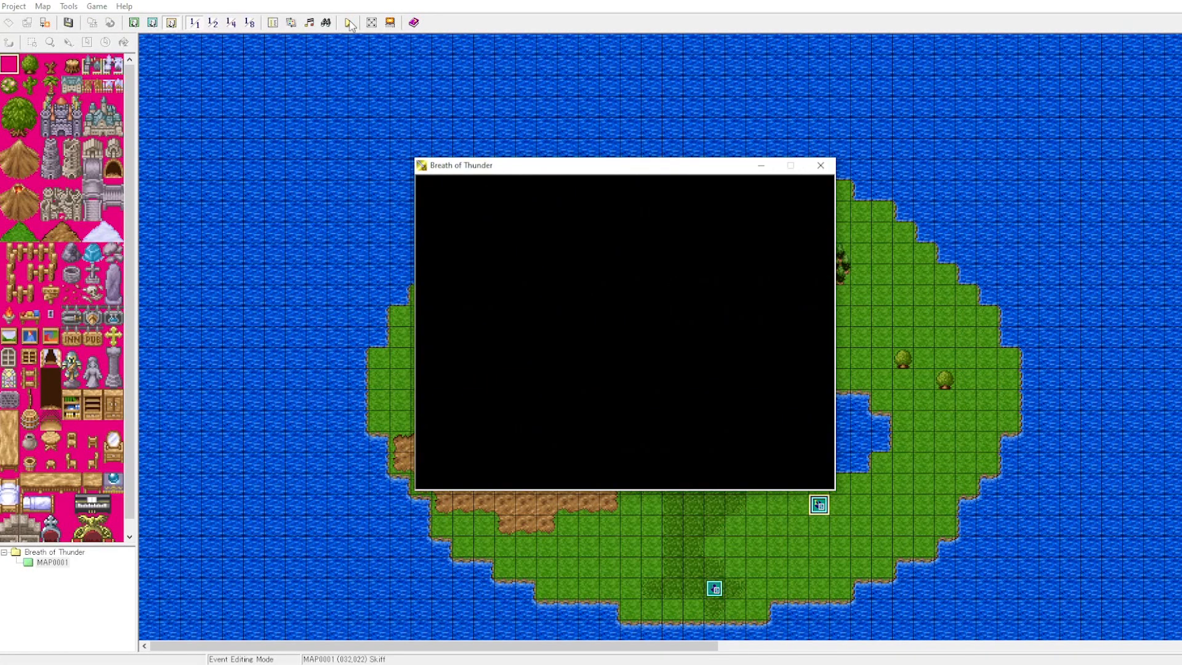
click(347, 22)
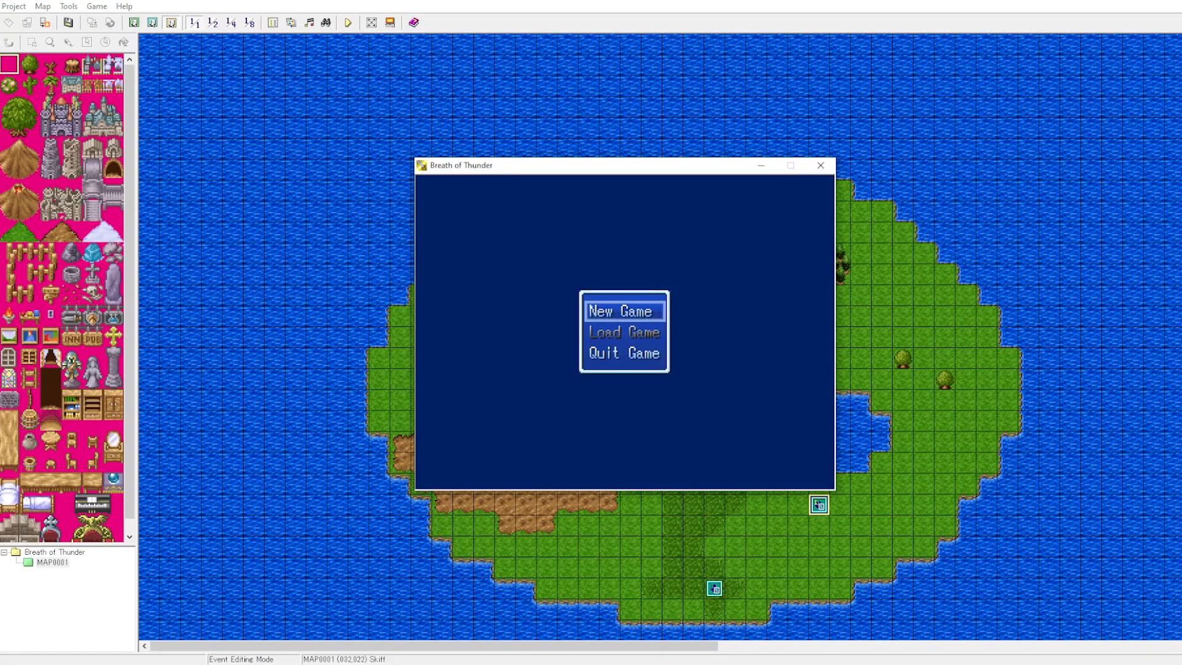
click(623, 310)
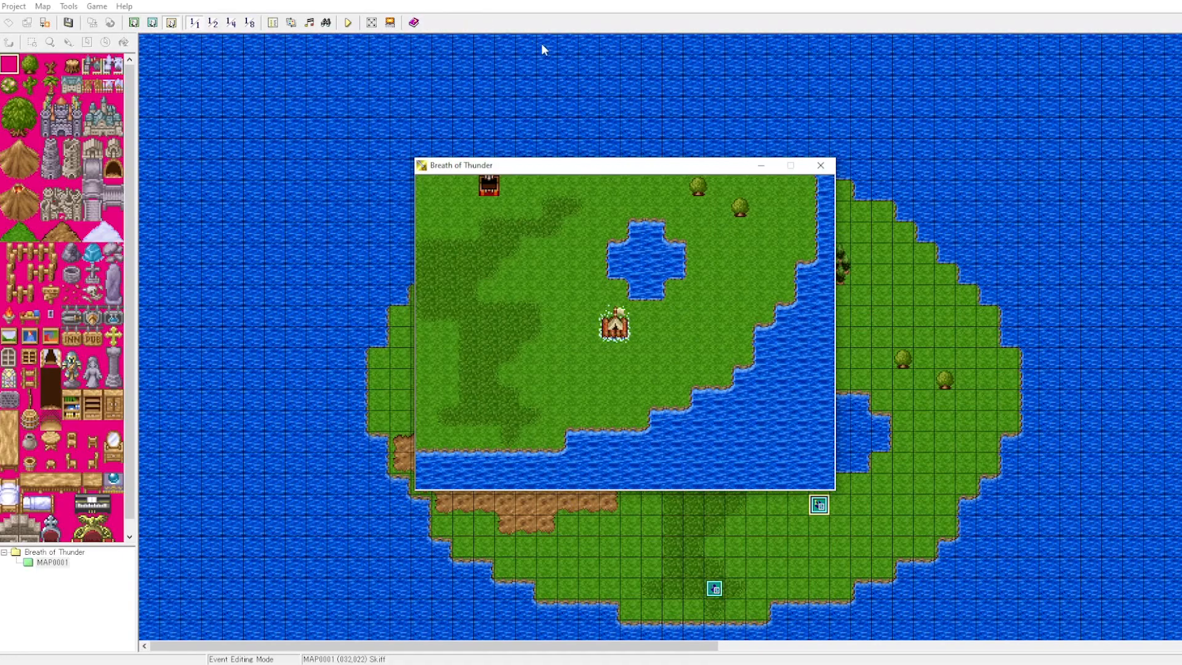
click(820, 165)
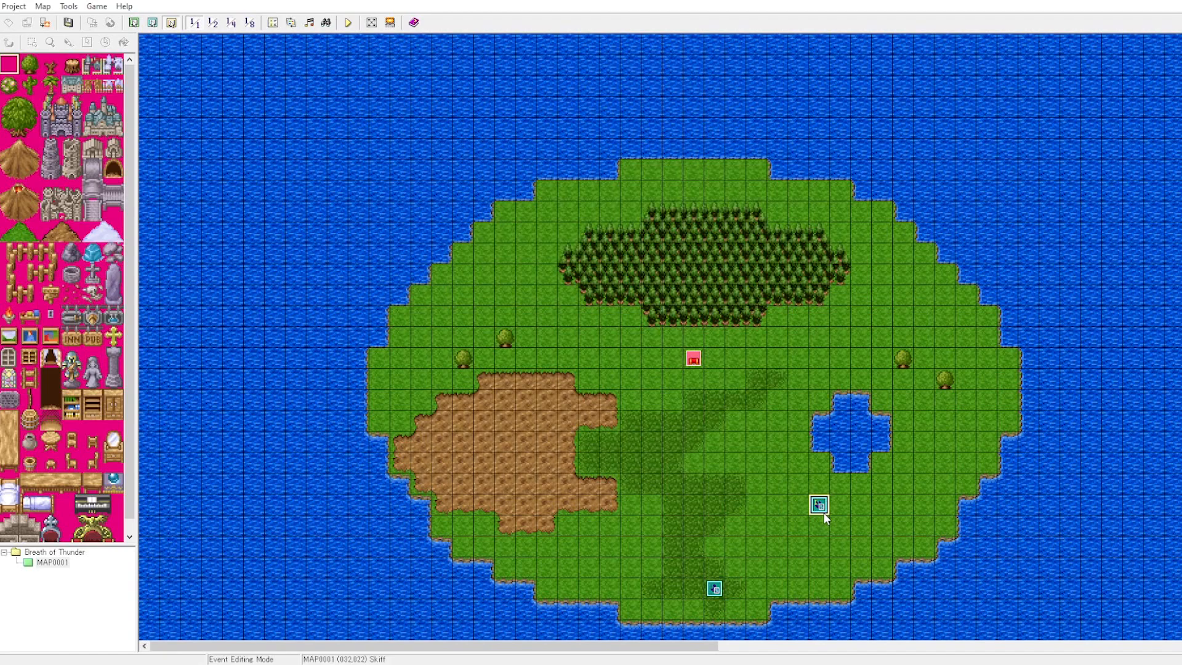
Position a Ship as the starting vehicle on the tile below the pond
right_click(818, 505)
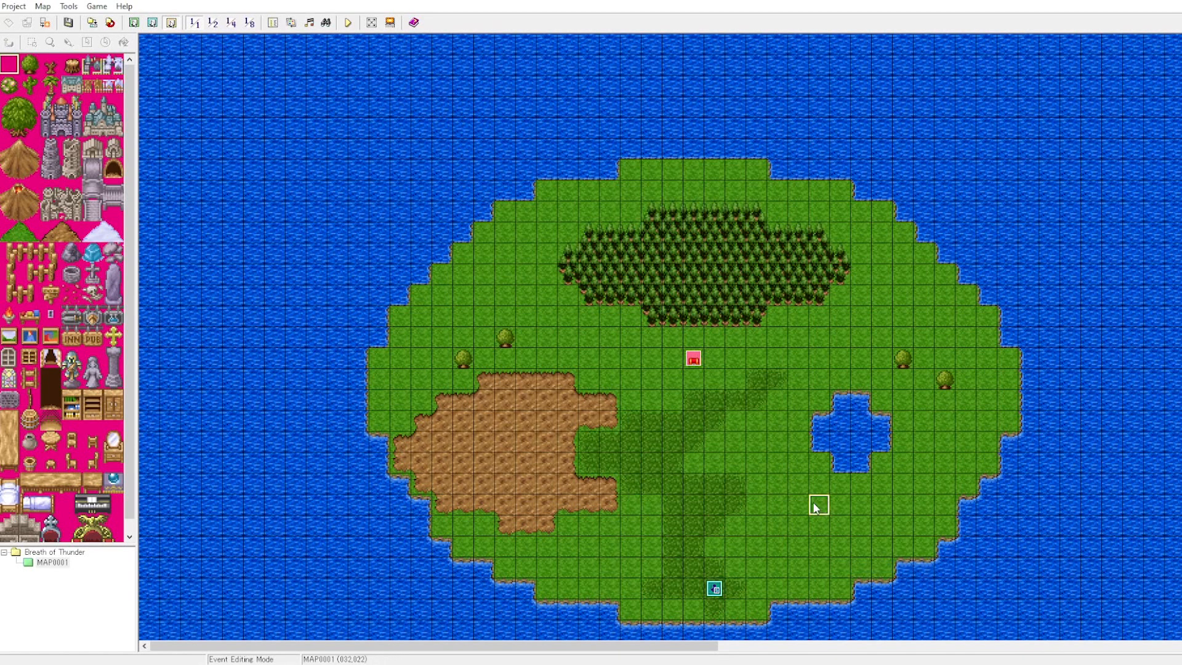
right_click(818, 505)
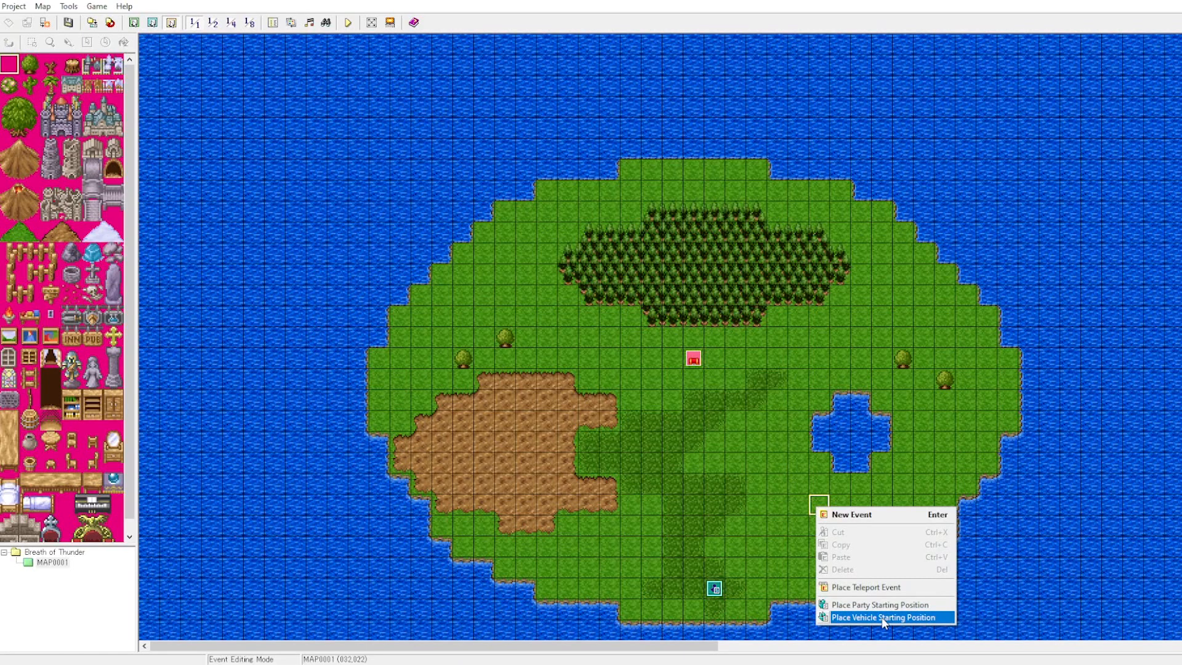
click(888, 617)
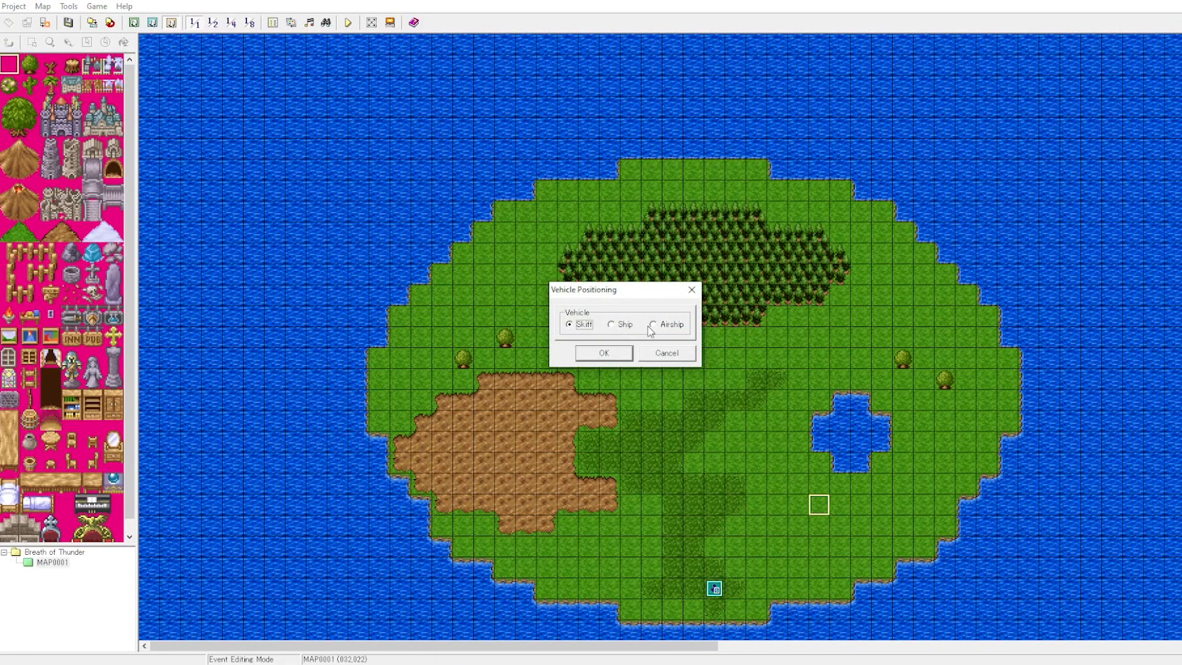
click(610, 324)
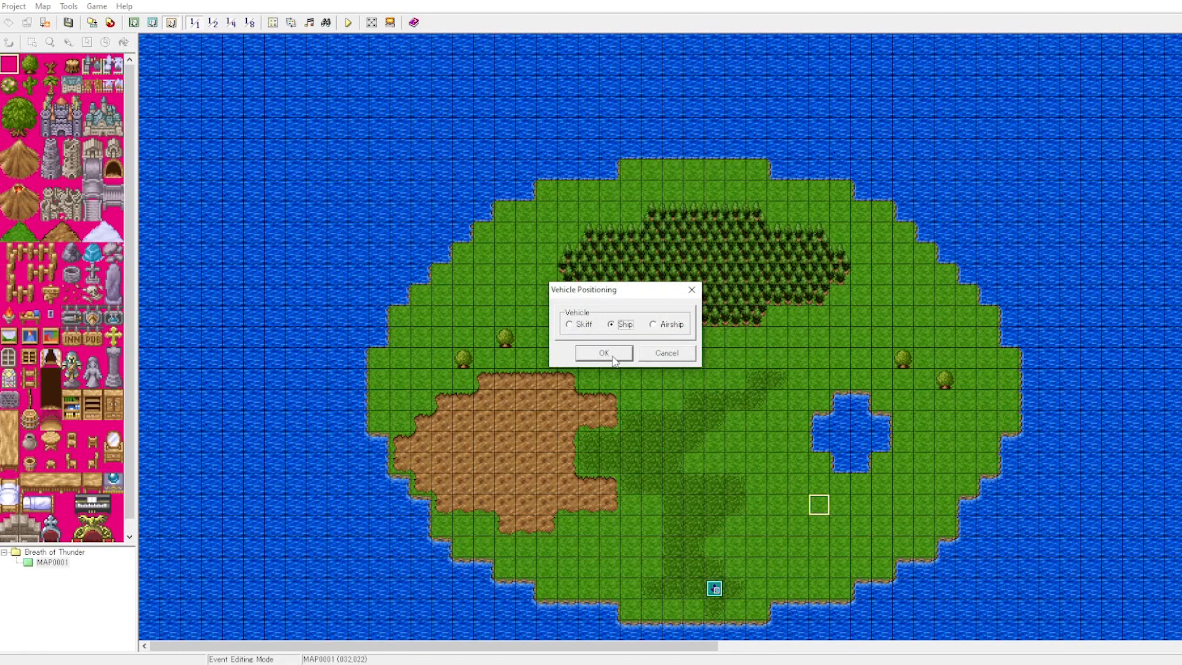
click(603, 353)
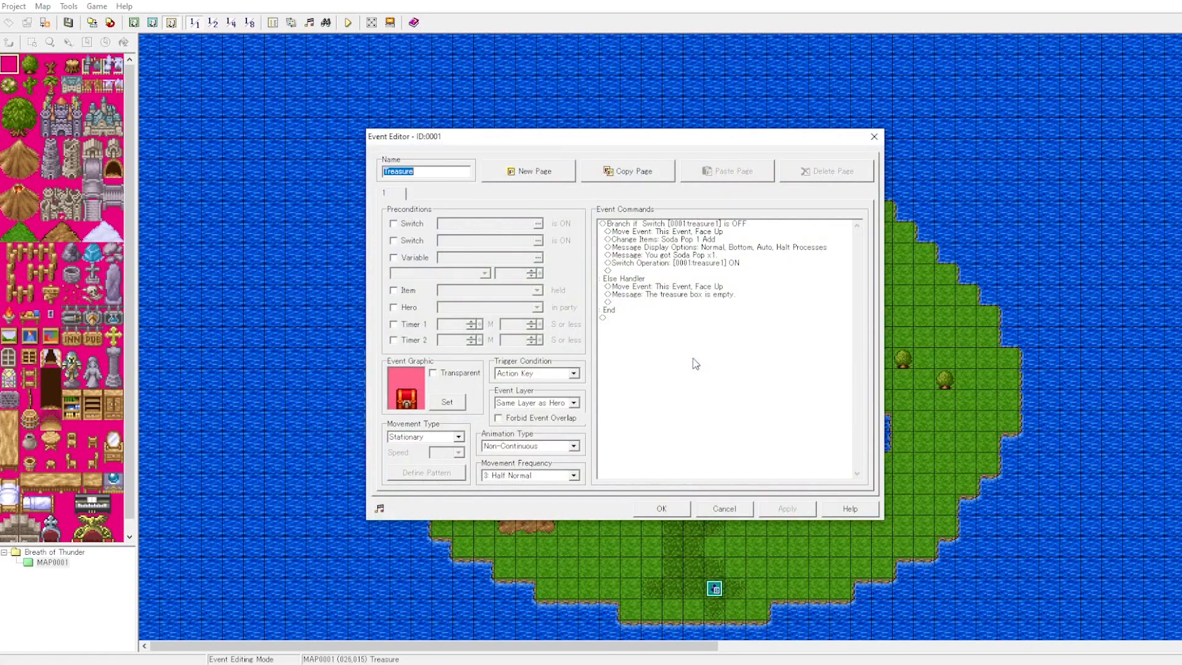
click(670, 294)
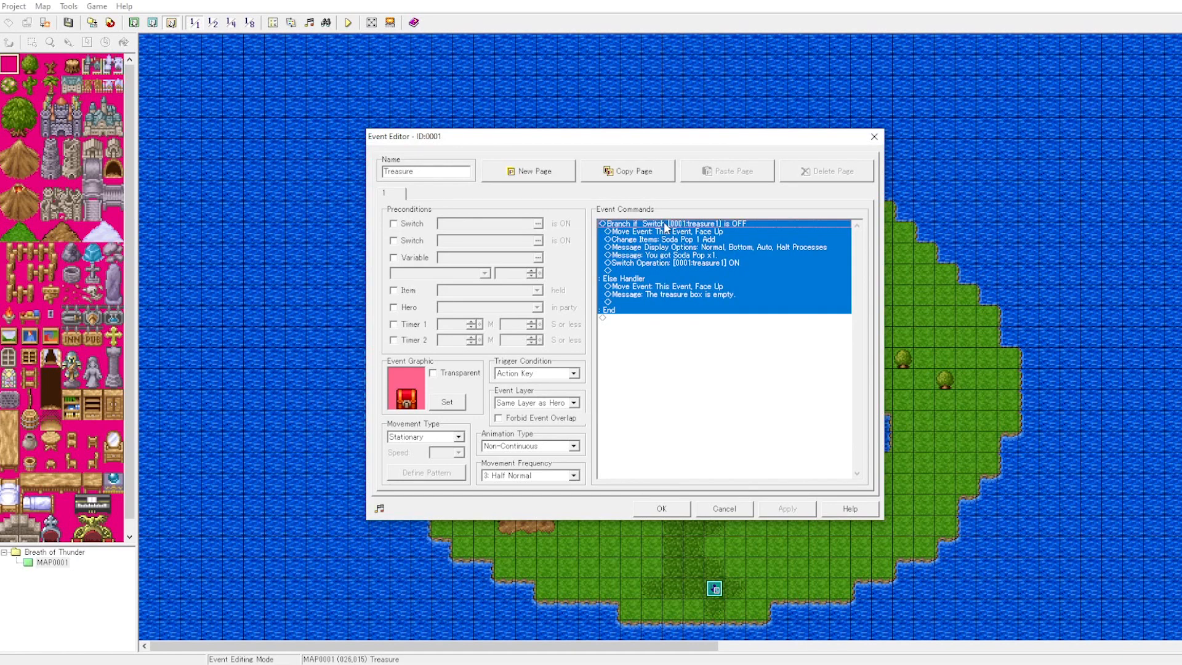
click(670, 239)
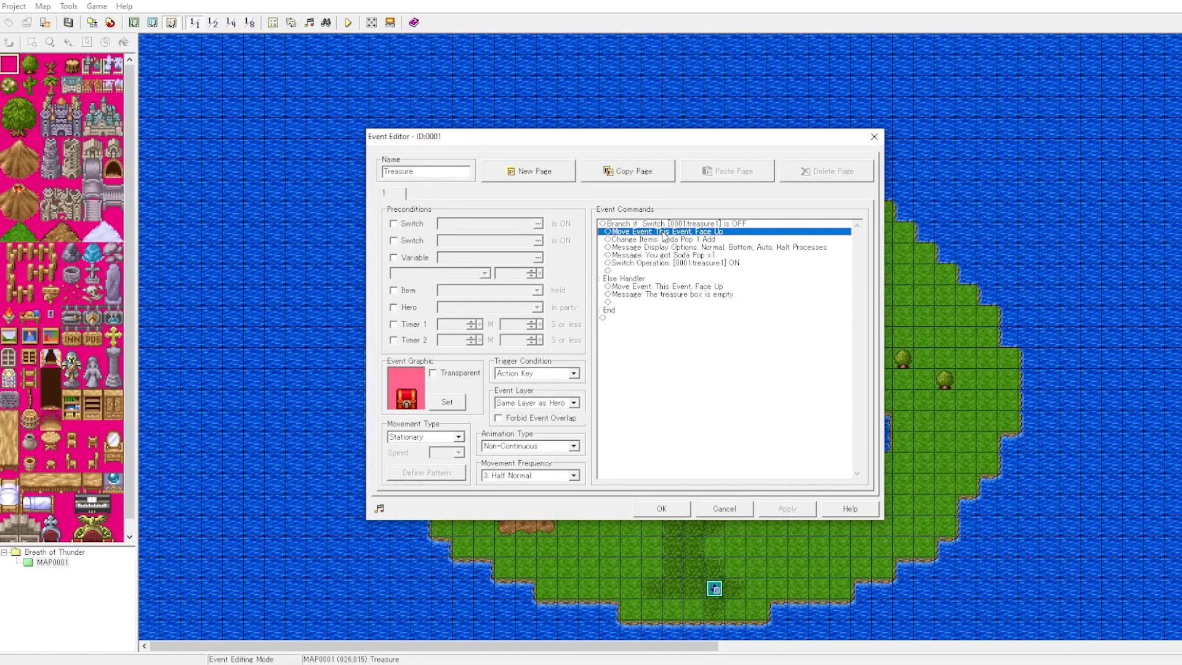
mouse_move(652, 245)
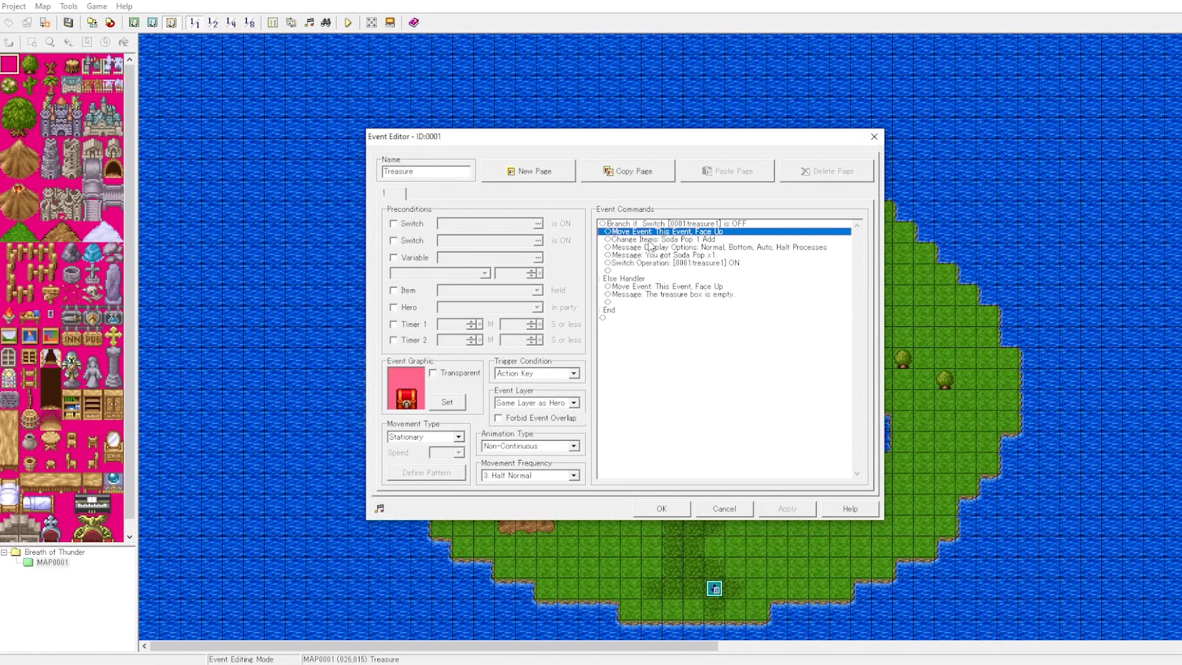
double_click(663, 232)
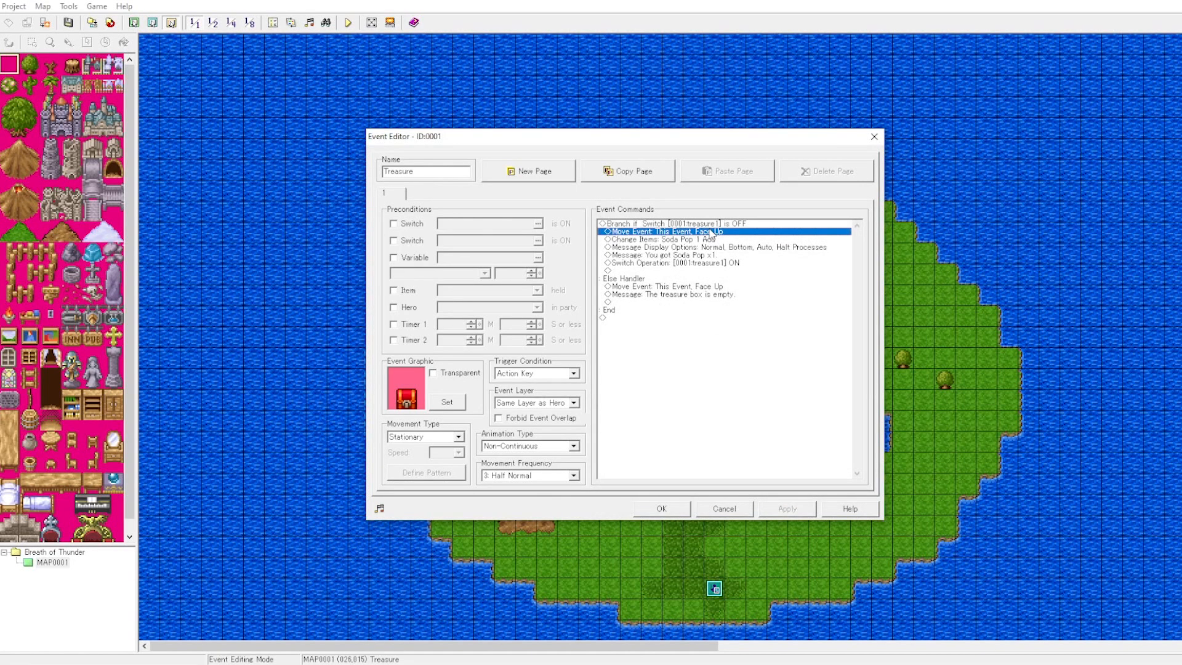
right_click(687, 233)
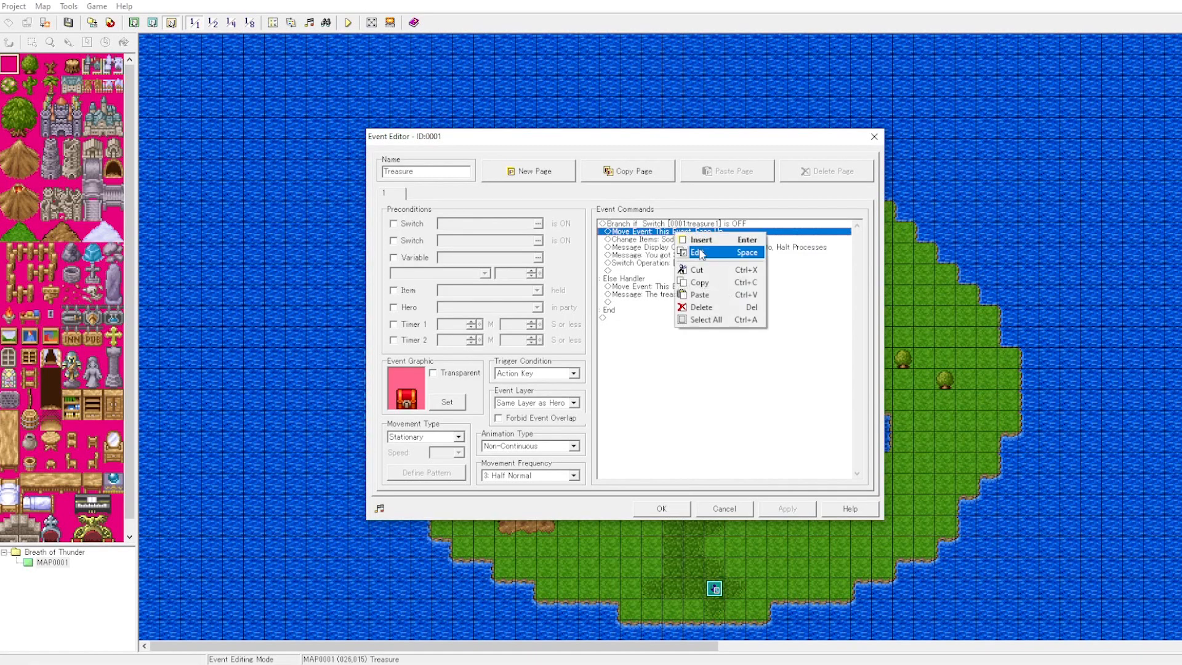
click(694, 251)
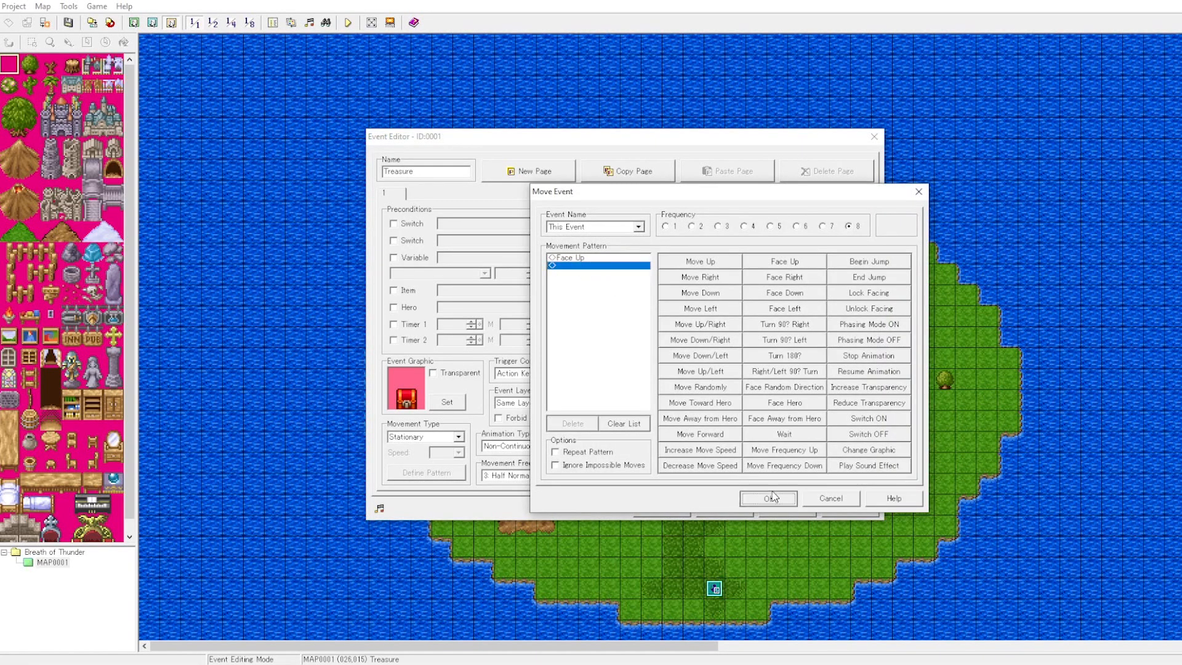
click(767, 497)
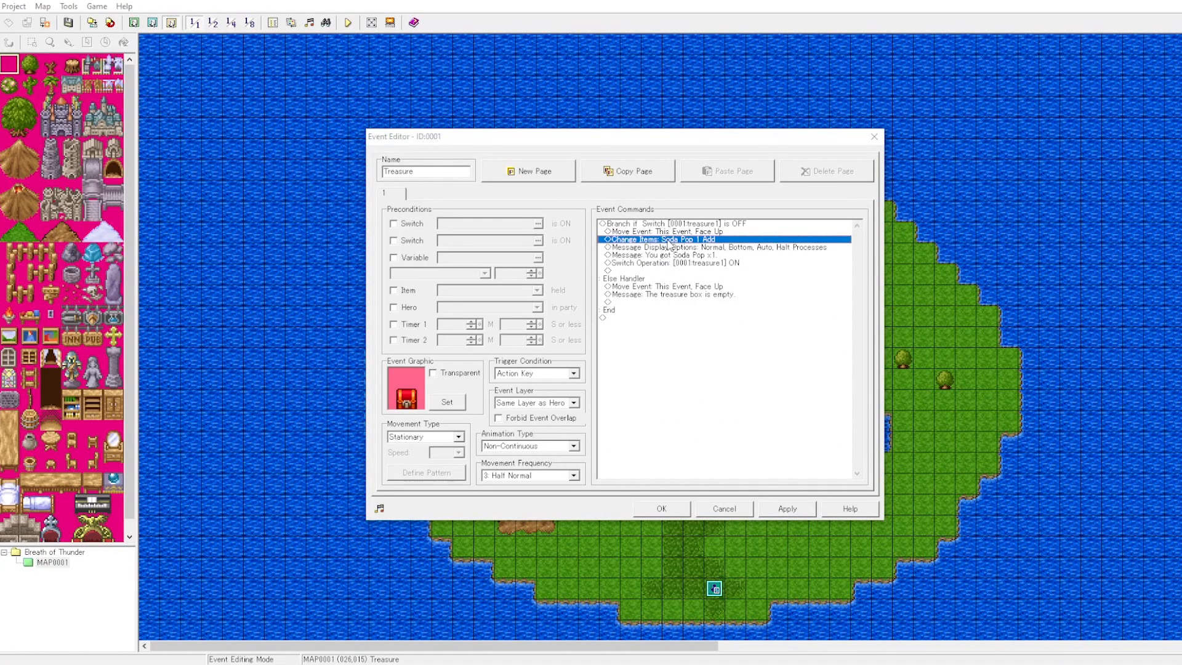
double_click(660, 239)
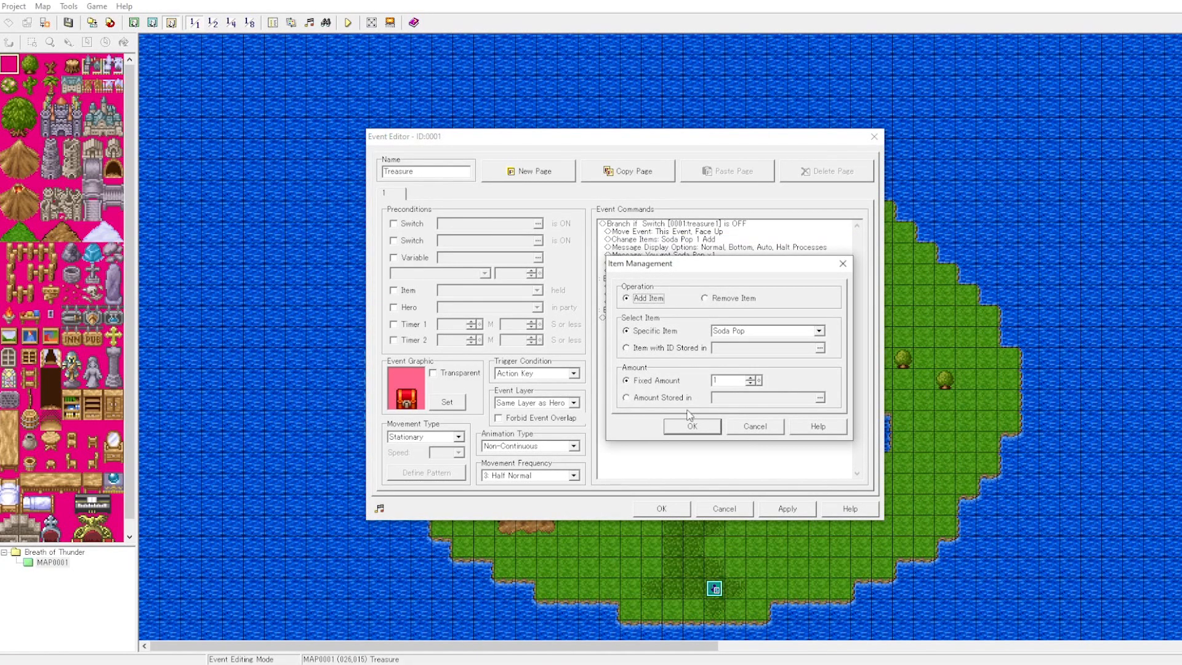
click(691, 426)
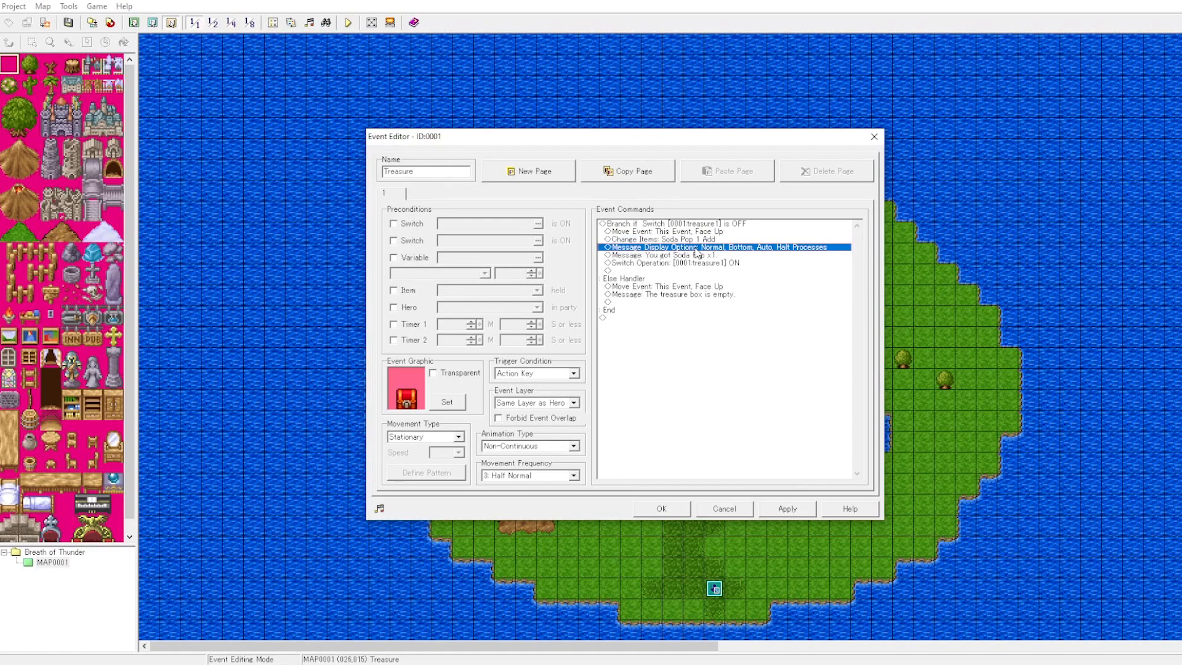
double_click(727, 246)
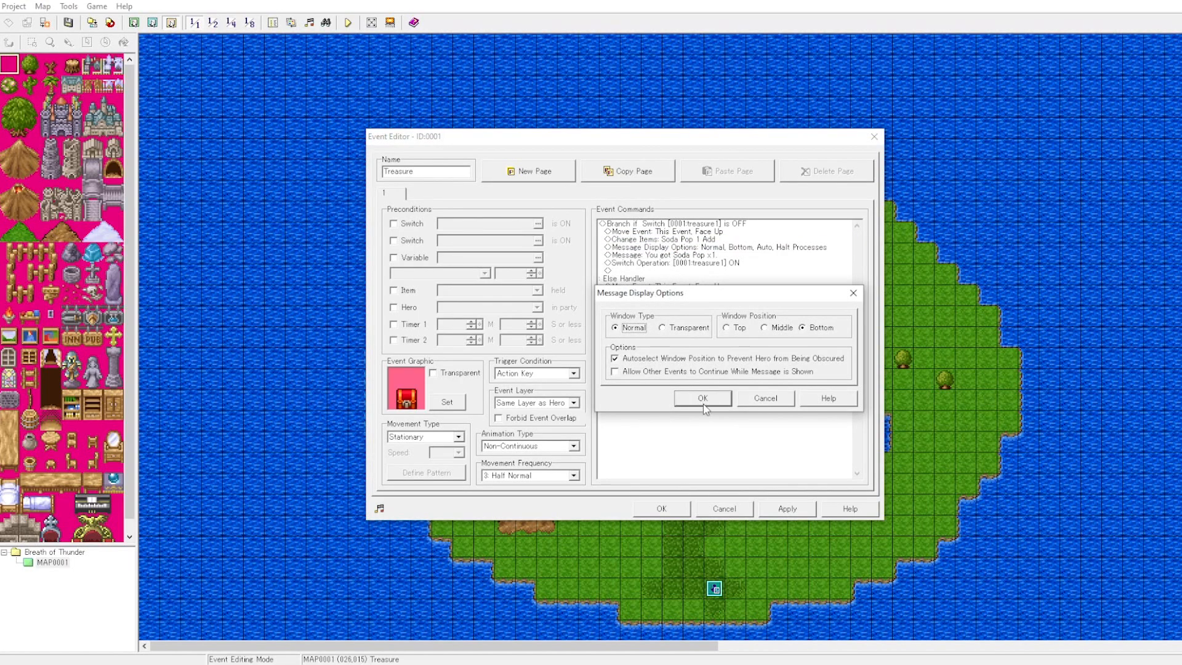
click(700, 398)
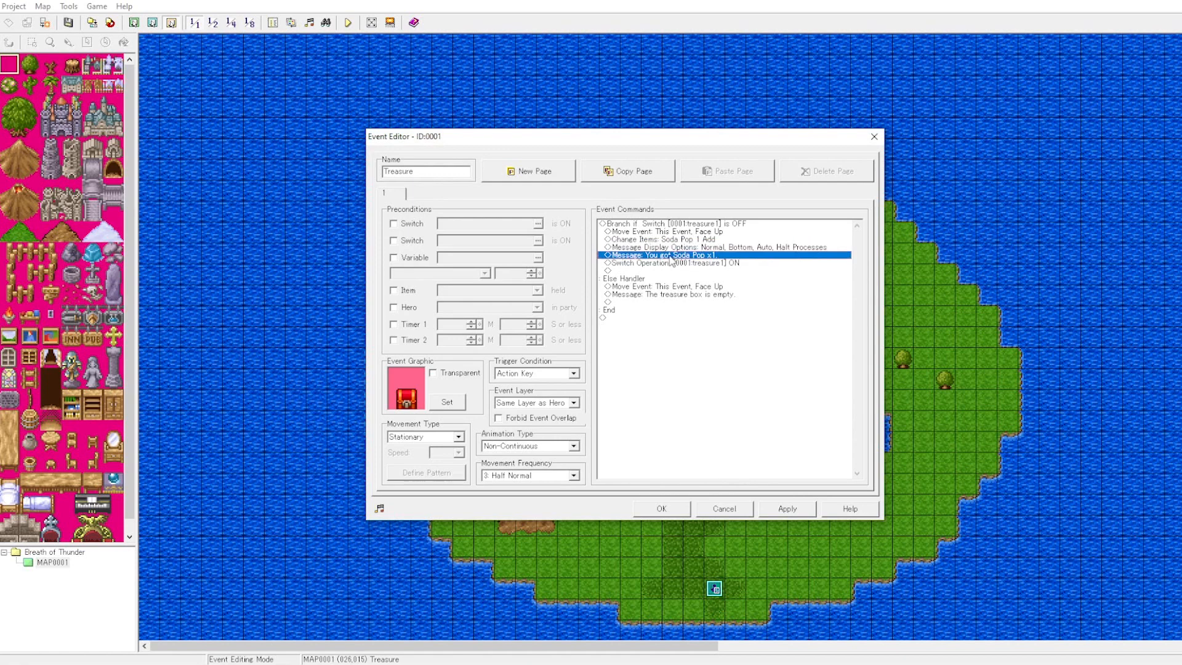
double_click(671, 255)
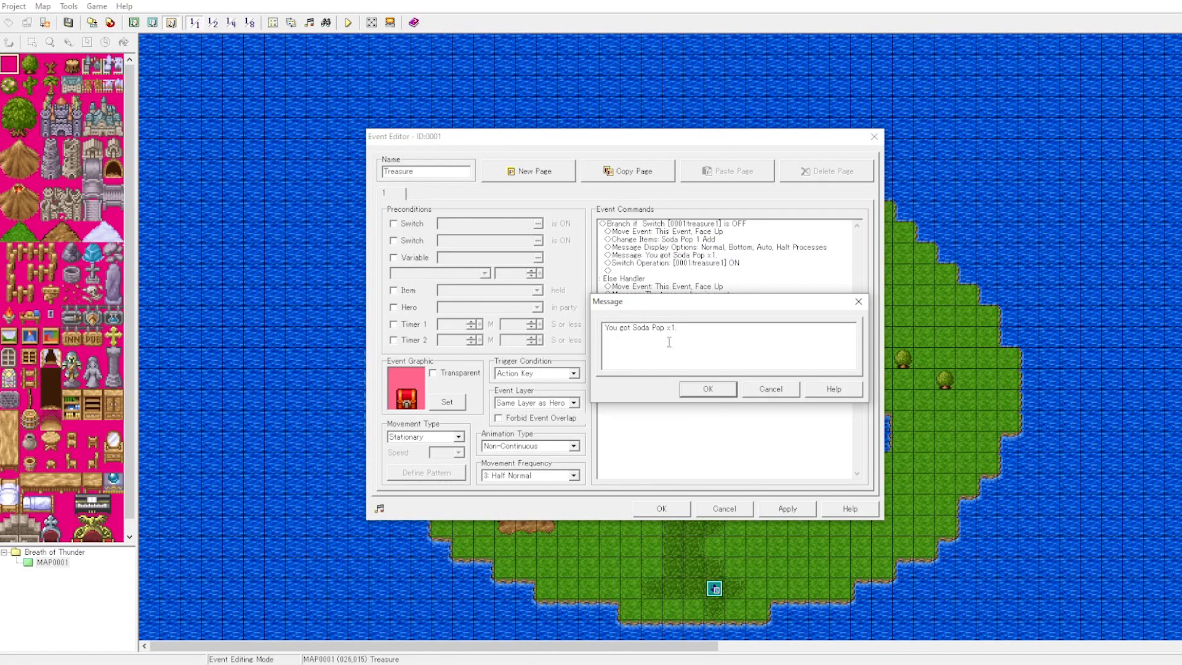
click(707, 389)
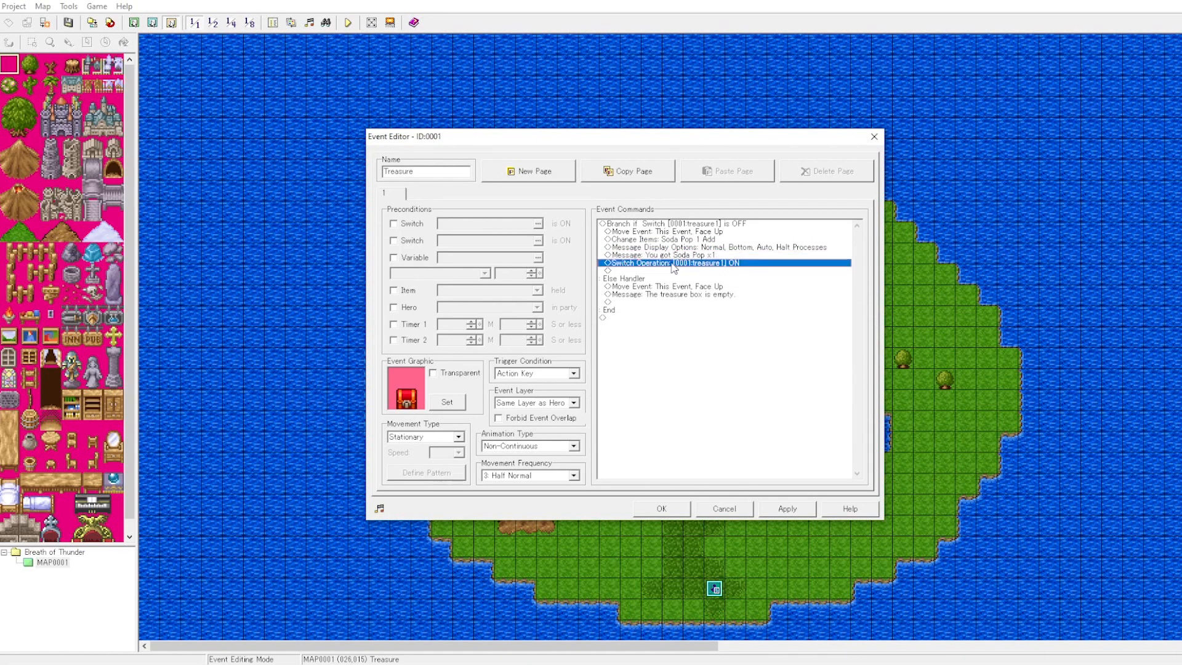
double_click(668, 263)
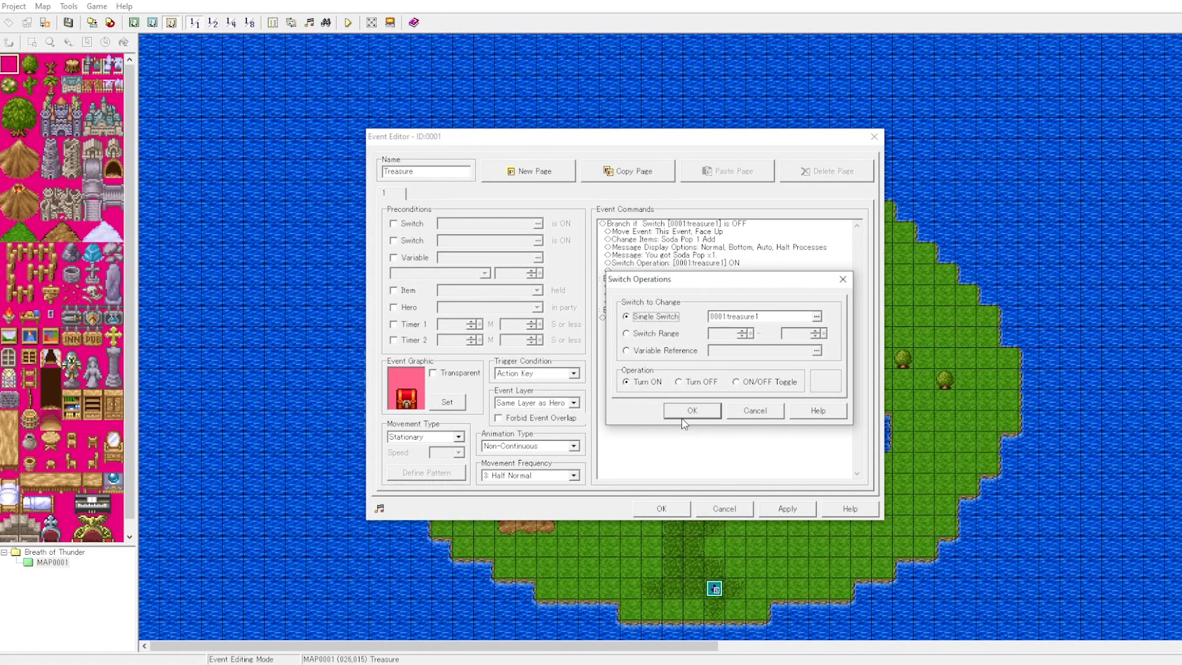
click(691, 410)
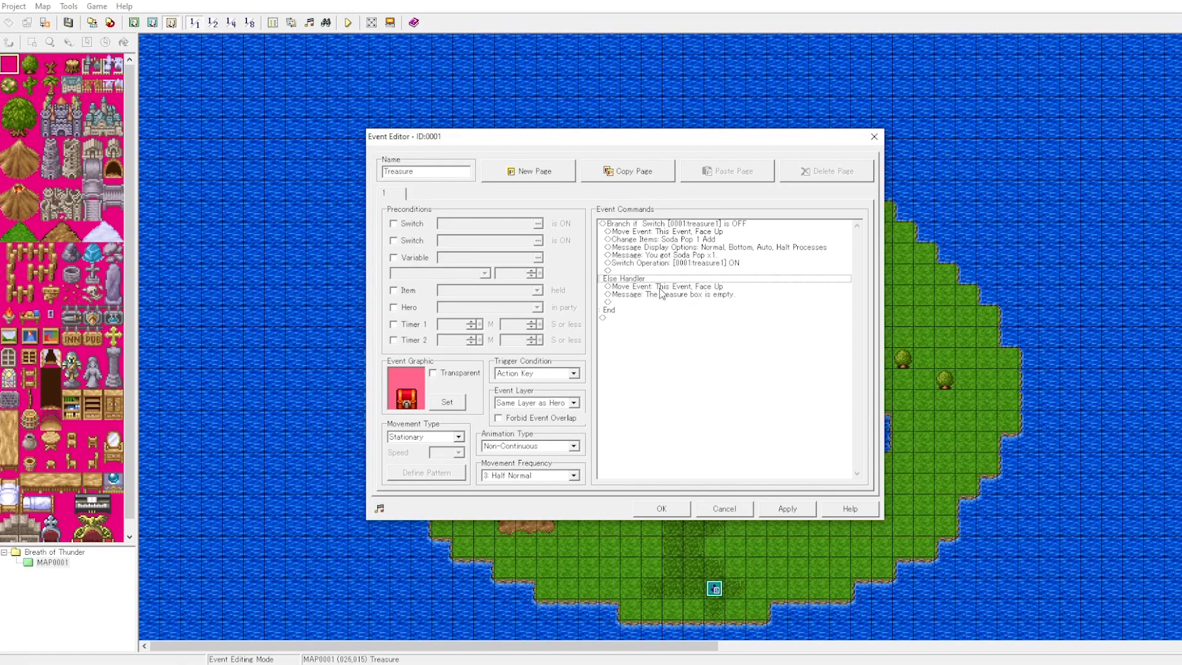
double_click(665, 286)
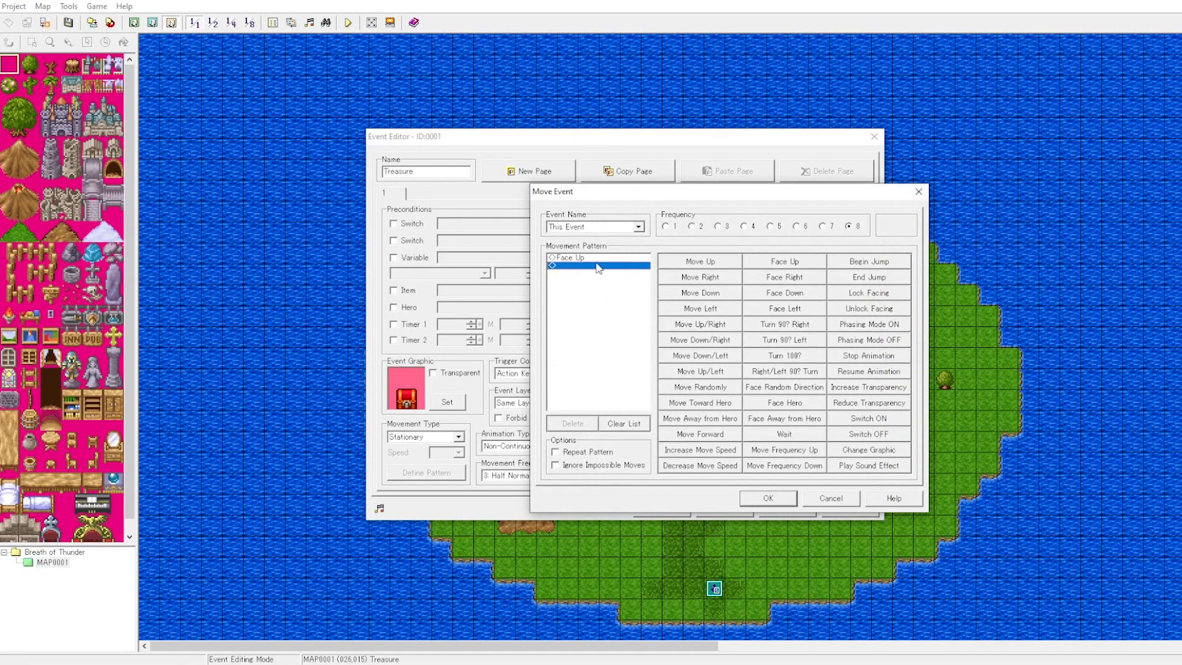
click(767, 498)
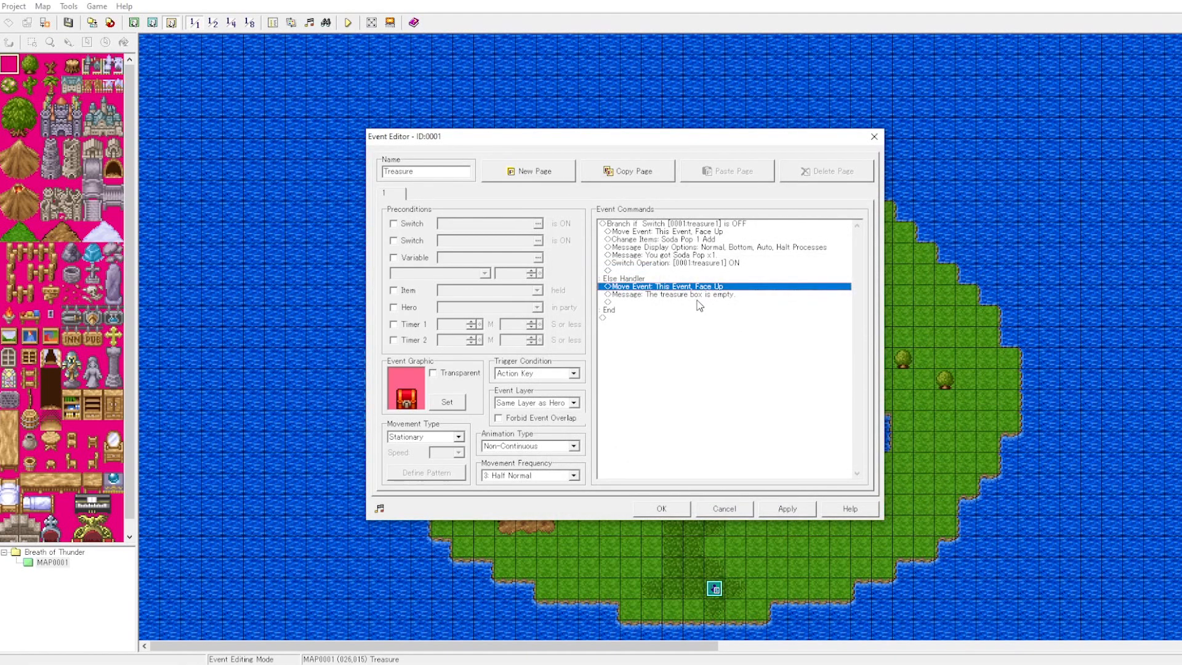
double_click(666, 294)
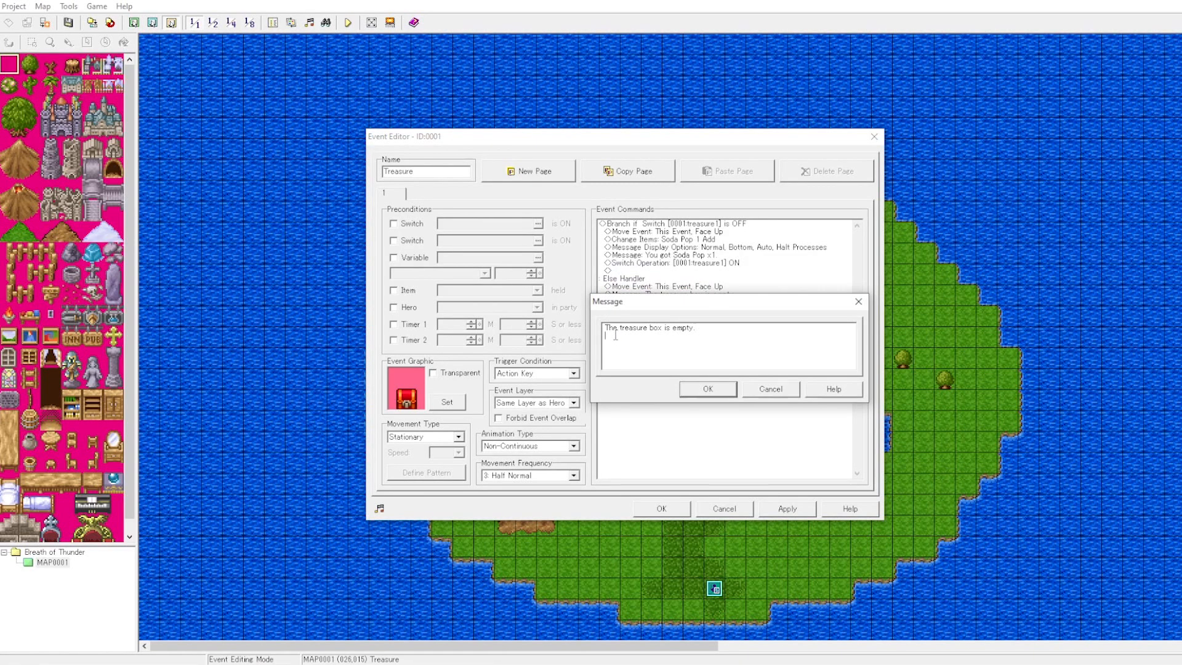
click(707, 389)
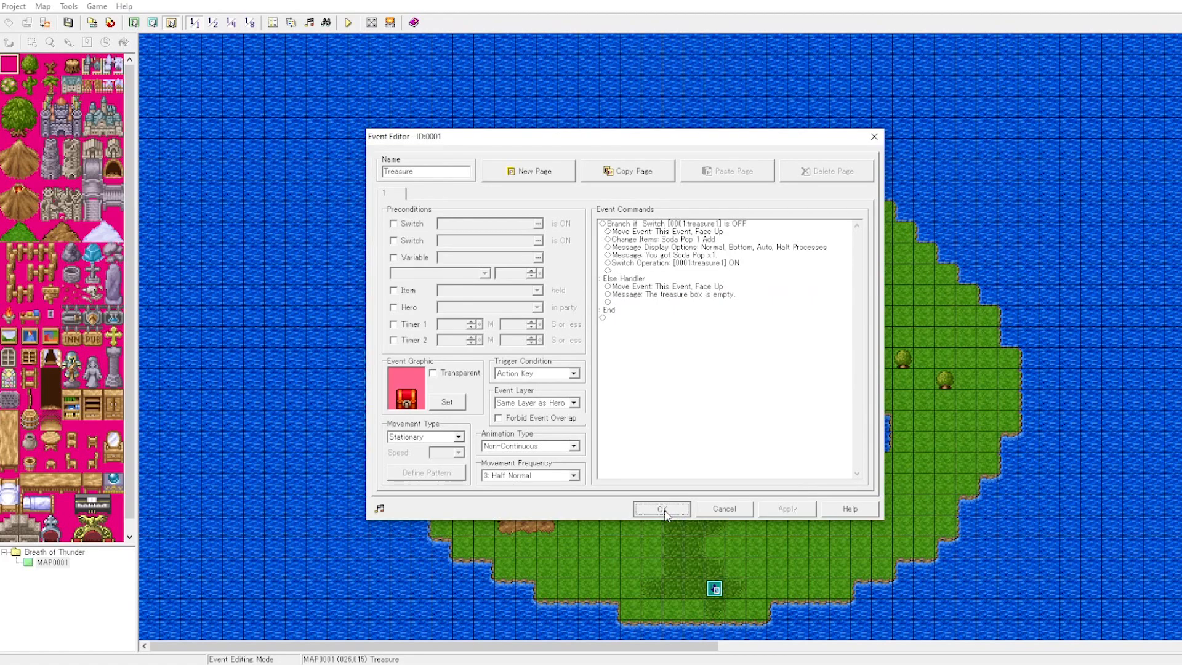
Save the Treasure event, playtest a new game, read the empty treasure box message, and close the test
click(660, 508)
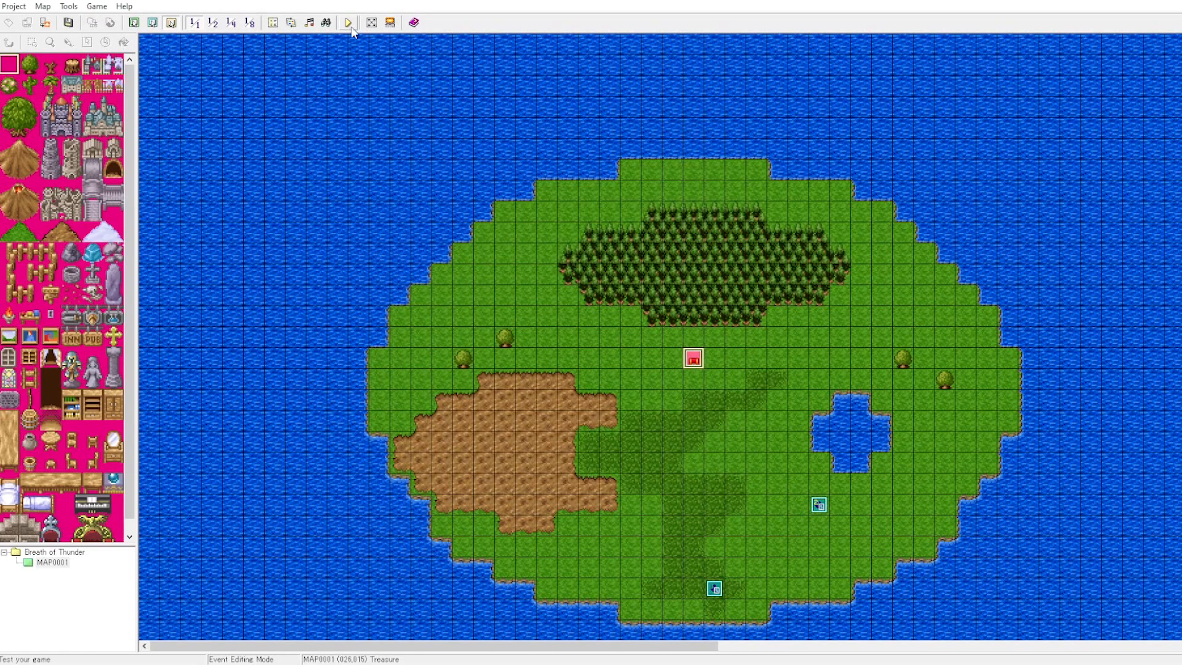
click(347, 22)
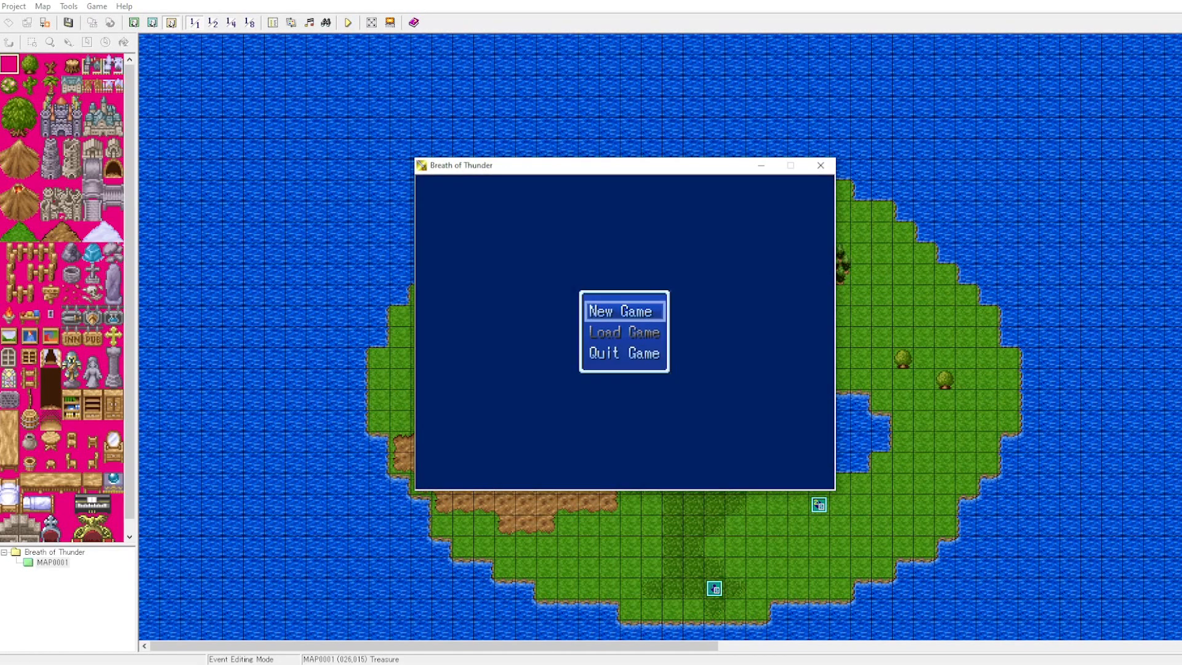
click(622, 310)
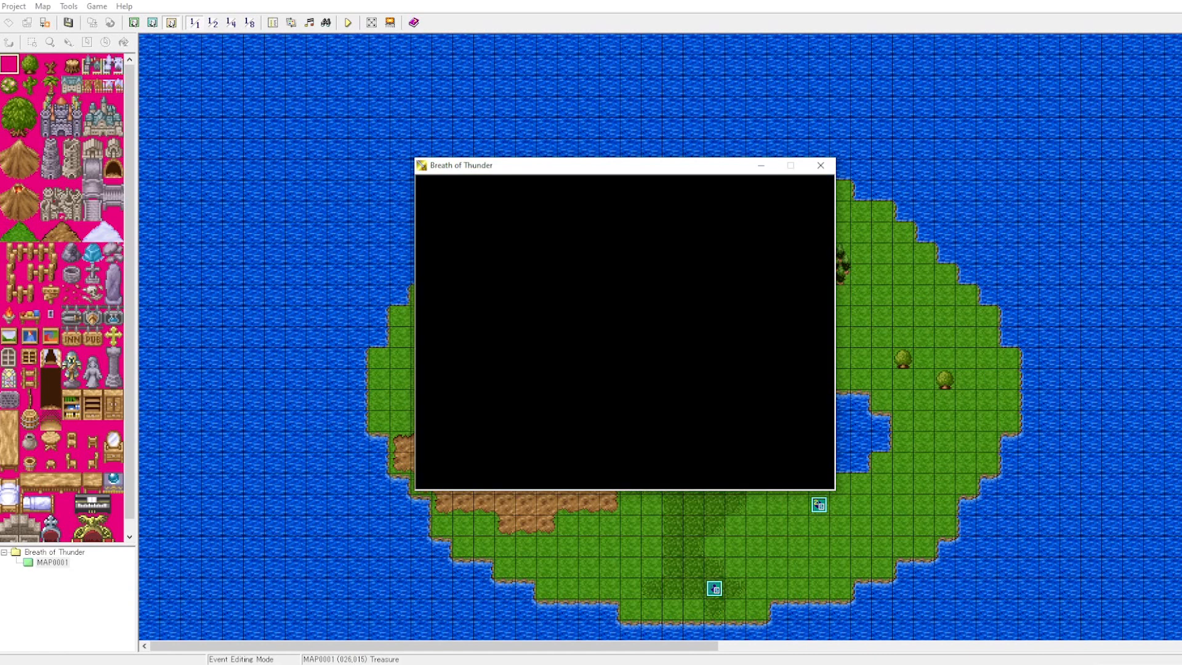
click(347, 23)
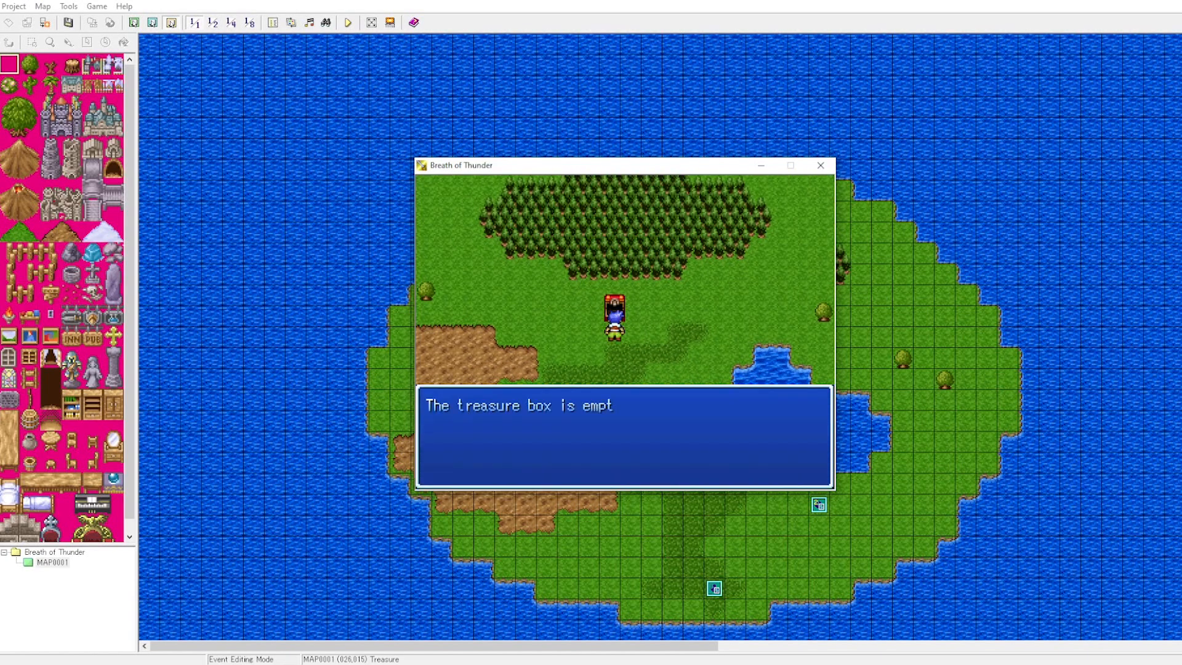
key(enter)
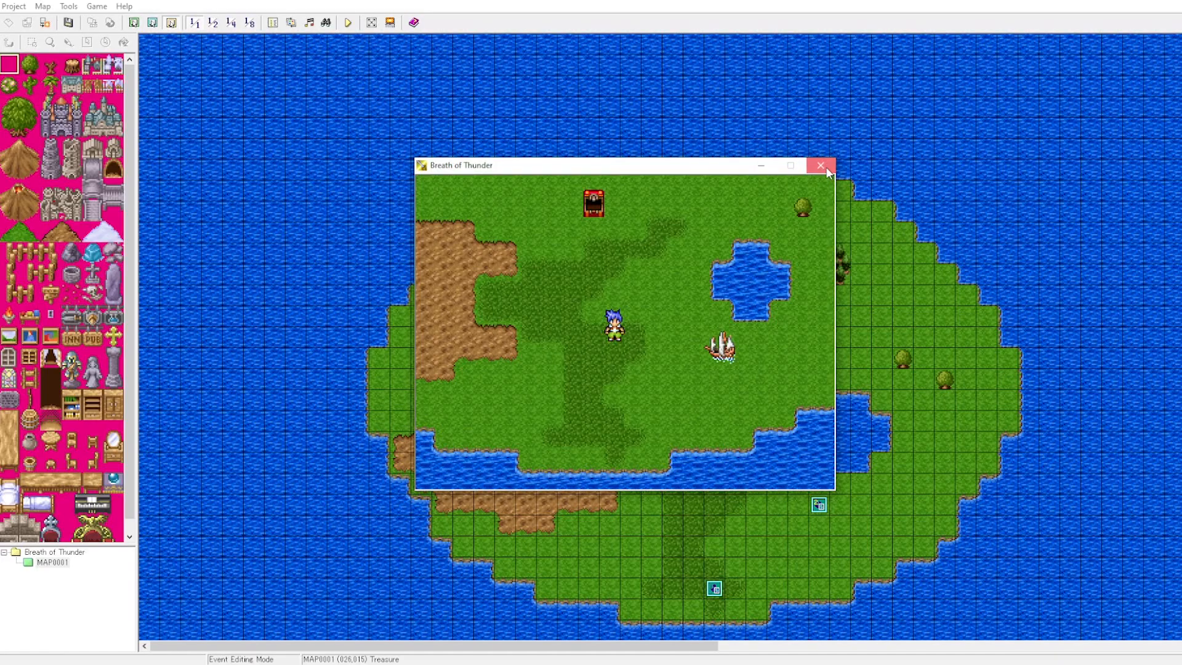
click(822, 165)
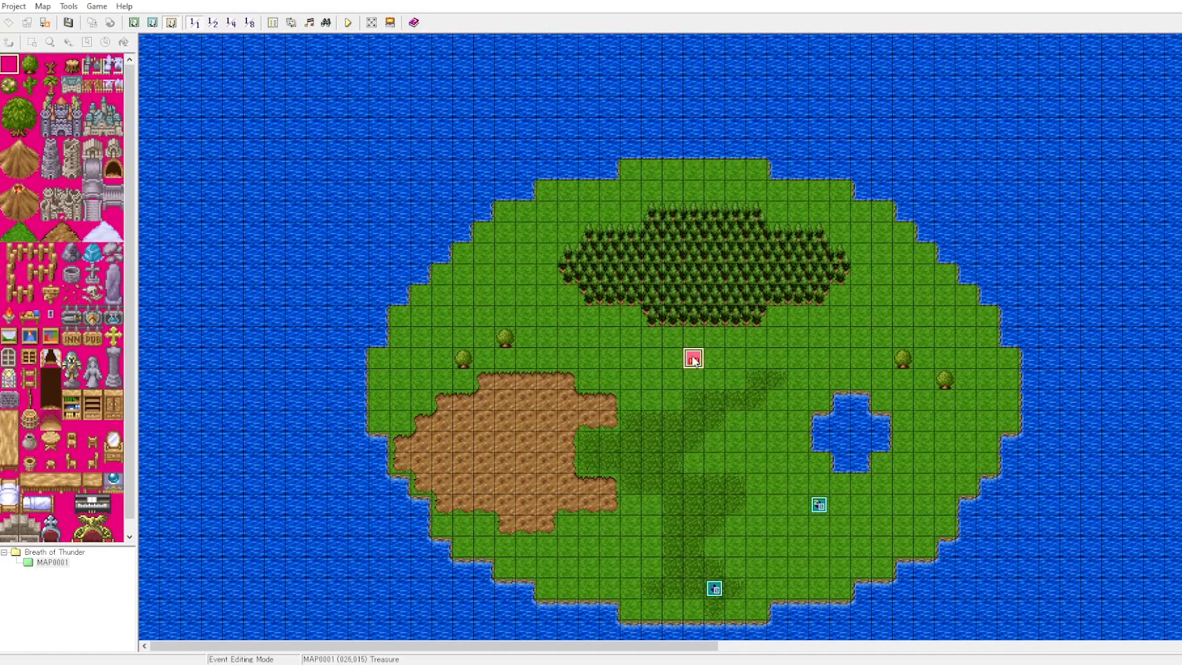
mouse_move(695, 367)
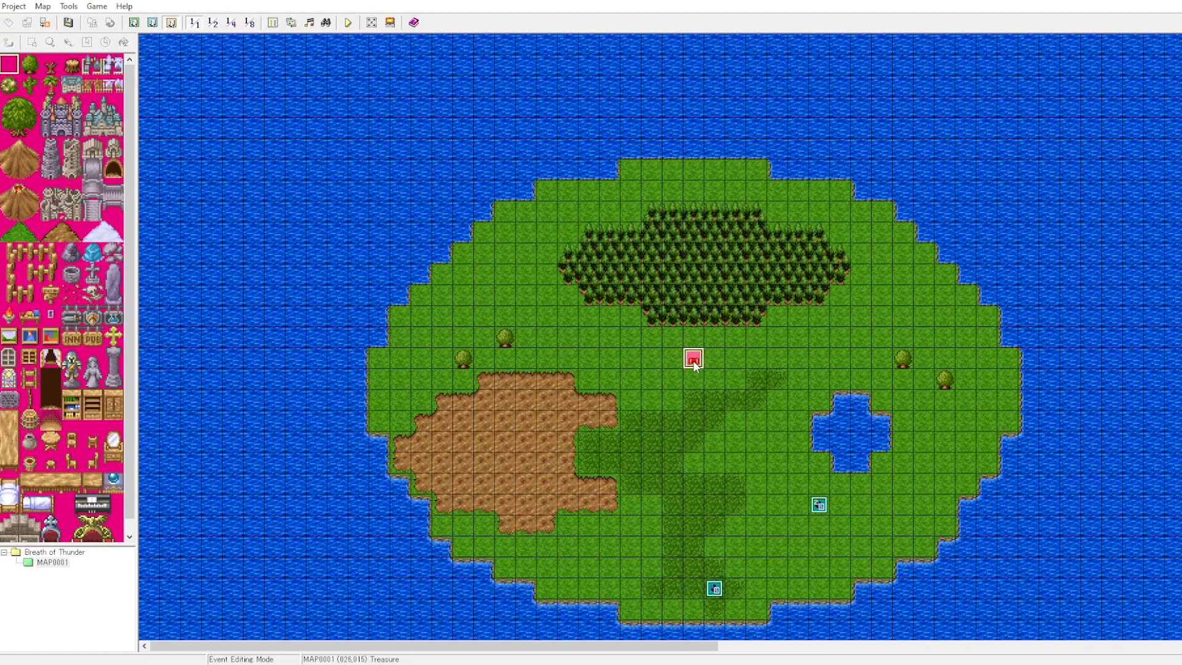
mouse_move(508, 428)
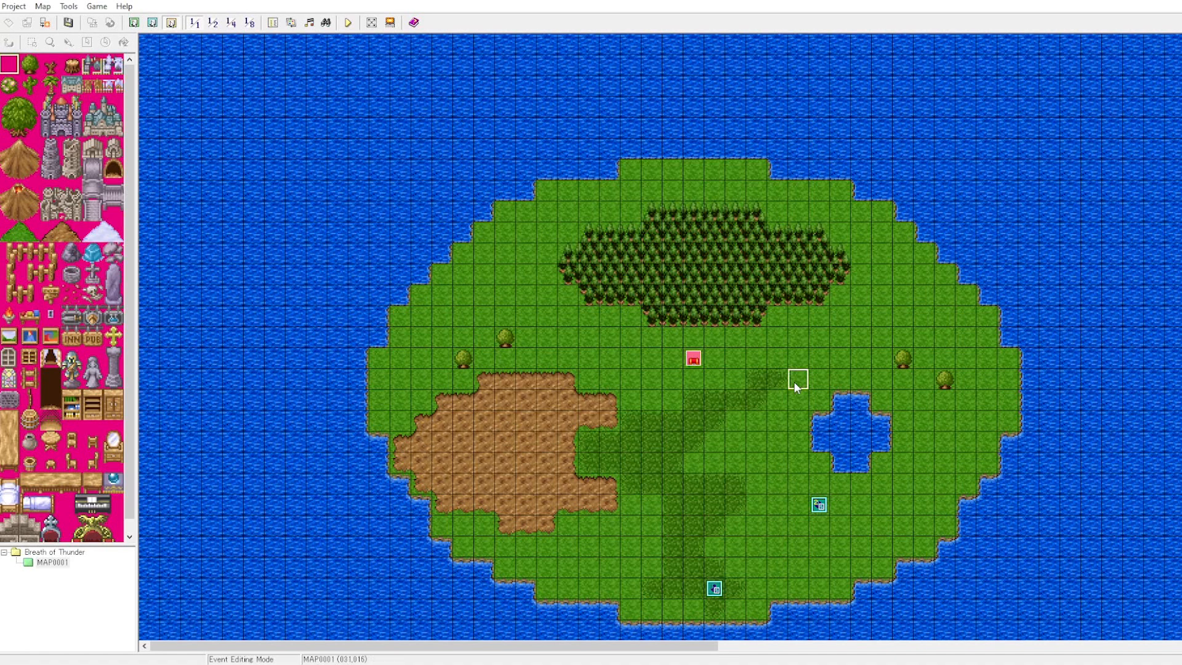
Create a new event on the grass tile east of the chest with a char1 villager graphic
right_click(797, 378)
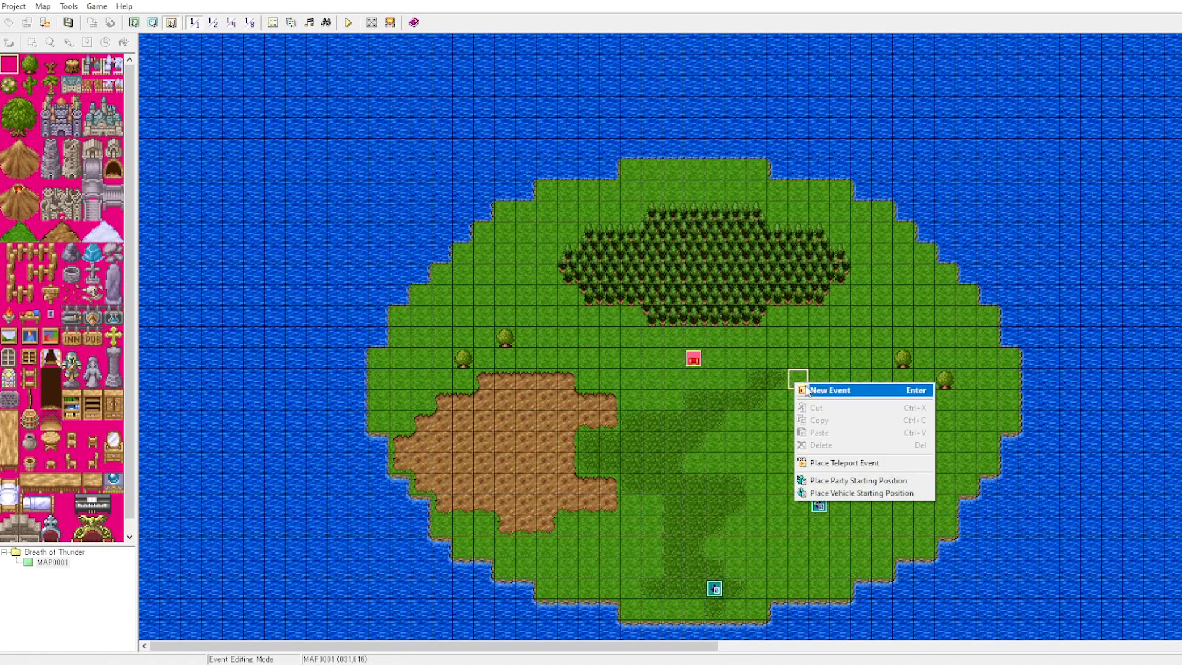
click(831, 390)
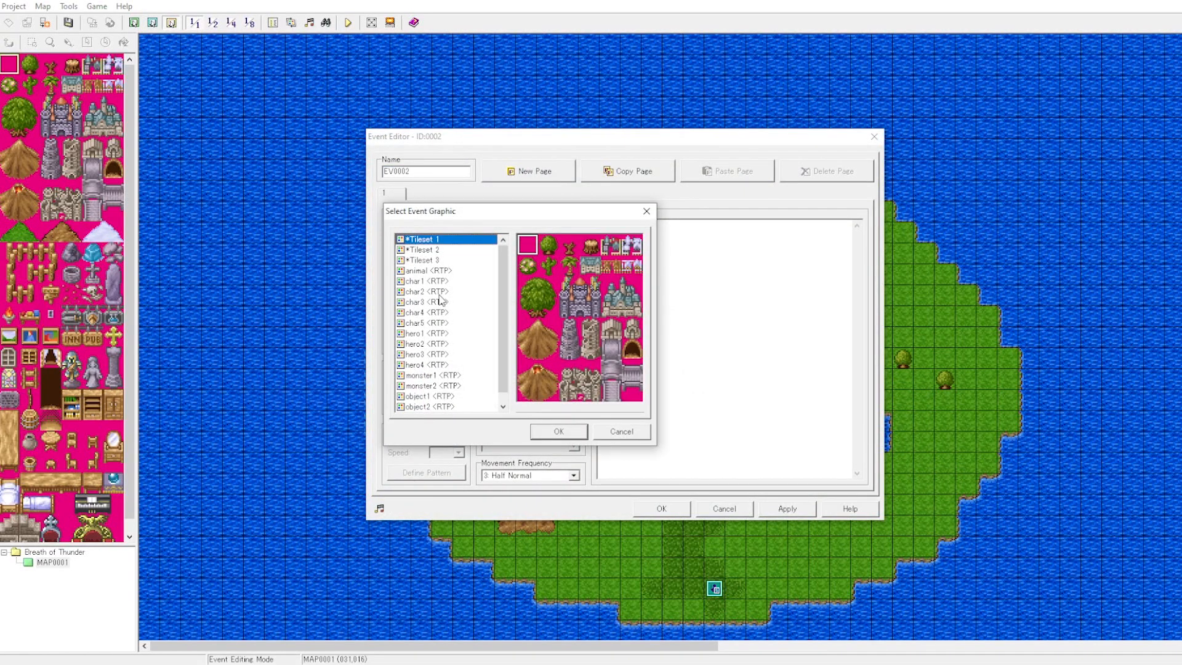
click(424, 281)
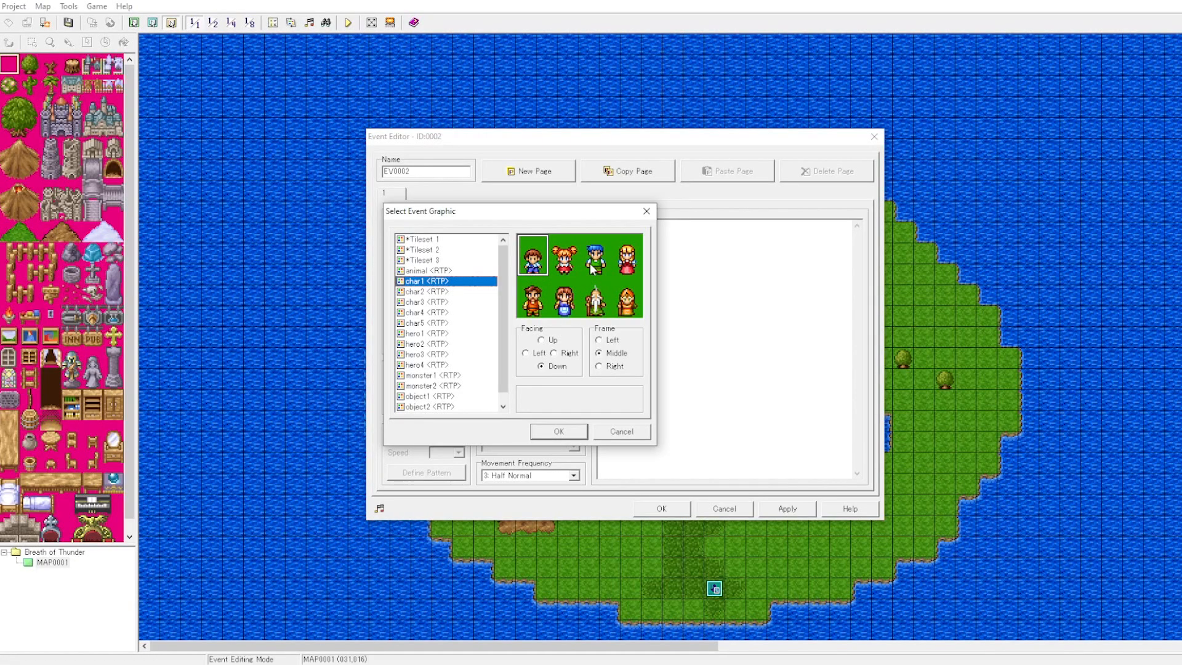
click(558, 431)
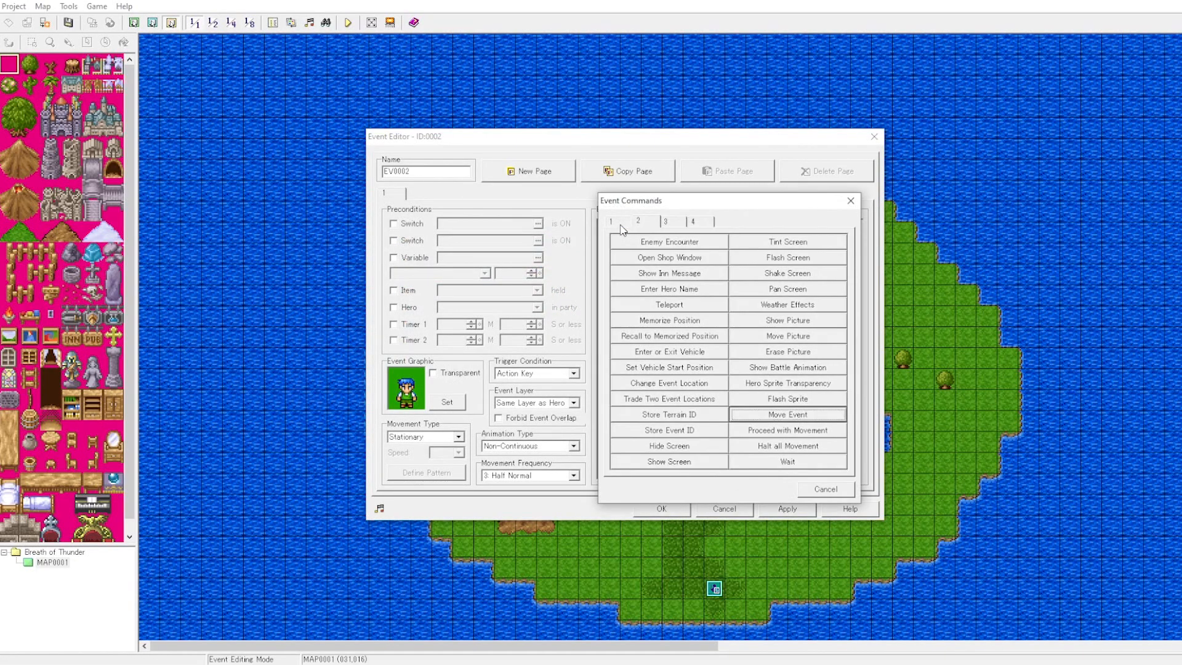
Add a conditional branch on new switch 0002 havePermission being OFF, with an else handler
click(611, 220)
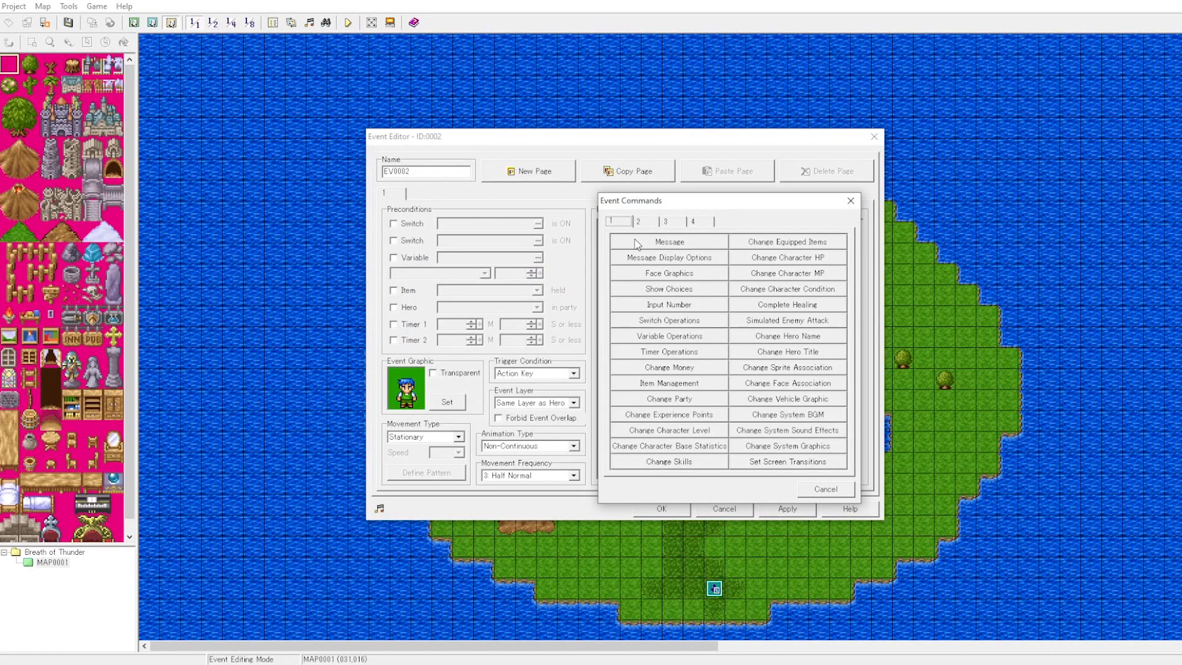
mouse_move(681, 226)
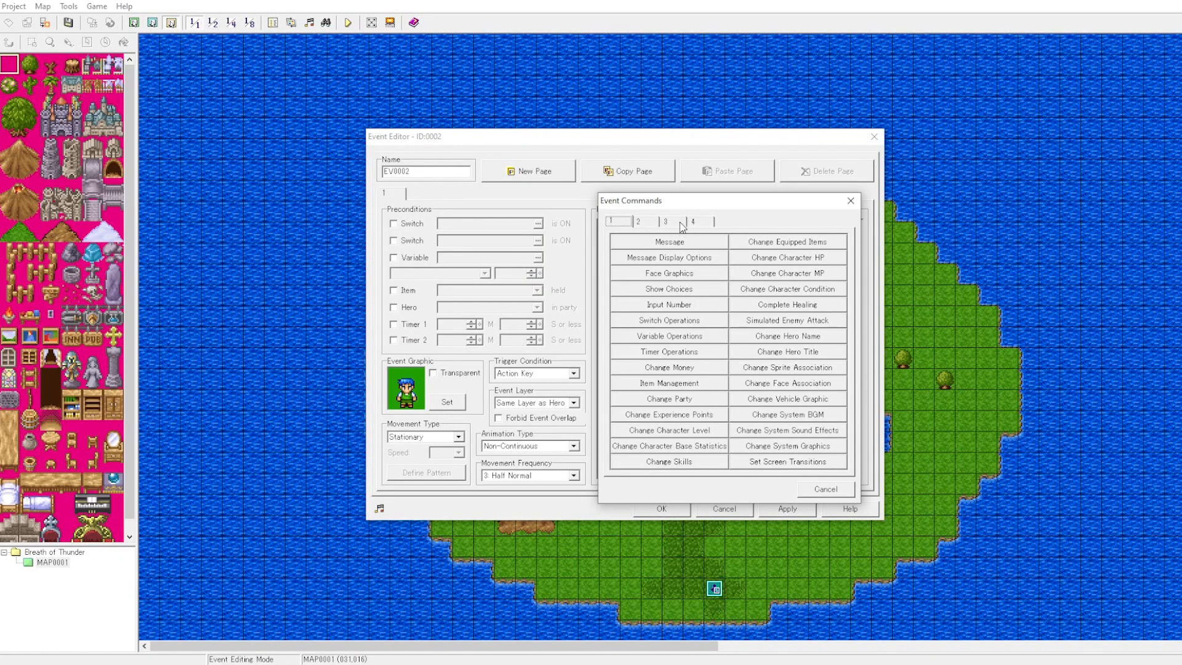
click(666, 222)
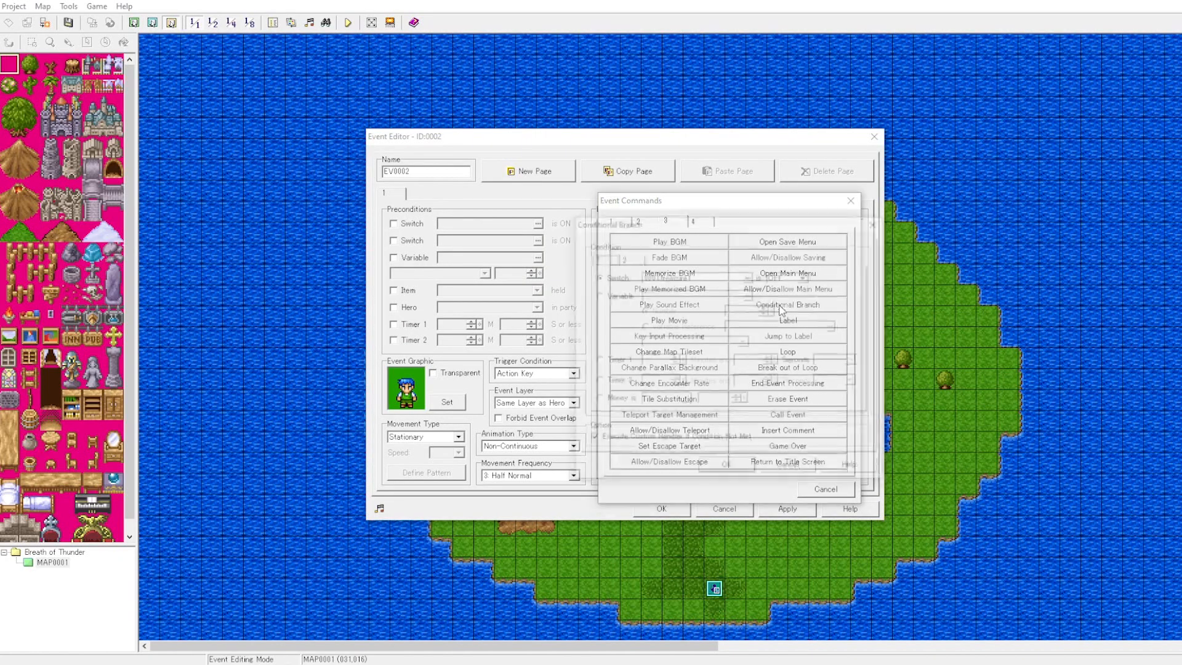
click(787, 305)
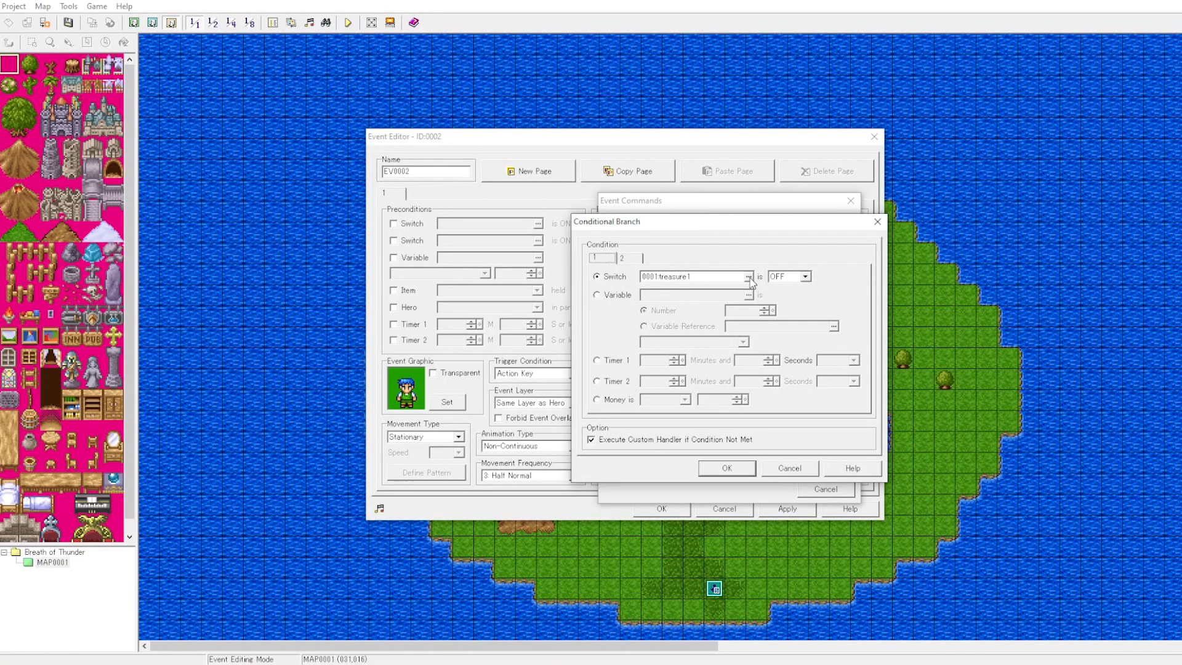
click(748, 276)
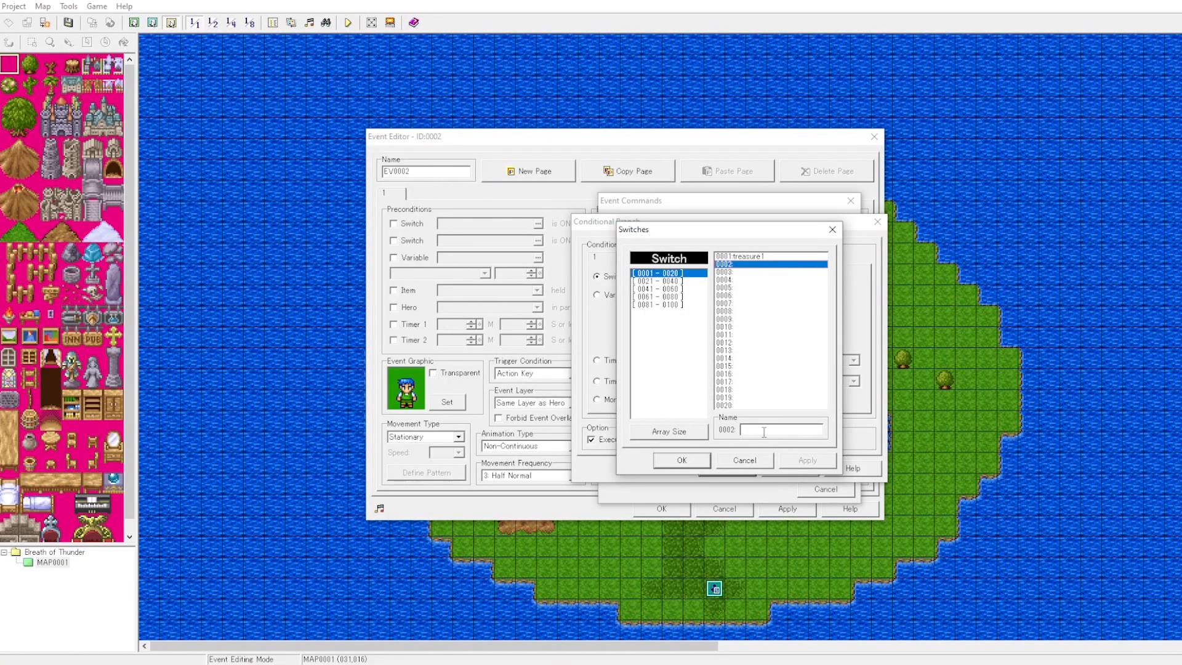
text(havePermission)
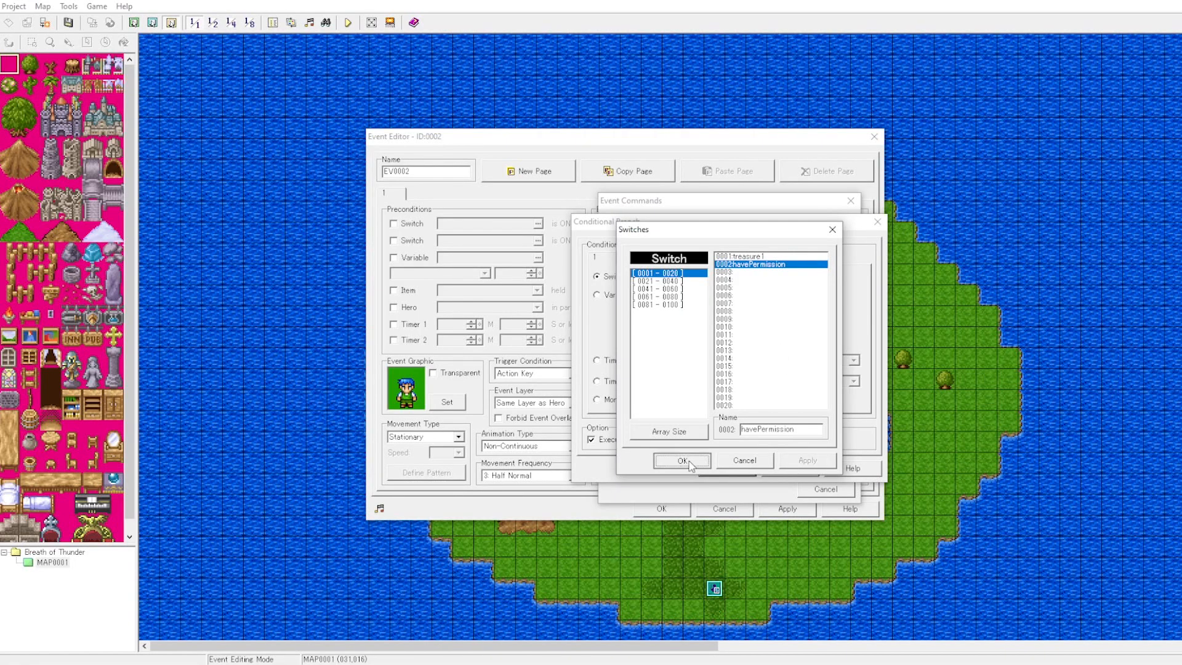
click(680, 460)
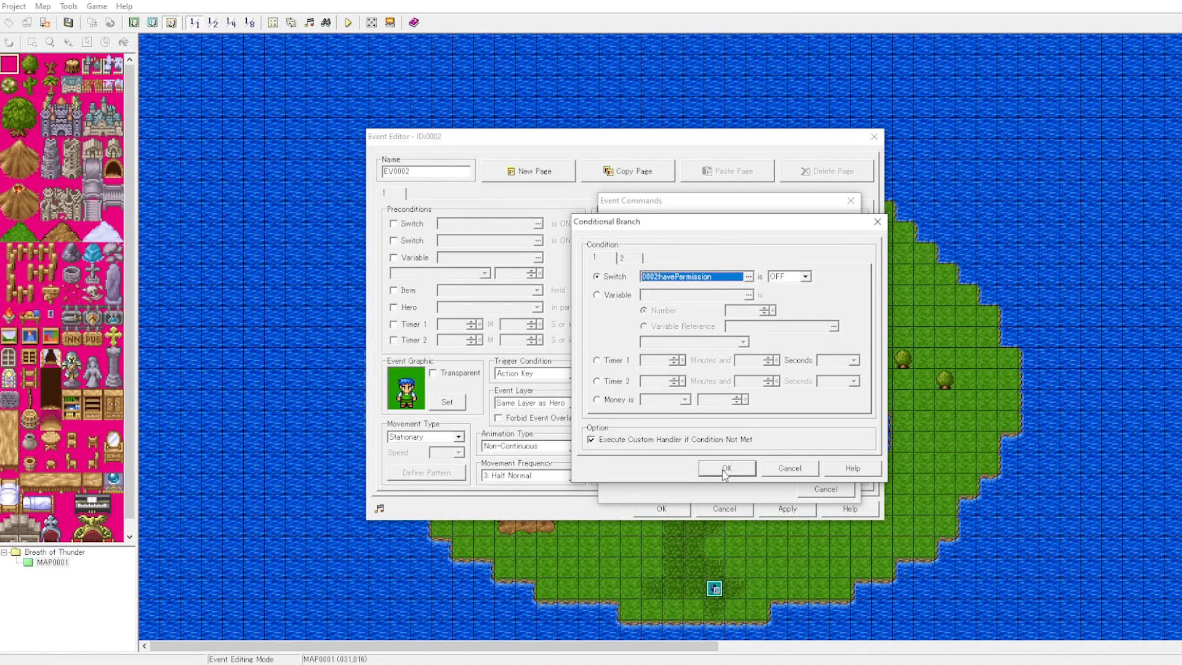
click(725, 468)
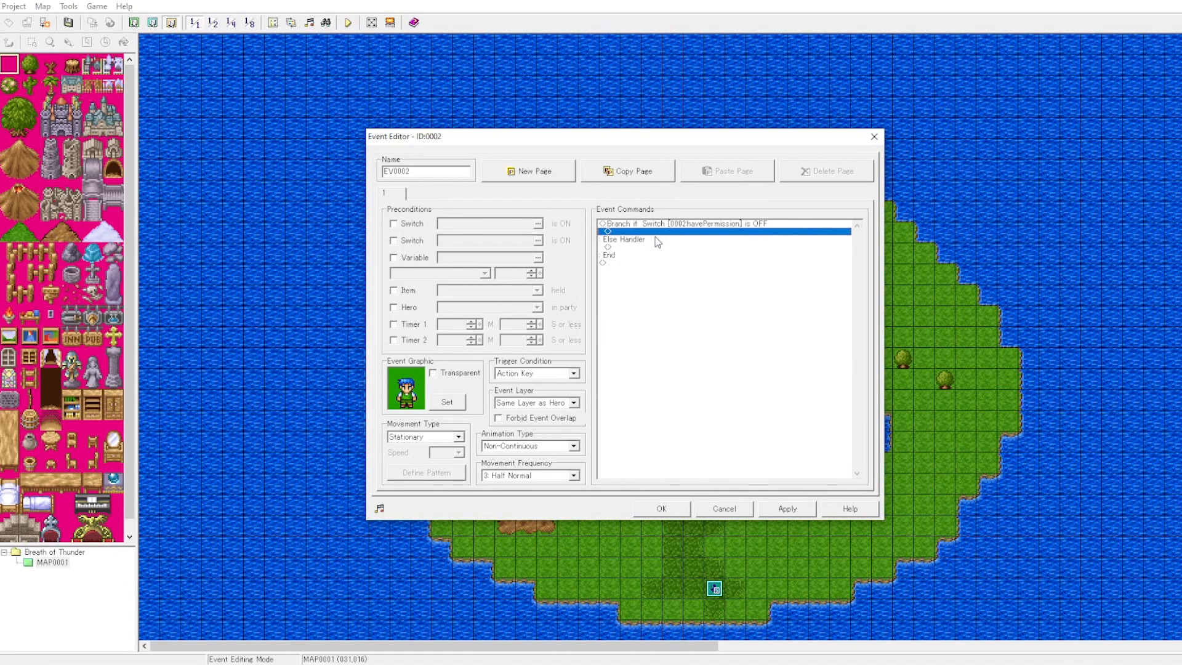
Insert a message inside the branch: 'You have my permission to take the treasure.'
right_click(656, 241)
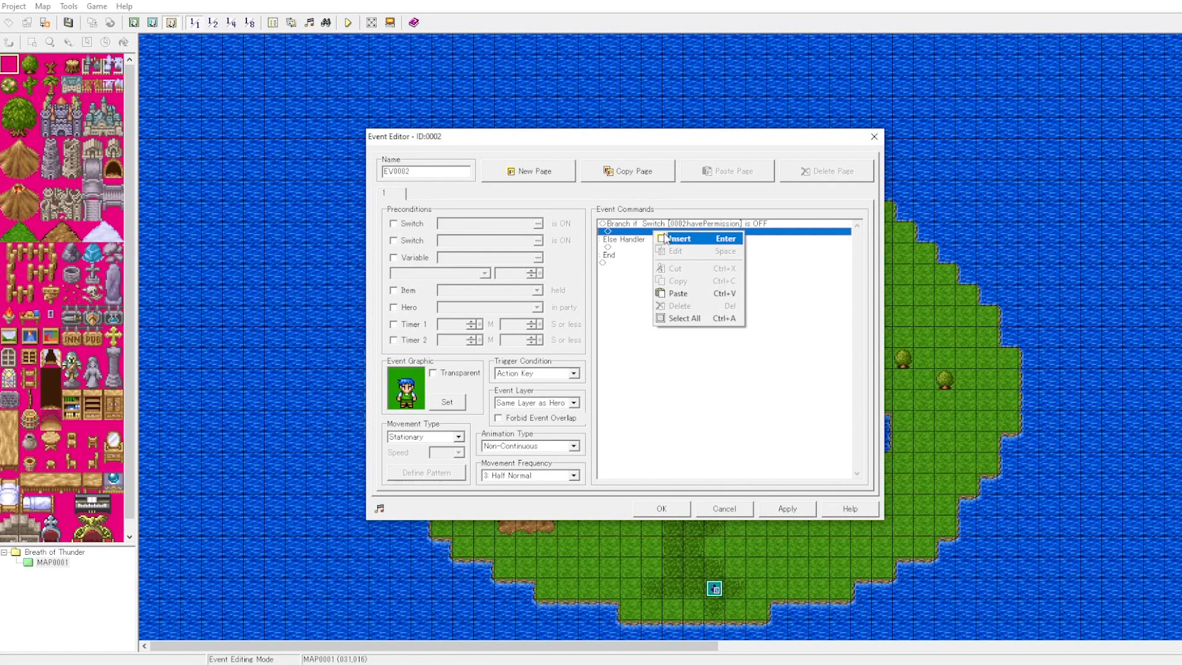
click(680, 237)
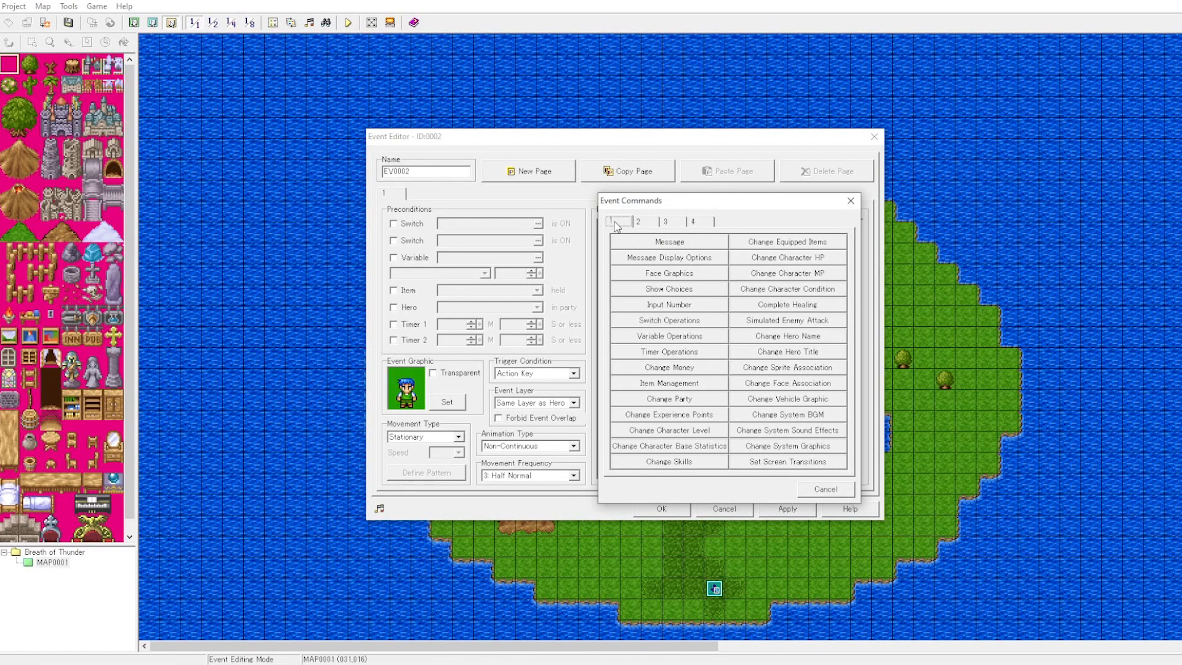
click(667, 242)
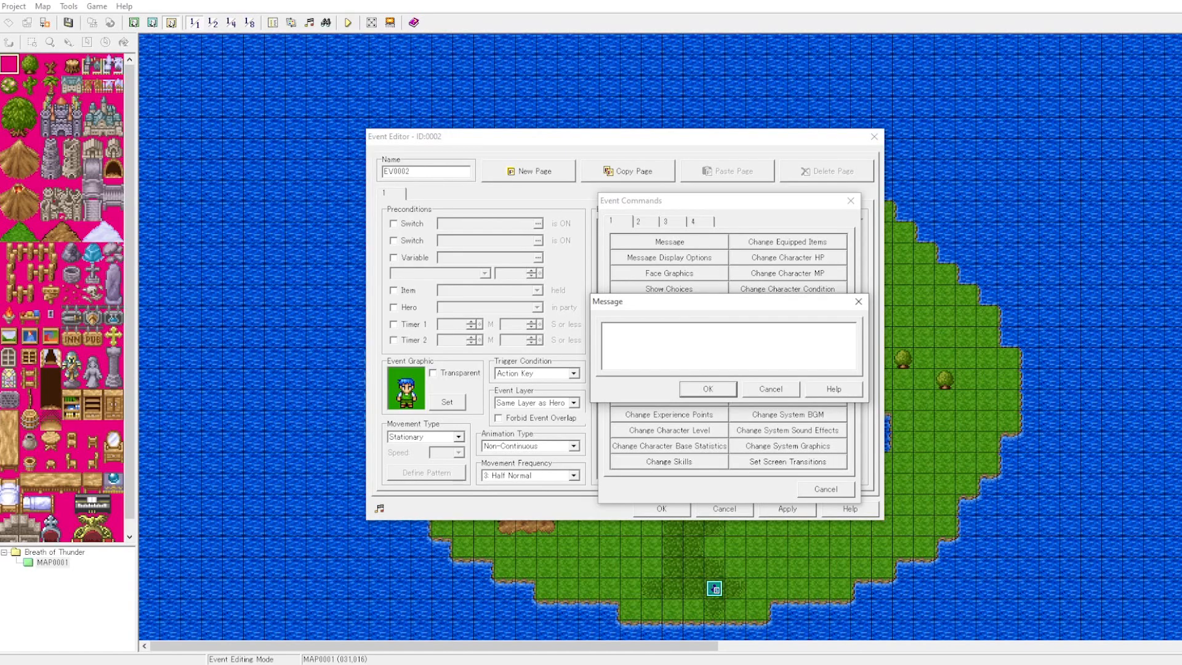
text(You hae)
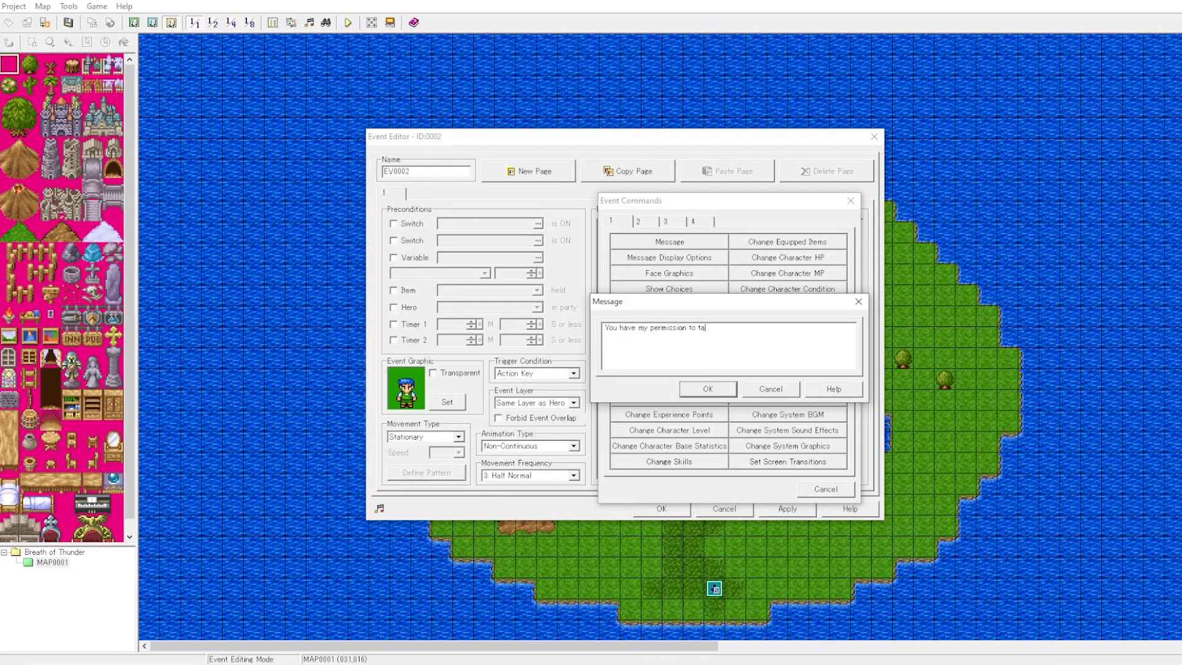
text(ke the treasure.)
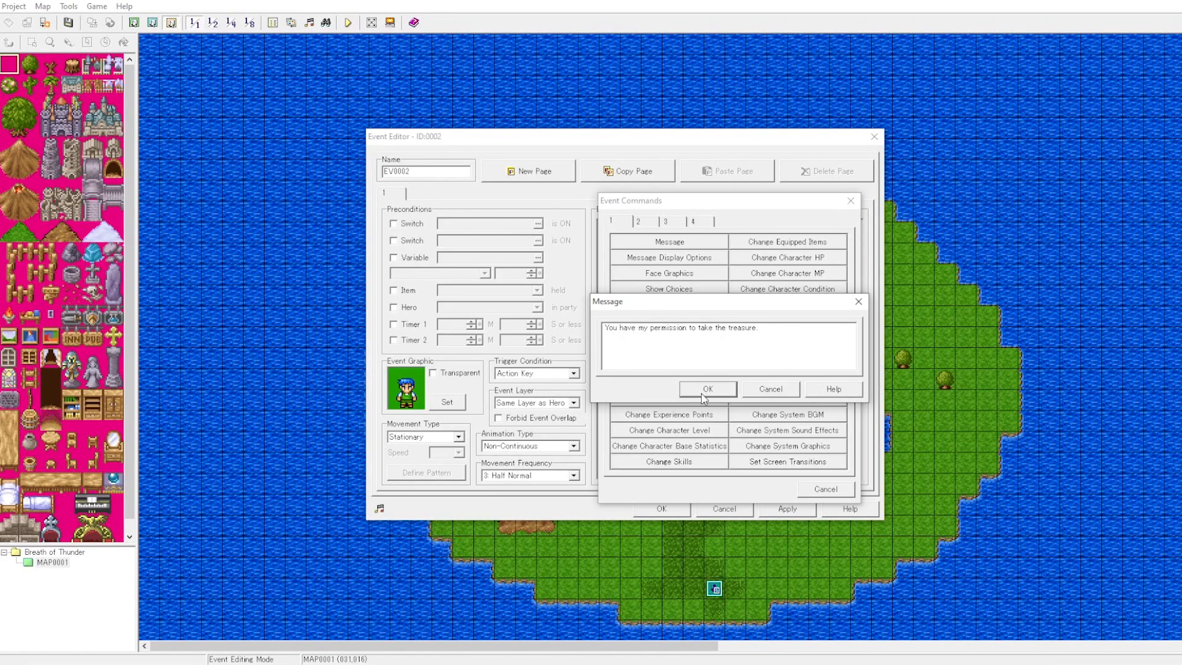
click(706, 390)
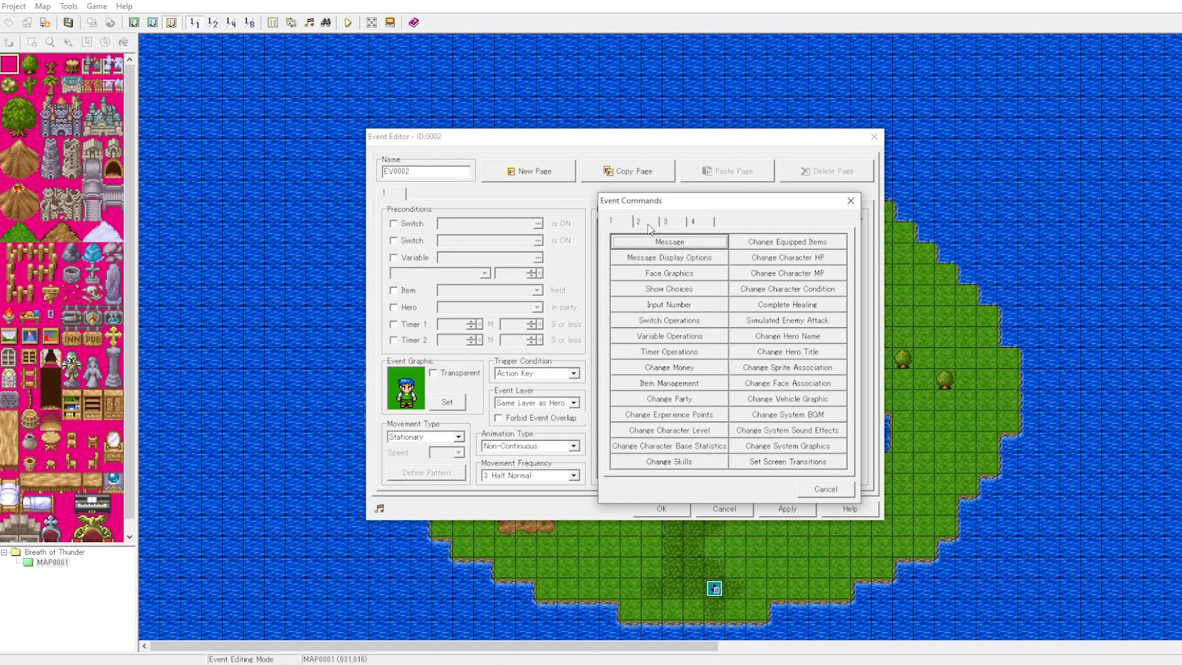
Add a Switch Operations command turning havePermission ON after the message
click(666, 221)
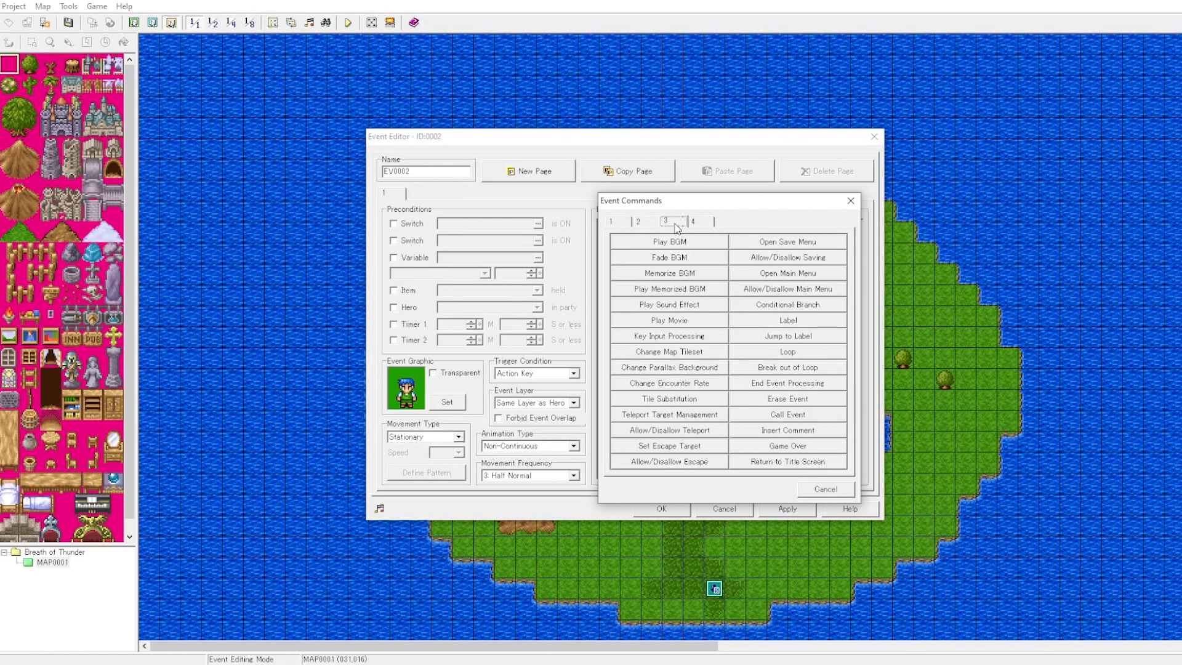
click(612, 220)
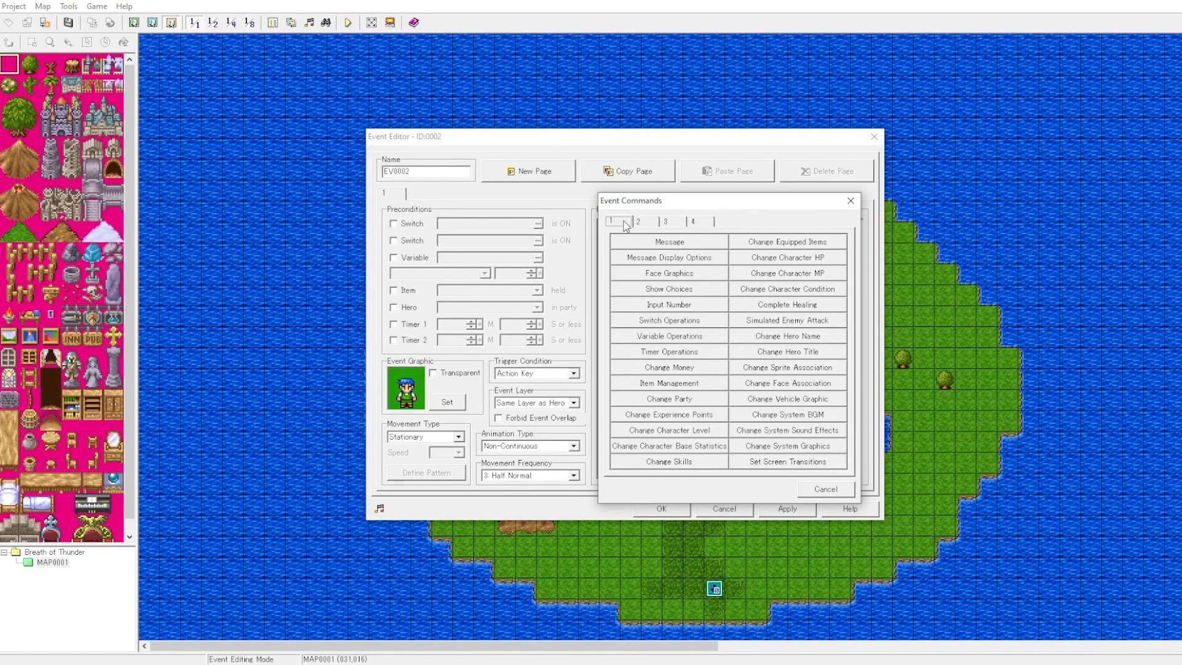
click(666, 320)
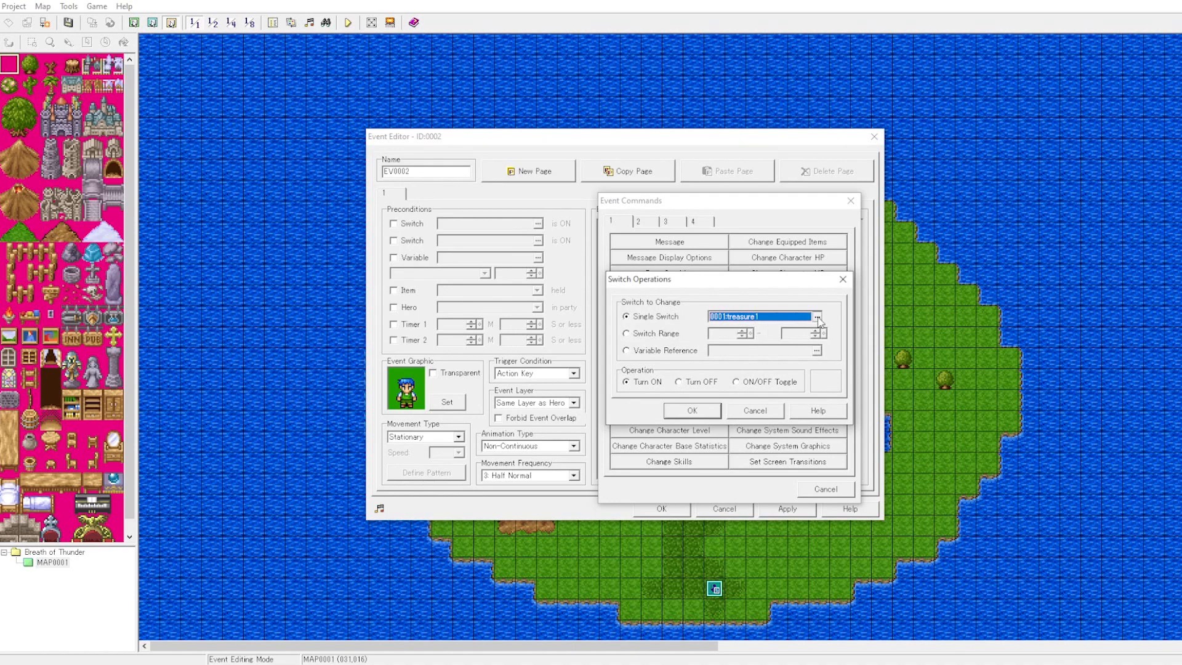
click(818, 315)
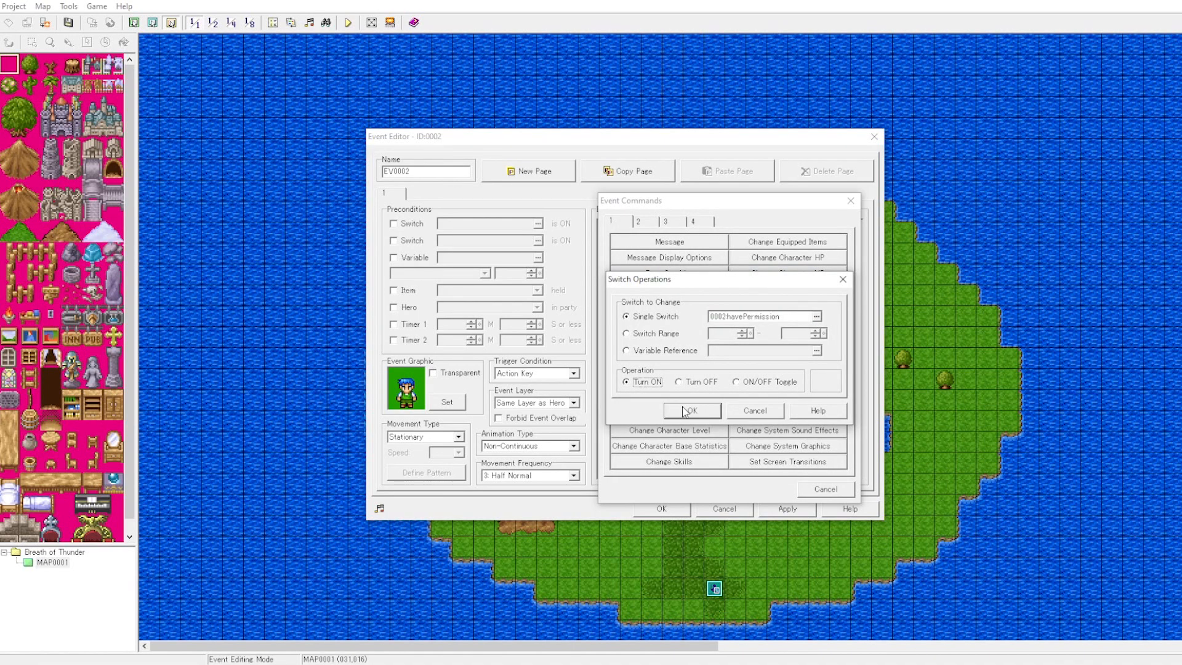
click(690, 412)
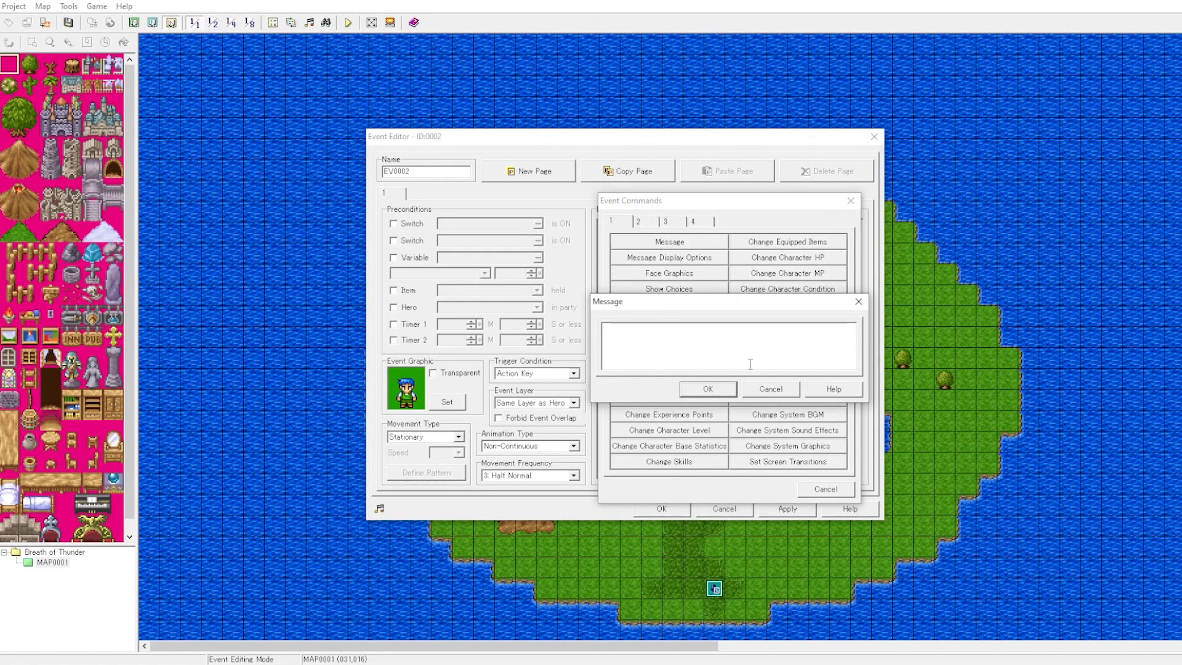
Add the else message 'You already have my permission to take the treasure.'
text(You already have my per)
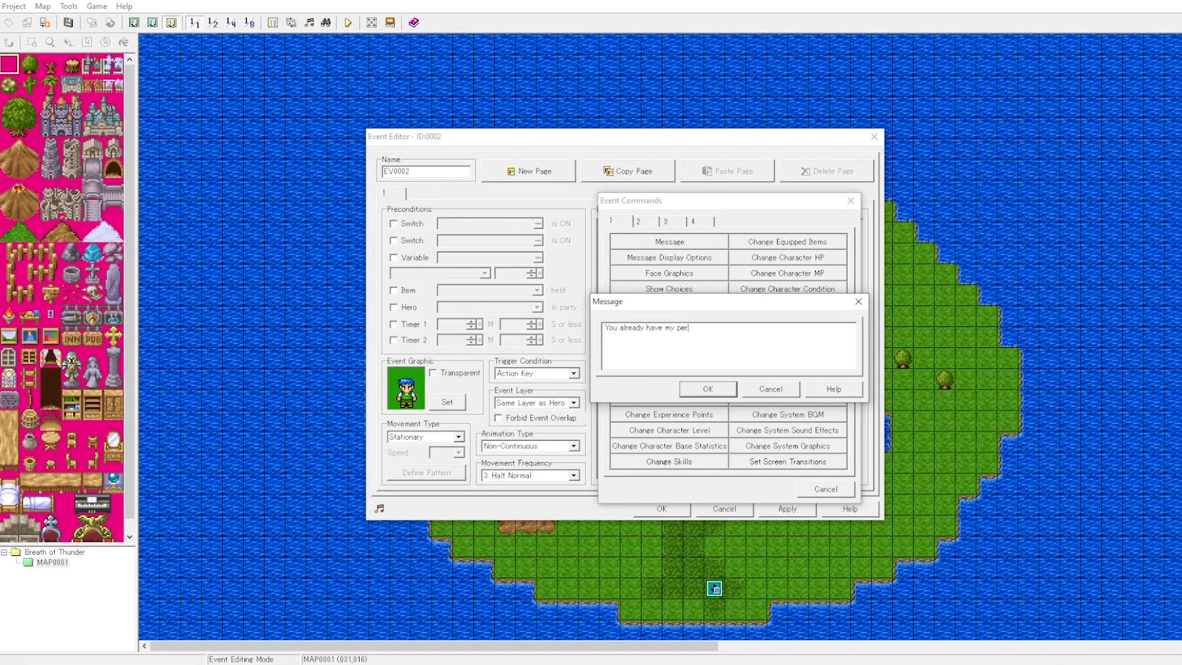
text(mission)
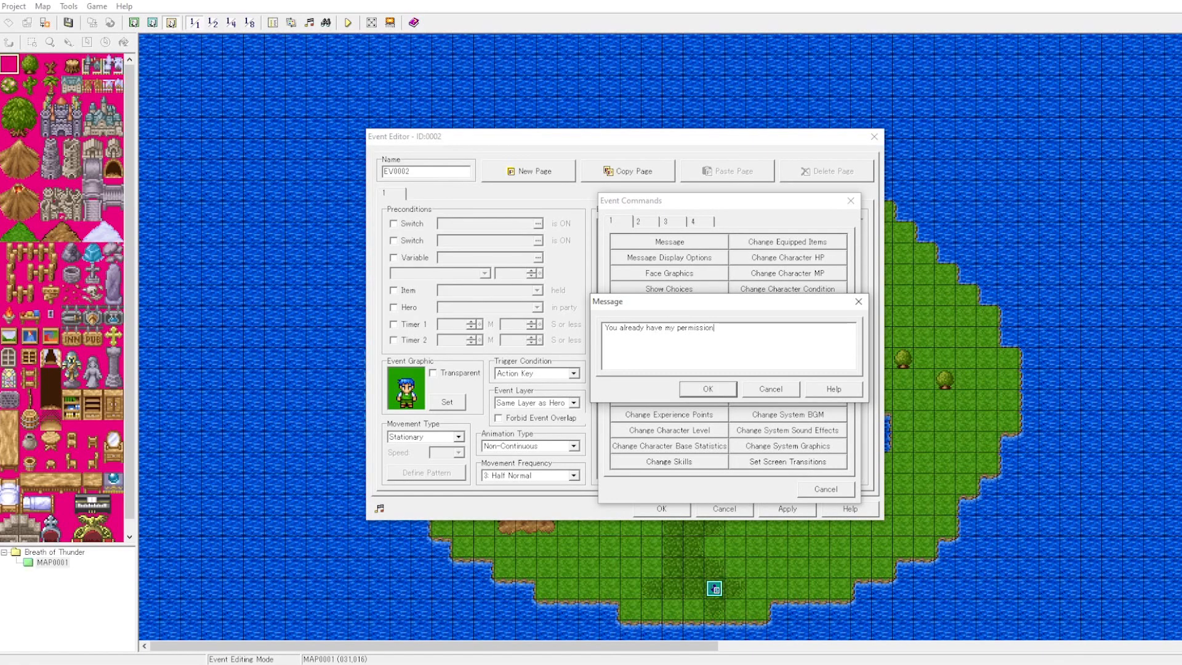
text(to take the t)
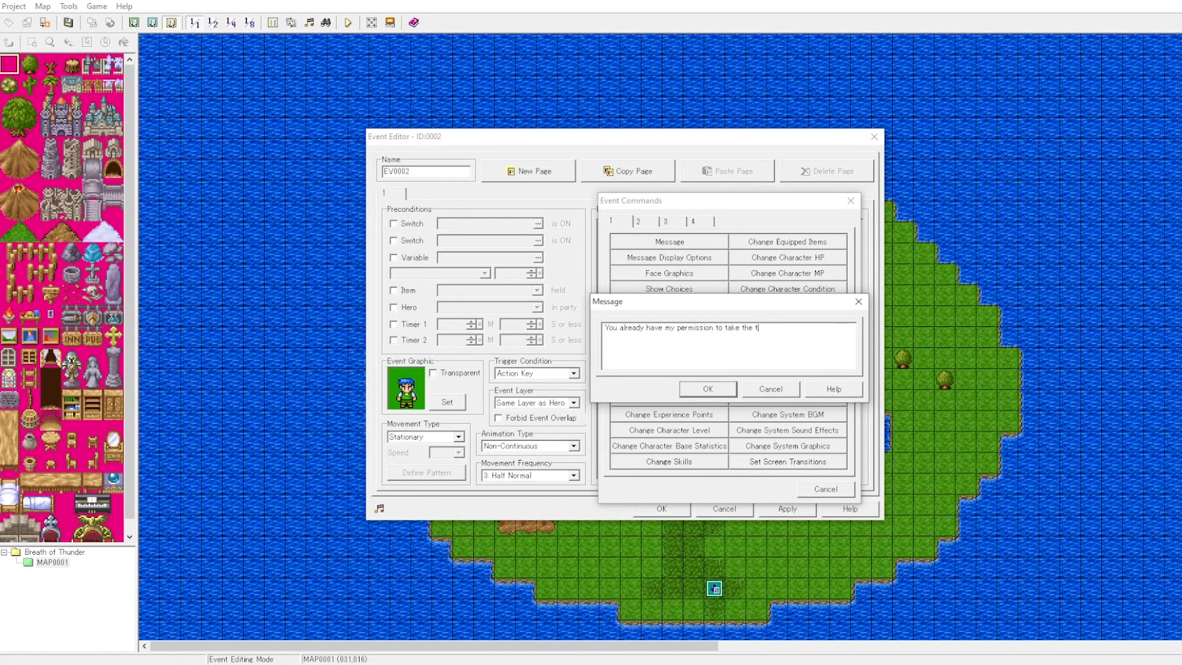
text(reasure.)
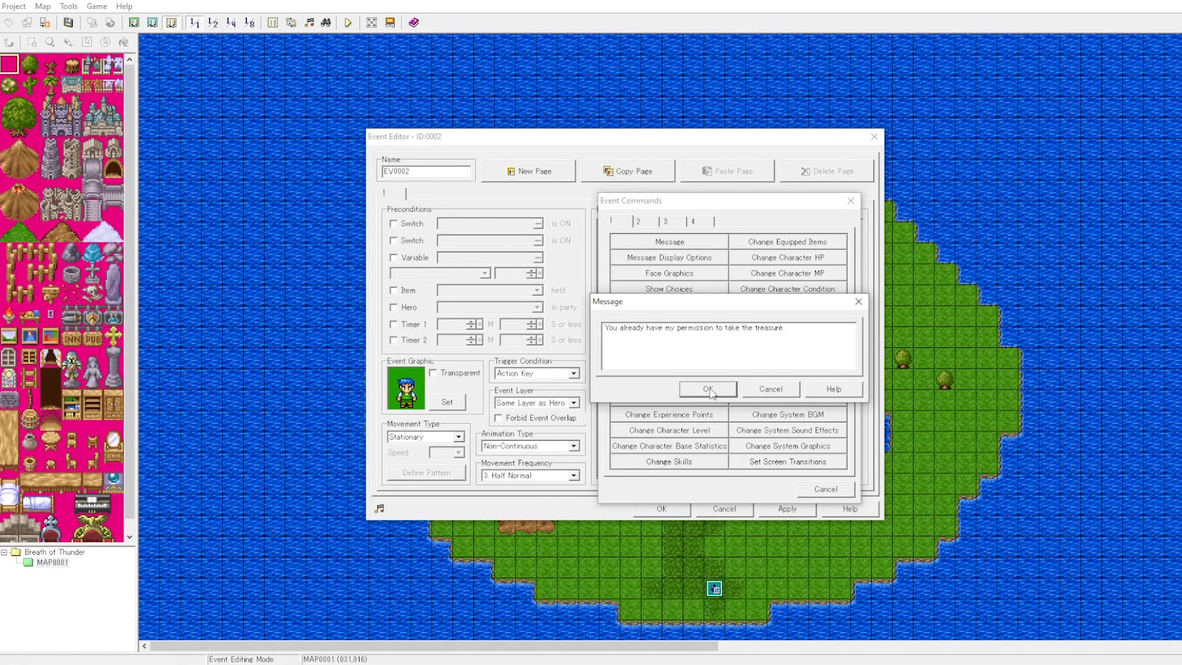
click(707, 389)
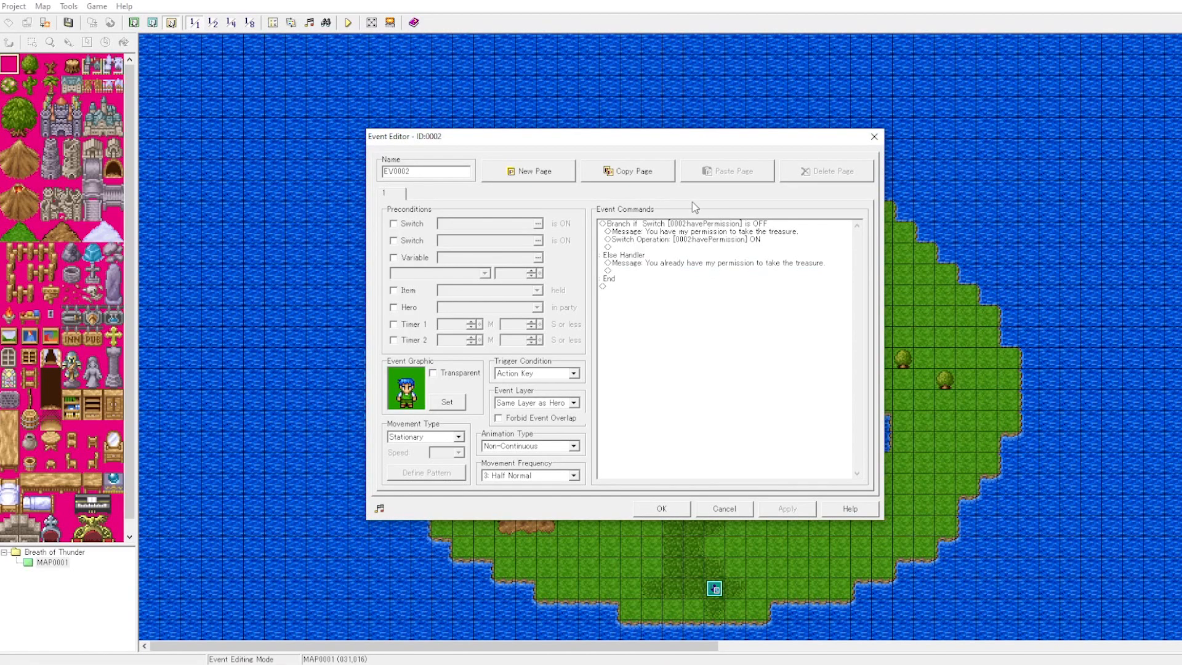
mouse_move(665, 475)
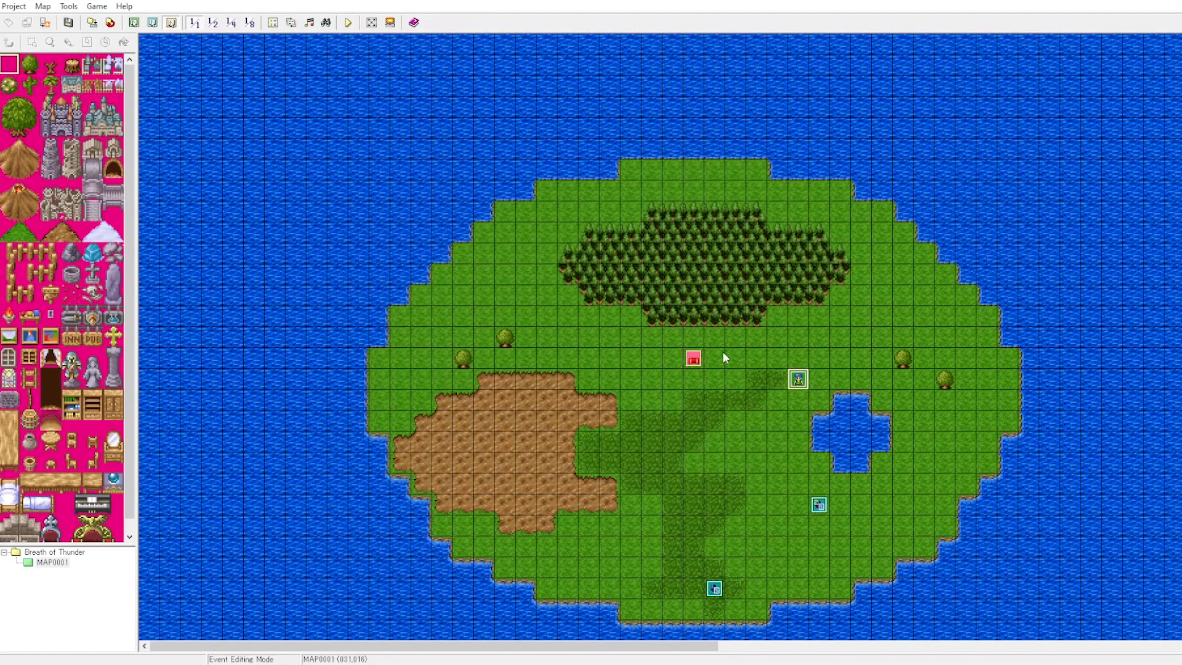
Give the Treasure event page a switch precondition requiring havePermission to be ON
double_click(693, 357)
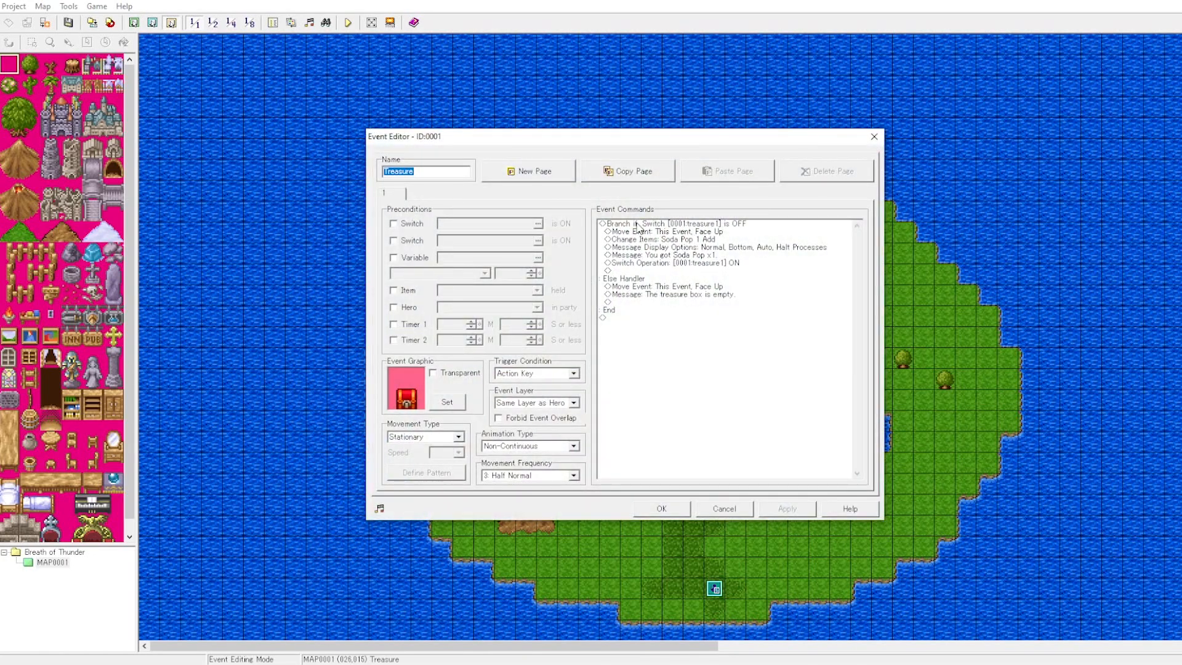
click(678, 264)
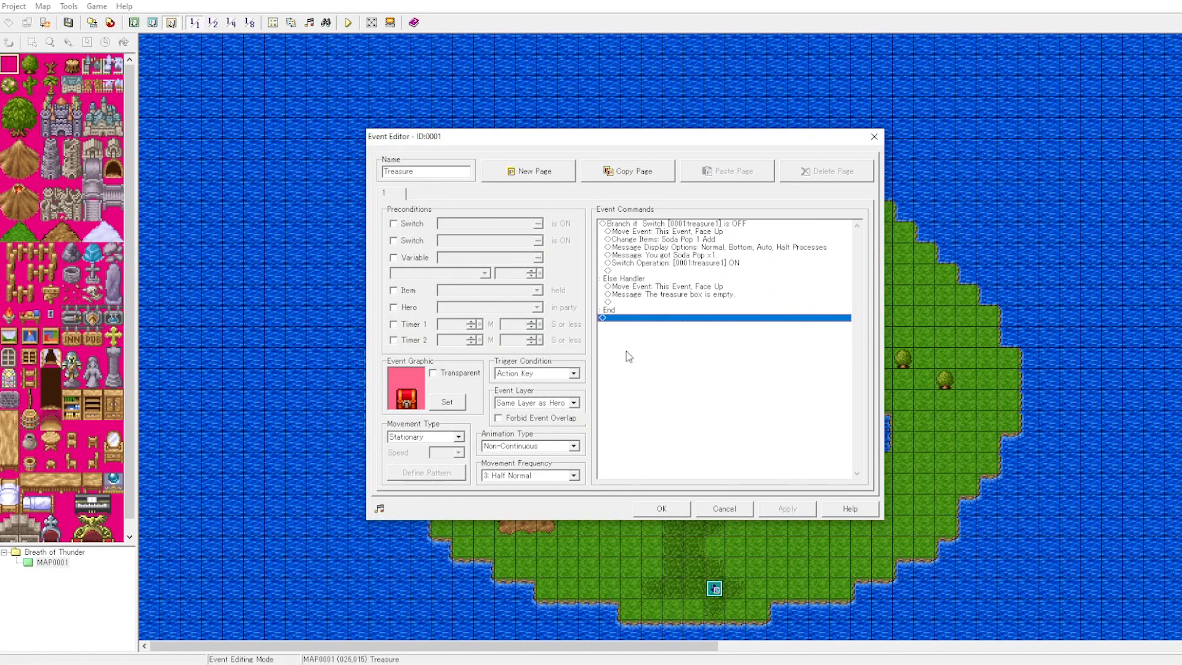
click(393, 223)
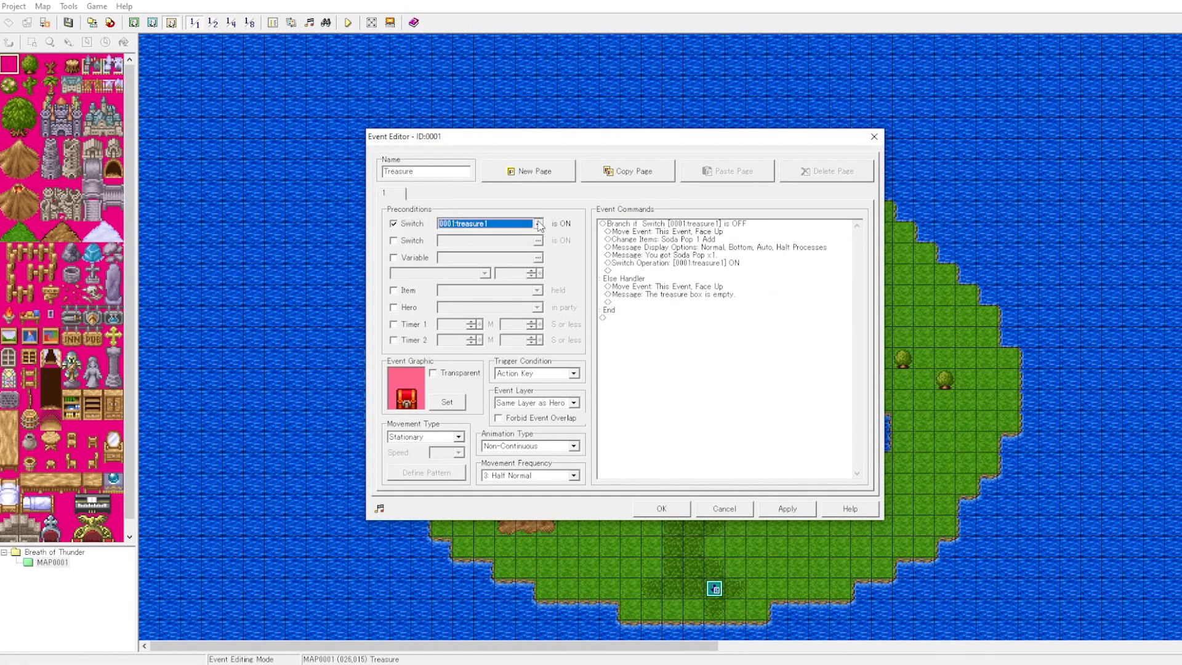
click(539, 223)
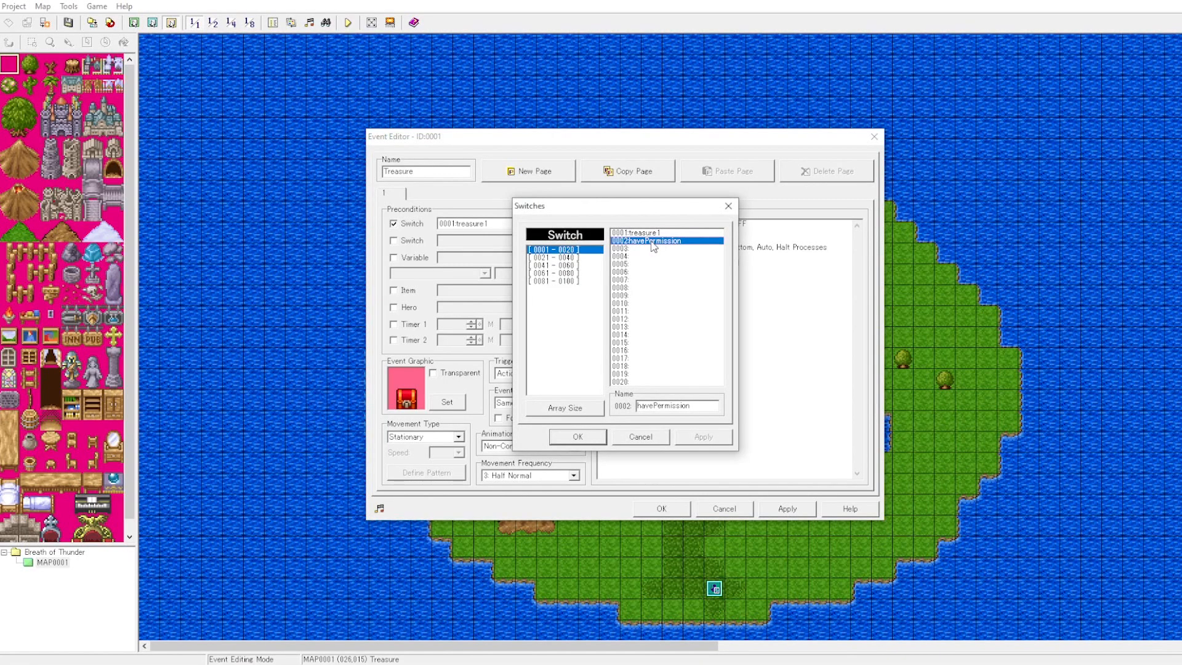
click(578, 436)
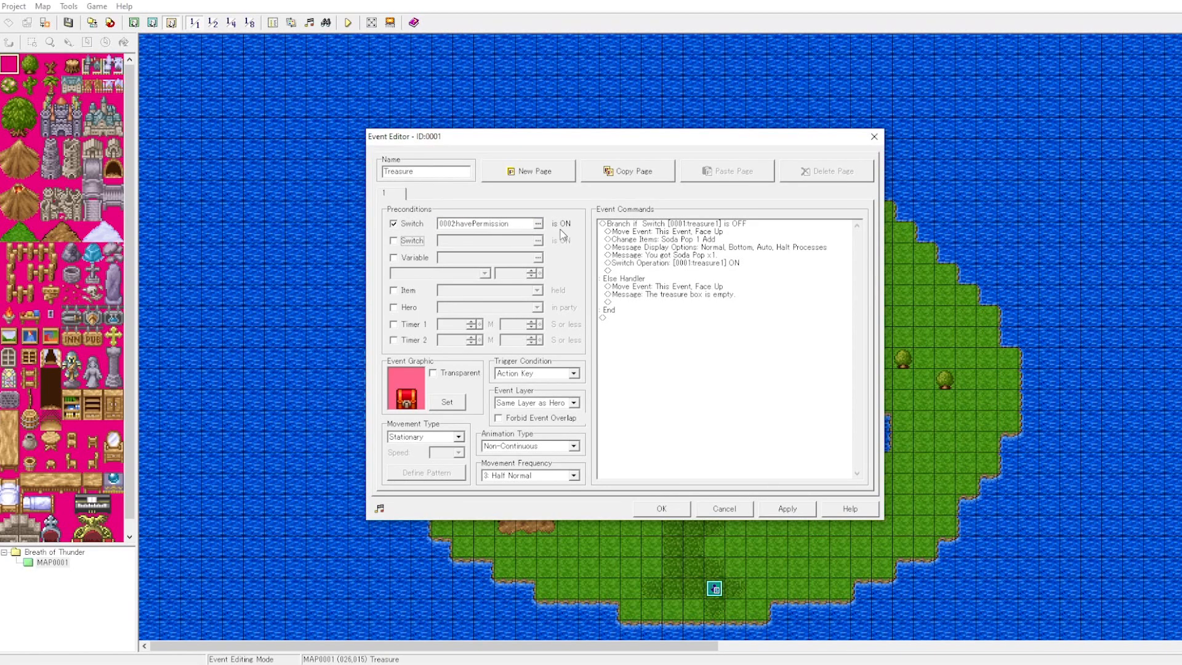
Reopen the precondition switch list and close it, keeping havePermission selected
click(486, 223)
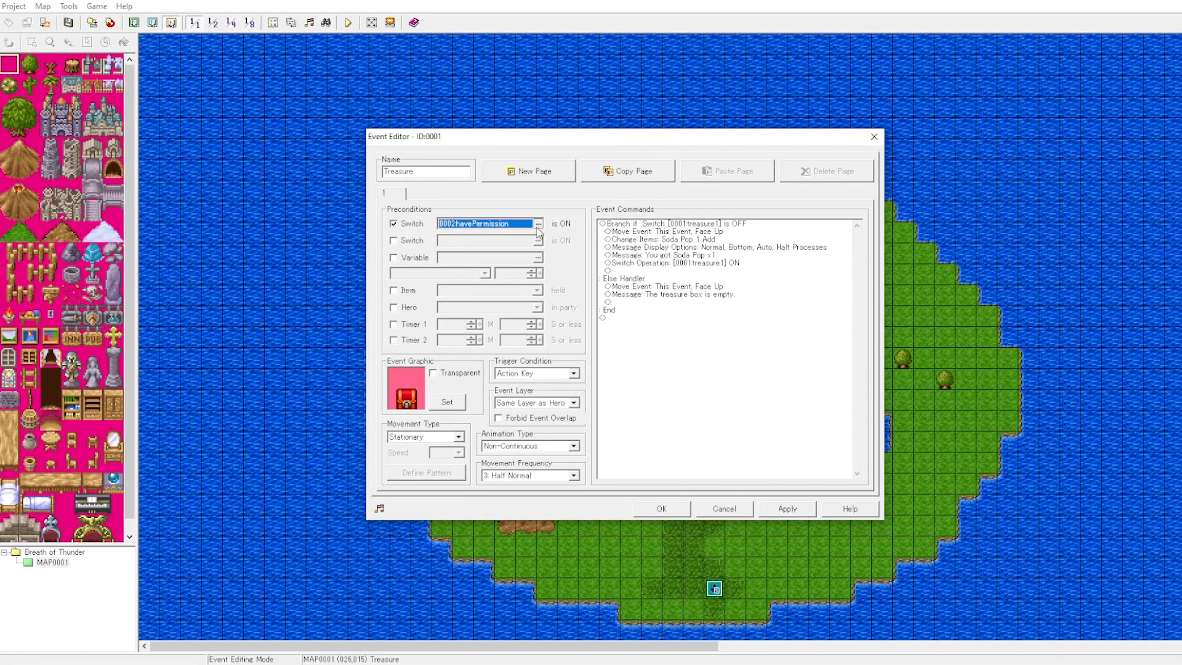
click(537, 222)
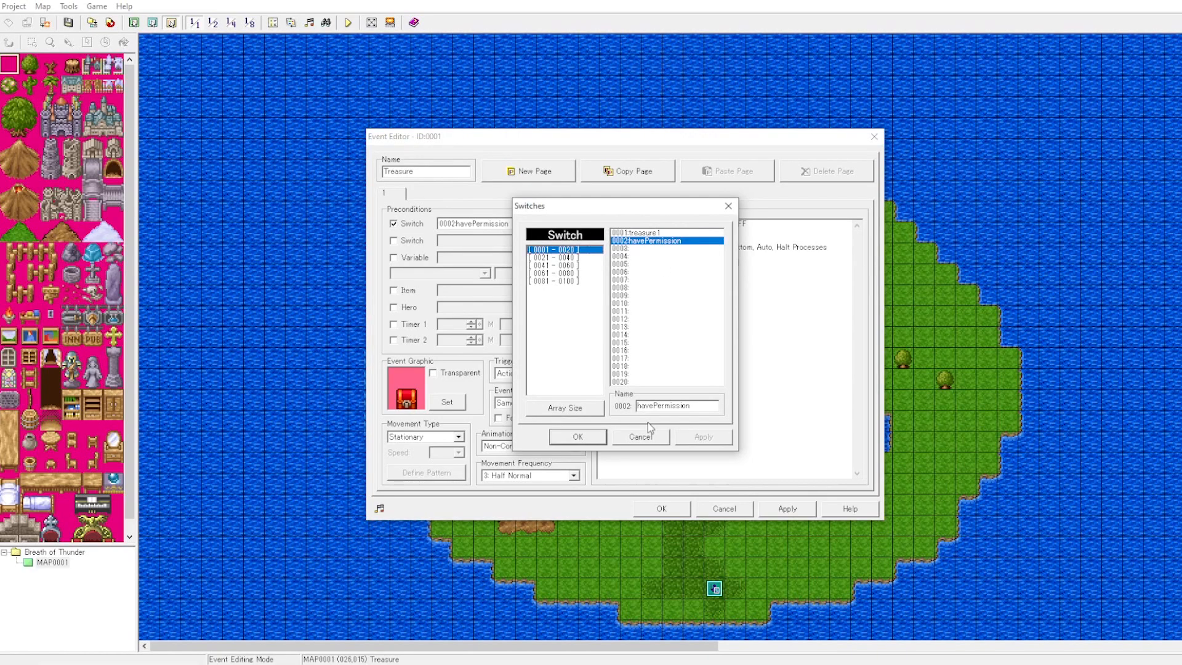
click(577, 436)
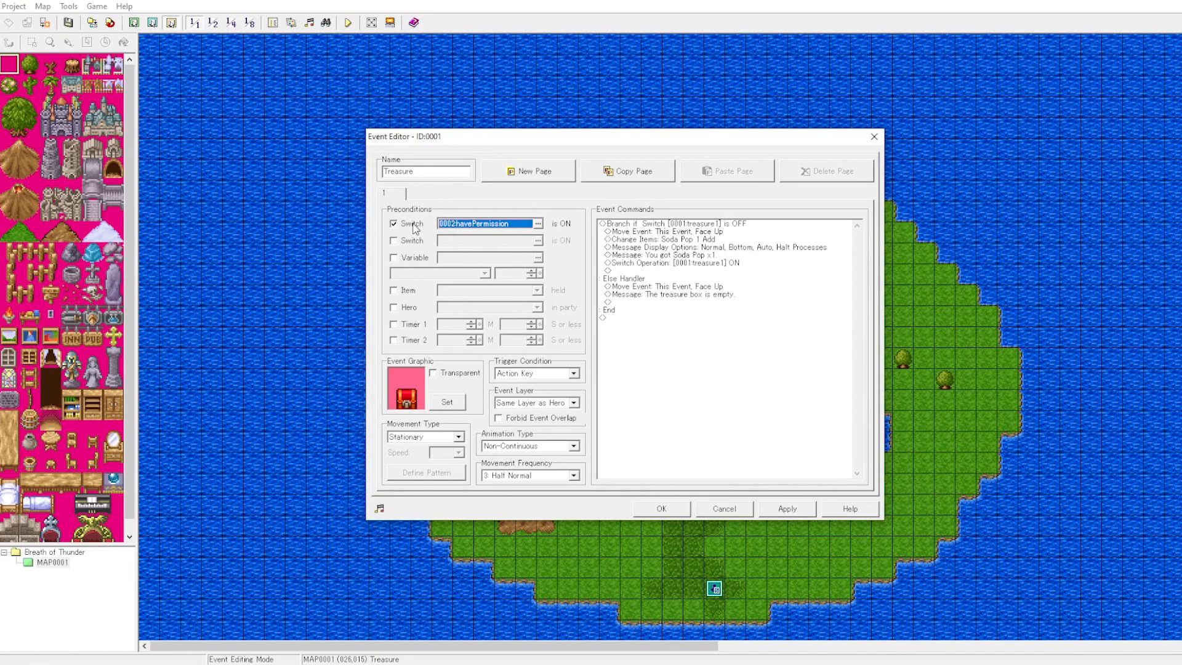
mouse_move(486, 231)
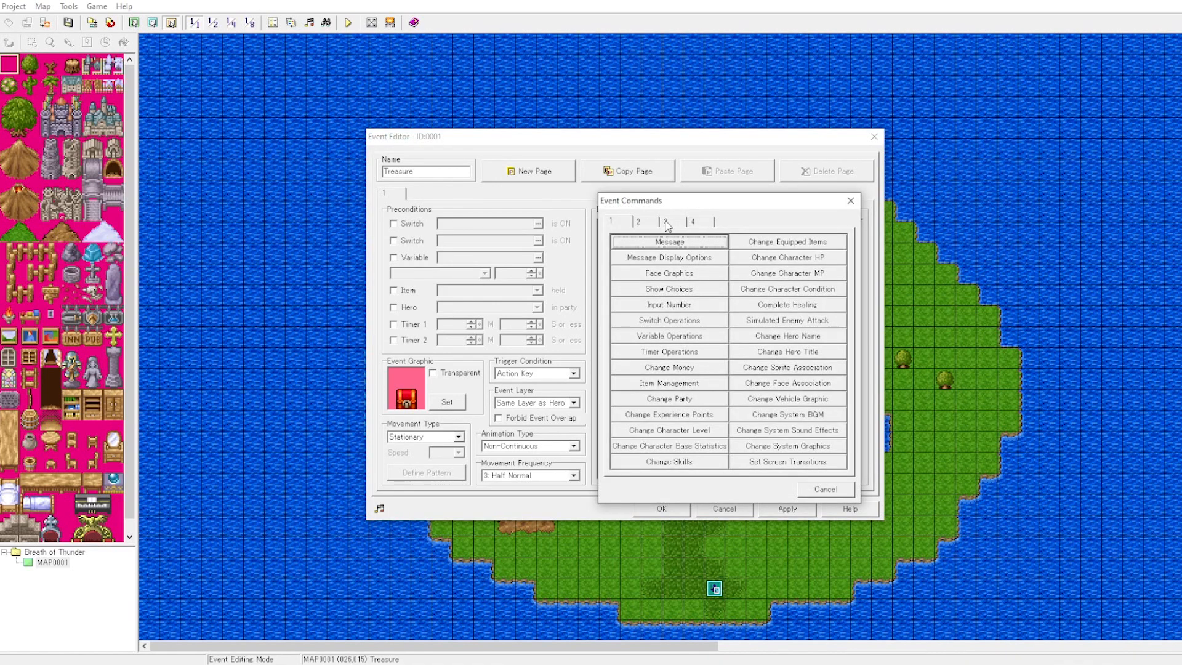
Add a conditional branch on Switch 0002 havePermission being ON, with an else case
click(665, 220)
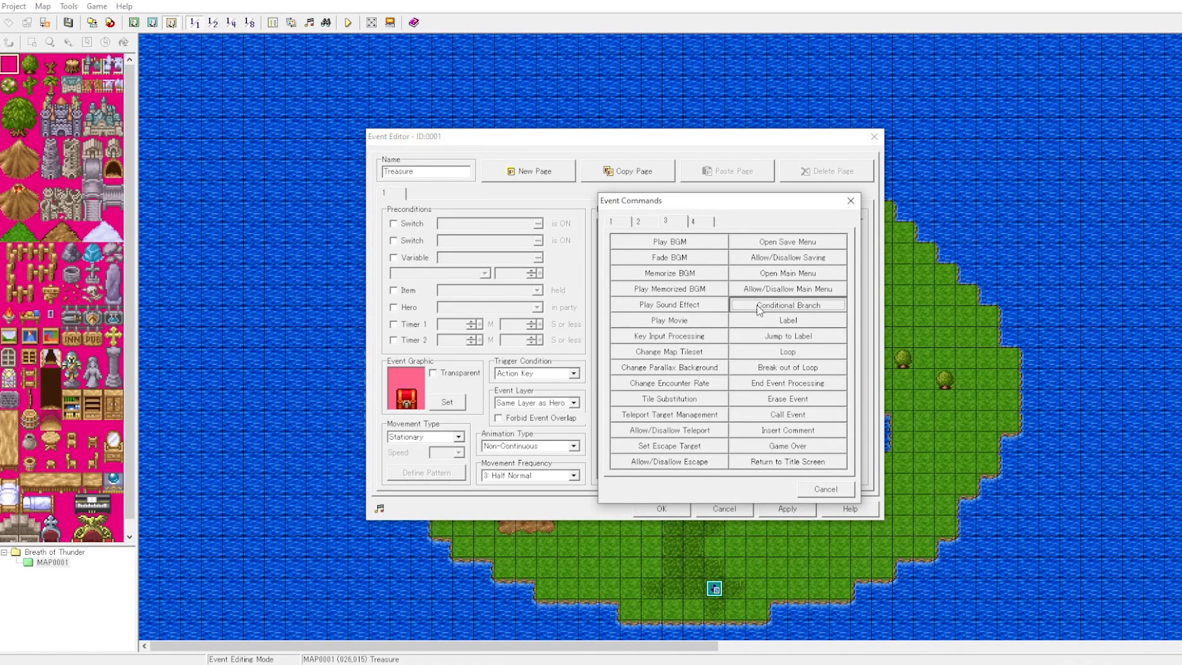
click(787, 304)
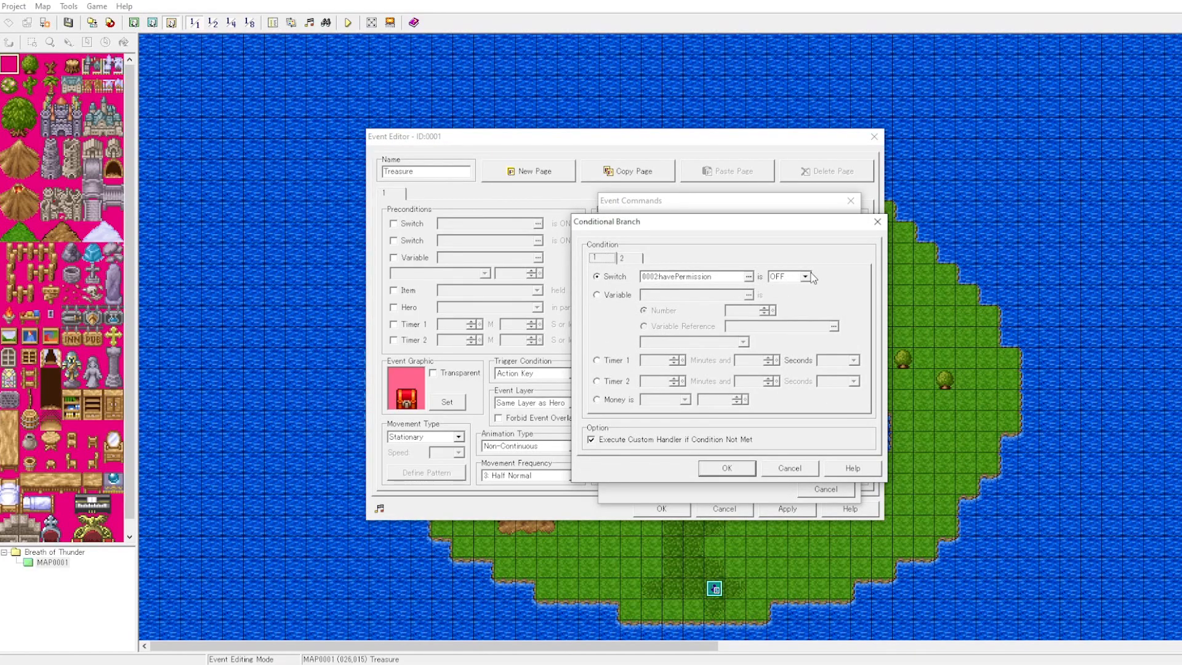
click(809, 276)
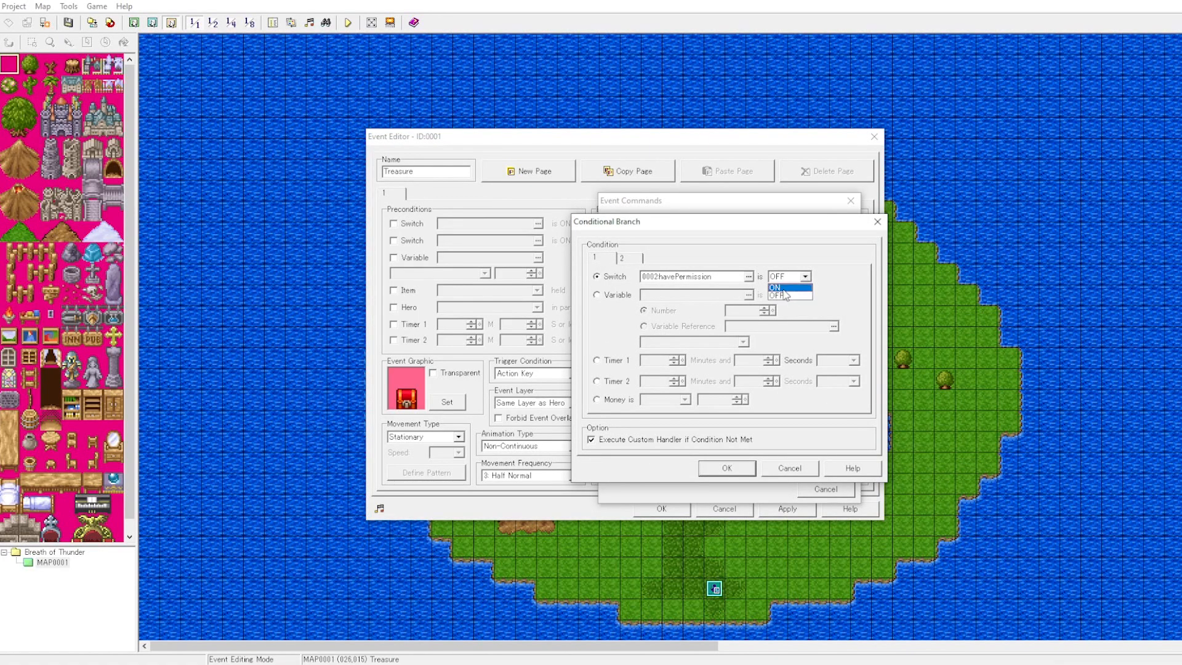
click(727, 468)
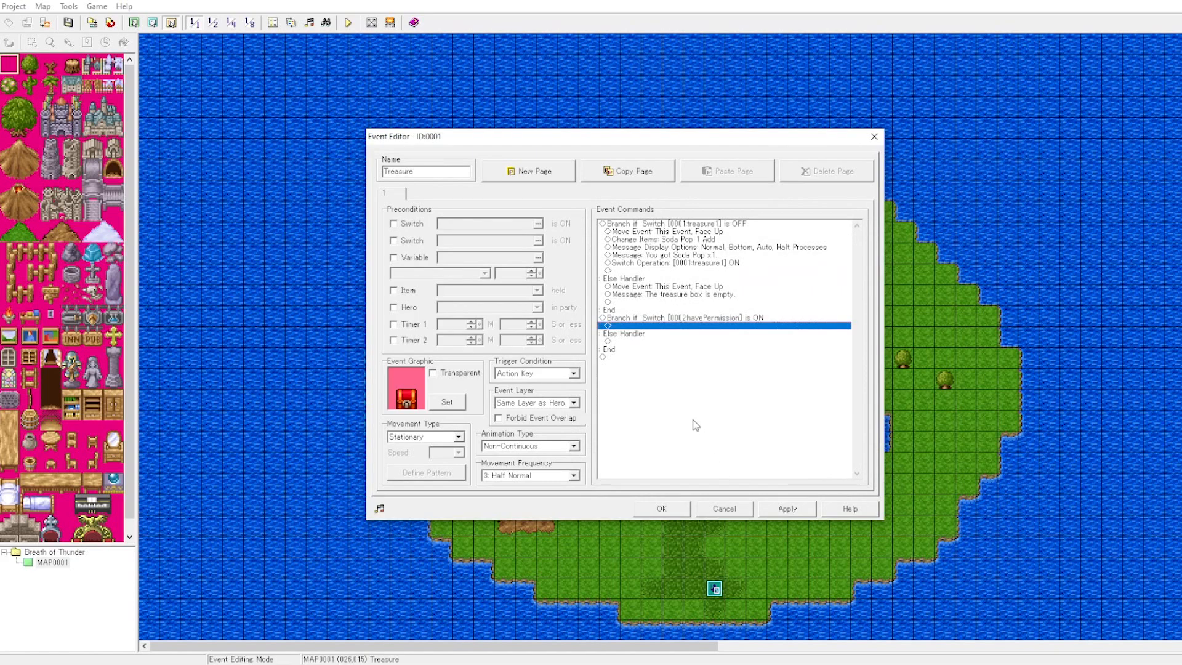
Cut the original treasure branch block so it can be moved inside the new branch
click(682, 317)
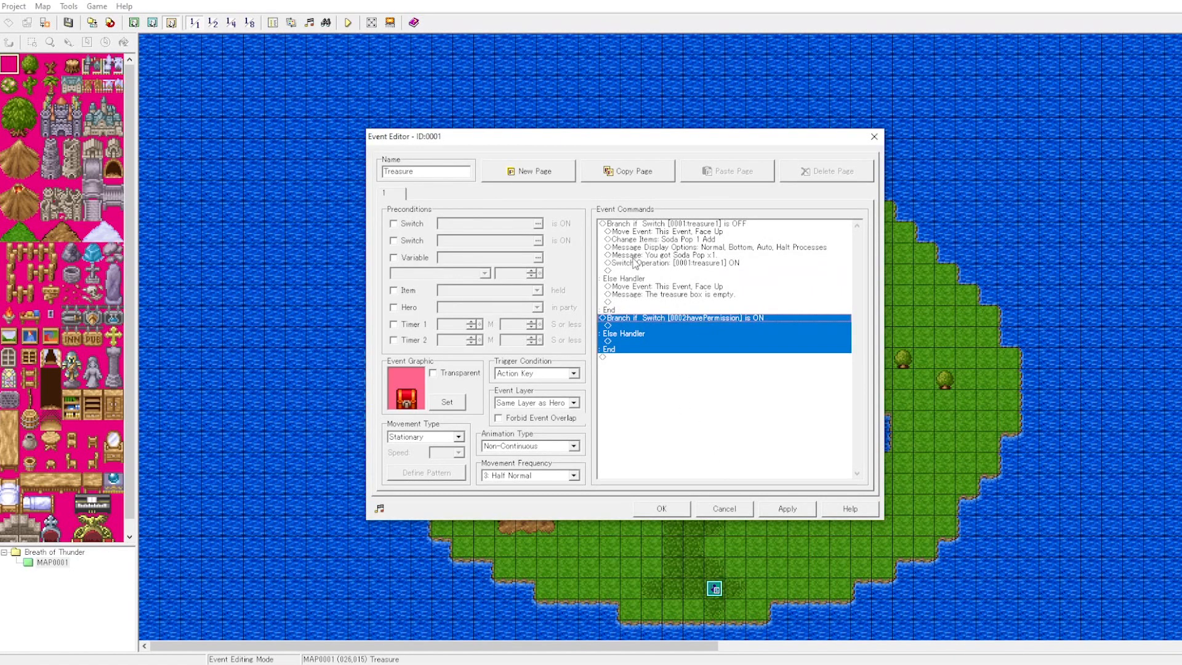
right_click(678, 324)
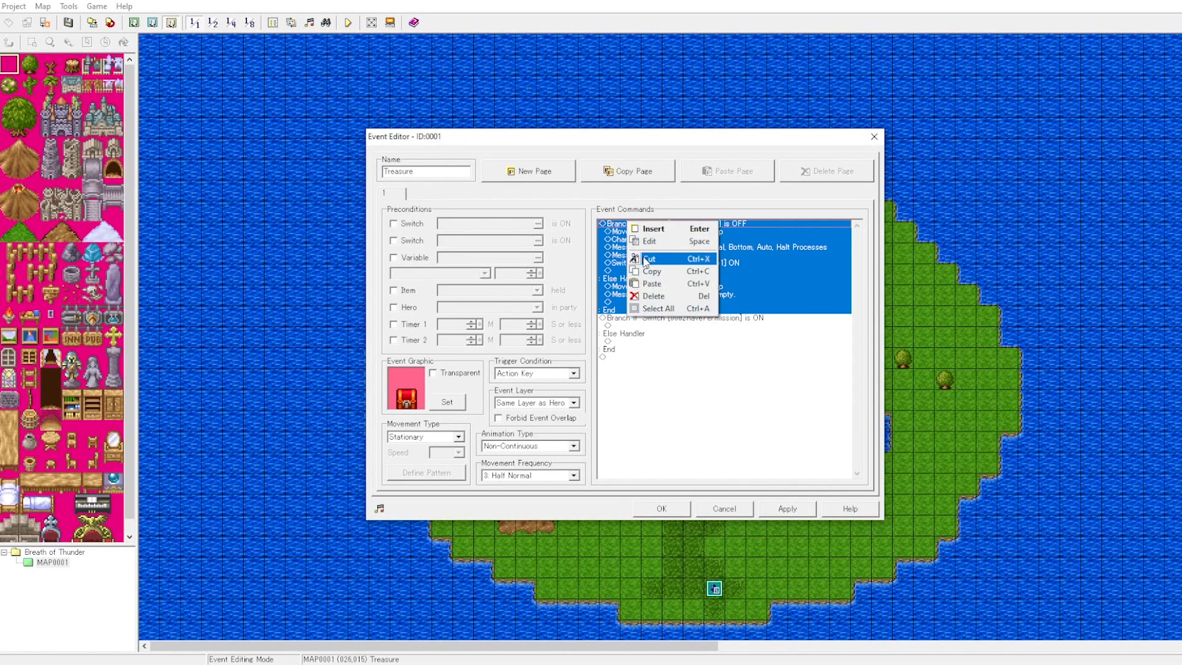
click(649, 258)
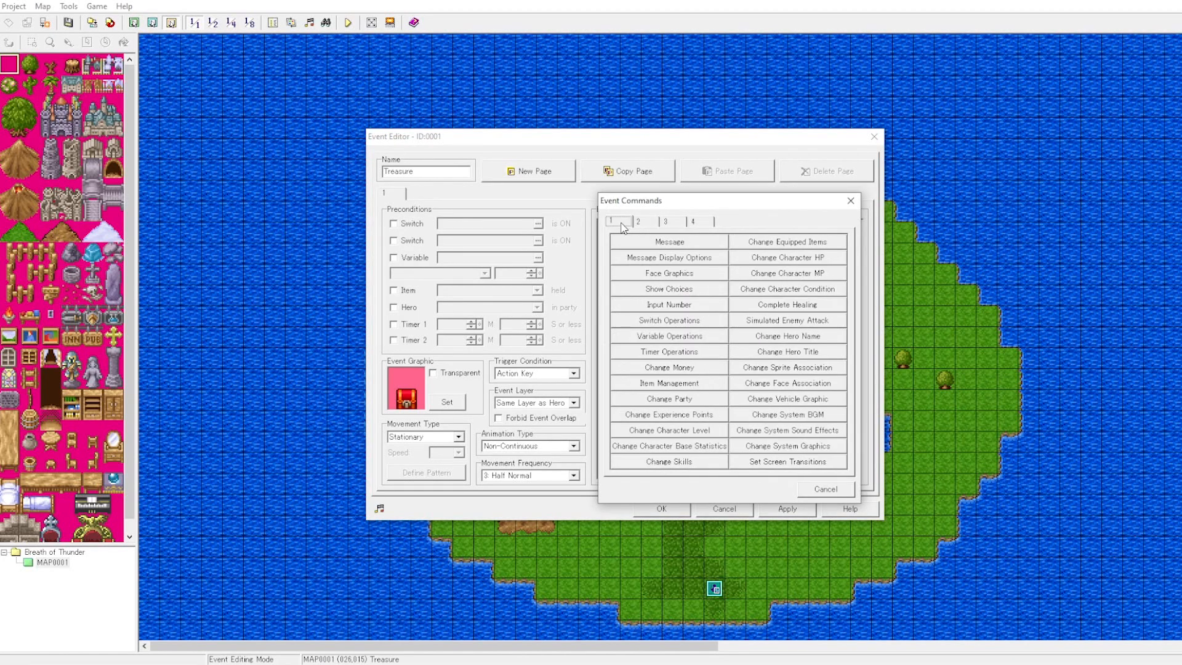
Add the else message 'You don't have permission to take this treasure.' and save the event
click(668, 241)
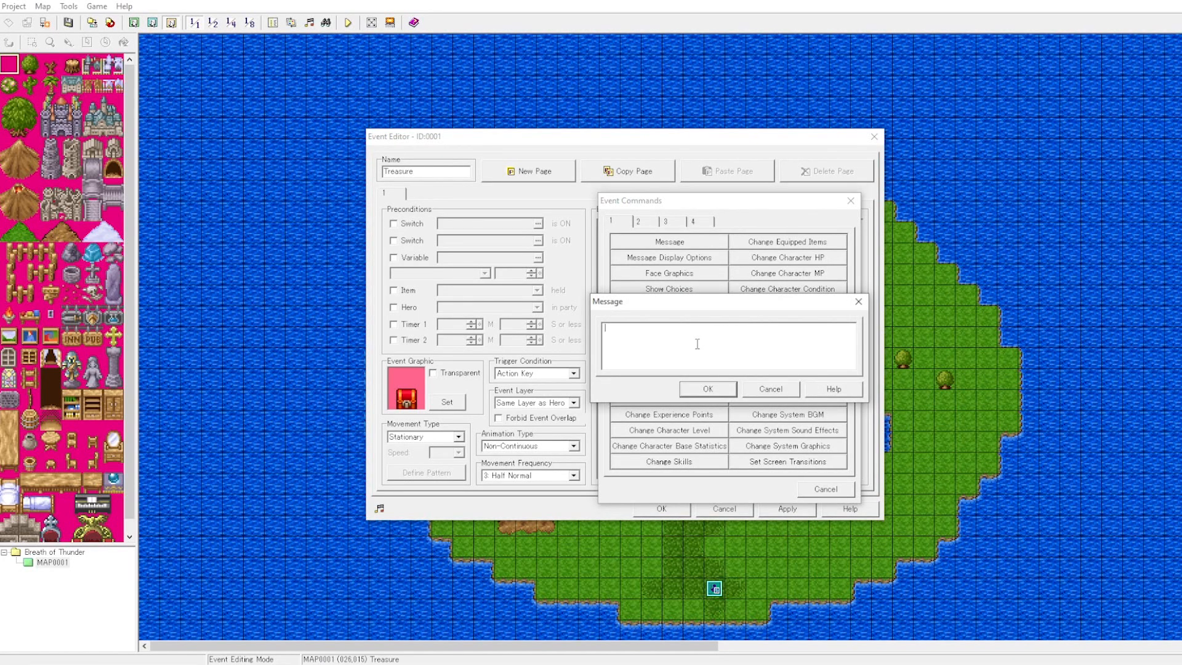
text(You don't have per)
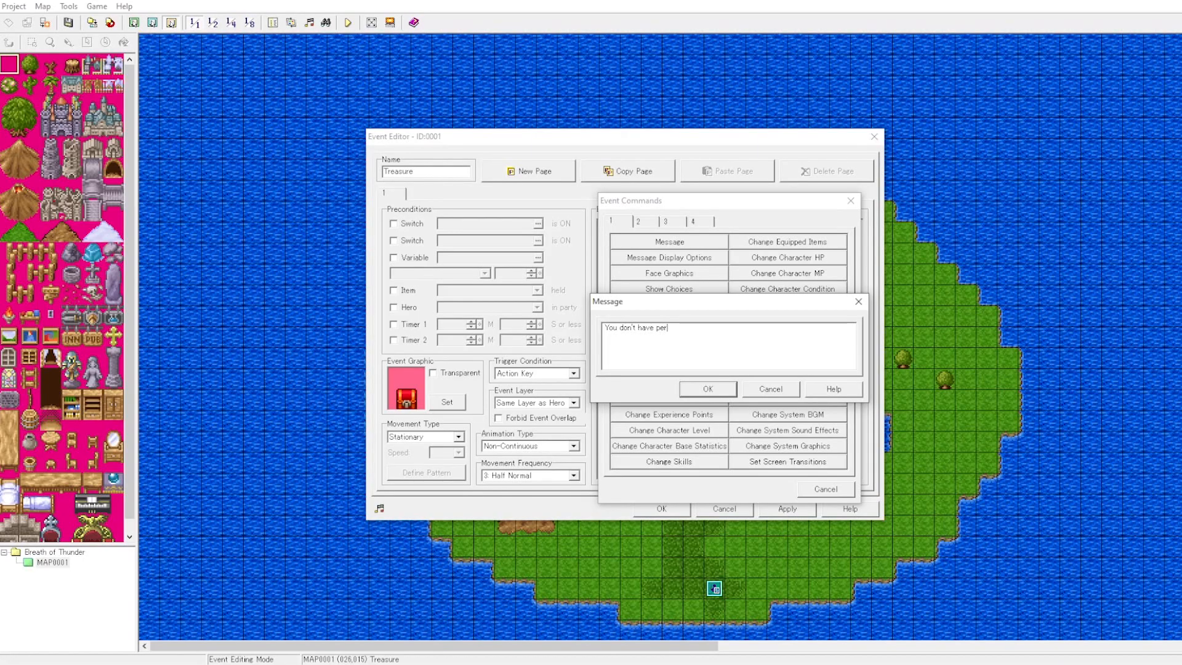
text(mission to take this)
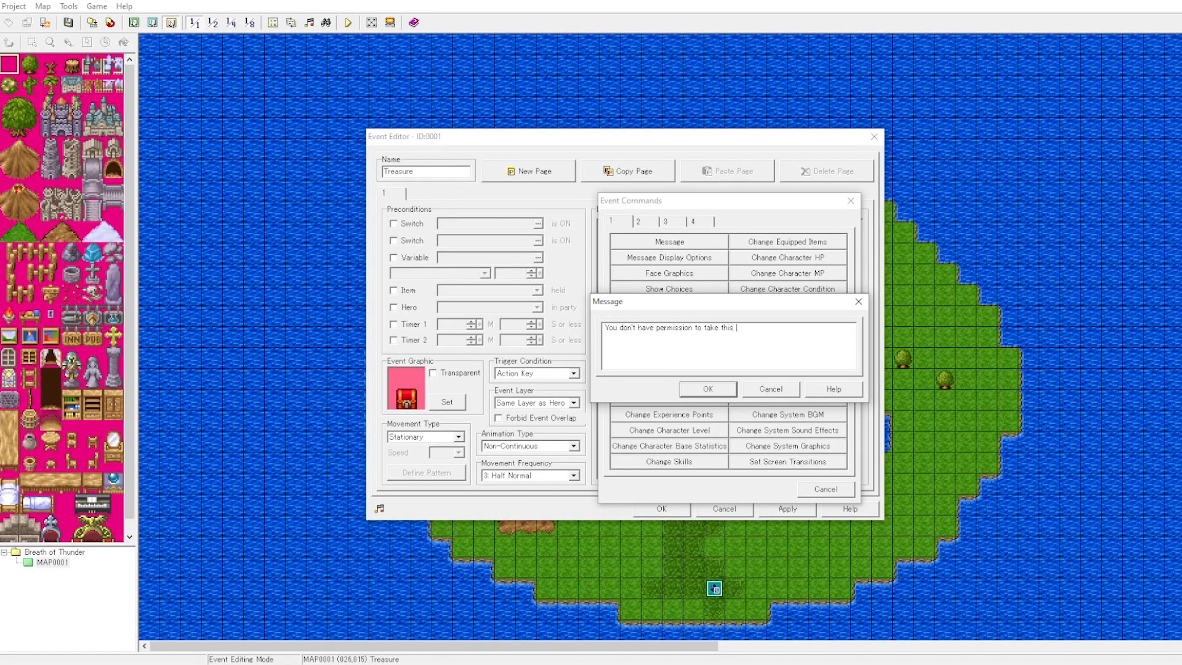
text(treasure.)
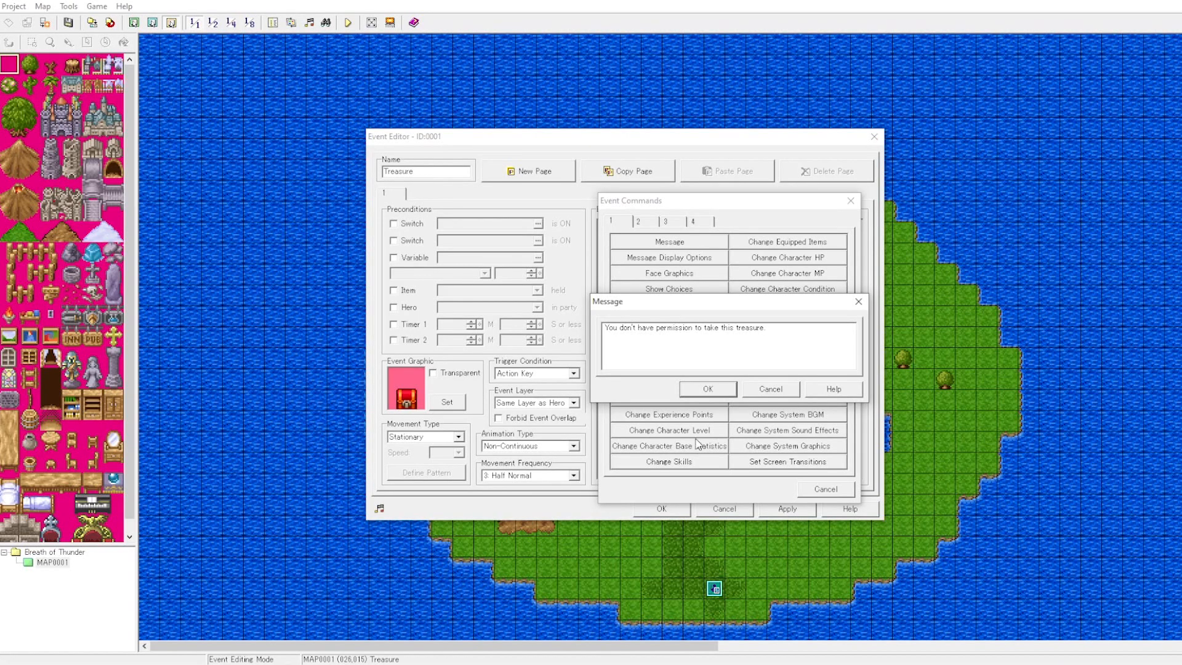
click(707, 389)
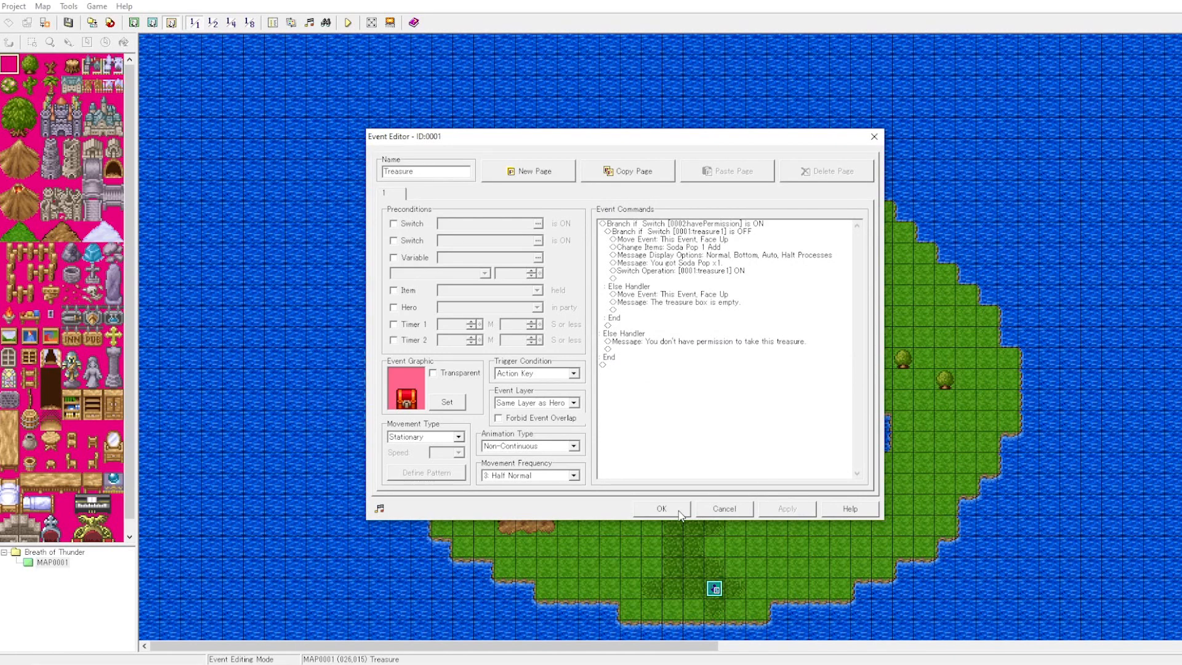
click(662, 508)
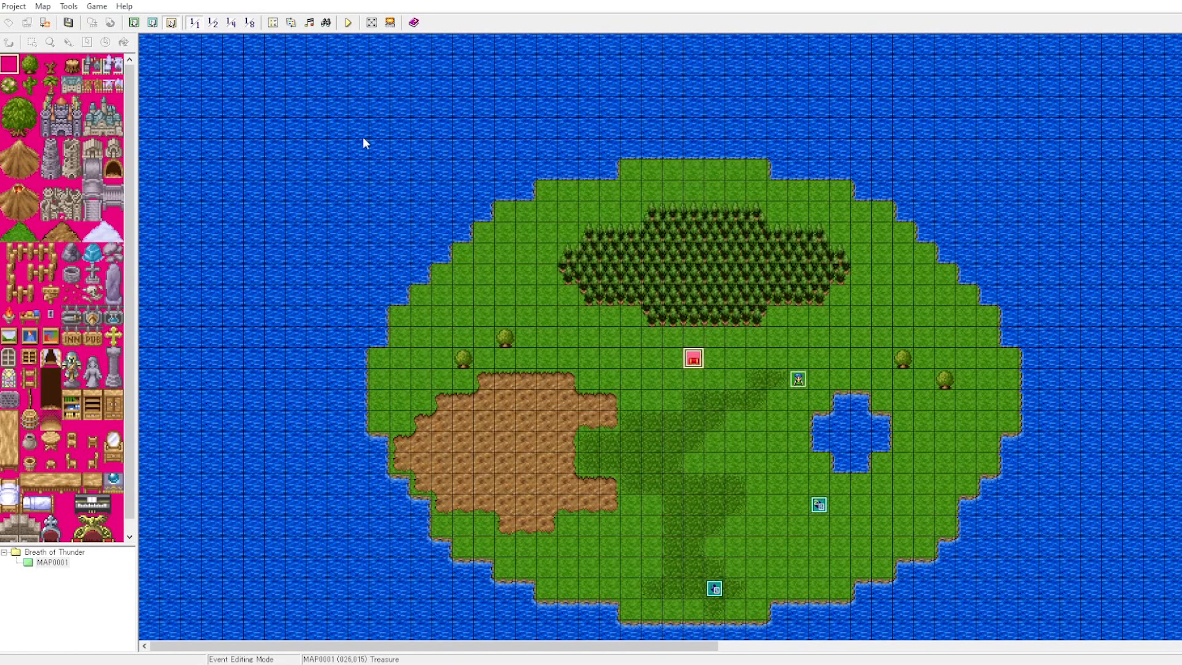
click(347, 22)
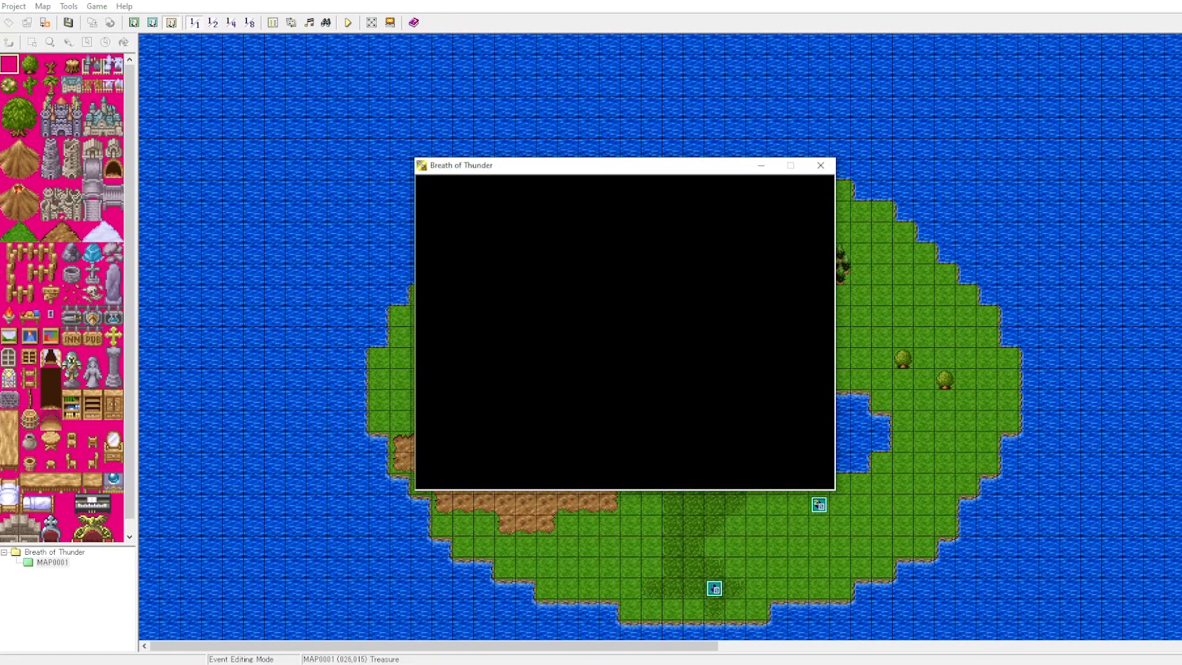
click(347, 22)
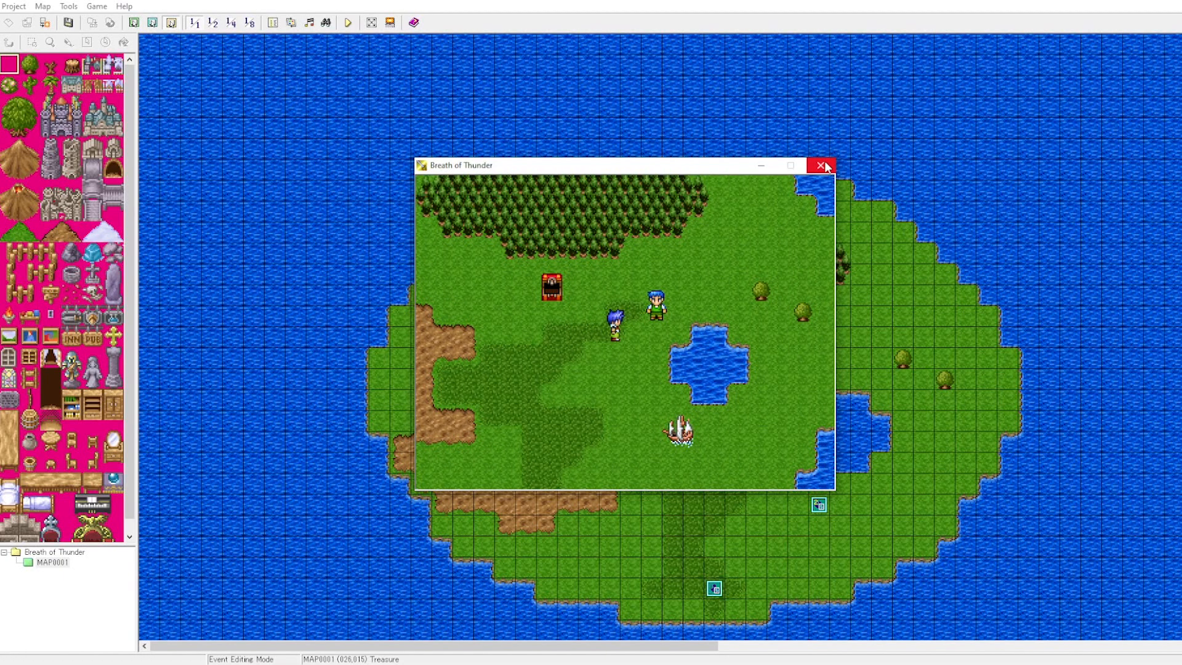
mouse_move(821, 165)
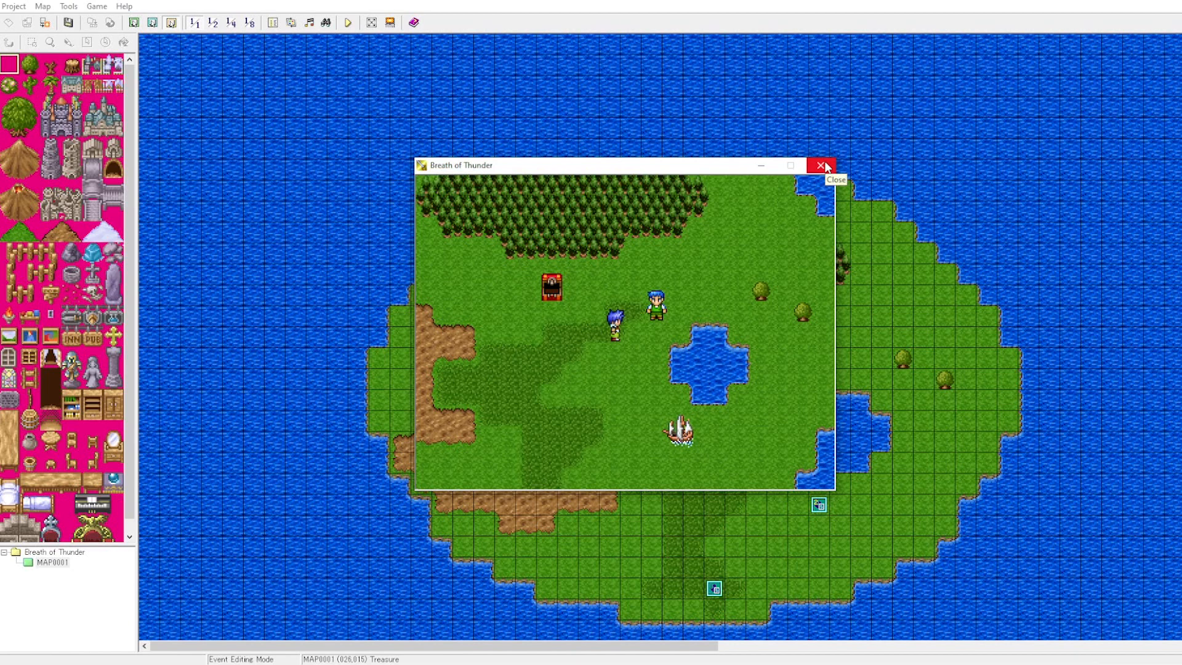
click(822, 165)
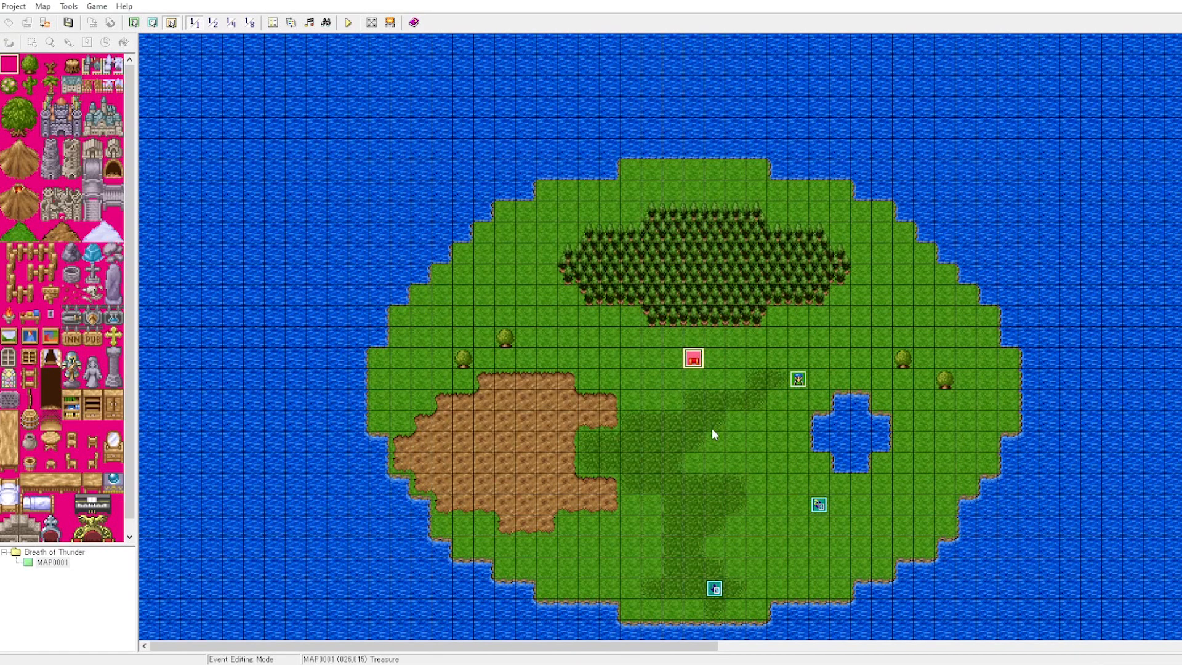
mouse_move(636, 452)
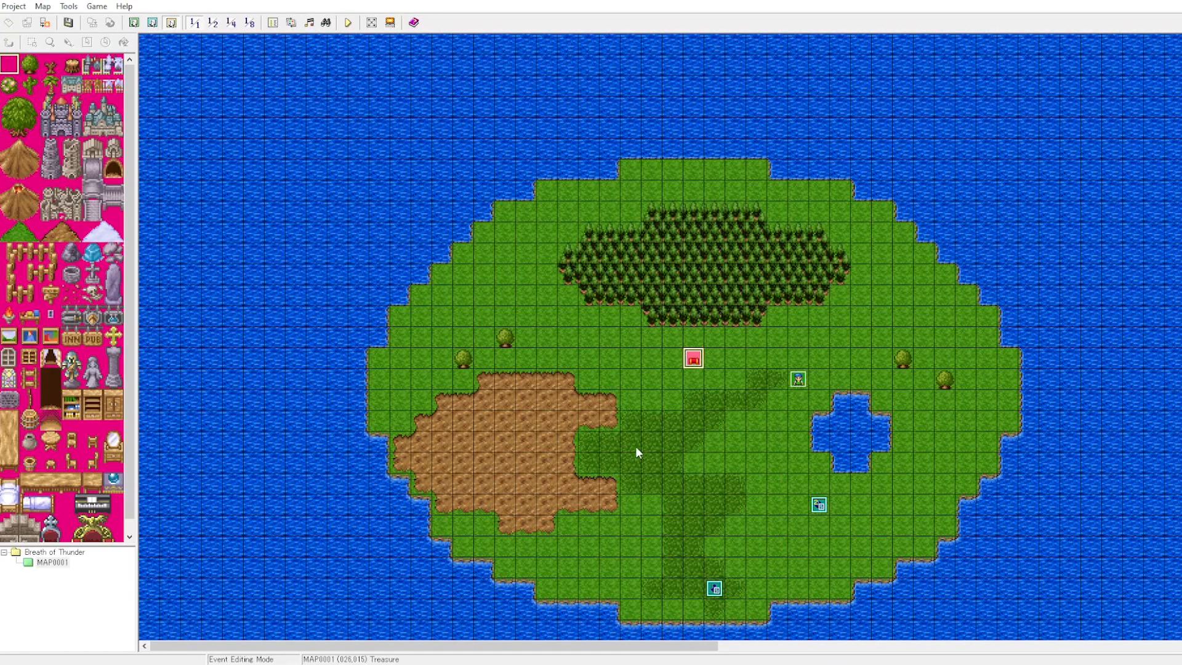
mouse_move(878, 464)
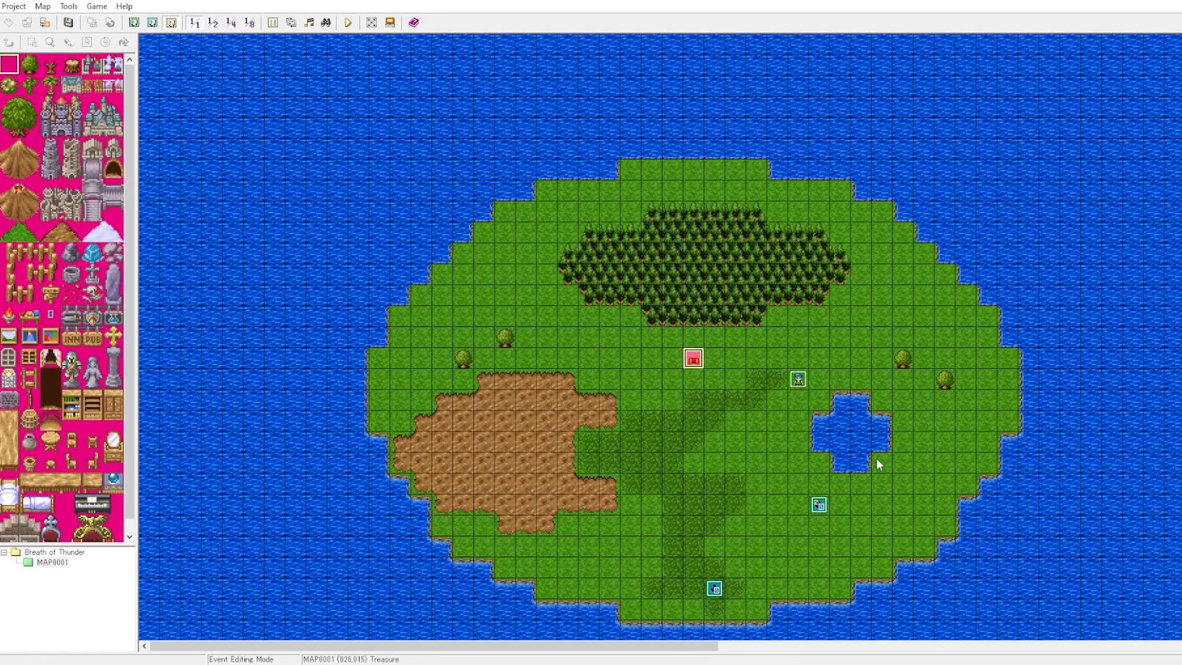